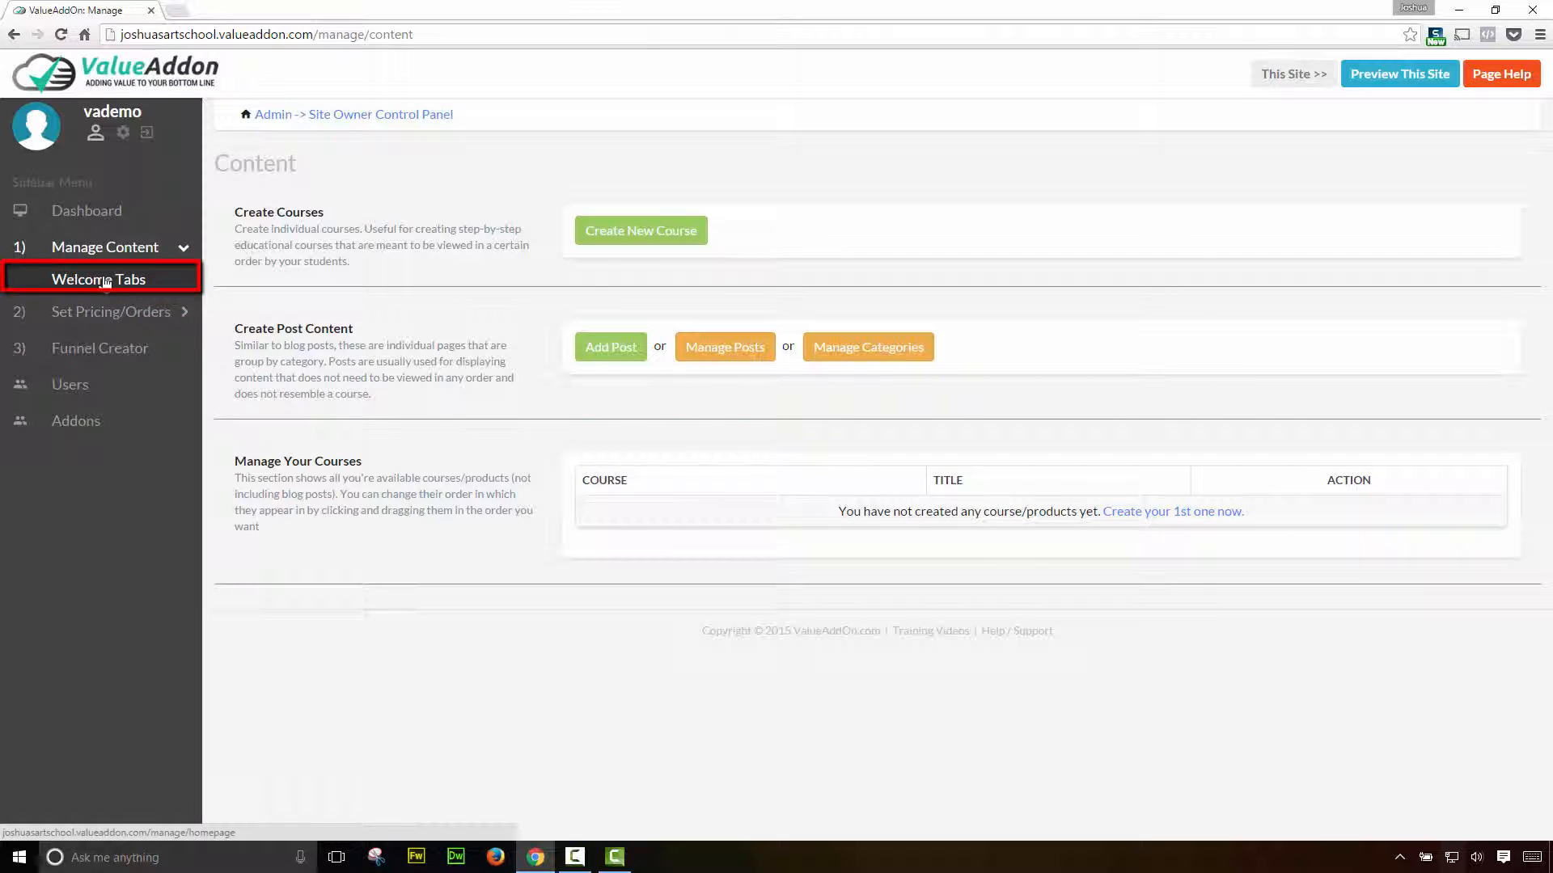
- Enable the members' welcome screen under Welcome Tabs and save the setting
click(99, 278)
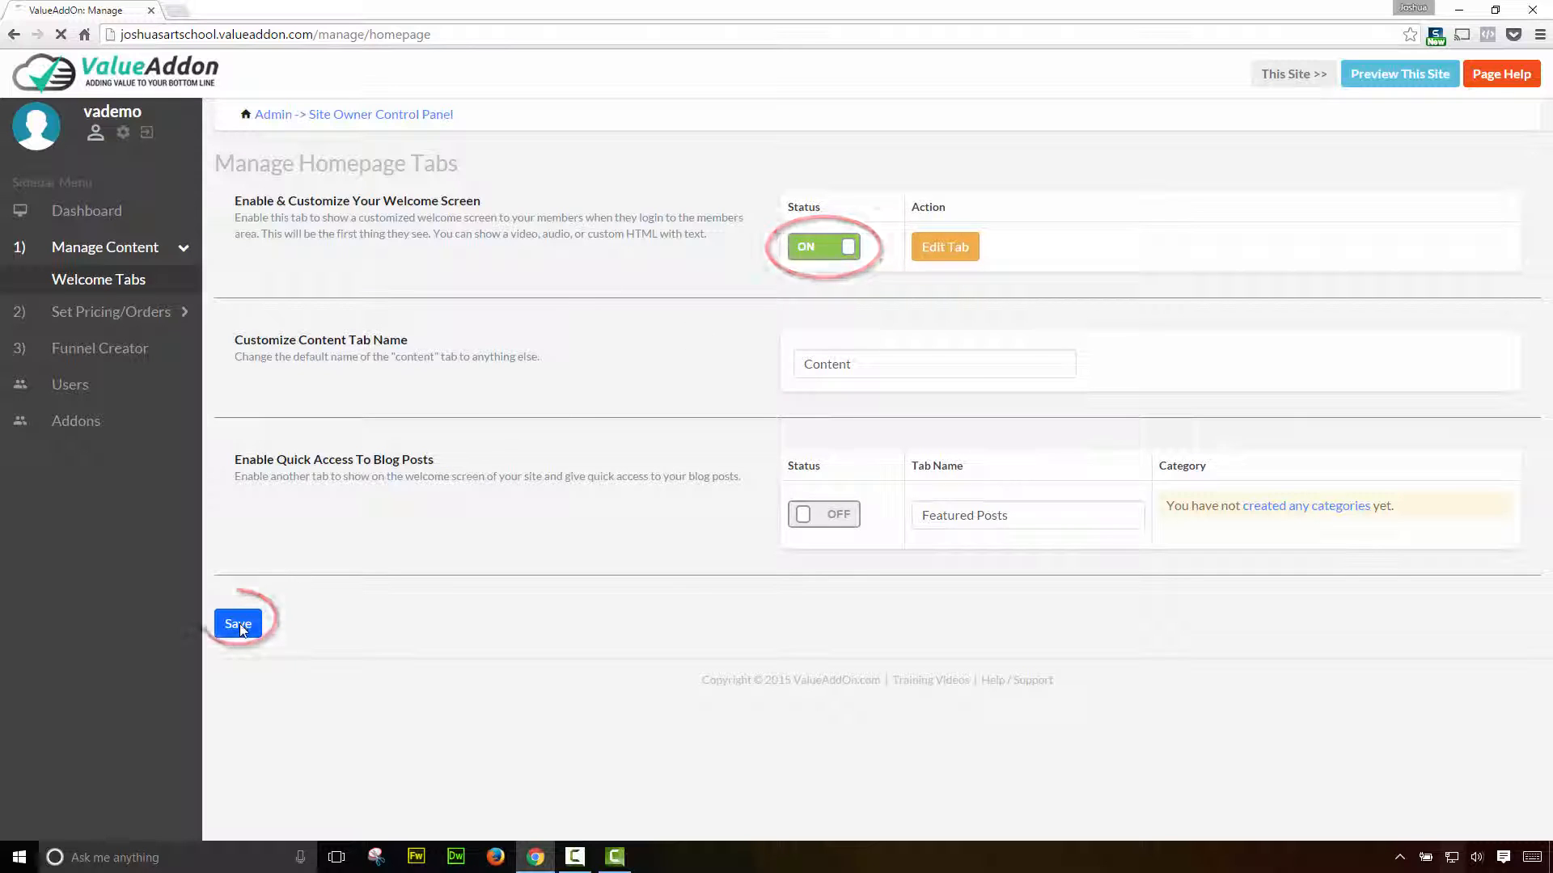
click(238, 624)
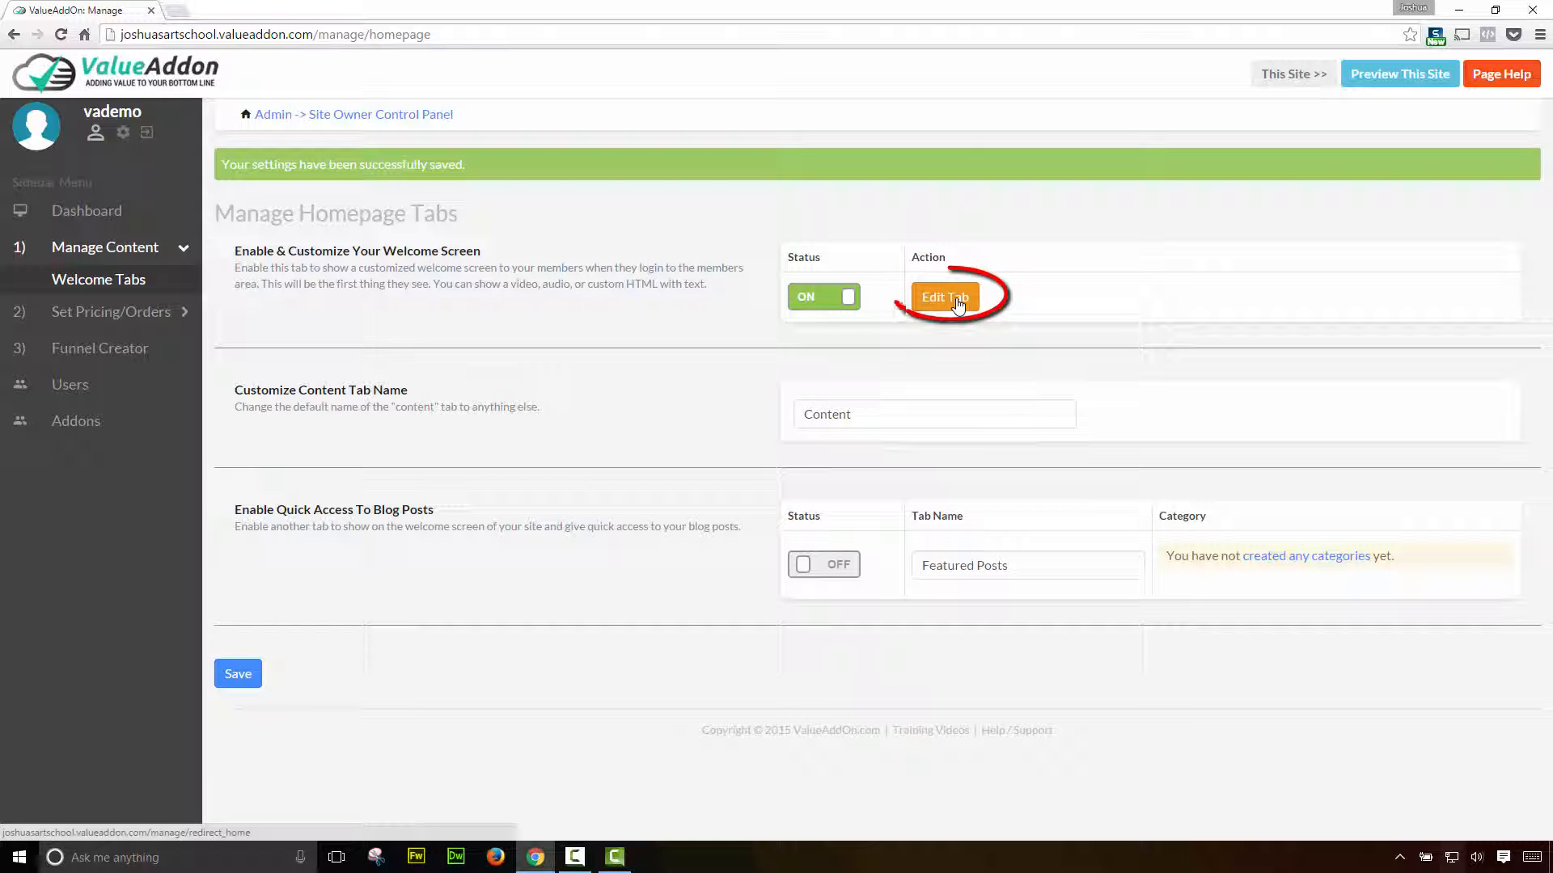
- Bring up the welcome tab editor and keep its content type as Text
click(943, 297)
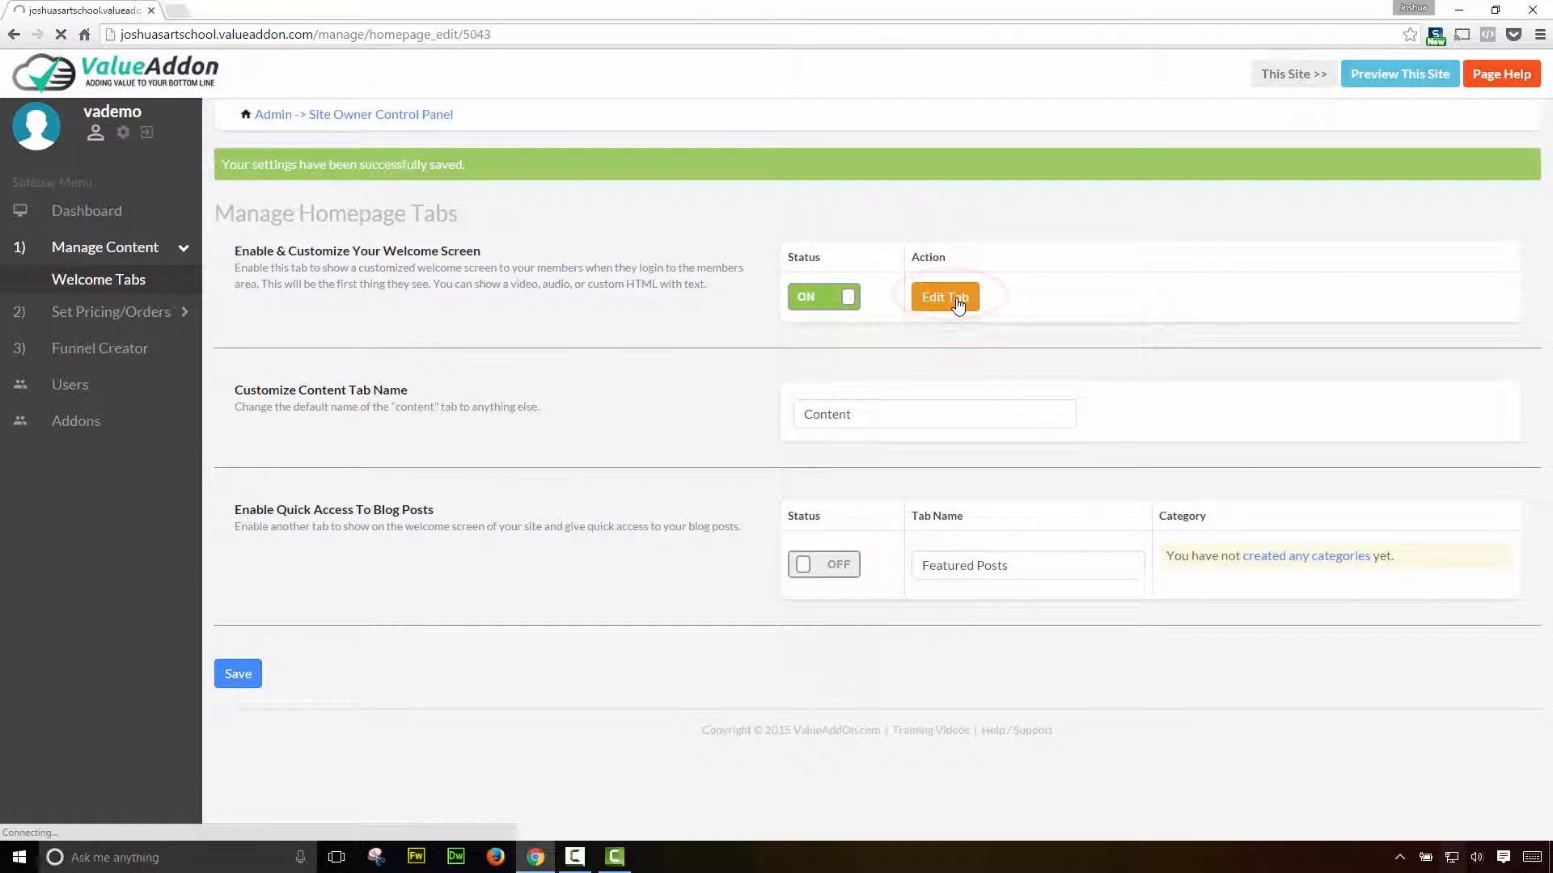
click(943, 298)
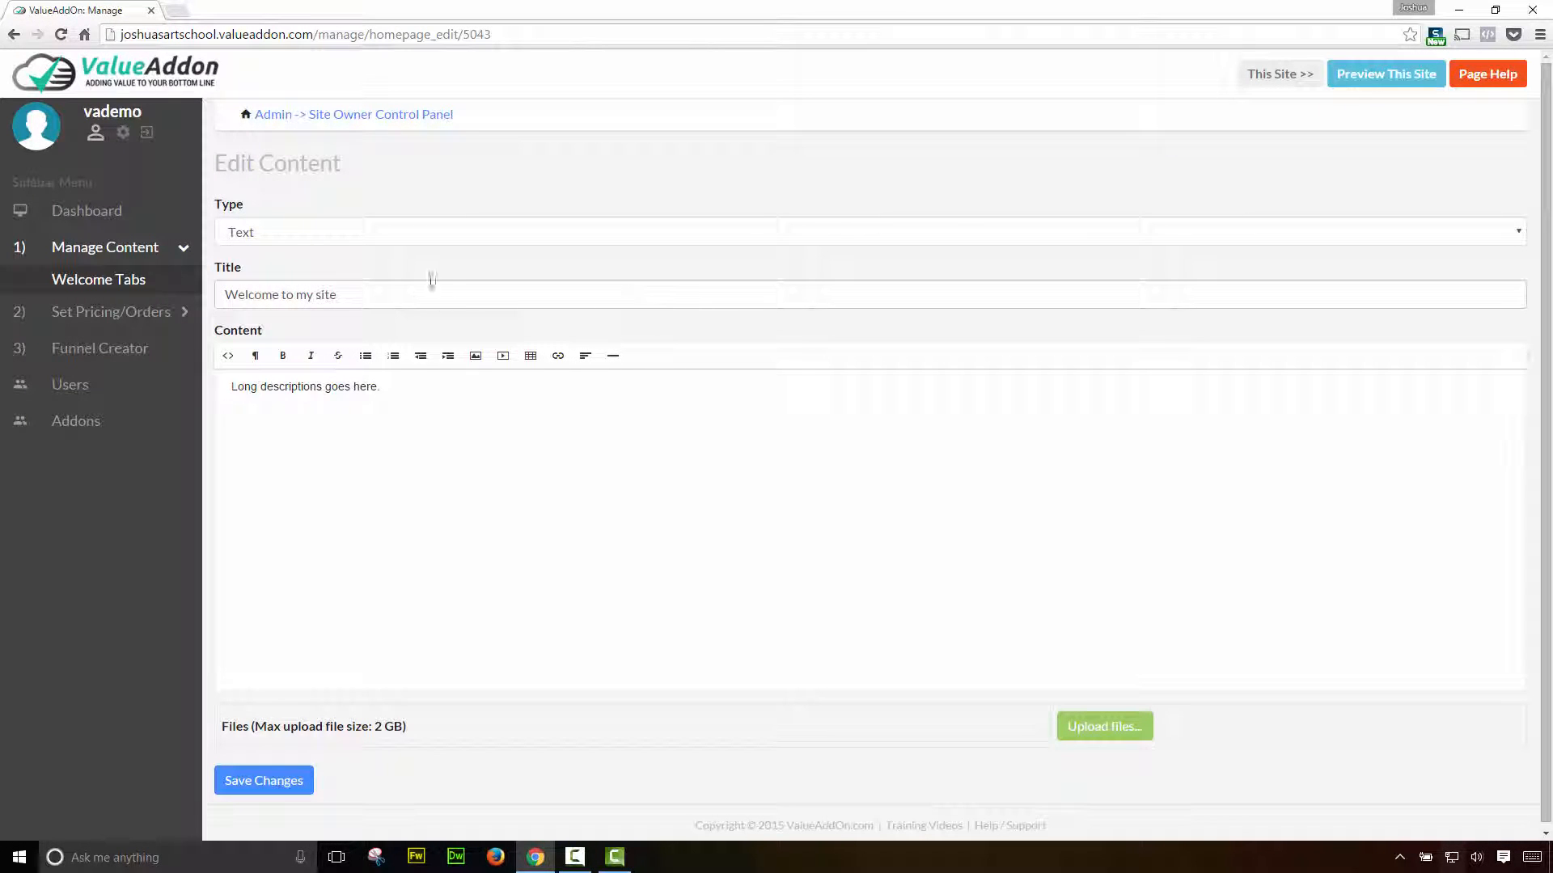
click(867, 231)
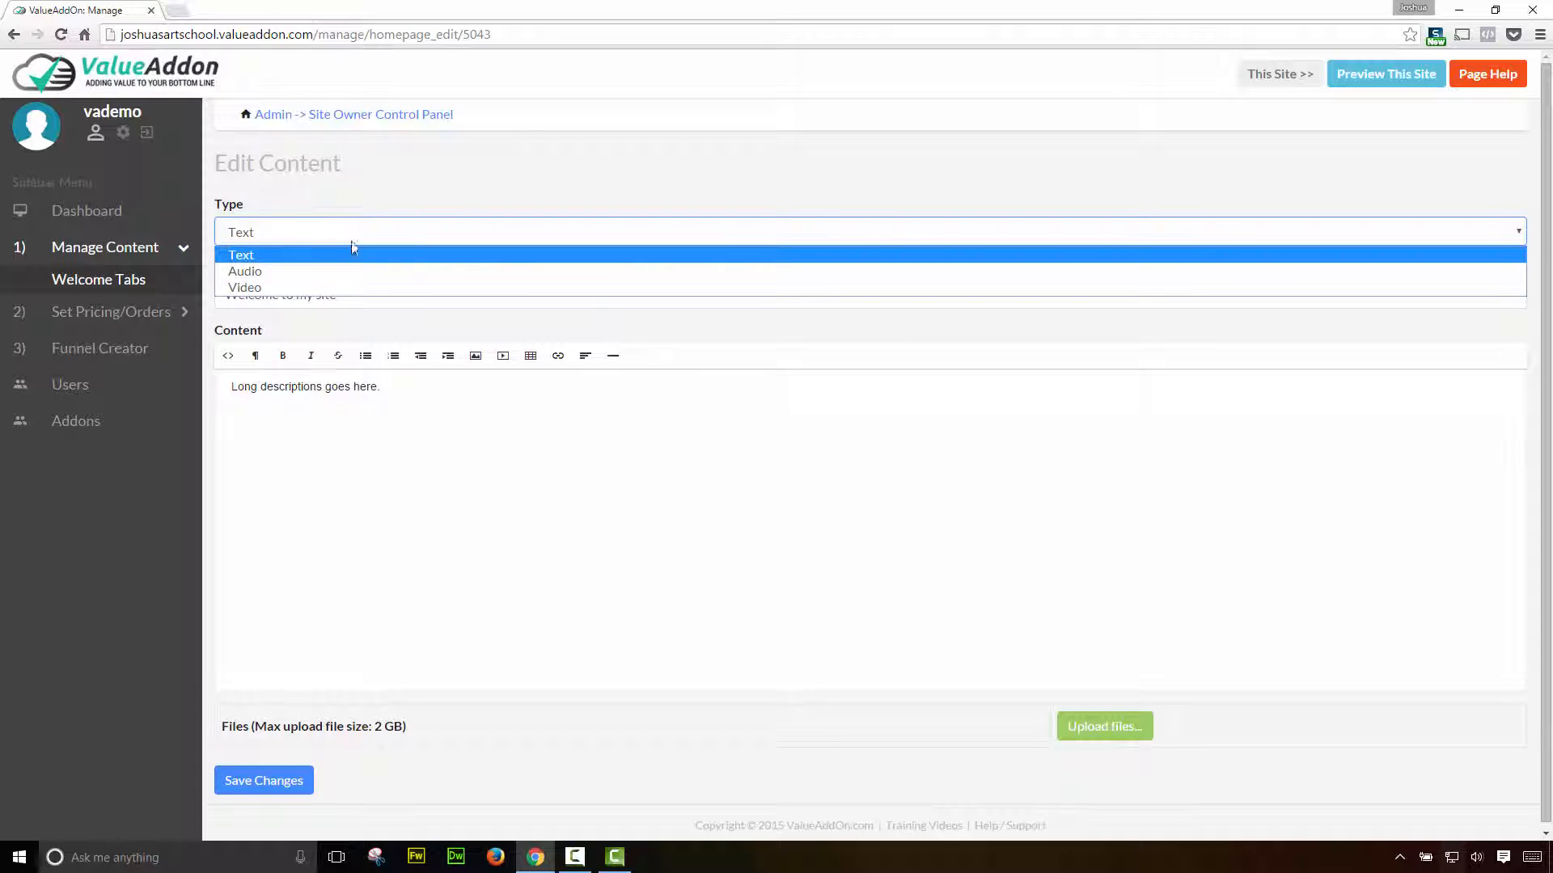
mouse_move(326, 259)
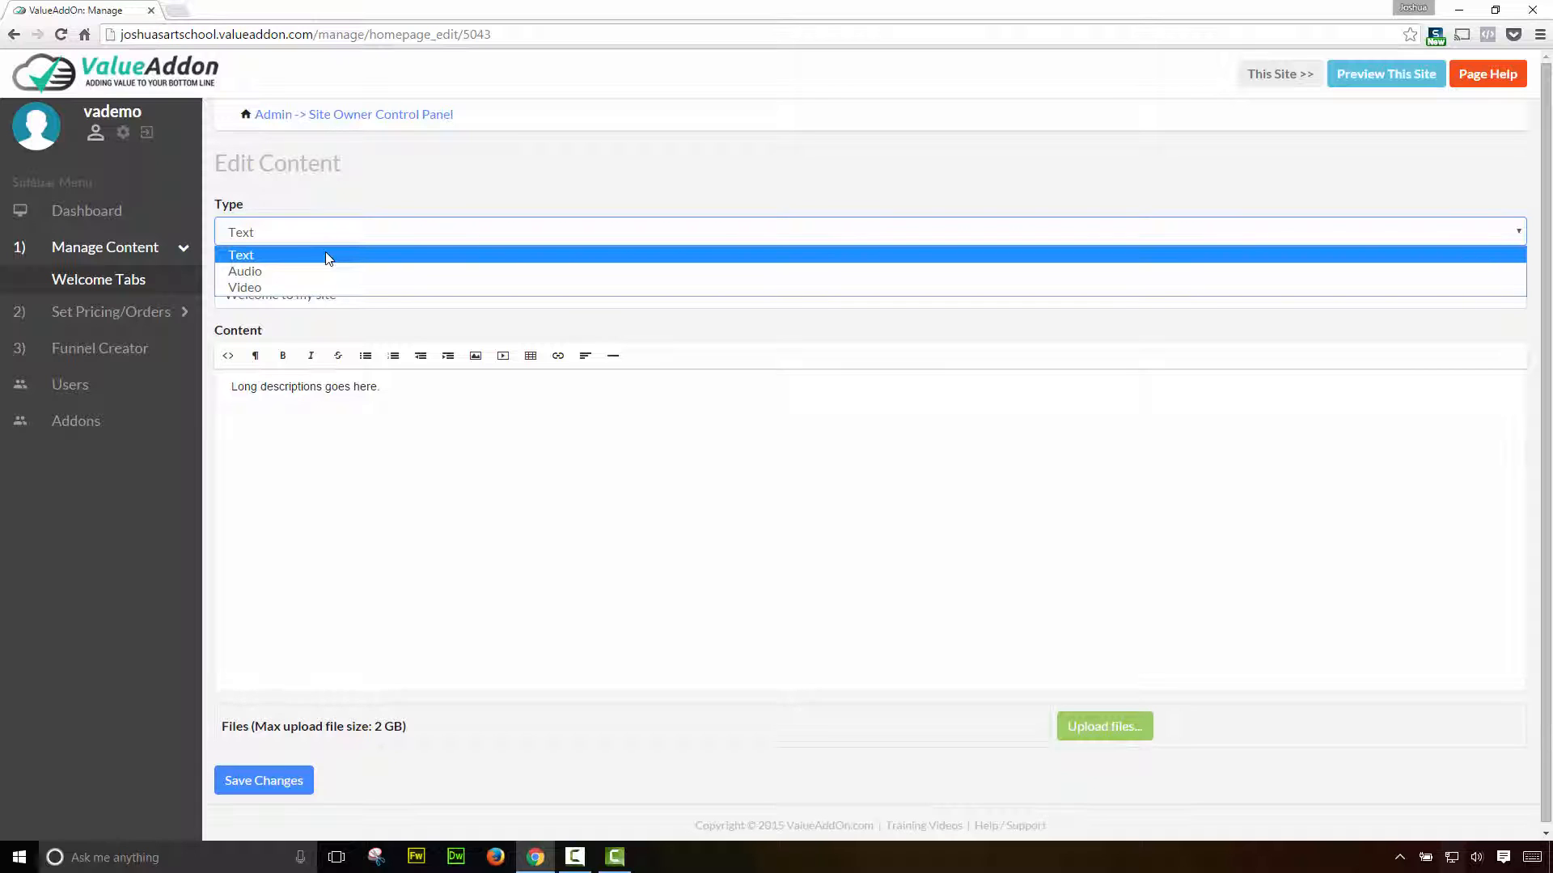
click(241, 254)
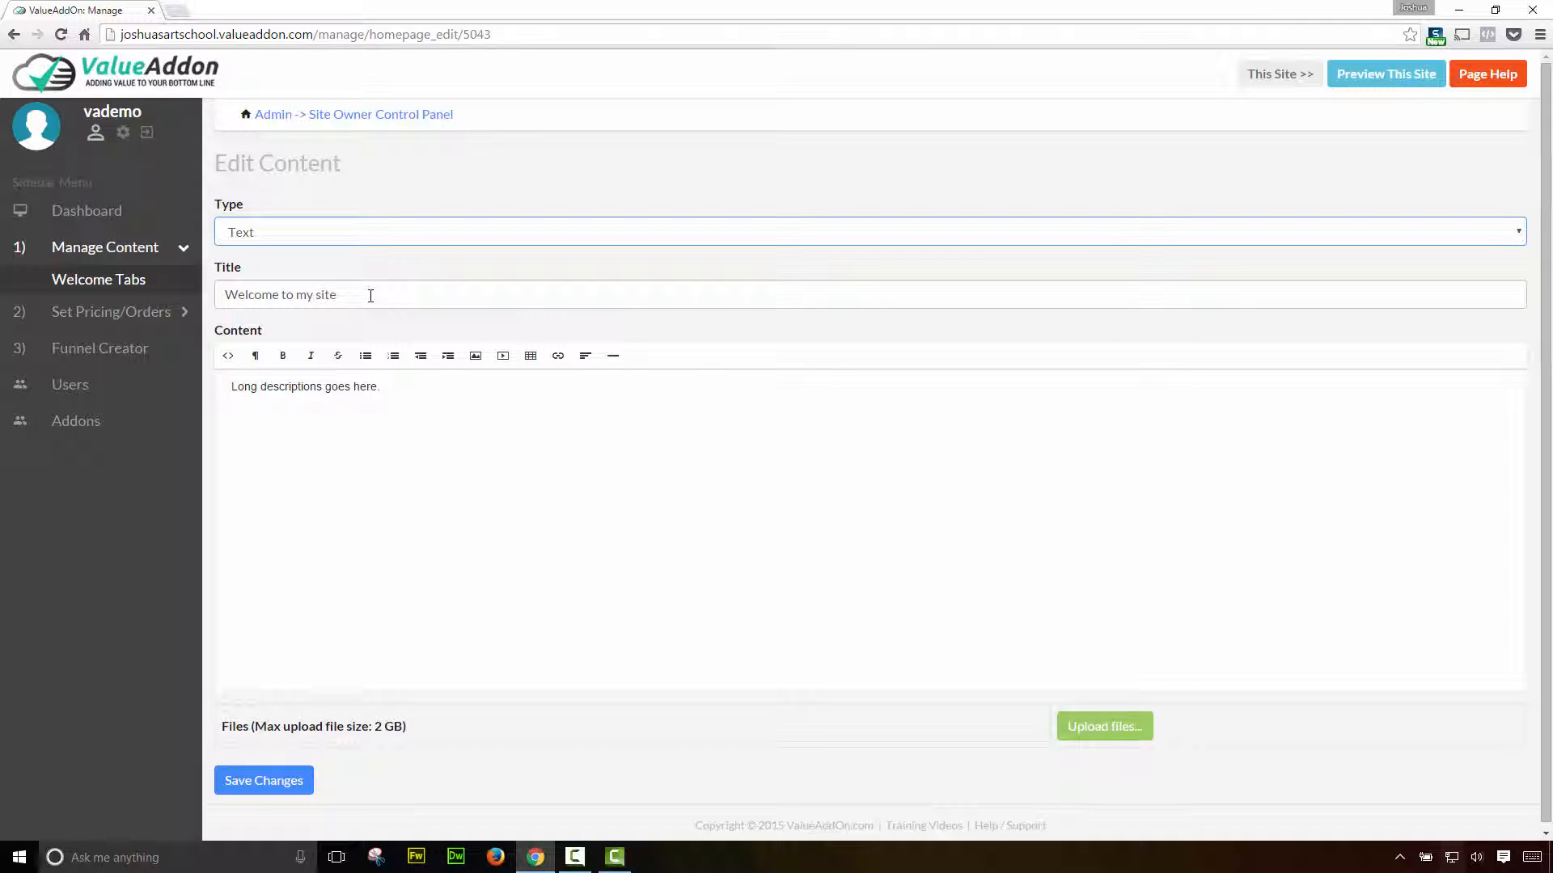
- Review the 'Welcome to my site' title and the description text fields
triple_click(281, 295)
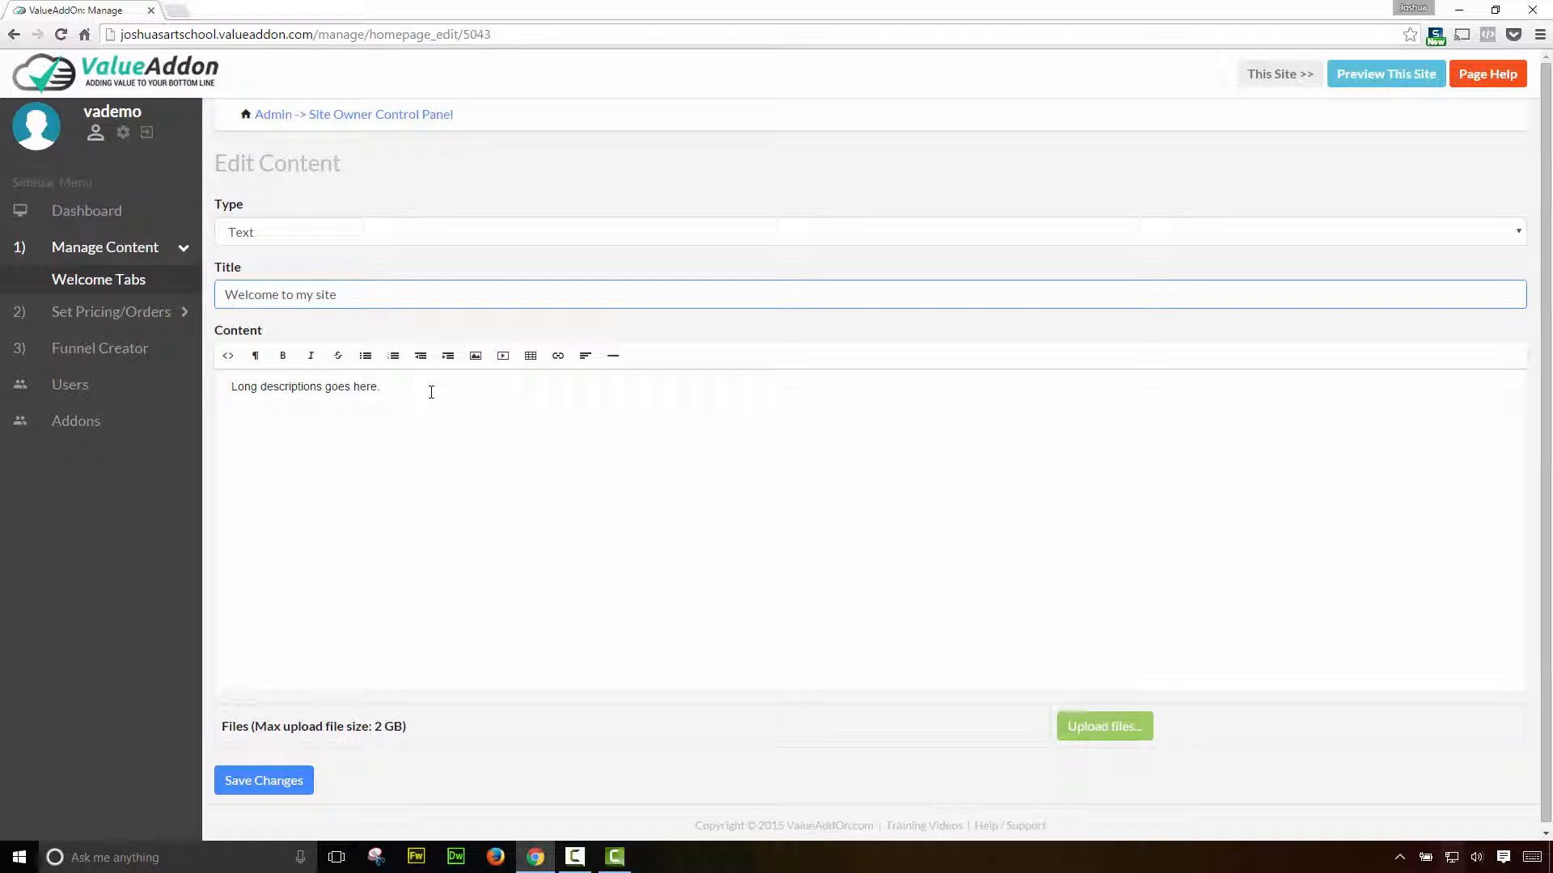
click(337, 295)
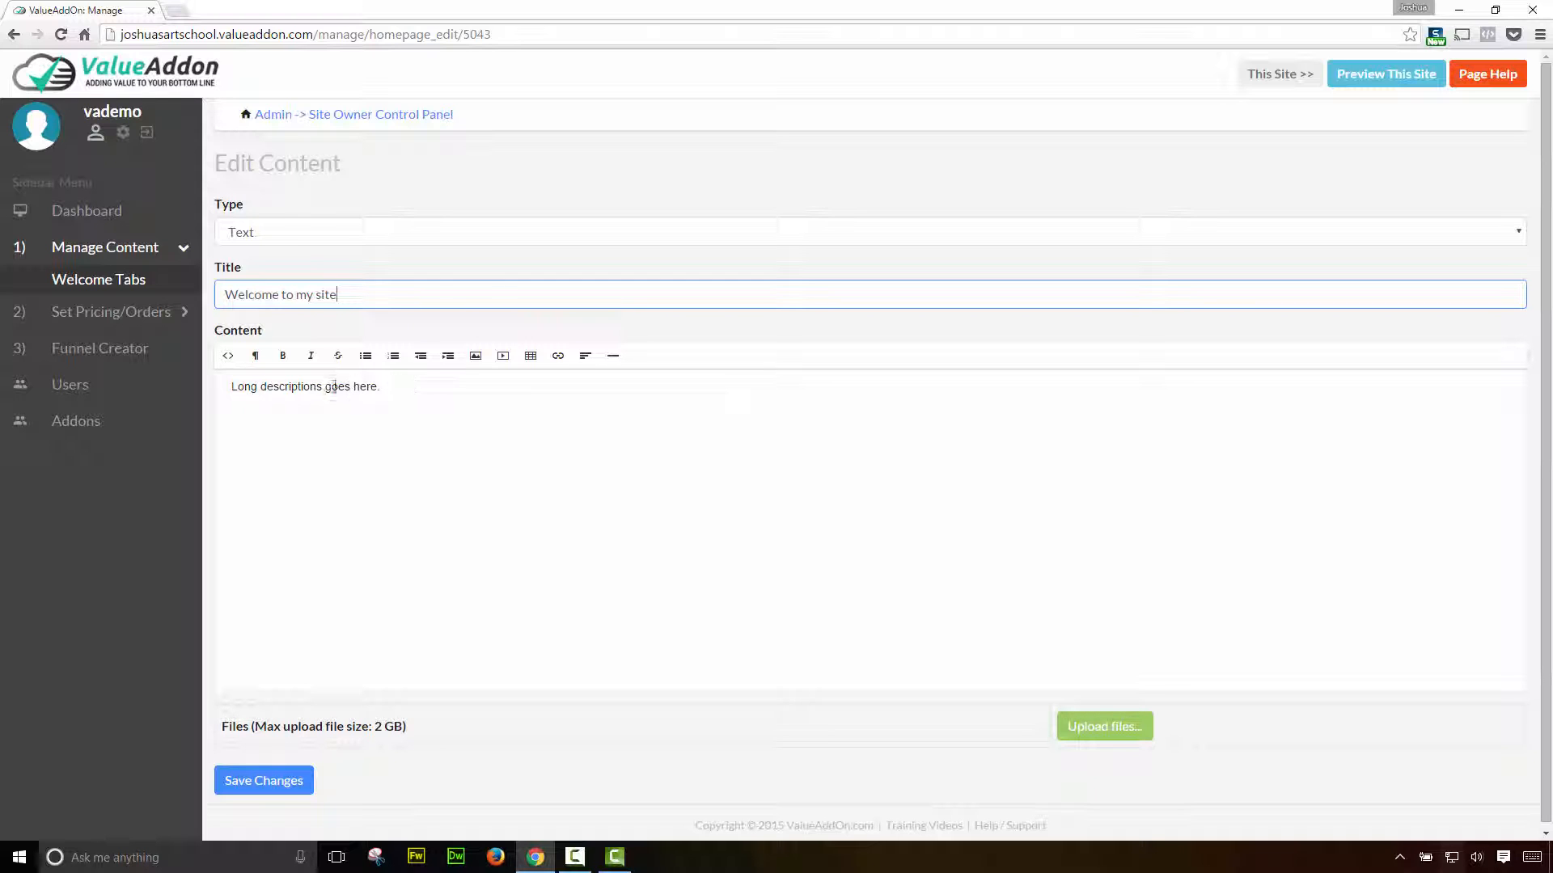
click(228, 355)
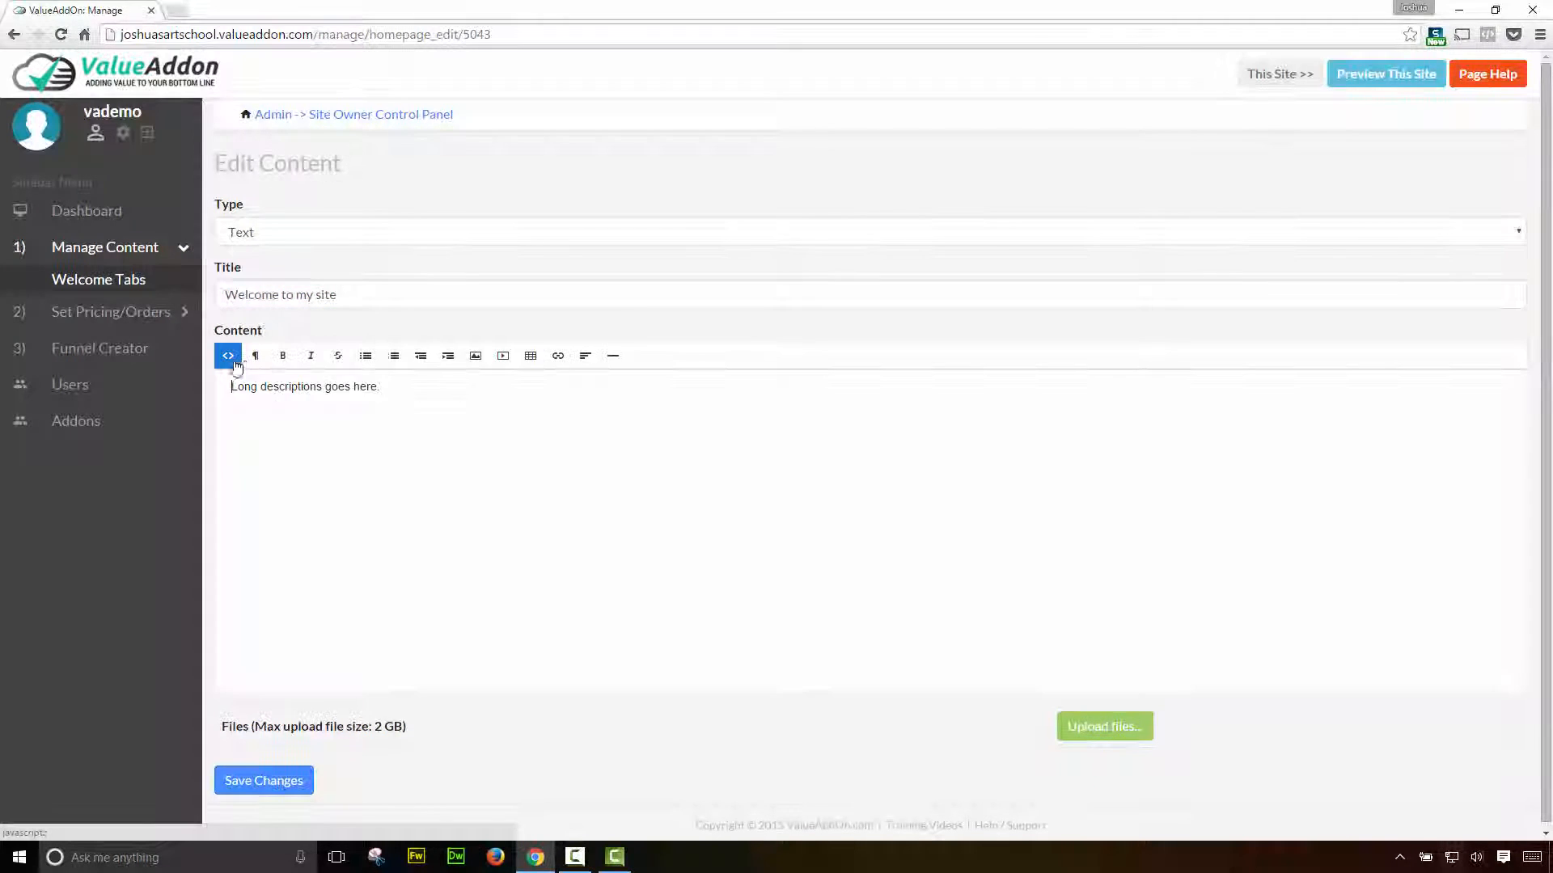
click(311, 356)
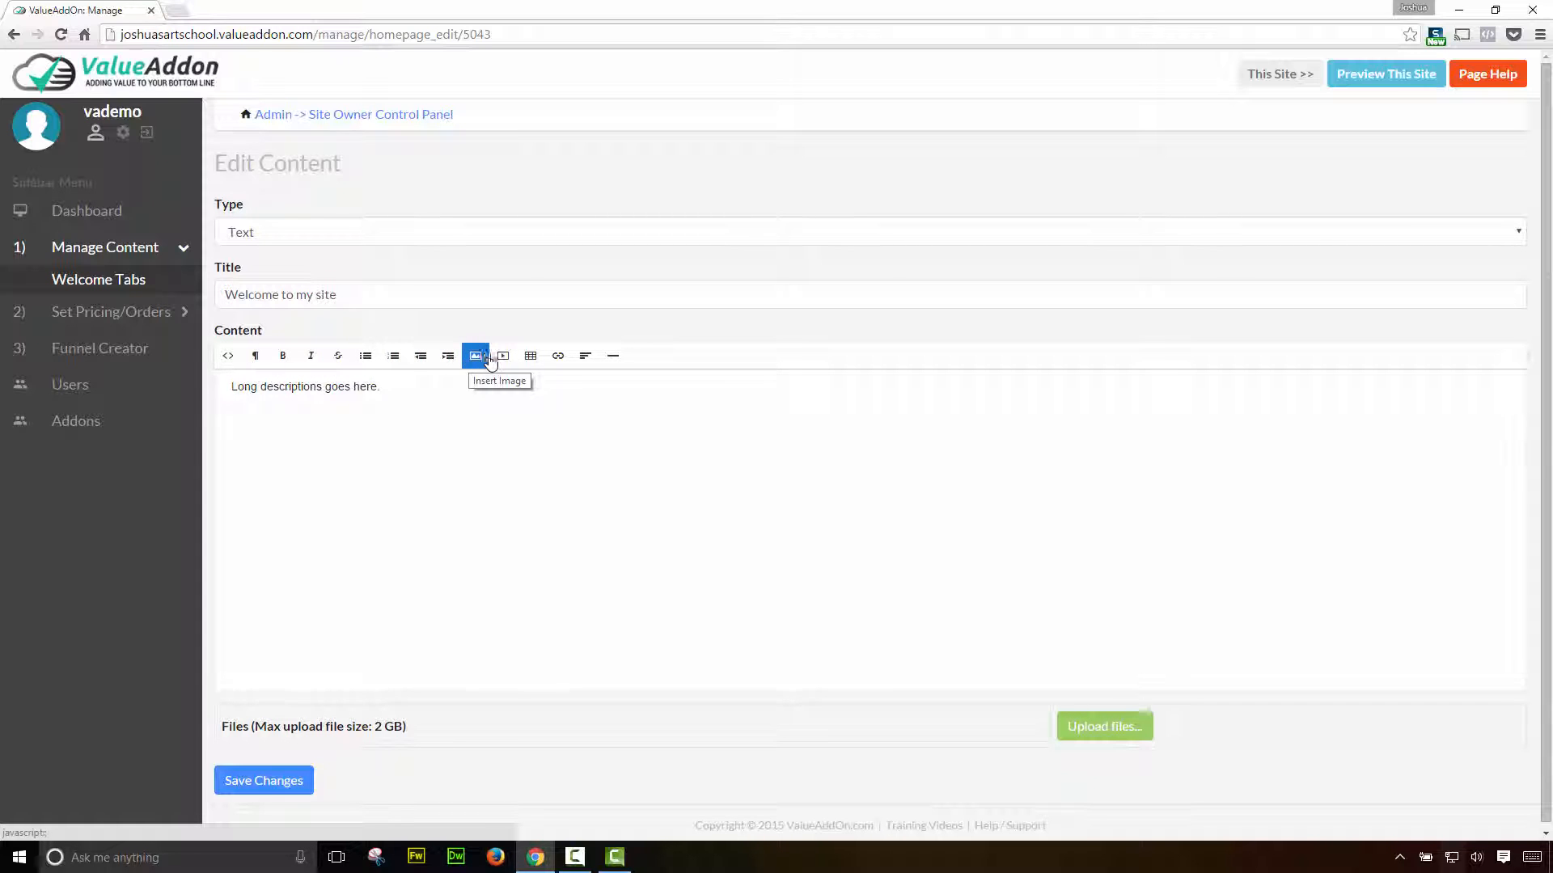
mouse_move(503, 356)
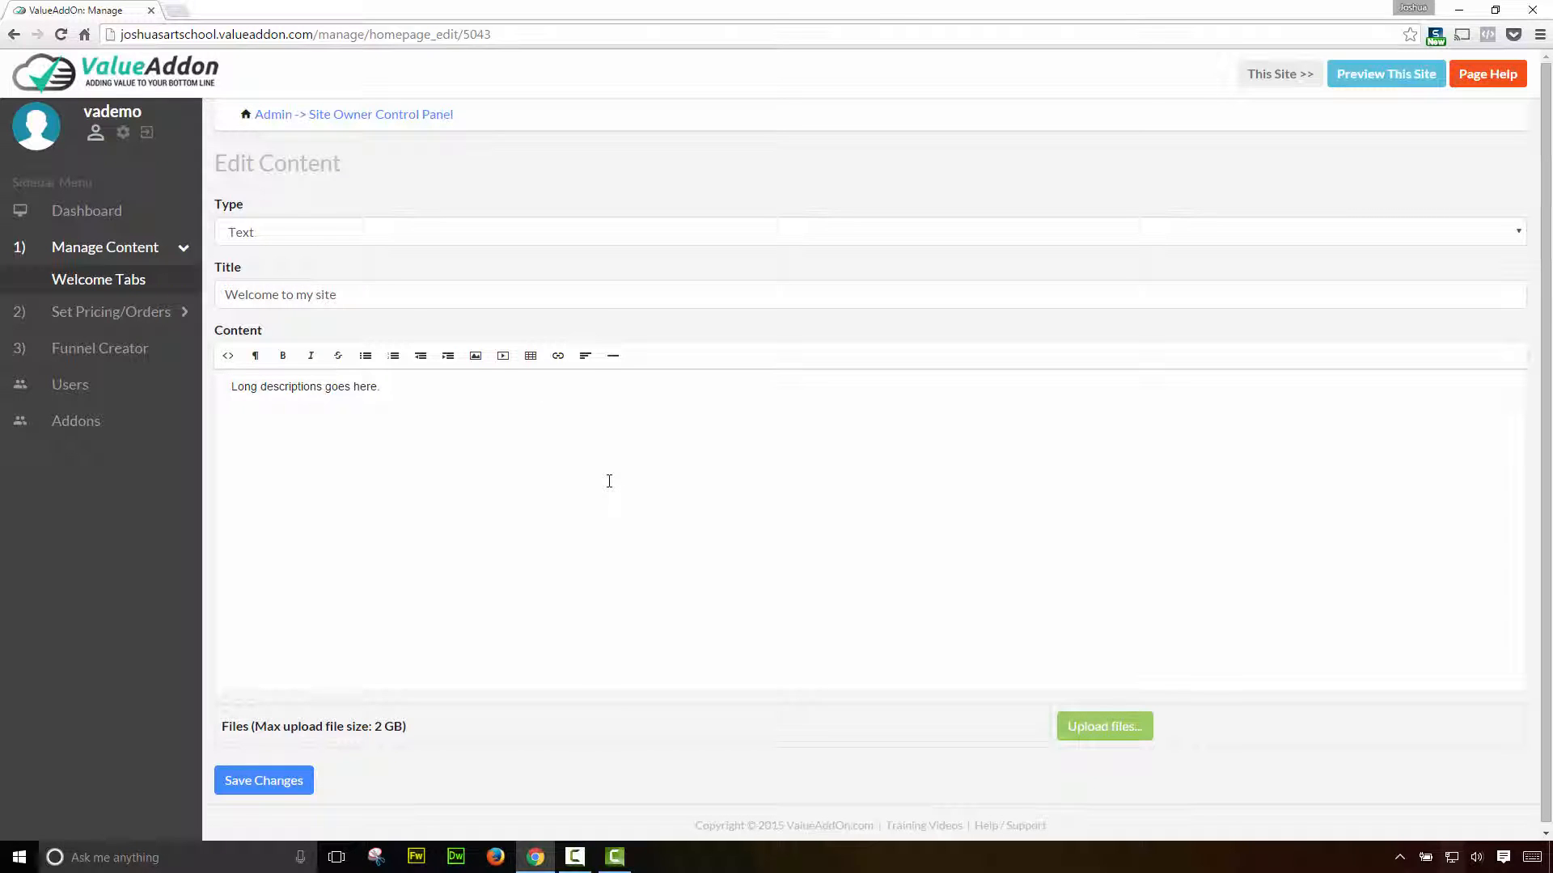
- Attach cover_art and UserManual to the welcome screen and save its changes
click(1103, 726)
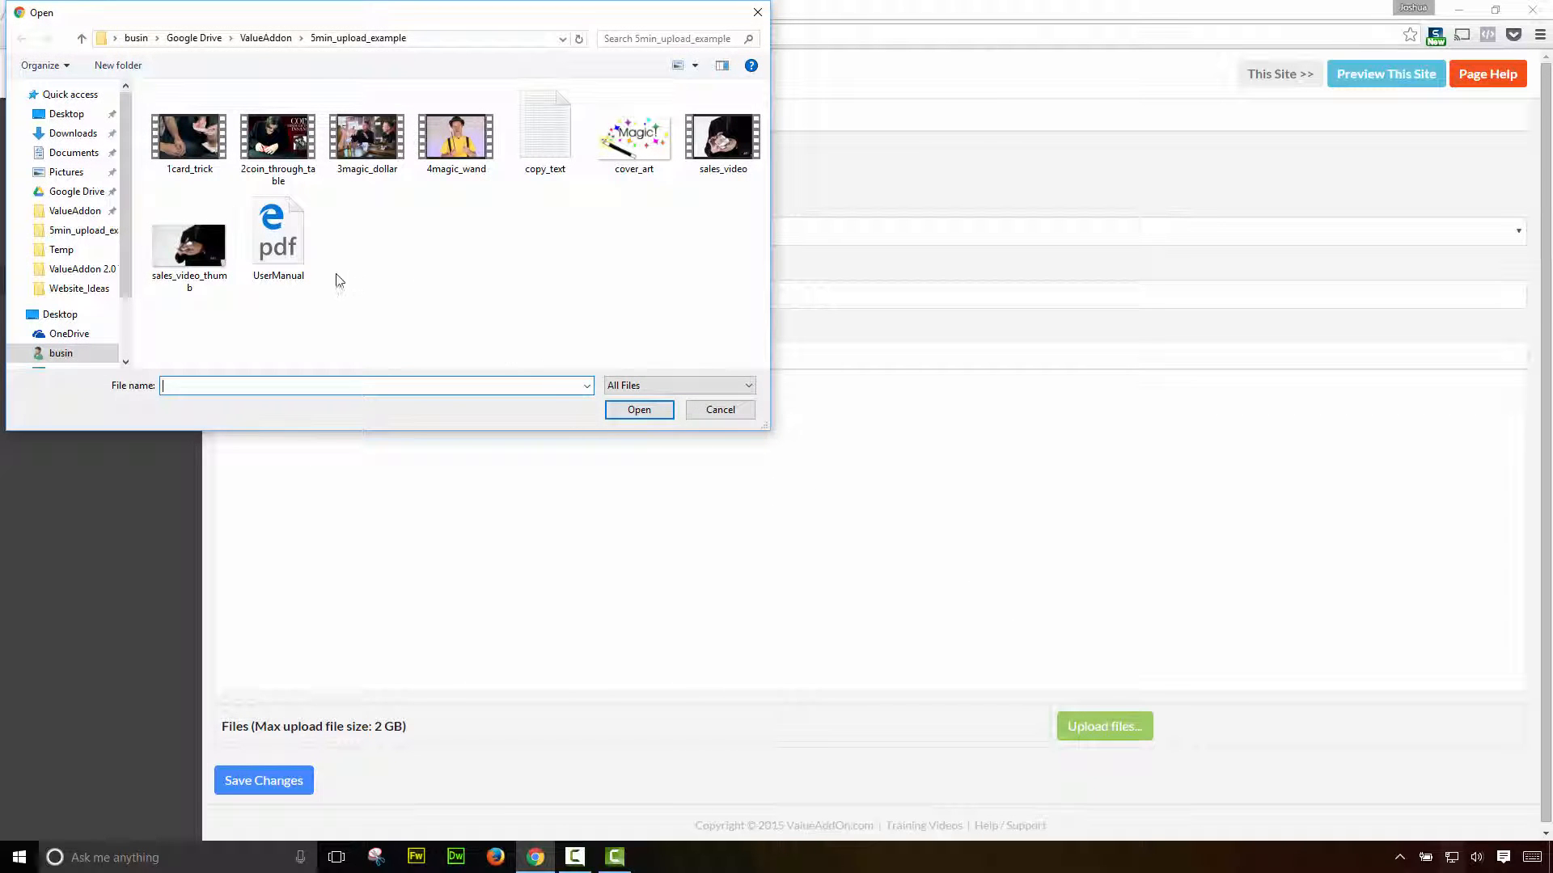
click(277, 238)
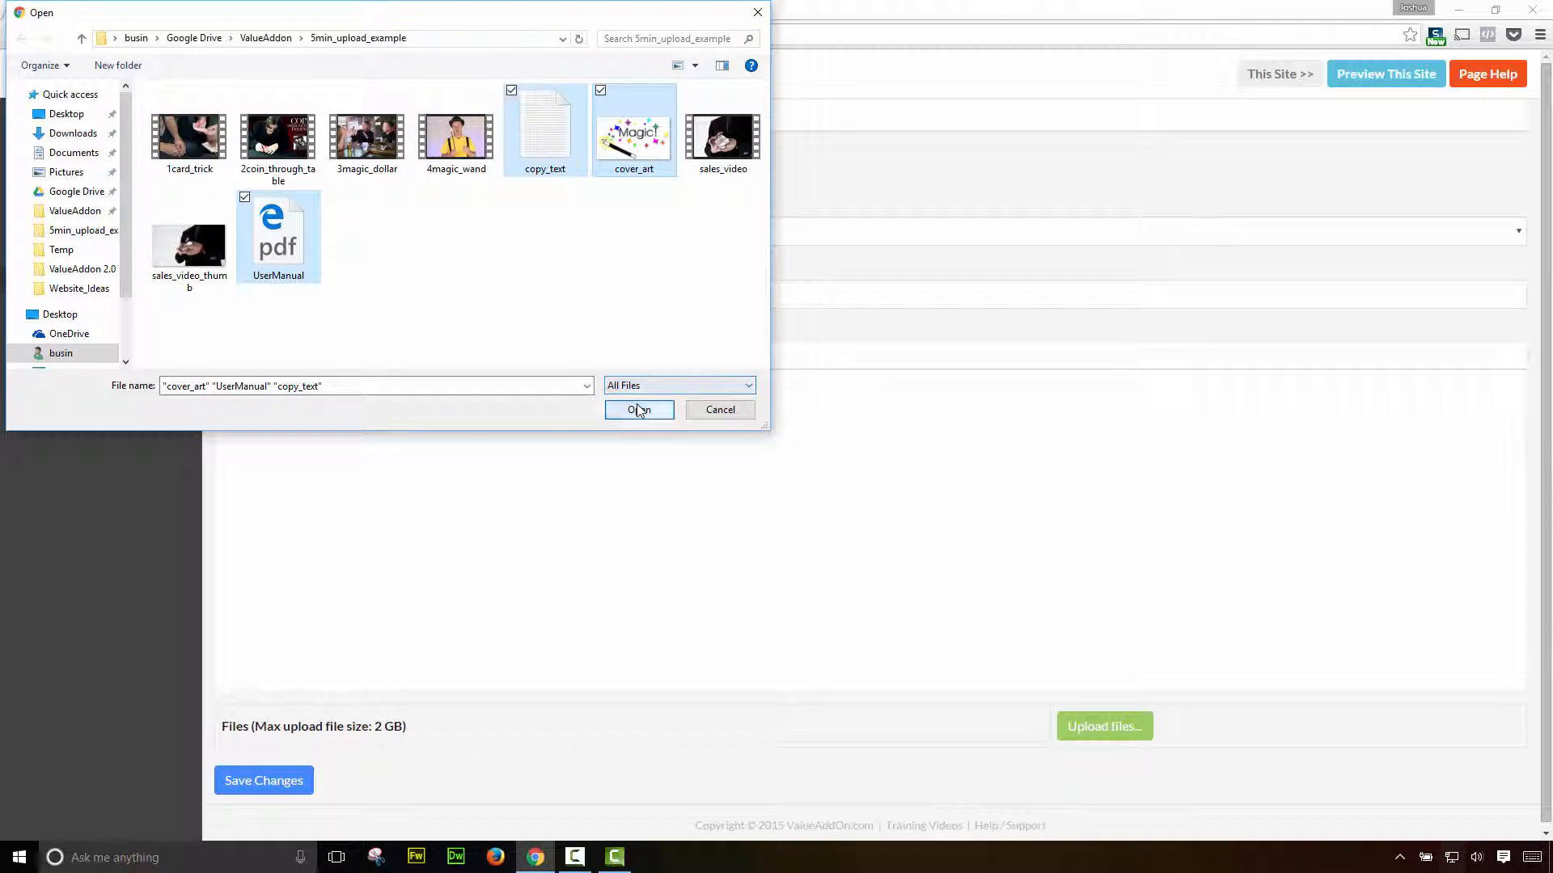
click(639, 410)
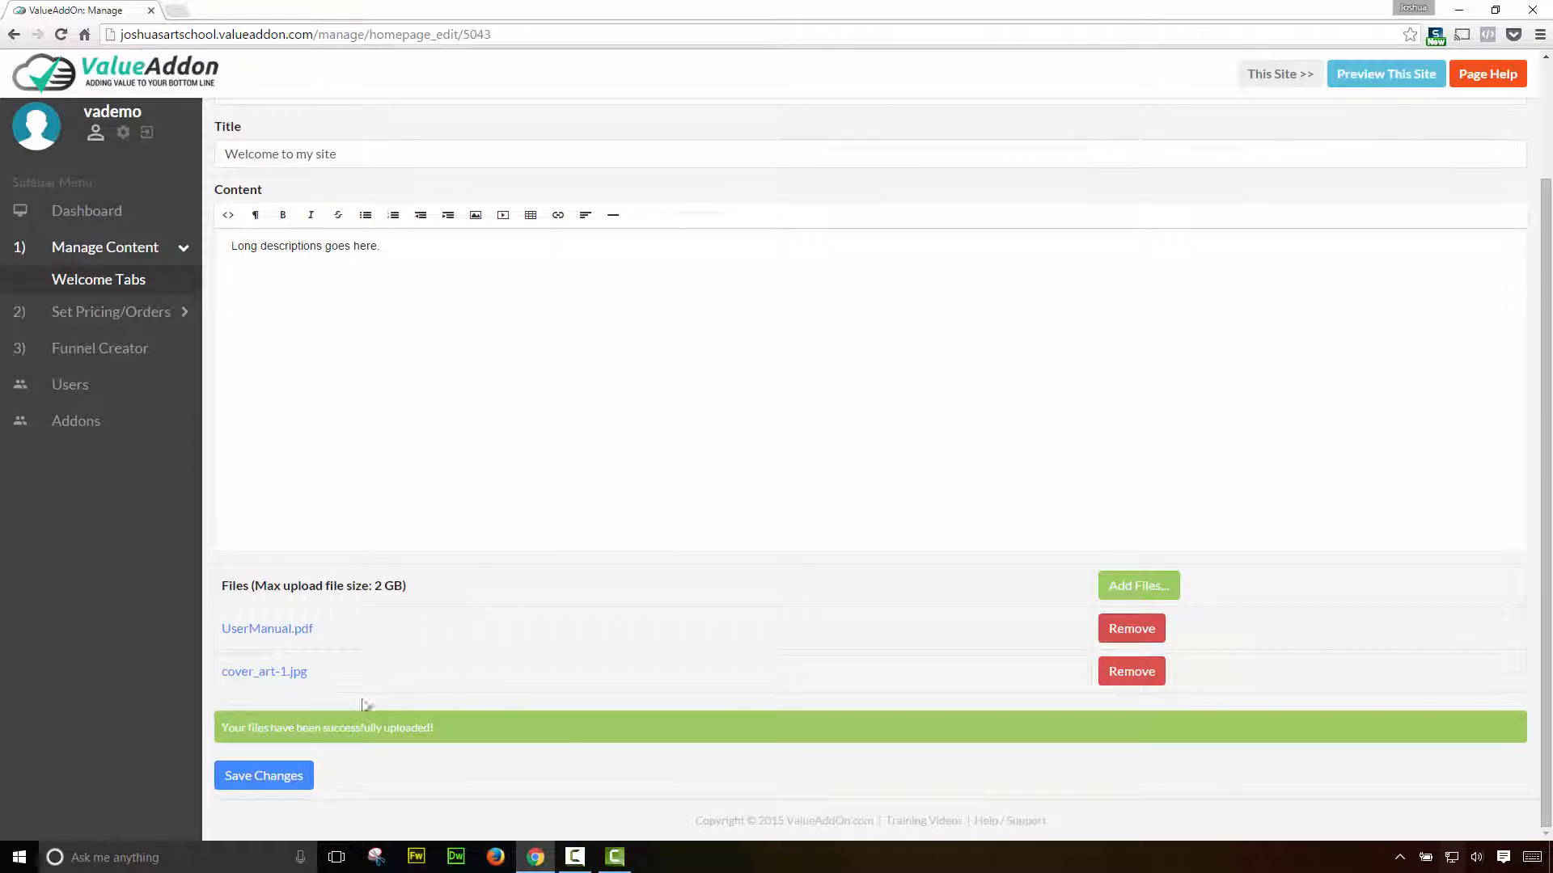
click(264, 775)
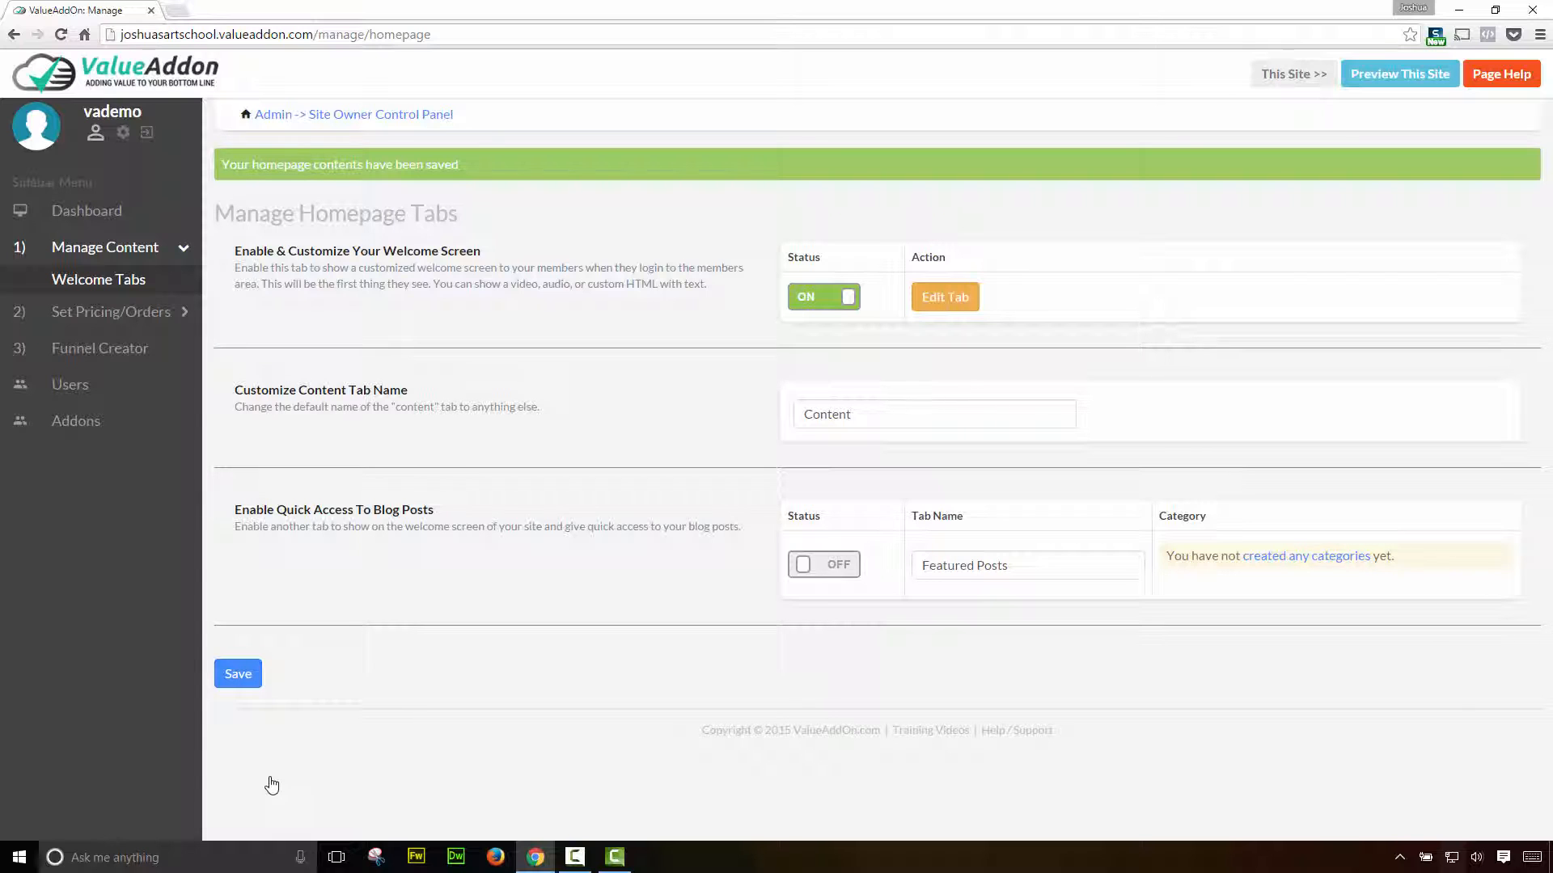
mouse_move(1365, 97)
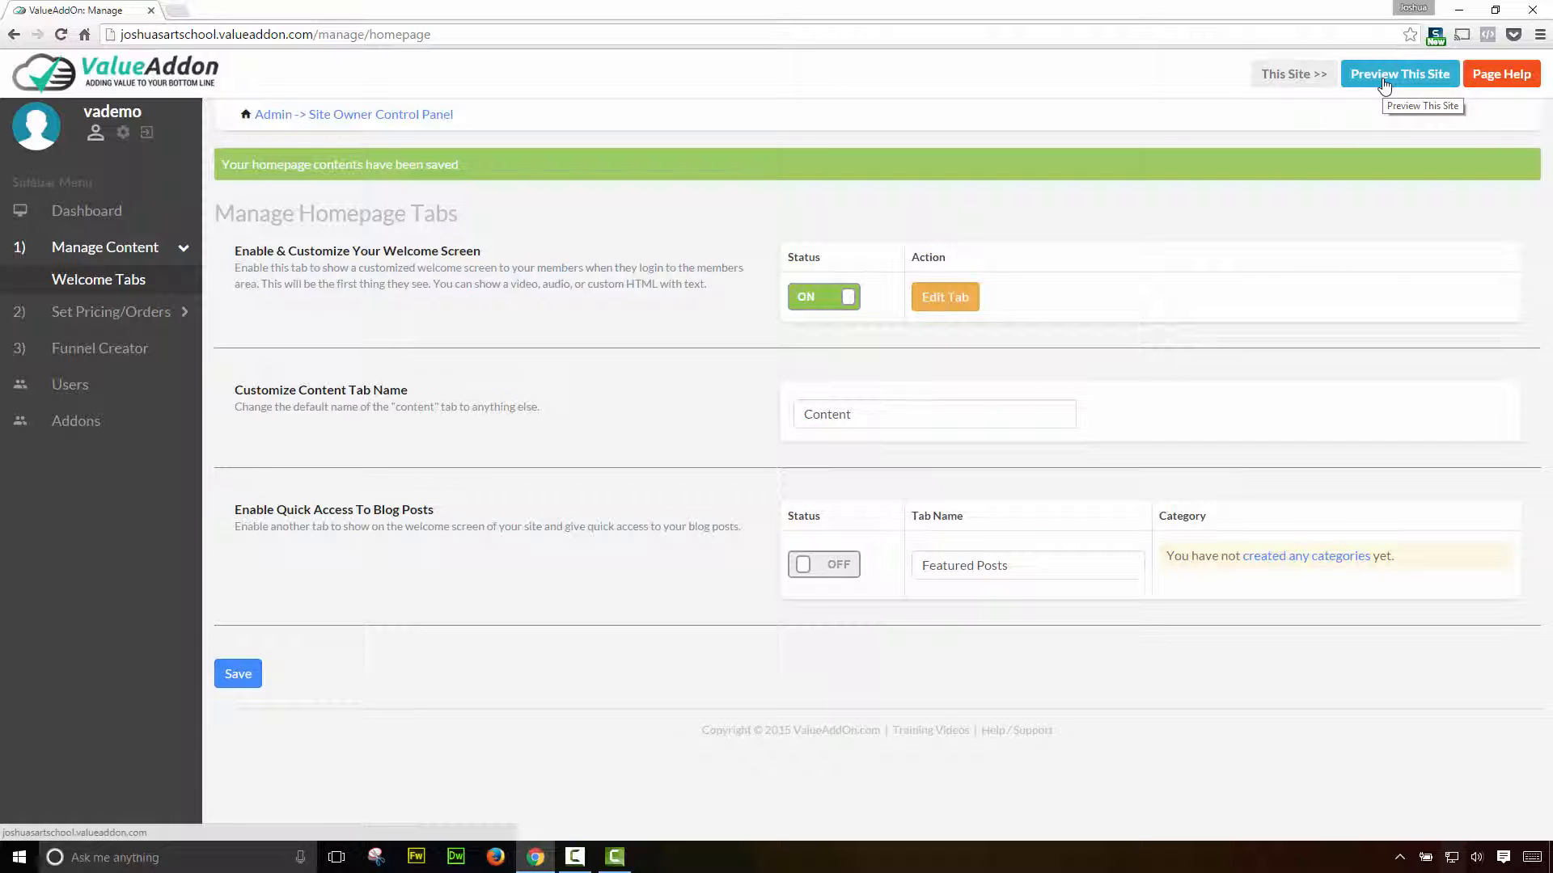
- Preview the member site in a new tab showing the welcome screen with both files
right_click(1399, 73)
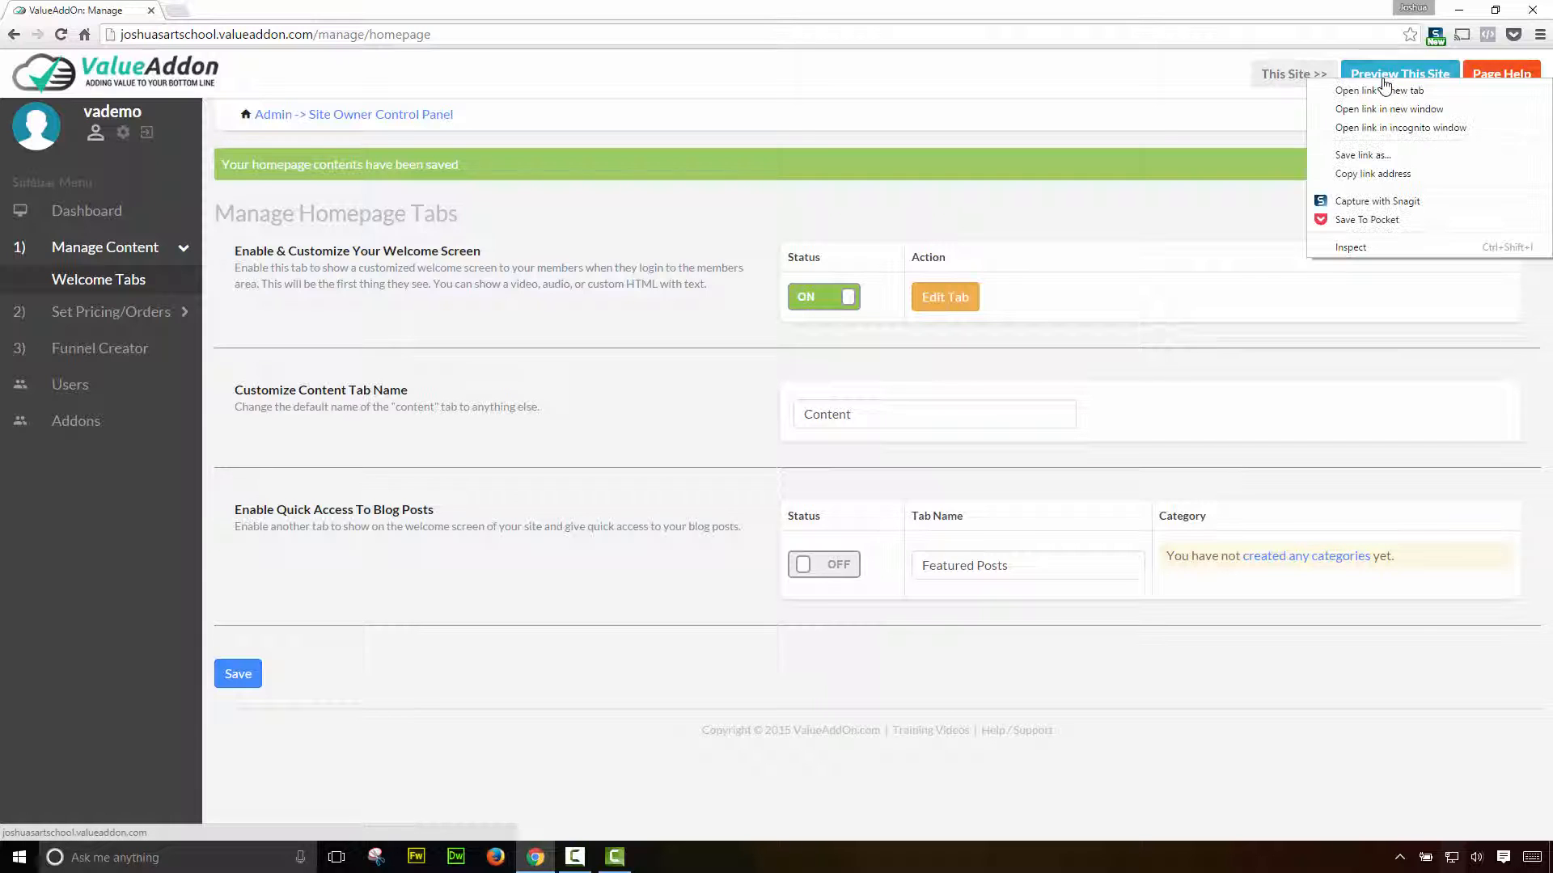
mouse_move(1378, 90)
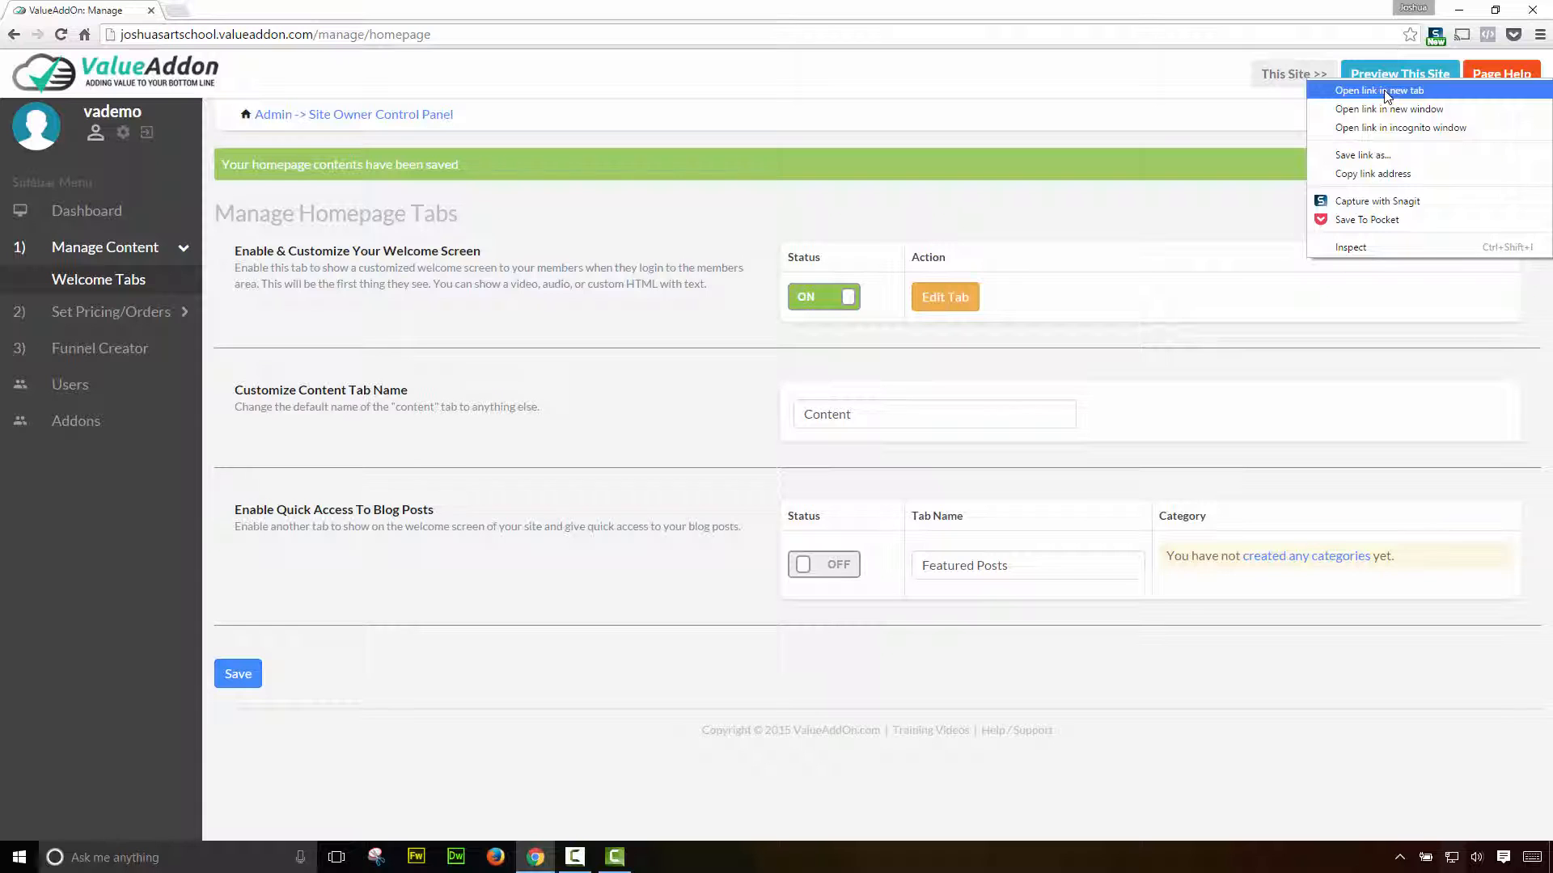
click(1378, 90)
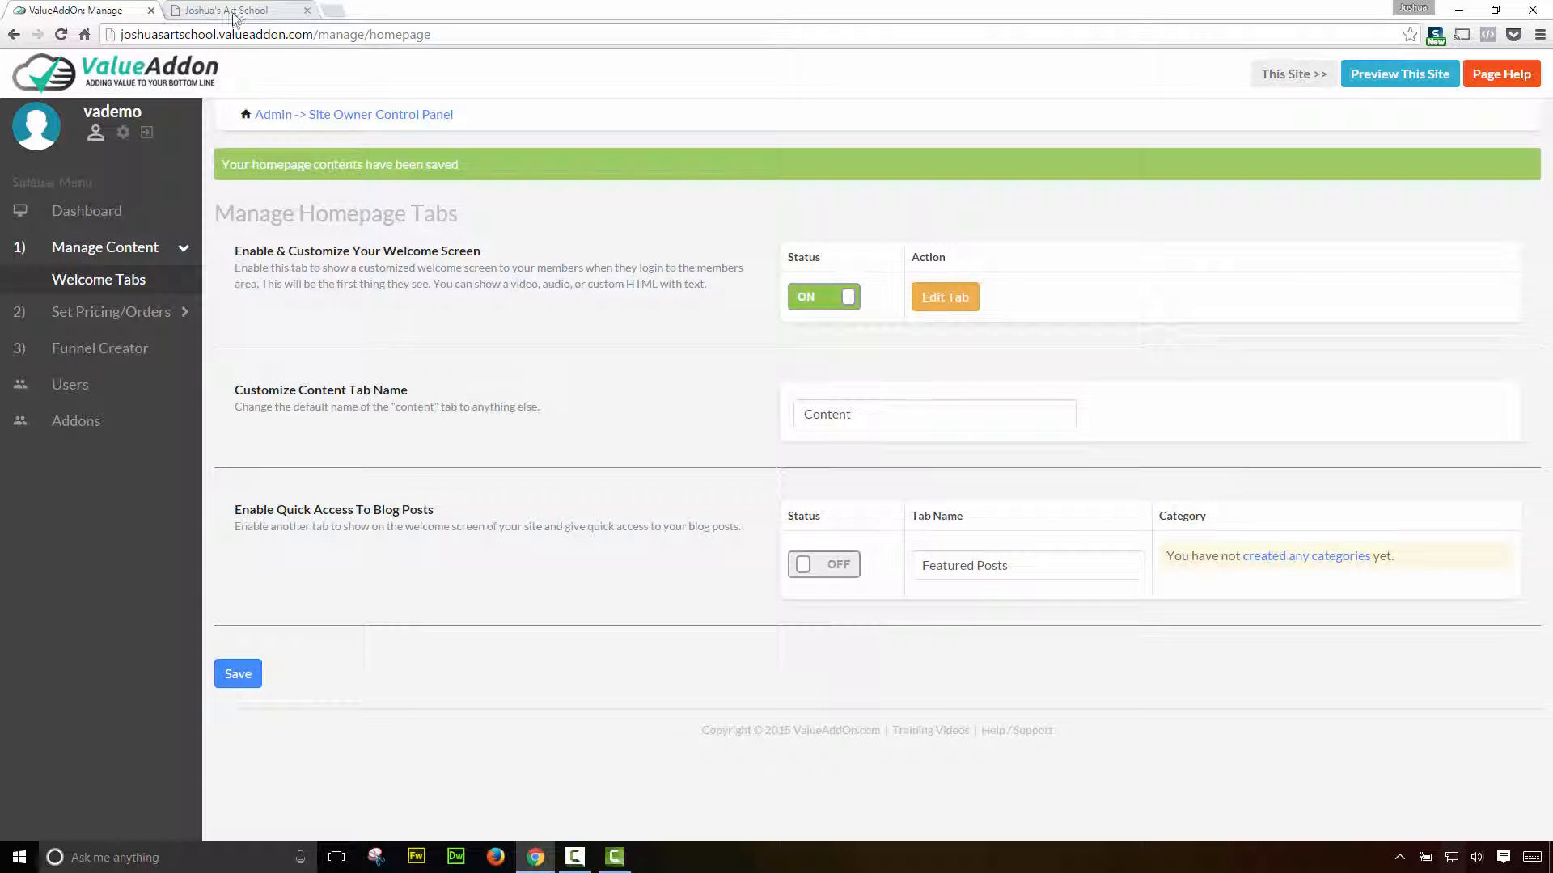
click(238, 10)
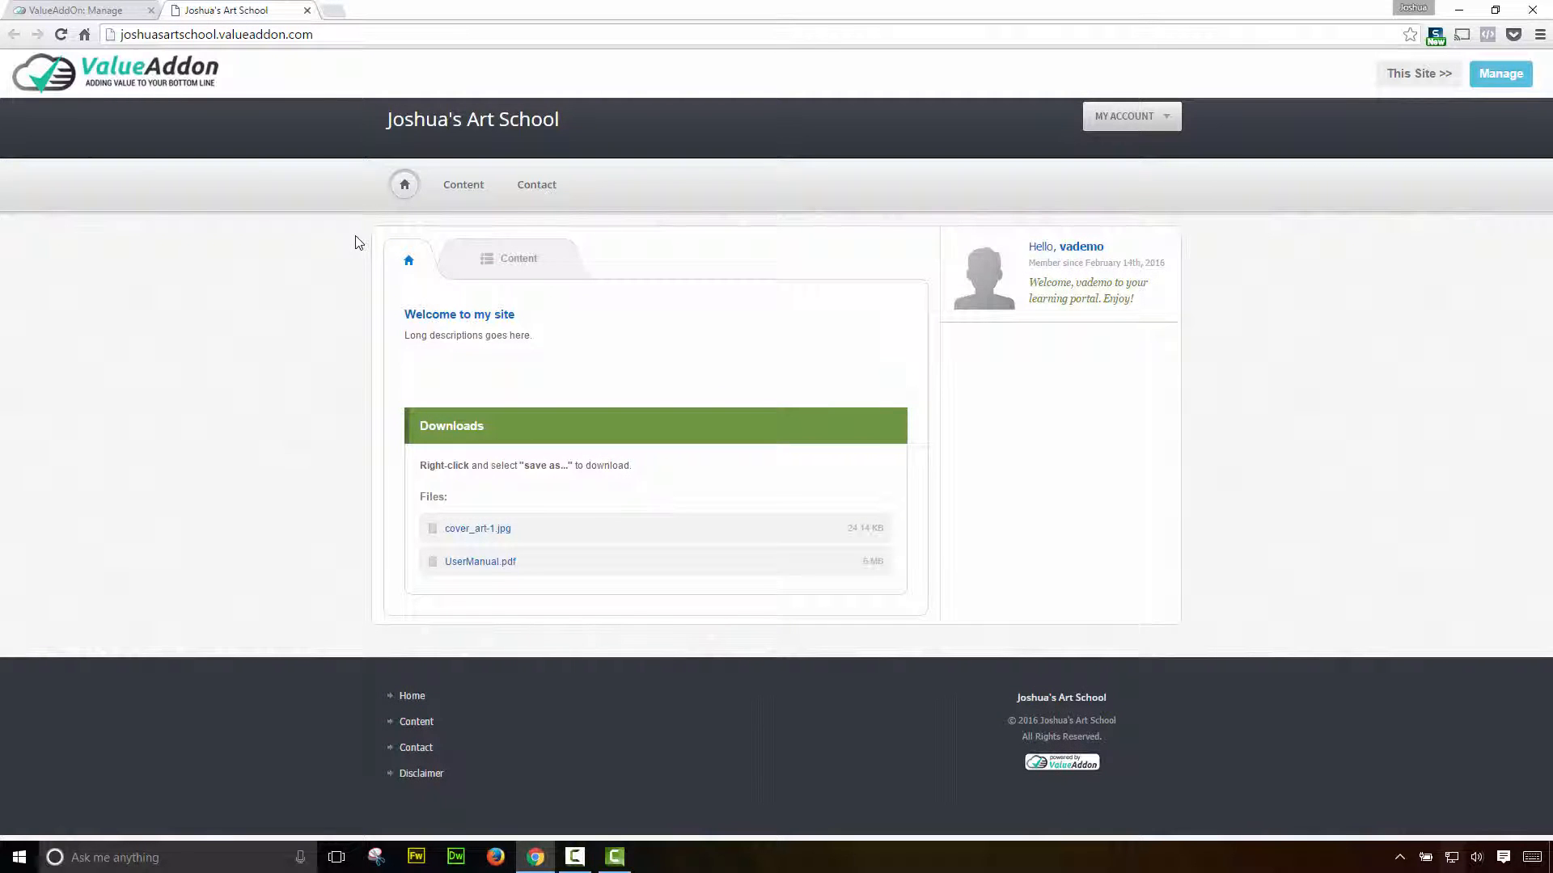
mouse_move(122, 18)
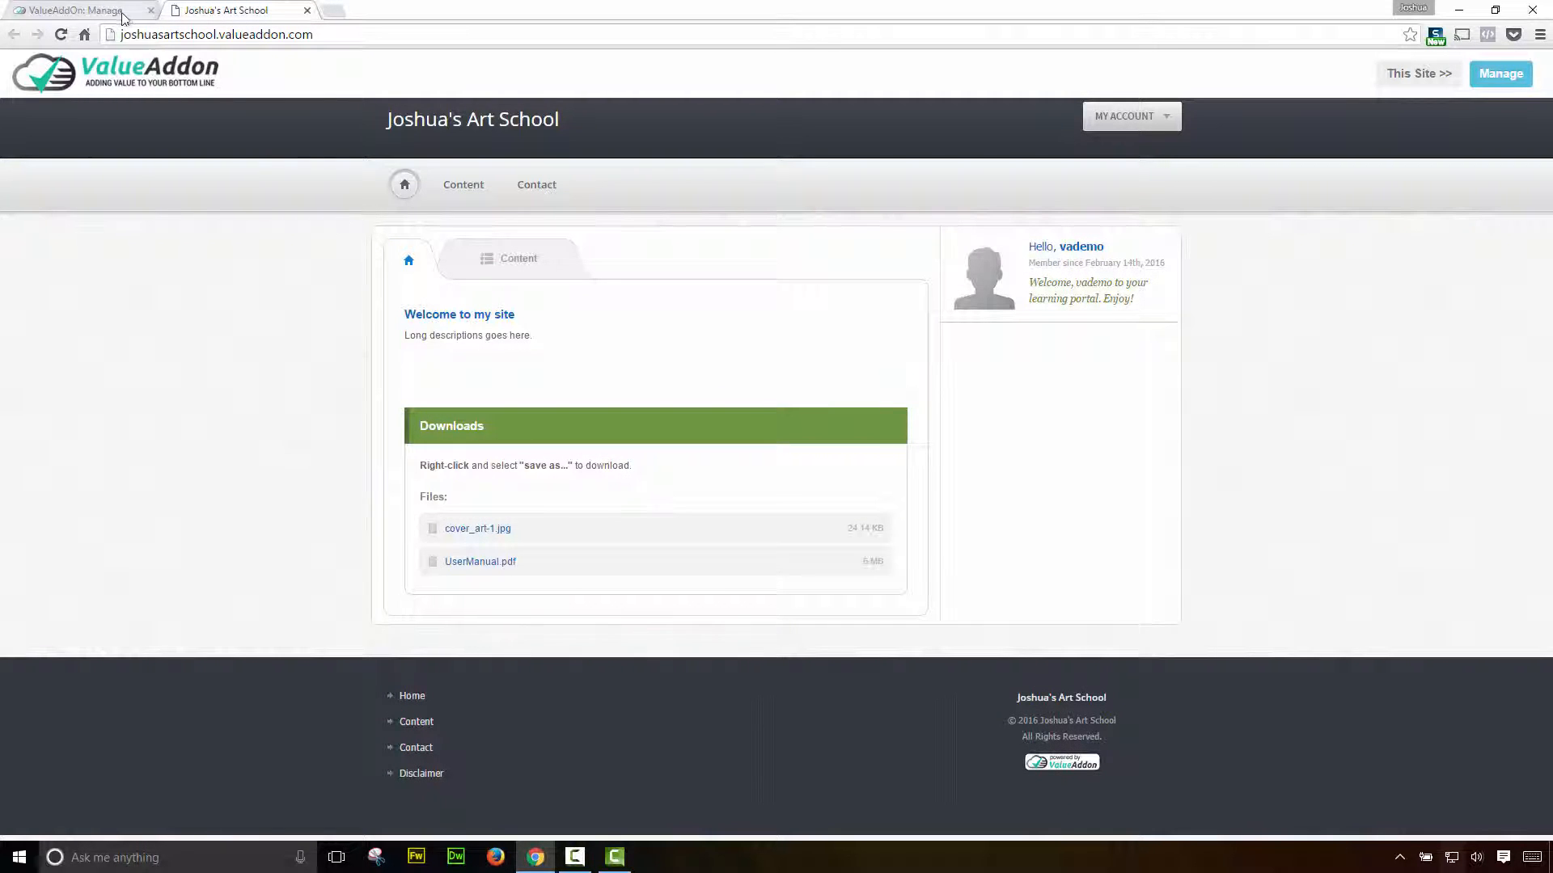
click(75, 9)
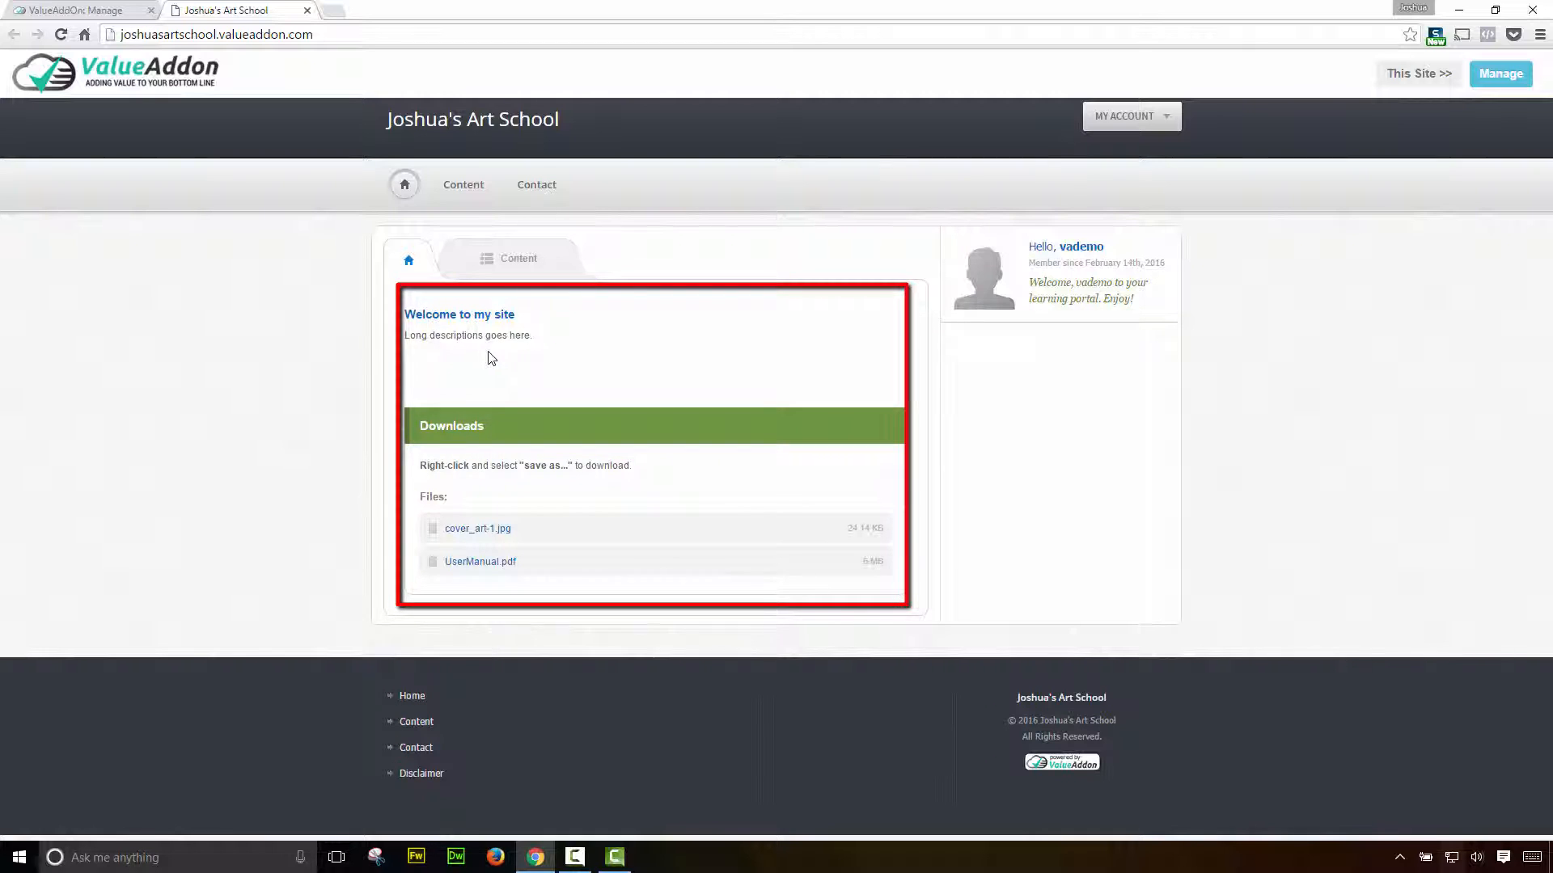
mouse_move(495, 318)
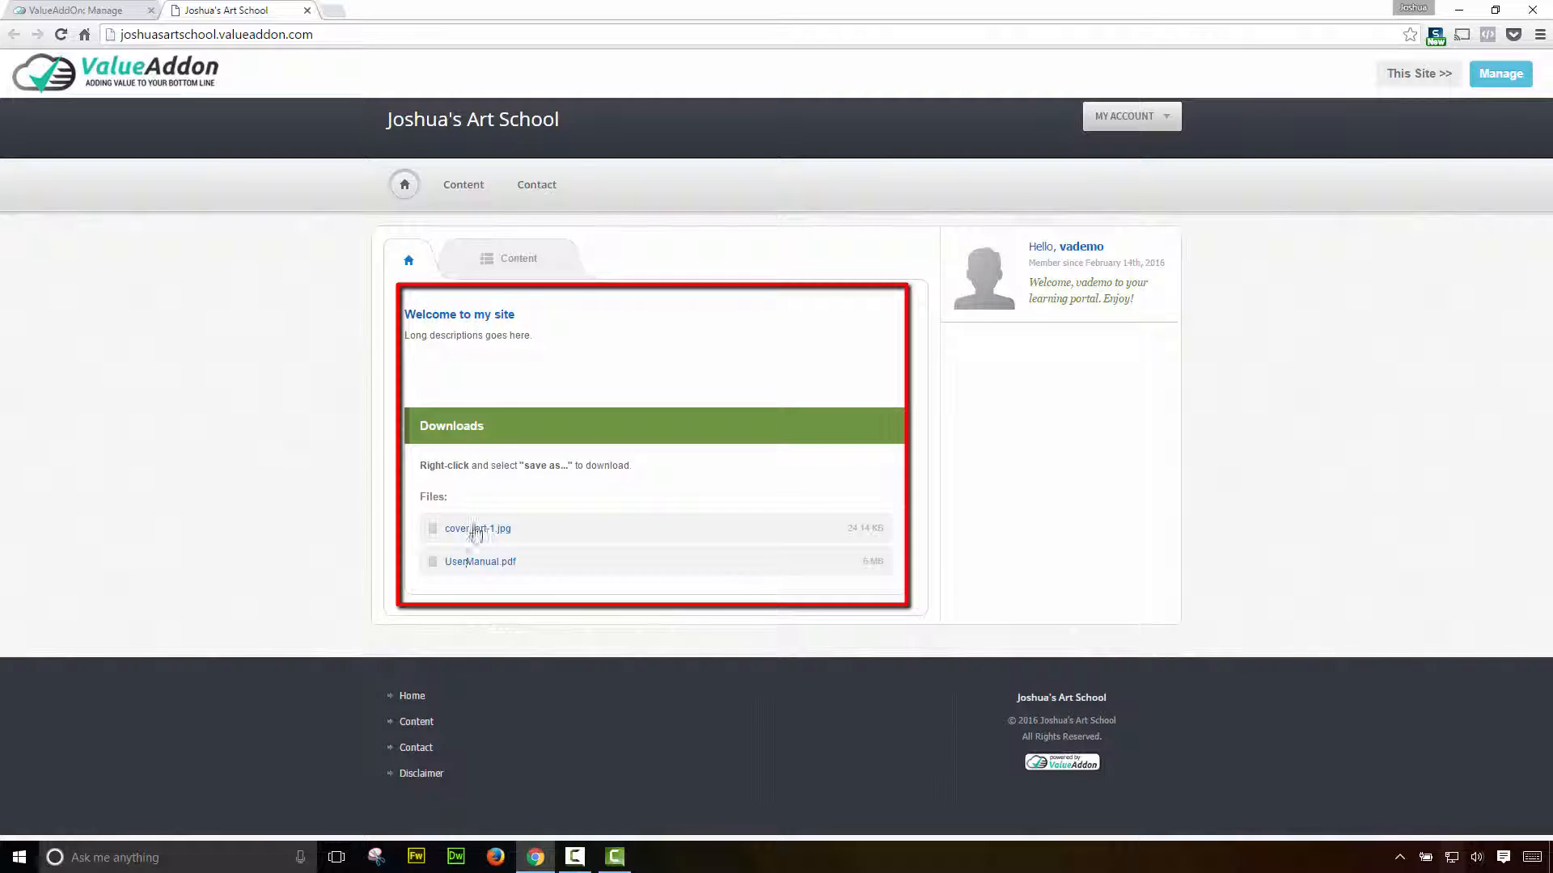
mouse_move(500, 545)
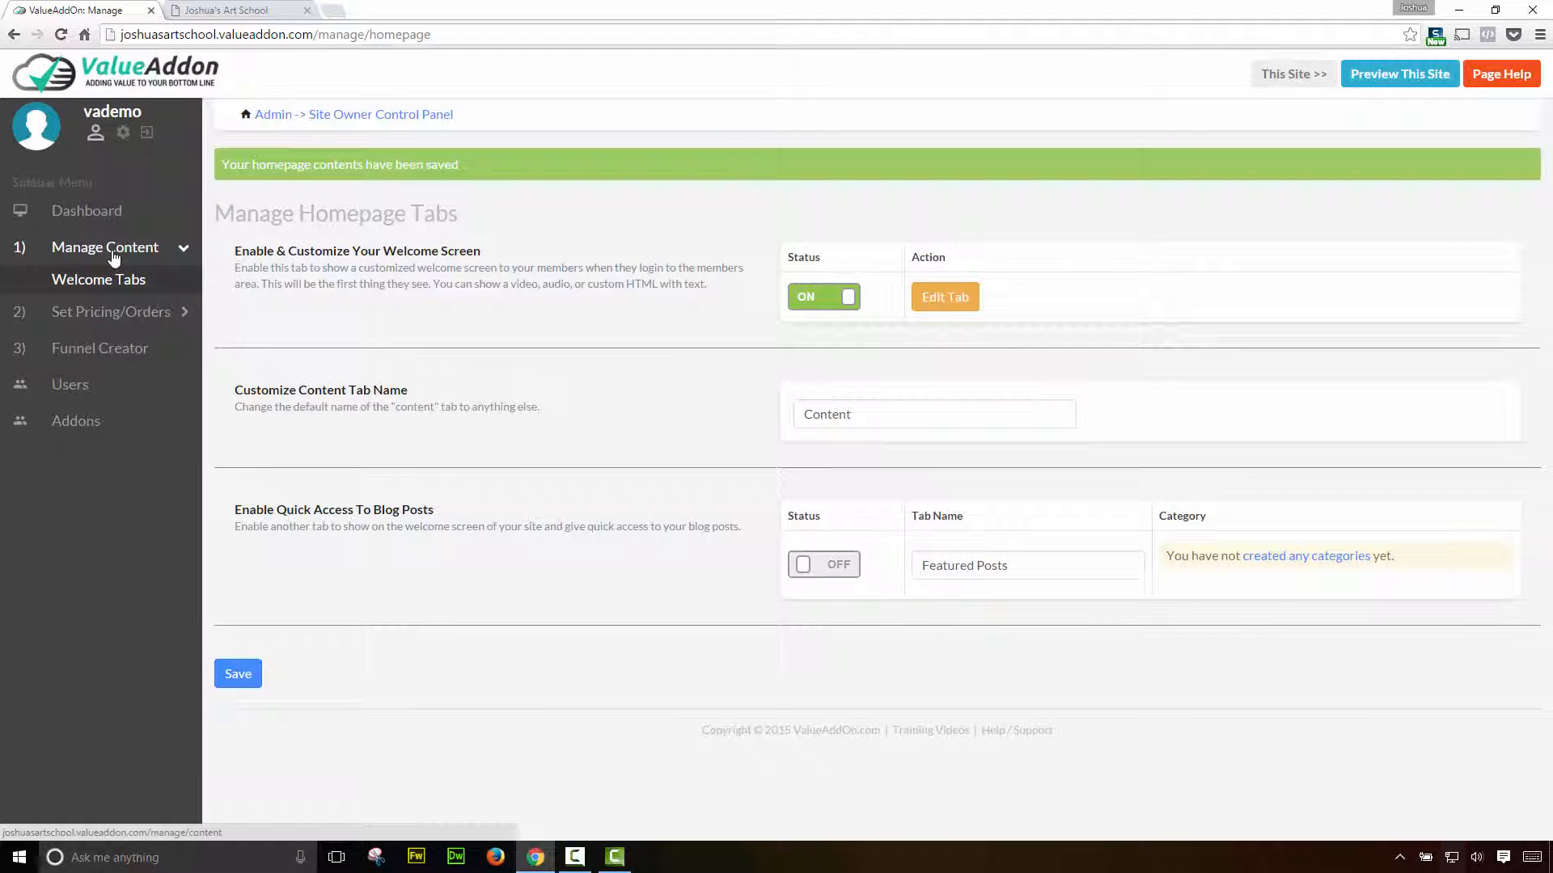
- Go to Manage Content and start a blank Create New Course form
click(106, 246)
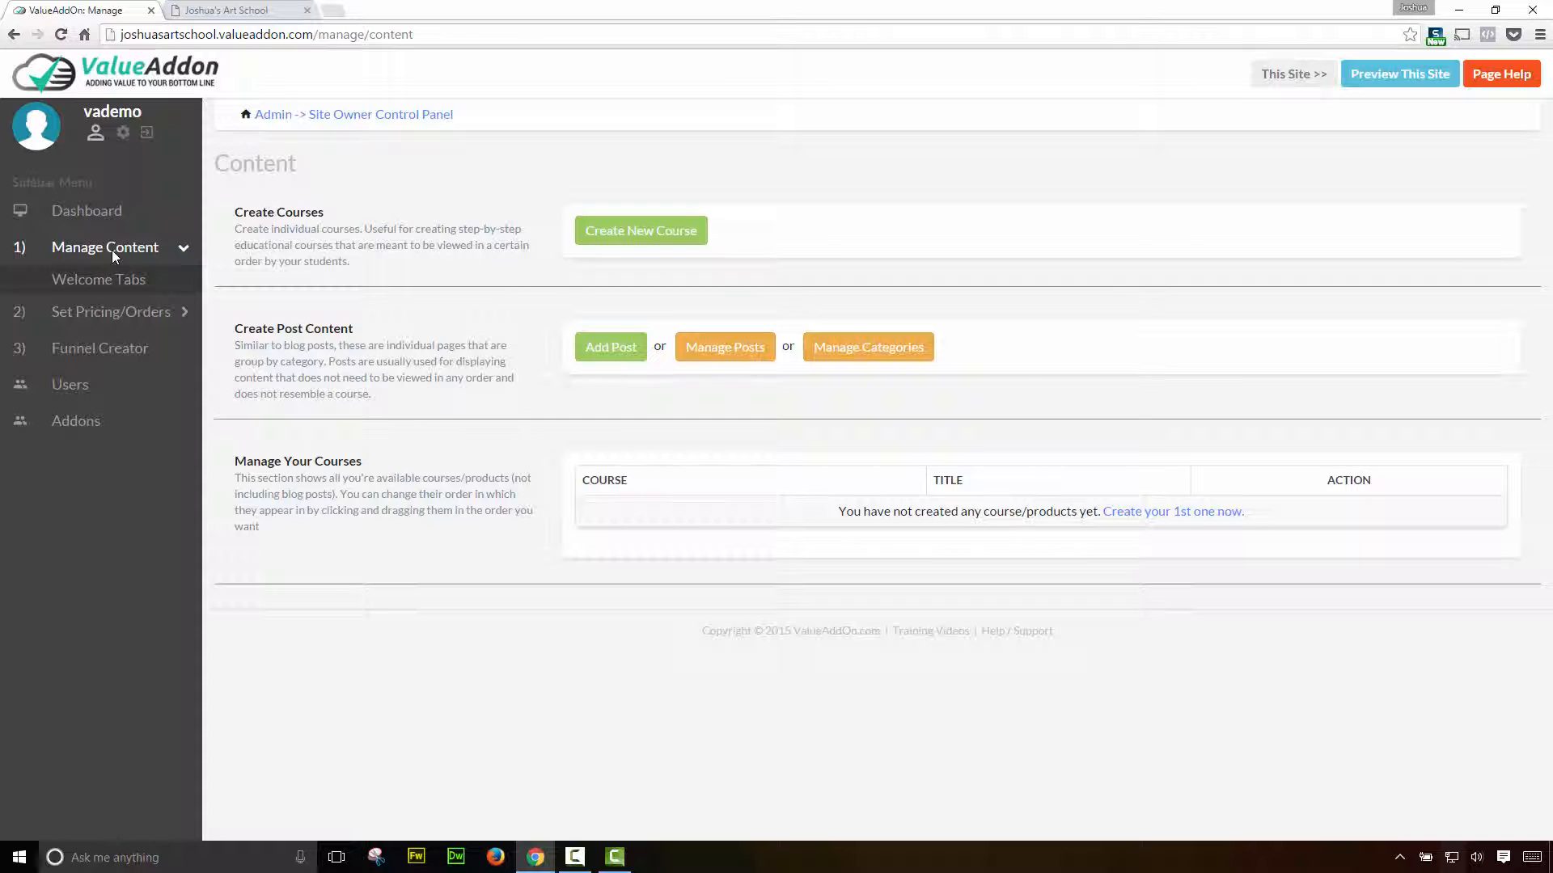
click(640, 230)
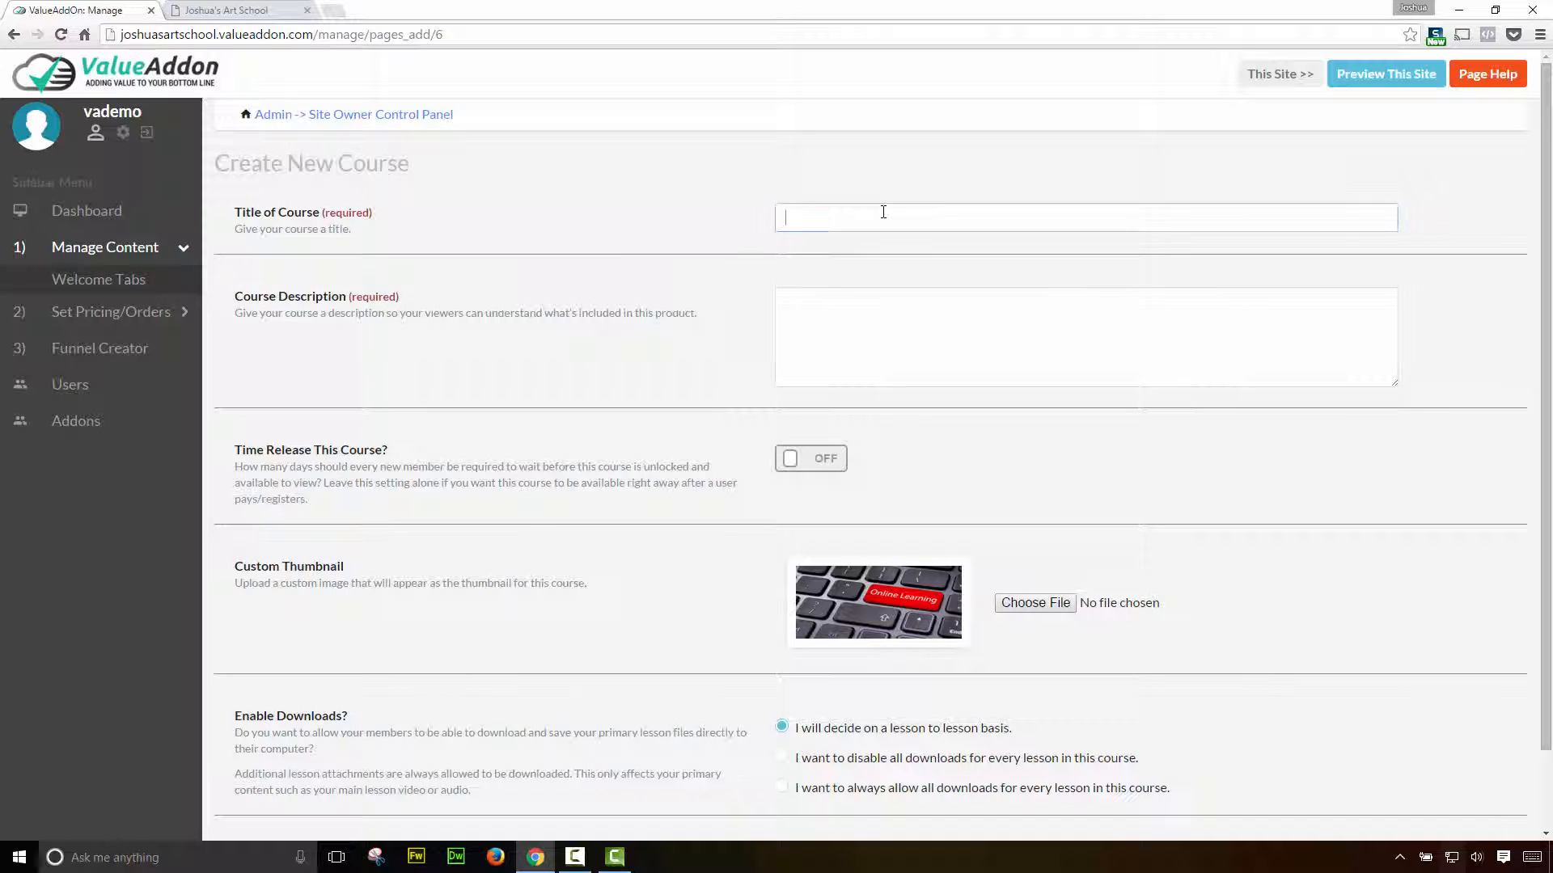
- Enter the course title 'Magic Tricks 101' and description 'Learn how to do magic tricks!'
text(Magic Tricks 101)
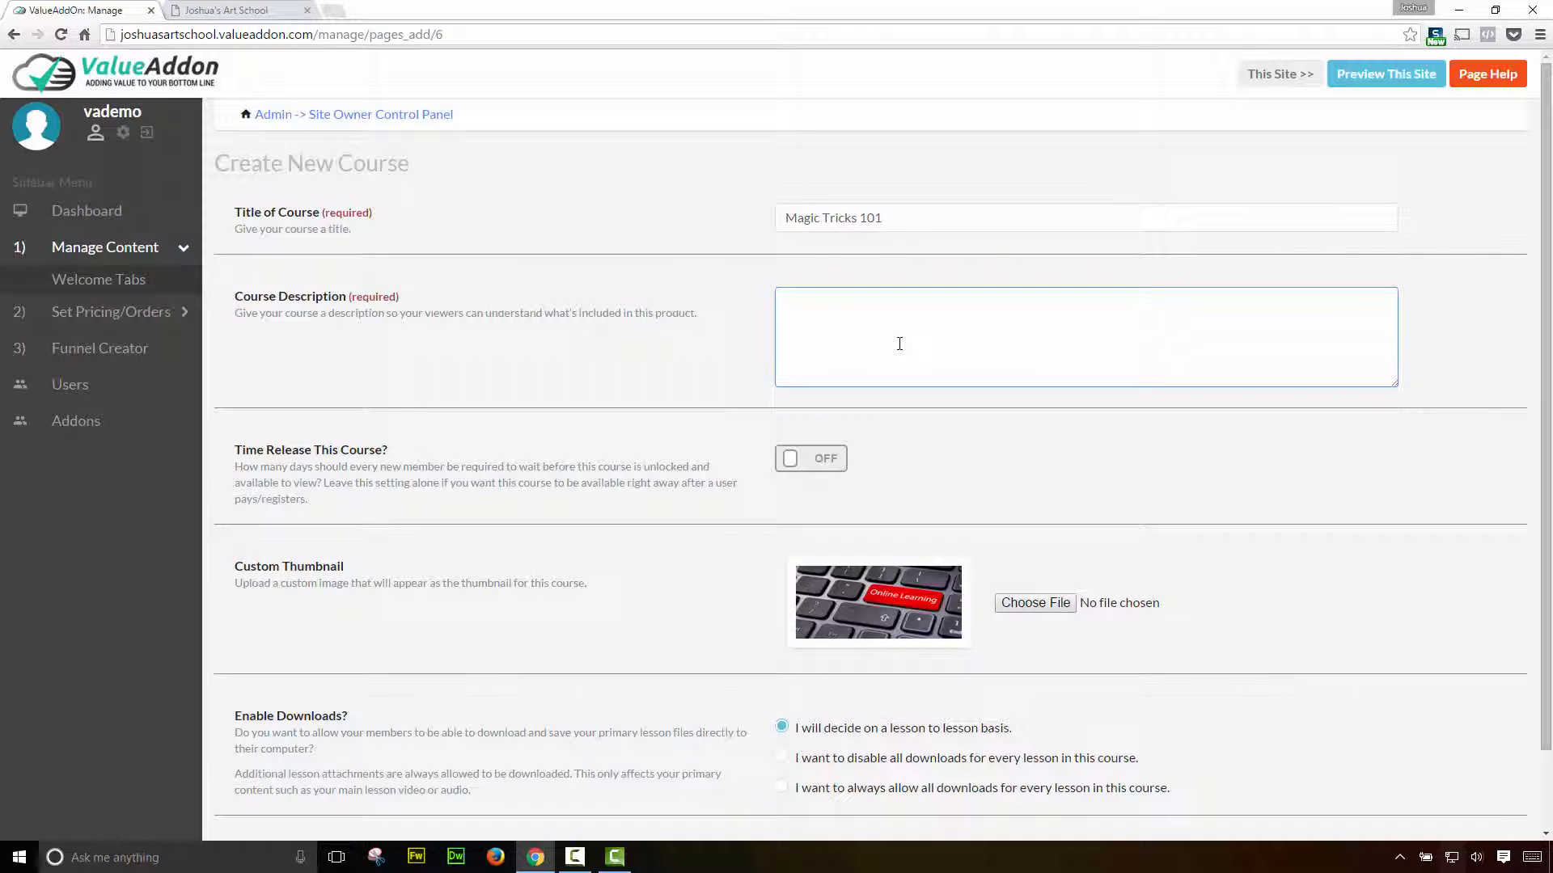
text(Learn howe)
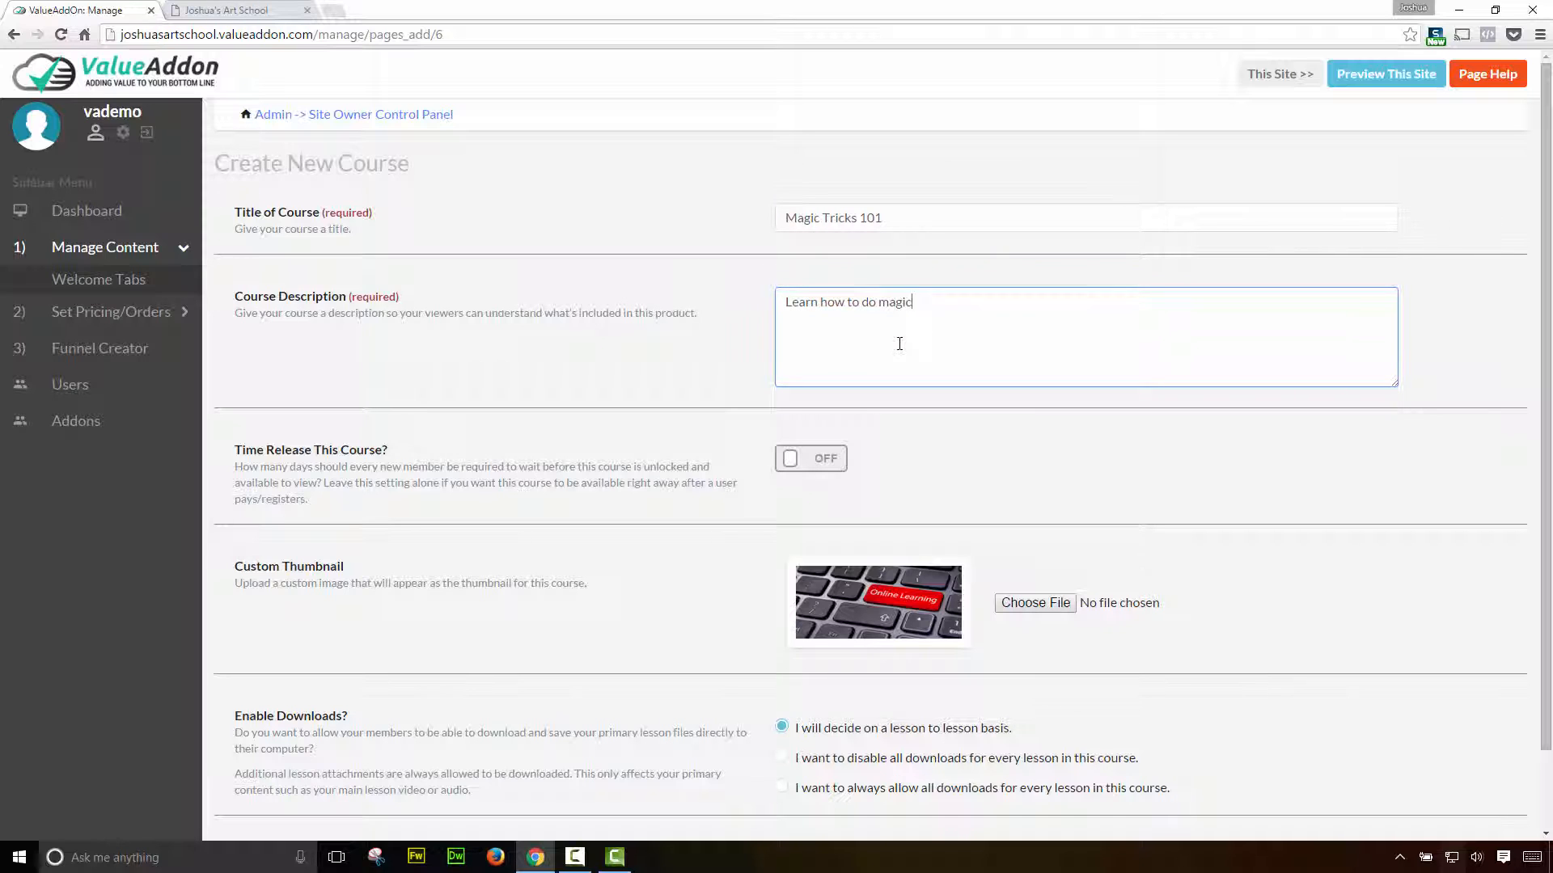
text(tricks)
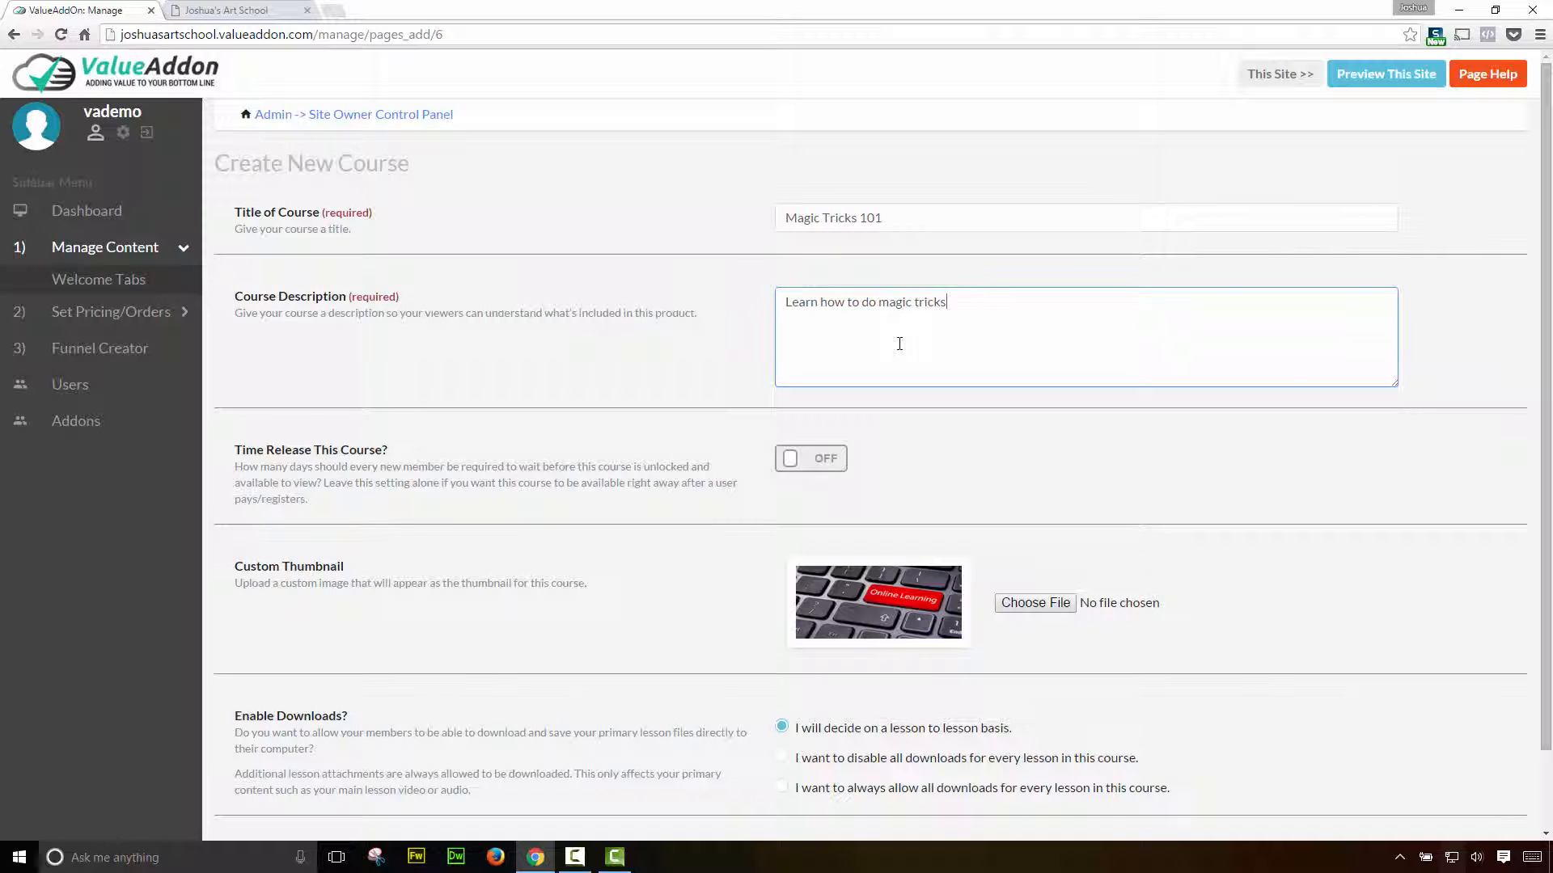
text(!)
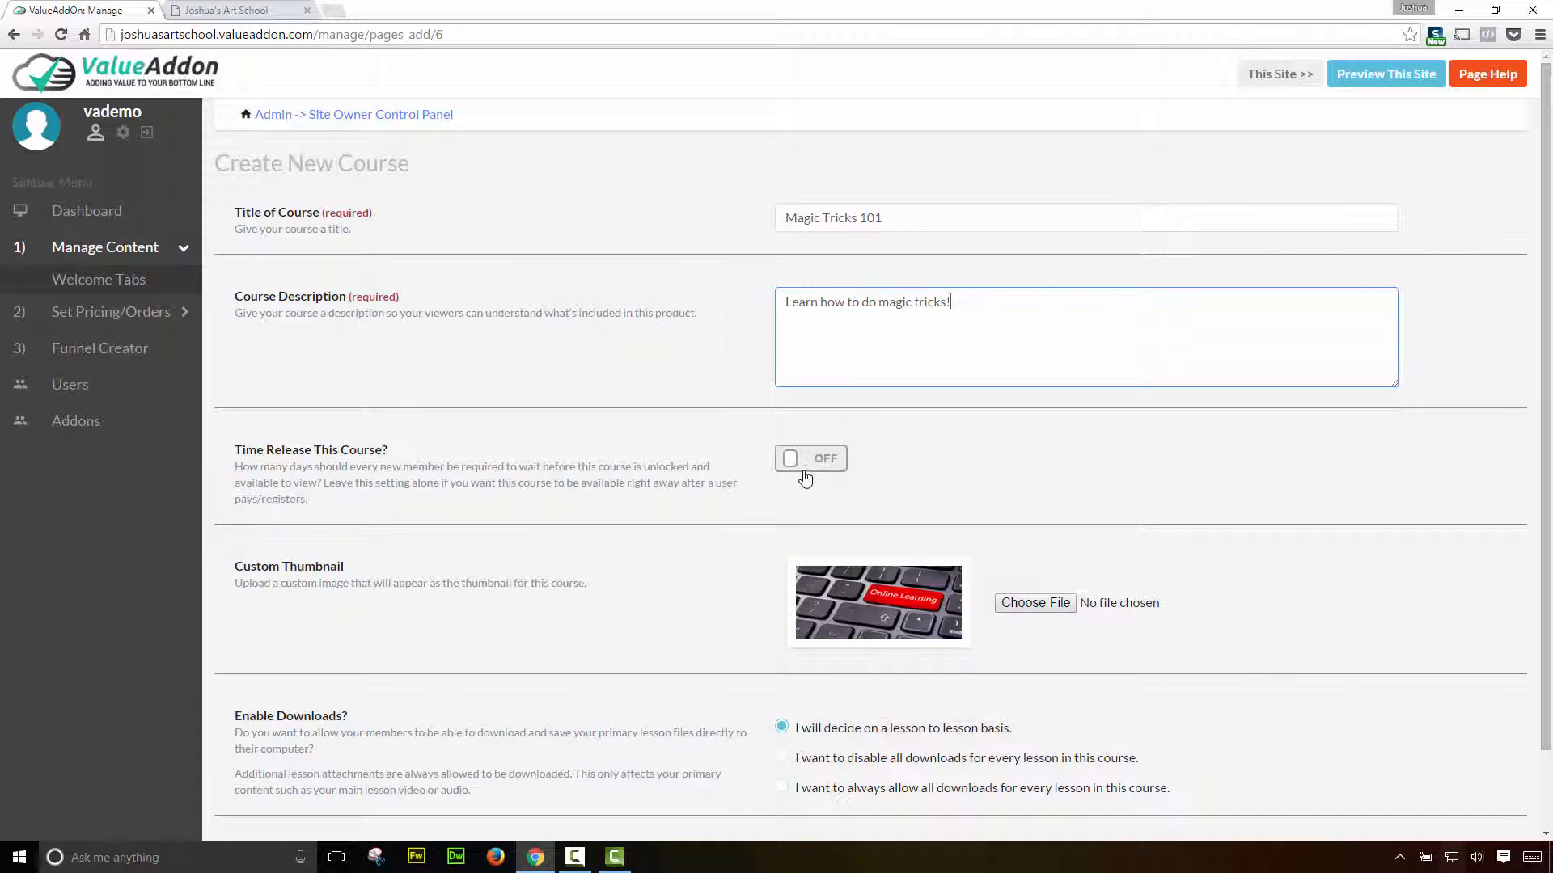
- Try a 5-day time release, then clear it and leave time release off
click(810, 457)
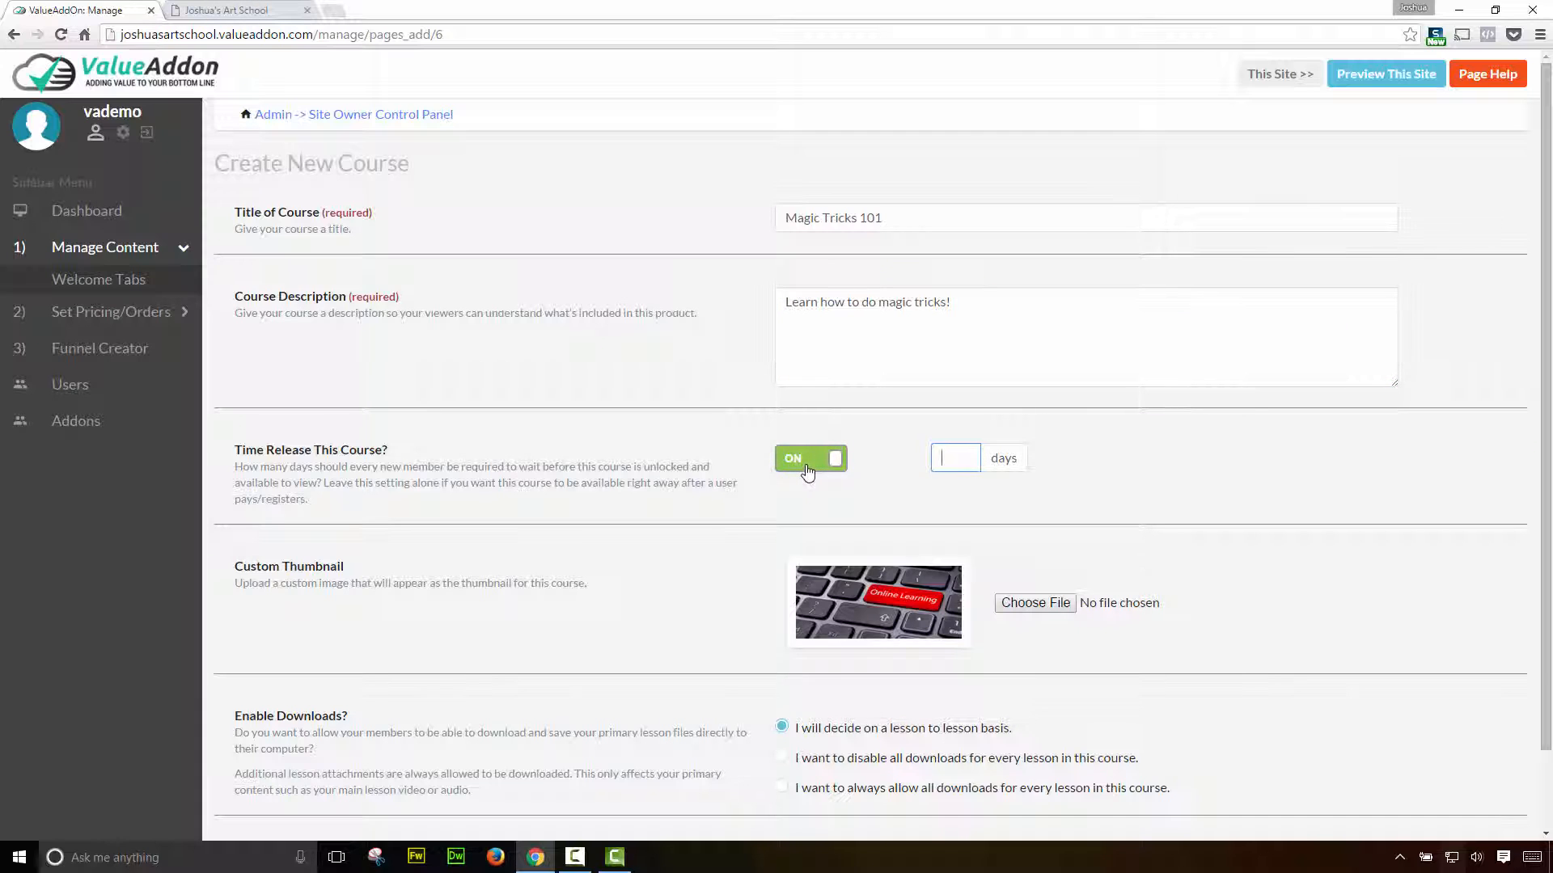
text(5)
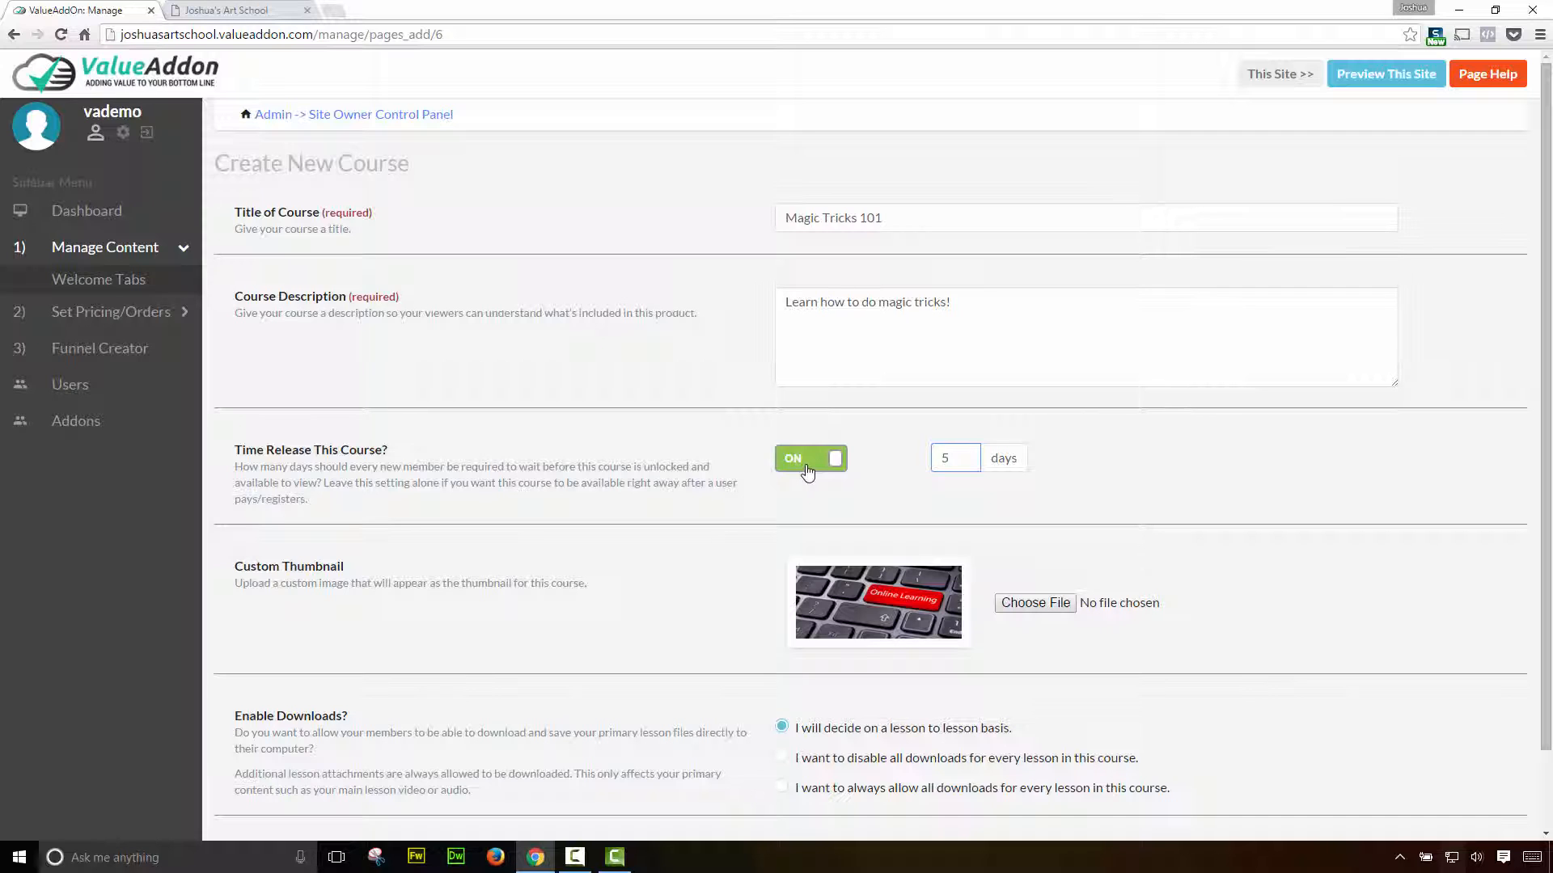
click(955, 457)
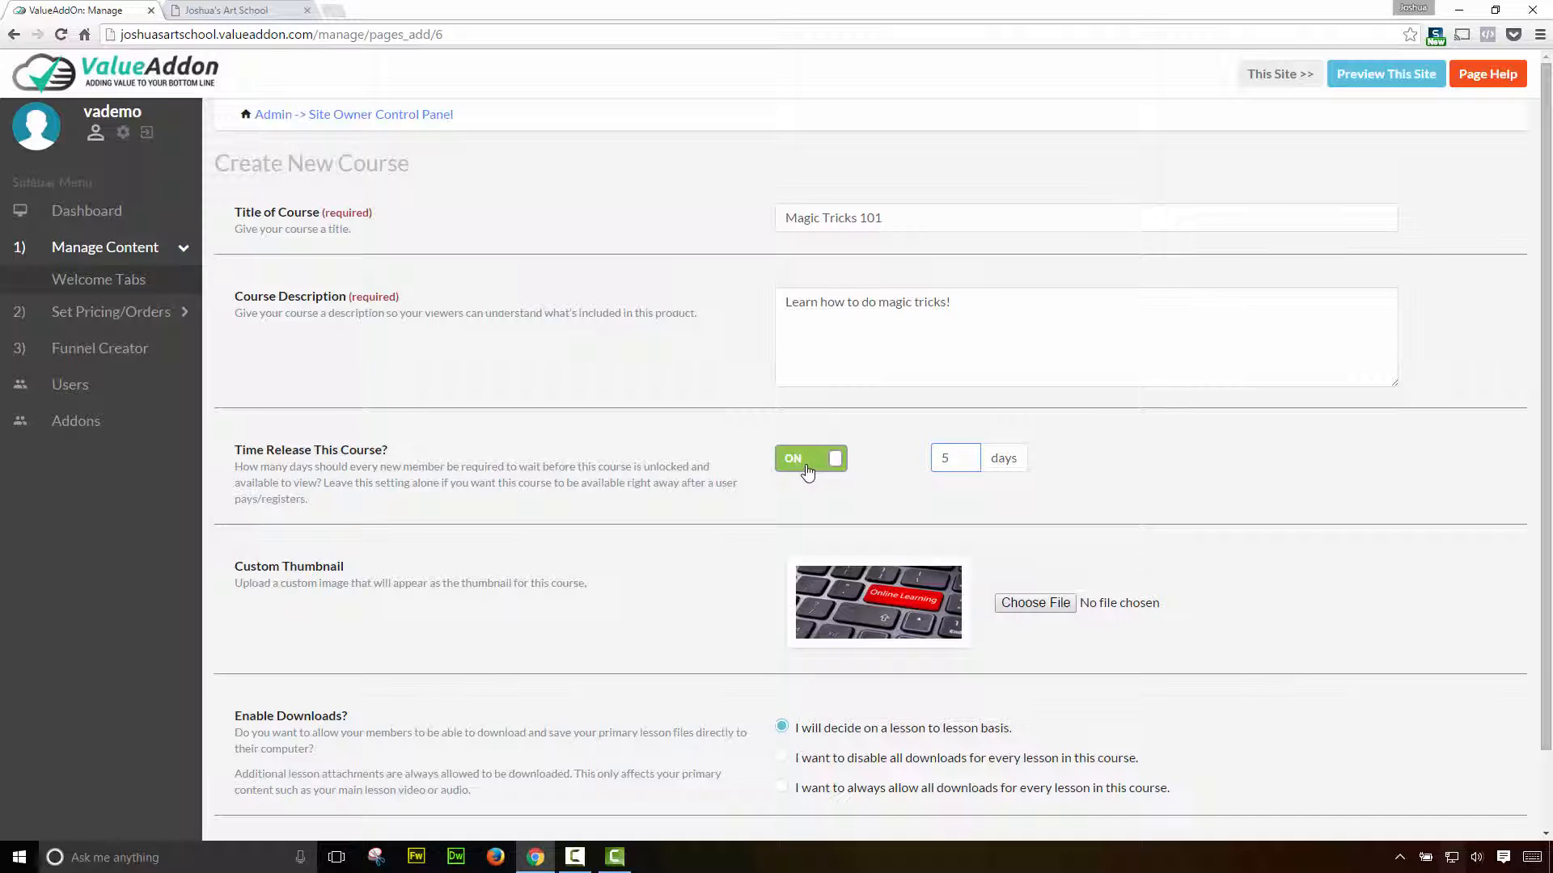
click(954, 457)
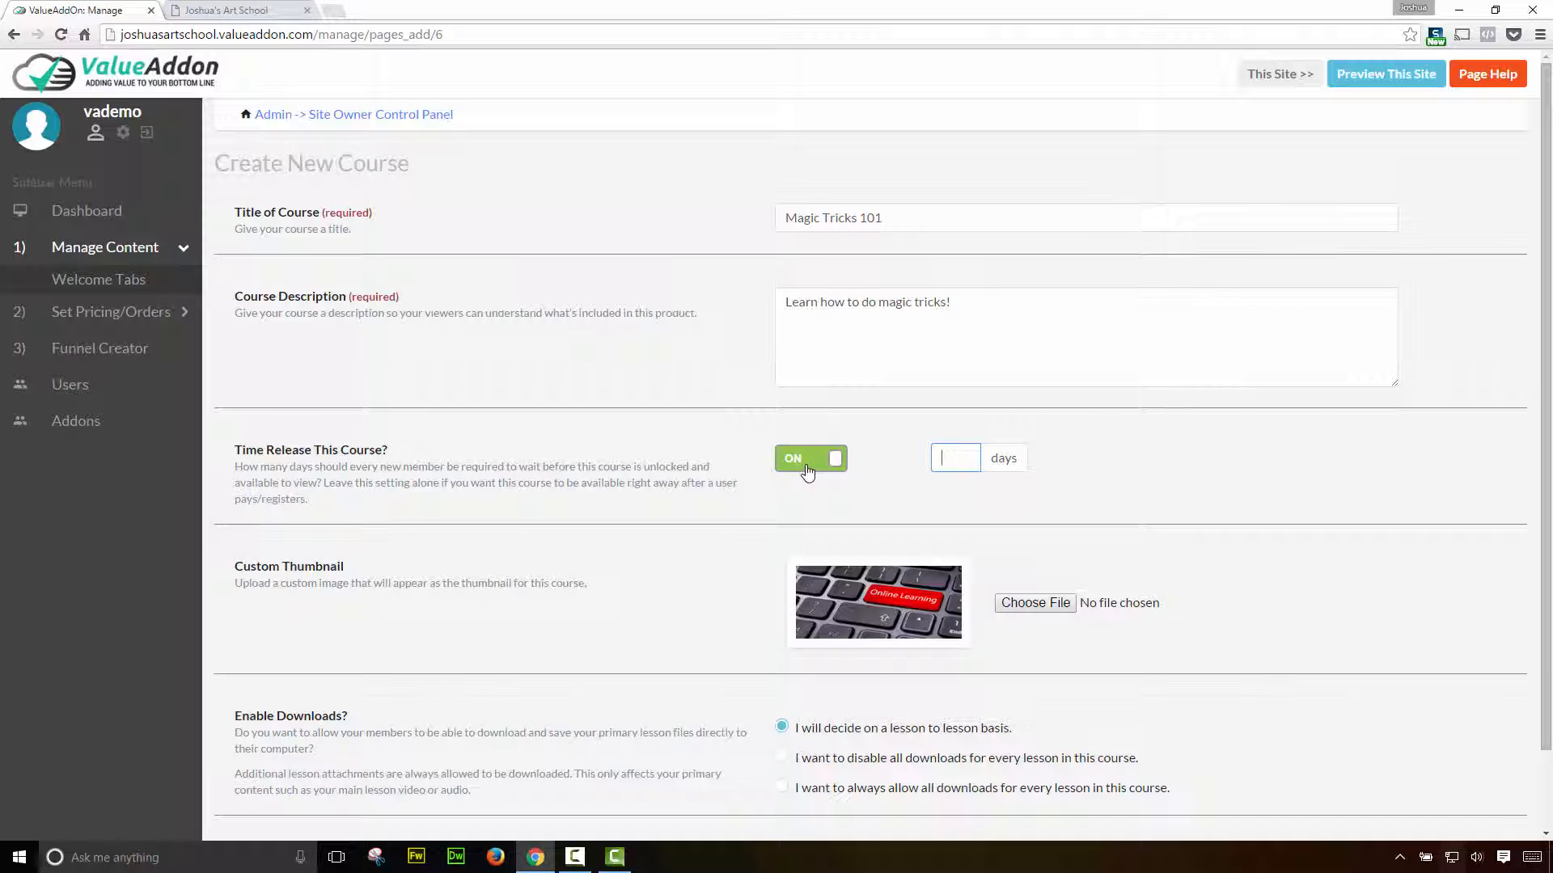
click(811, 458)
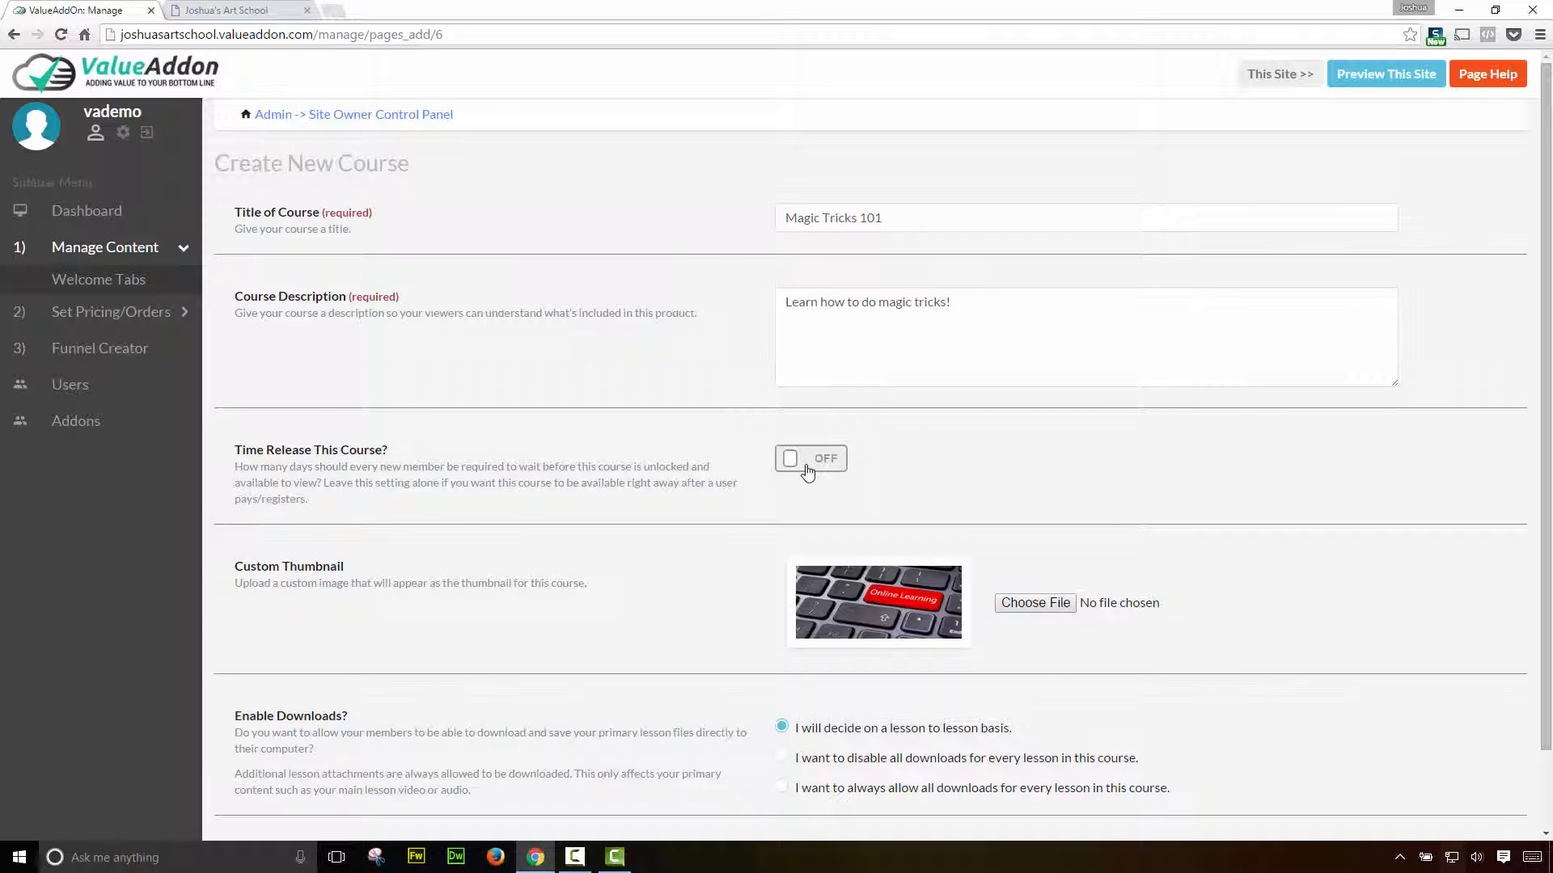
scroll(down, 3)
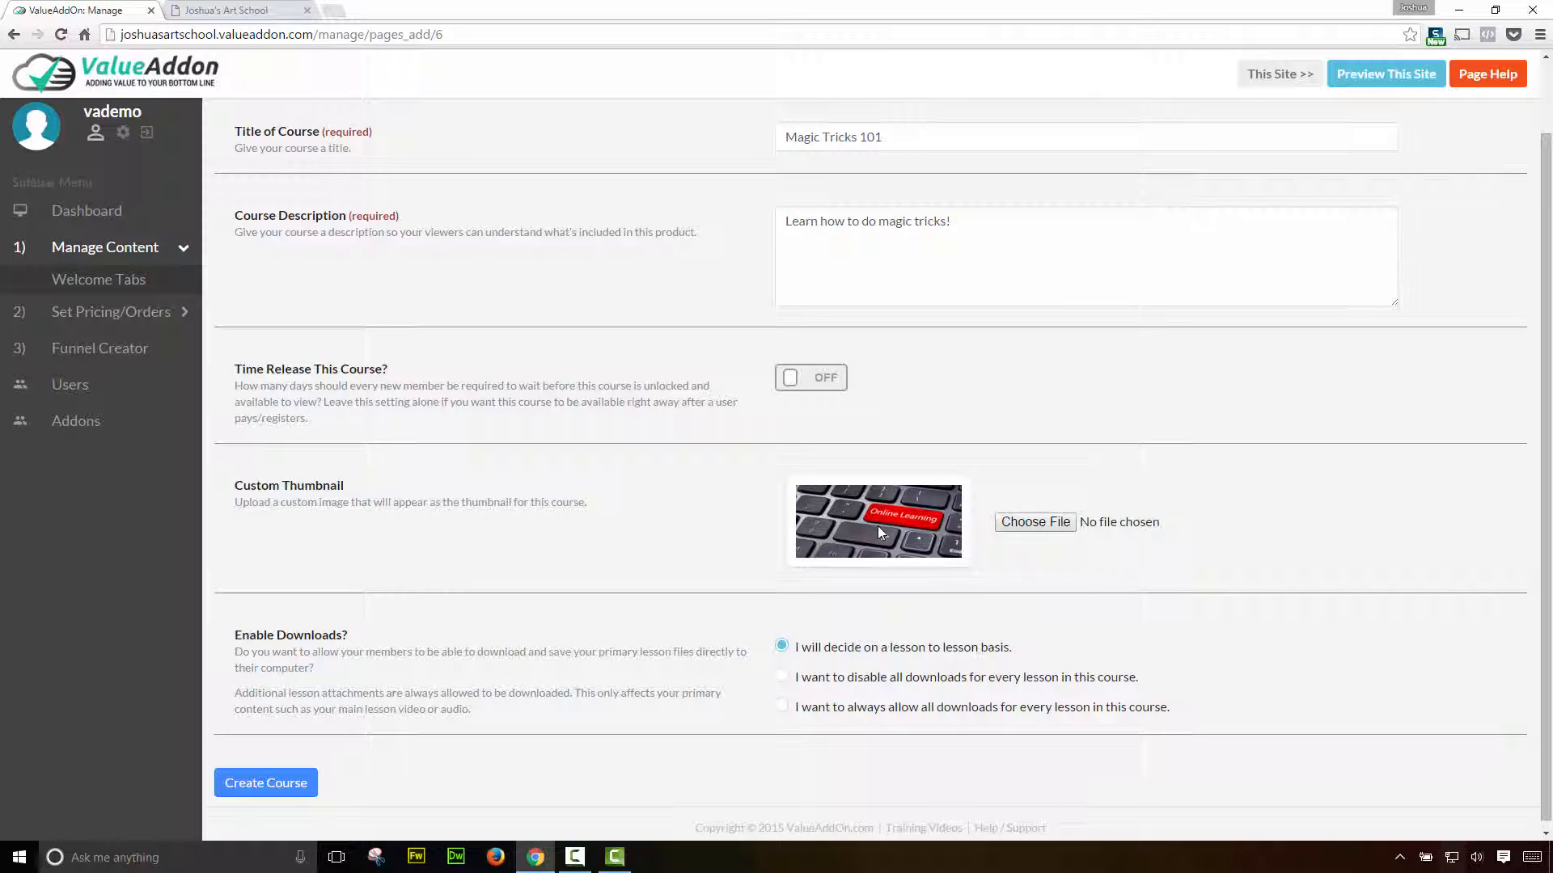
- Use cover_art.jpg as the thumbnail and create the Magic Tricks 101 course
click(1035, 522)
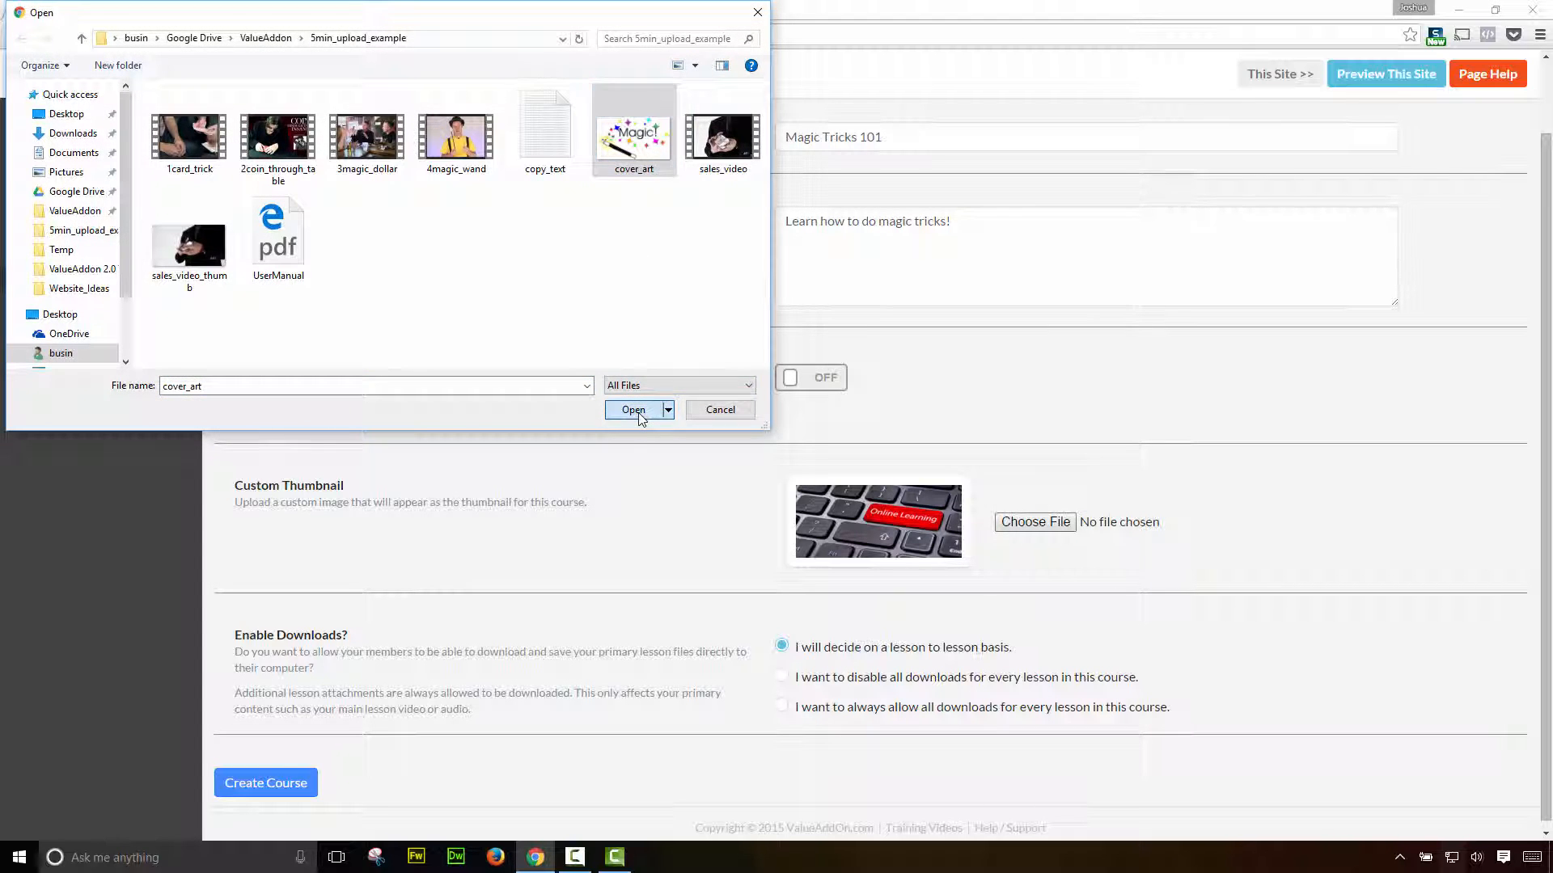
click(632, 410)
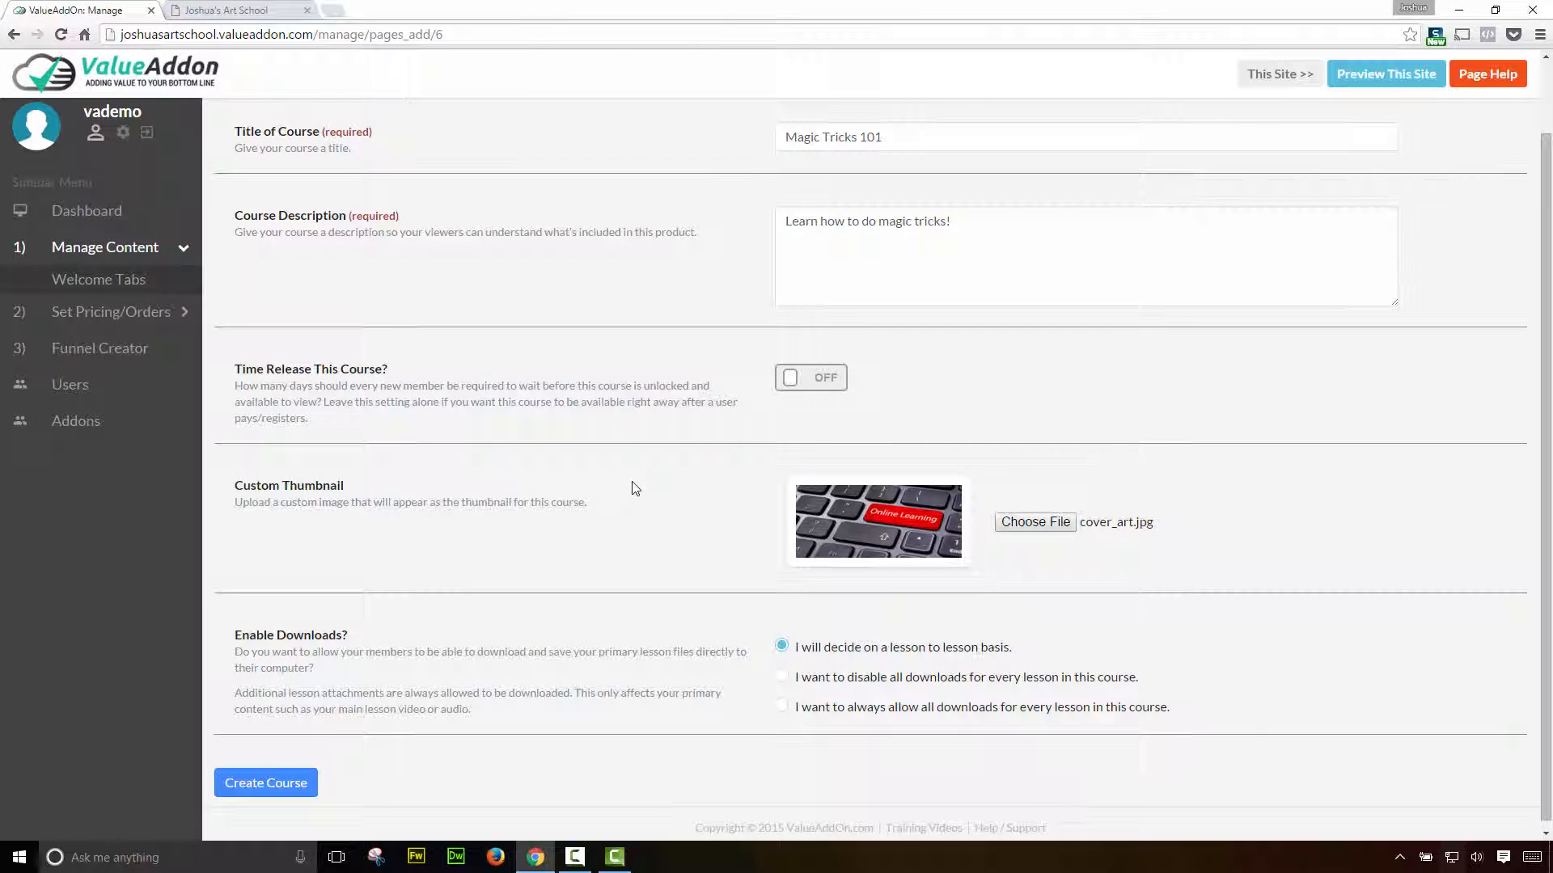
mouse_move(664, 625)
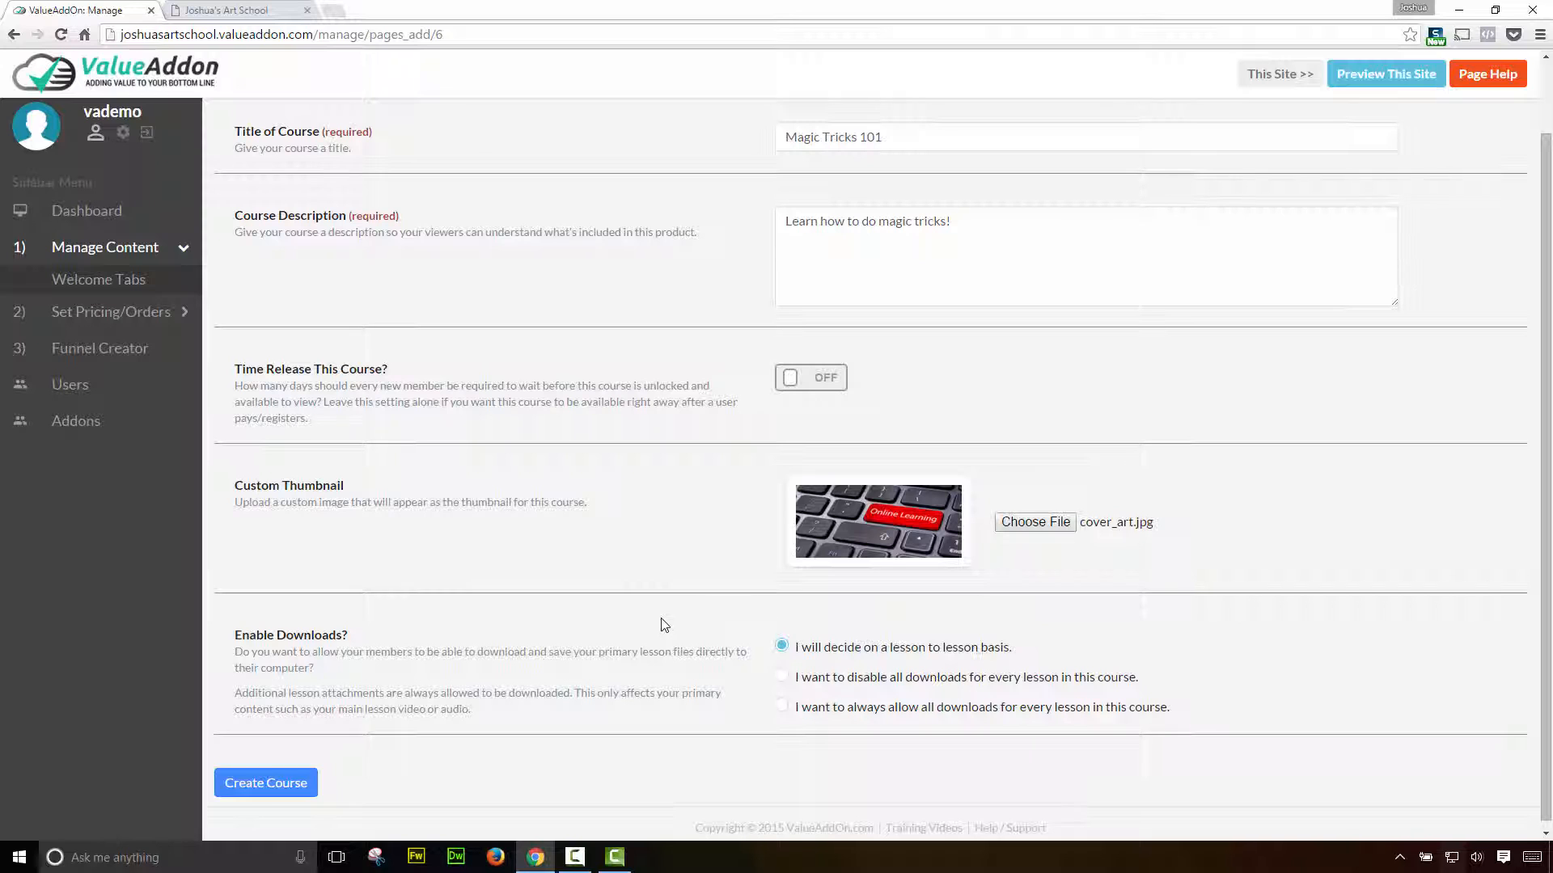
mouse_move(735, 645)
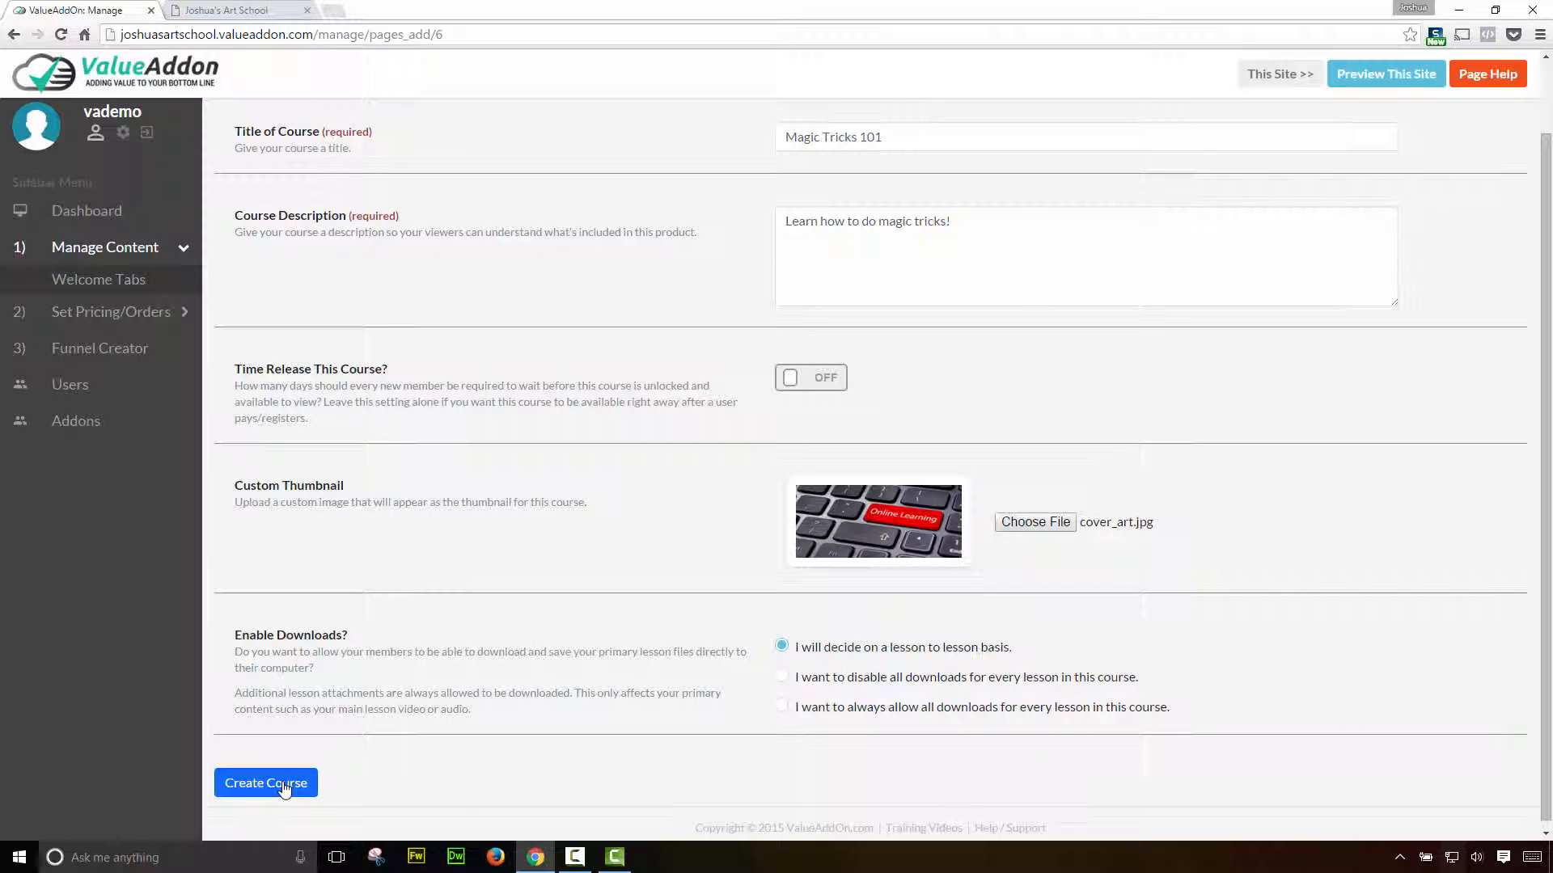
click(265, 783)
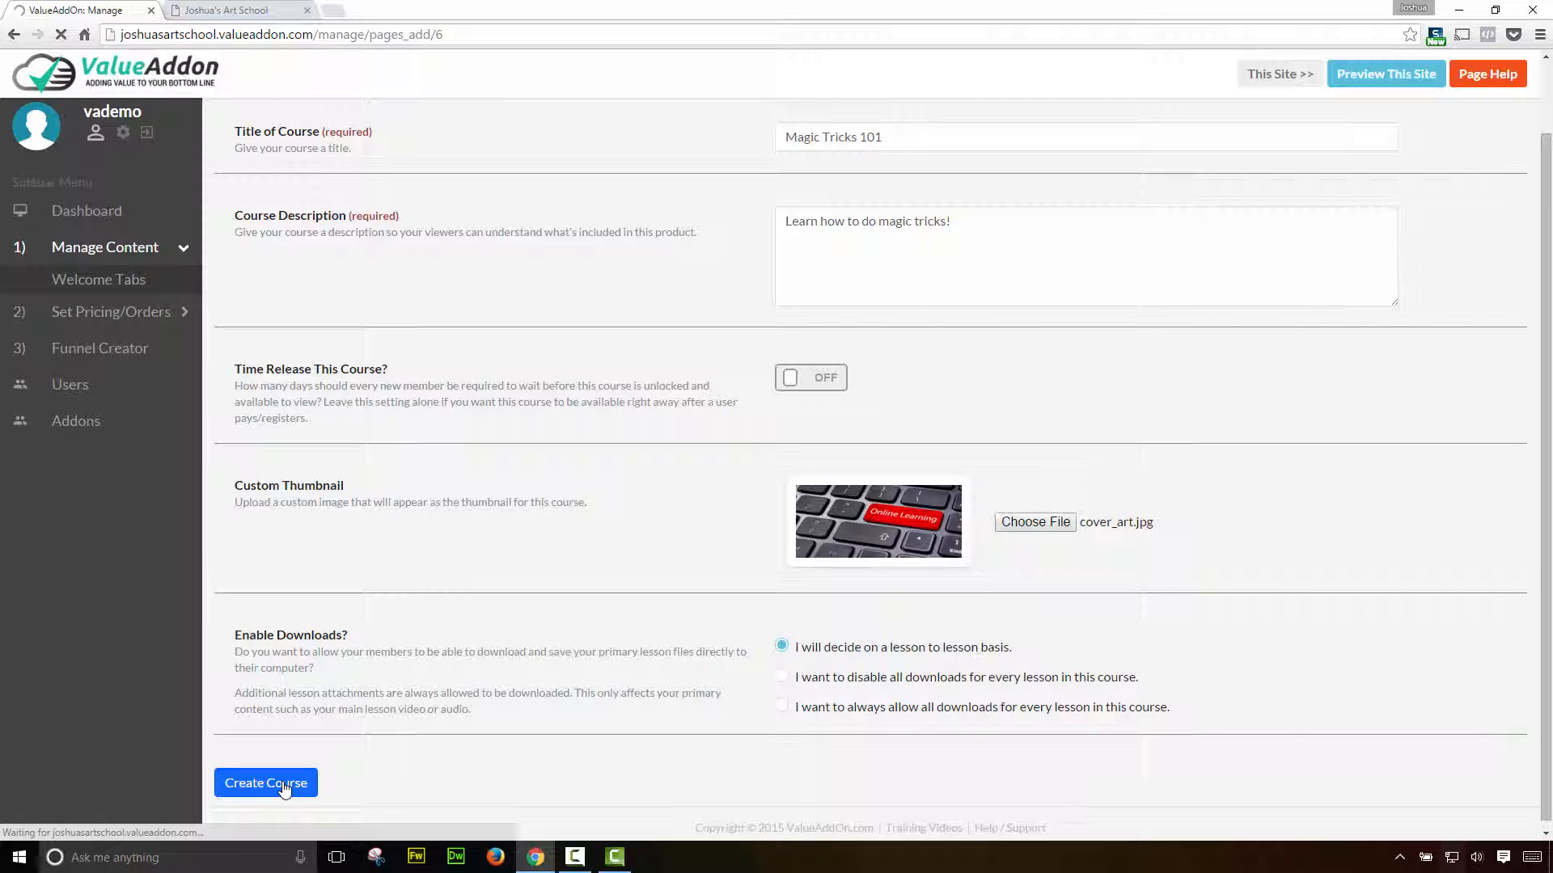
click(265, 783)
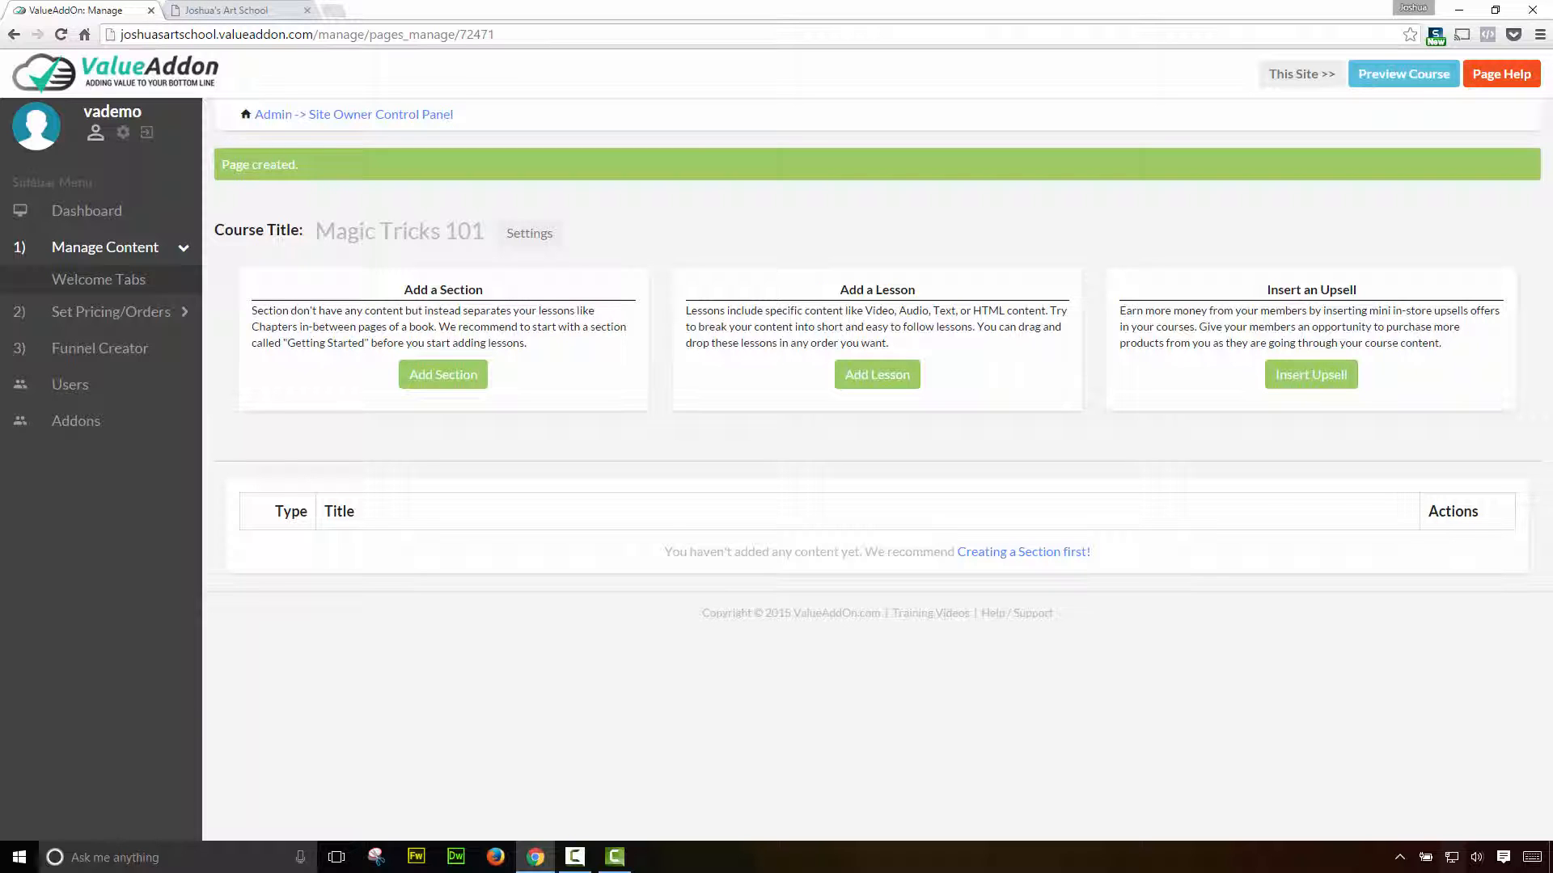
mouse_move(949, 801)
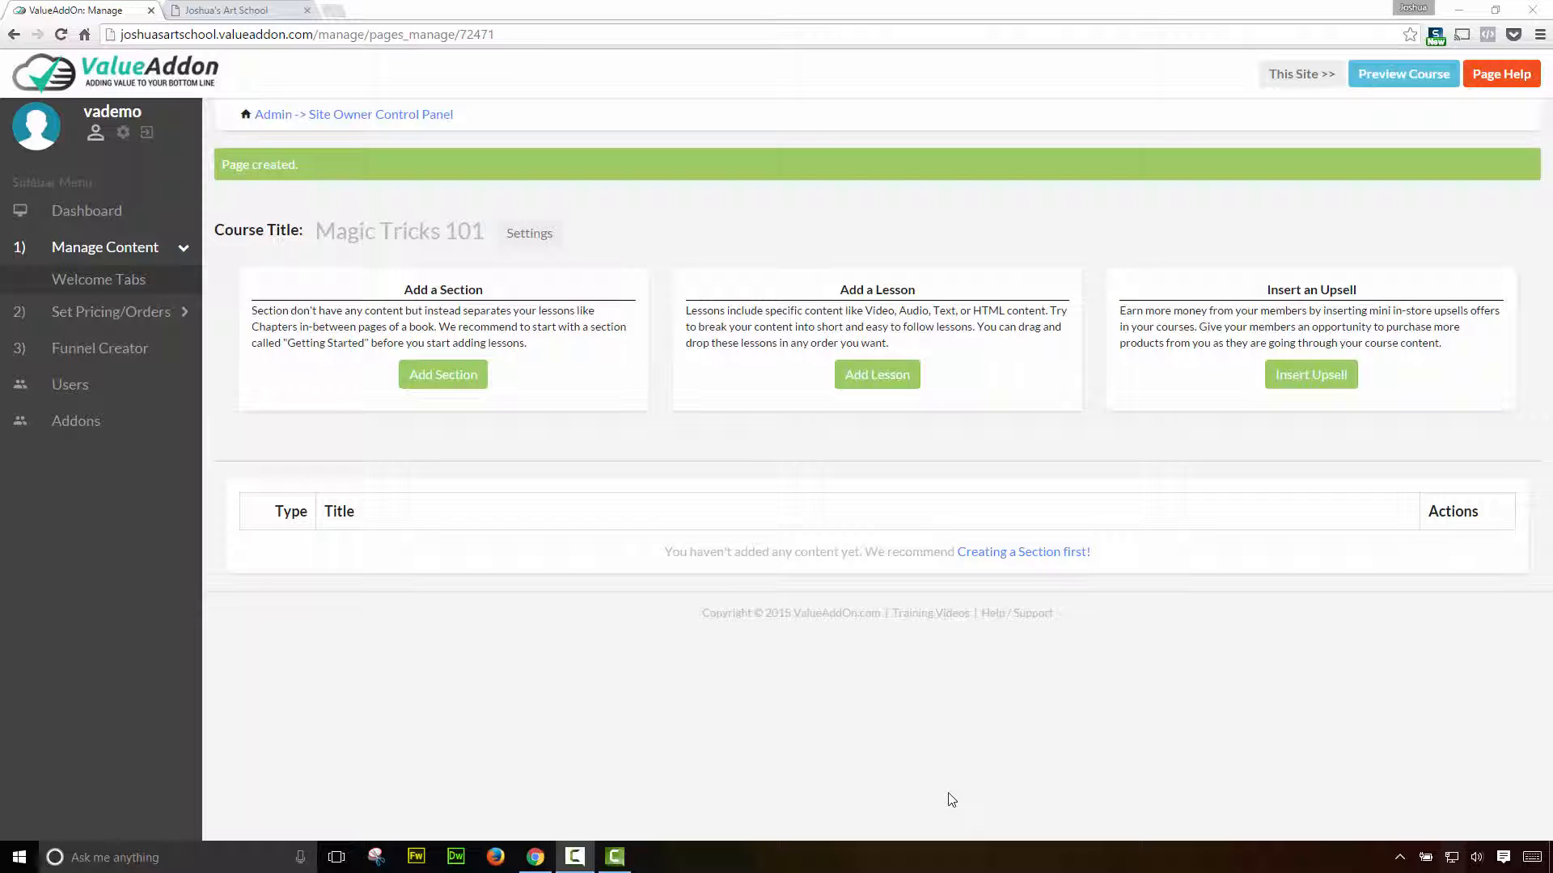
mouse_move(631, 403)
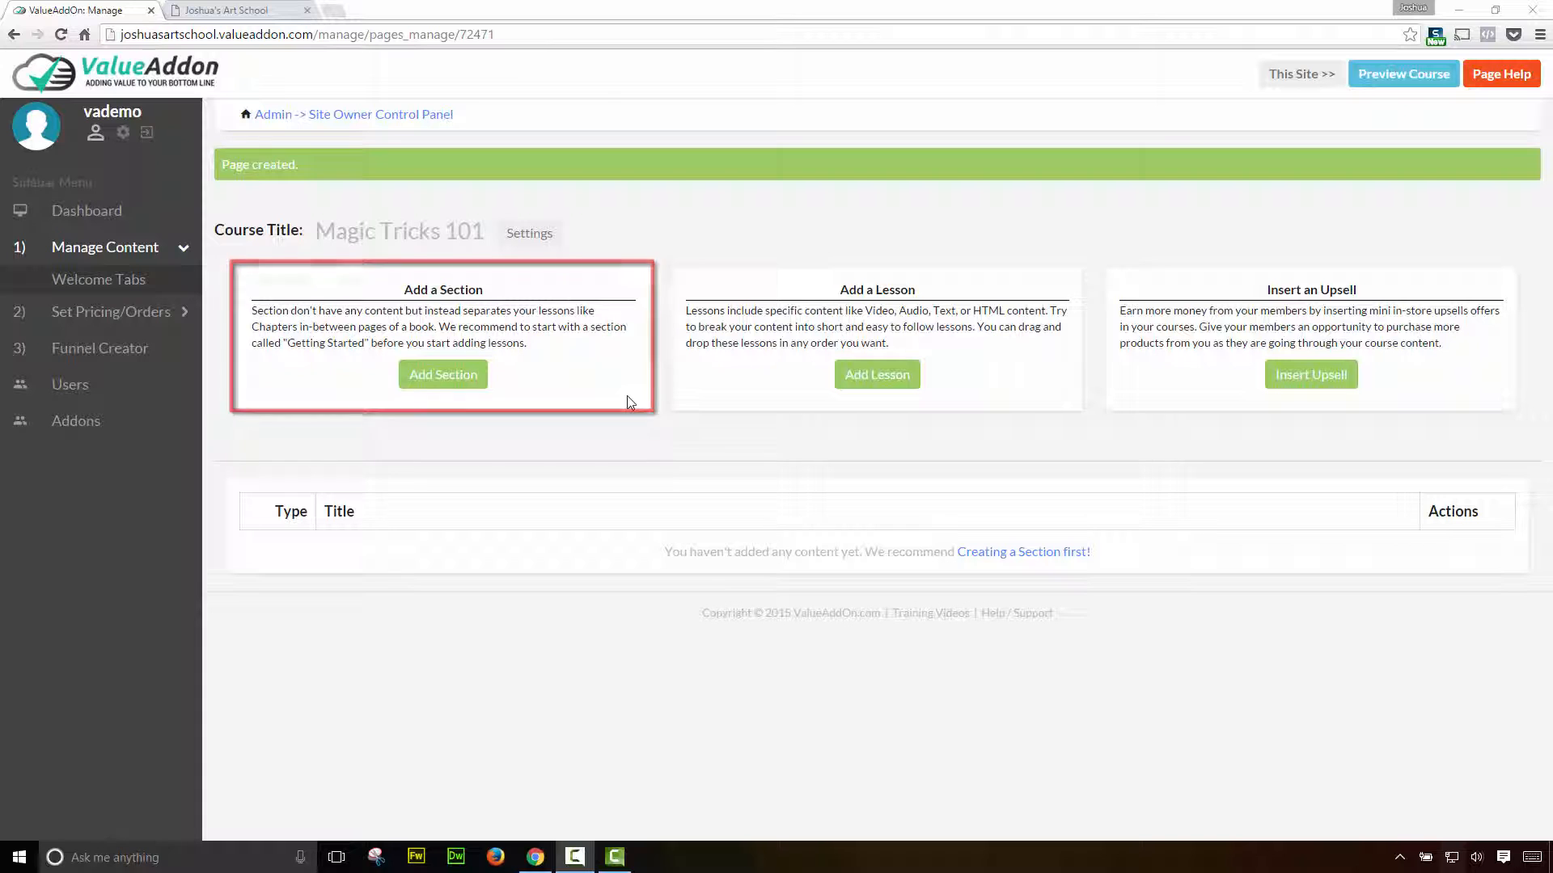
- Create a course section named 'Newbie Tricks'
click(443, 374)
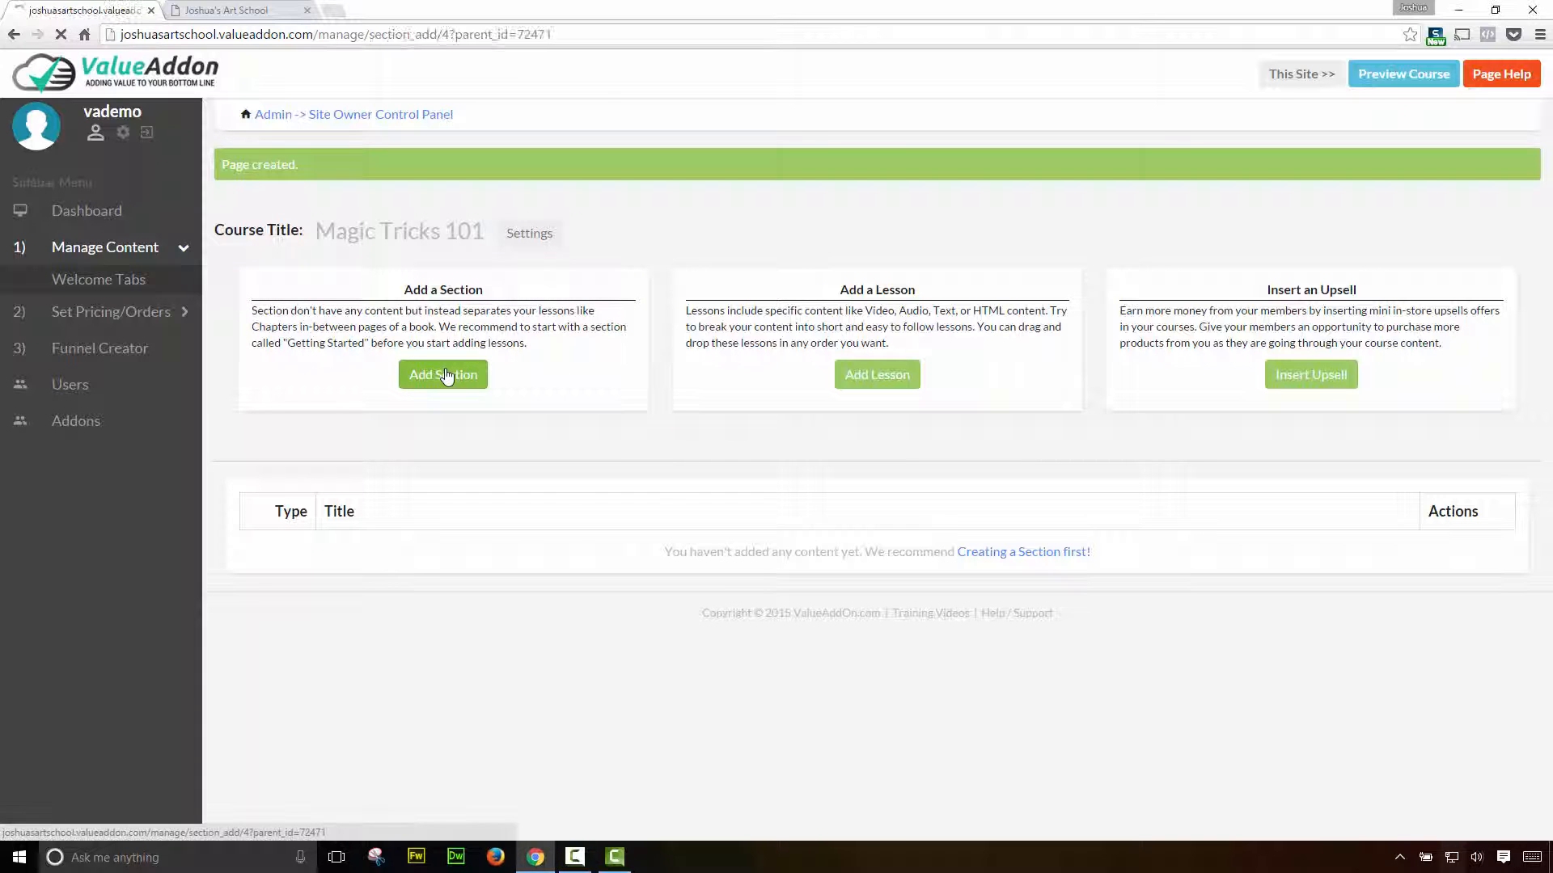
click(443, 374)
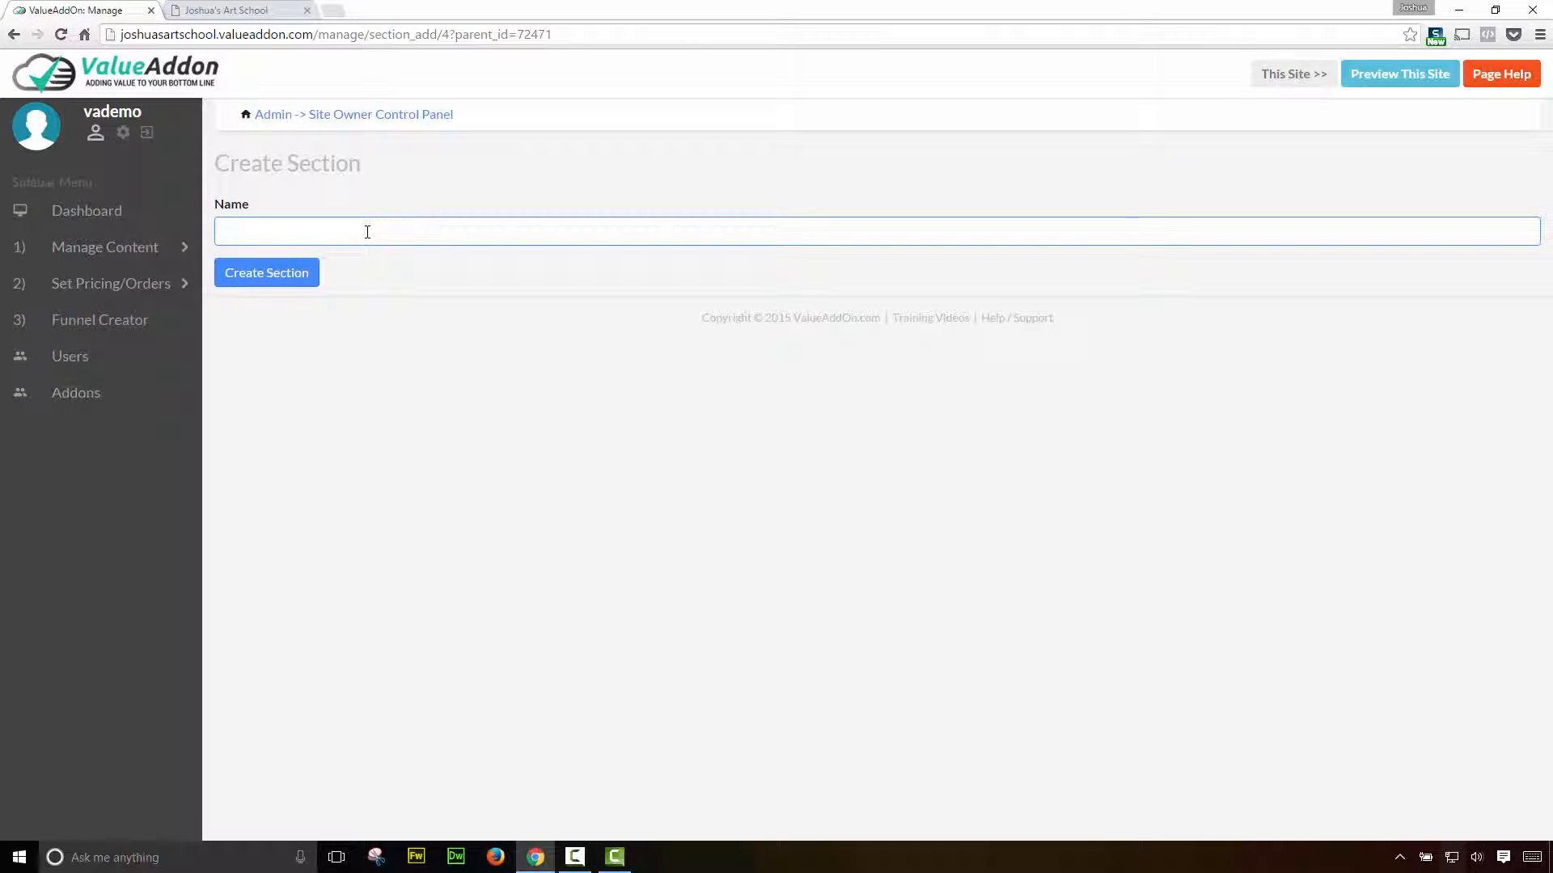
text(Newbie Tr)
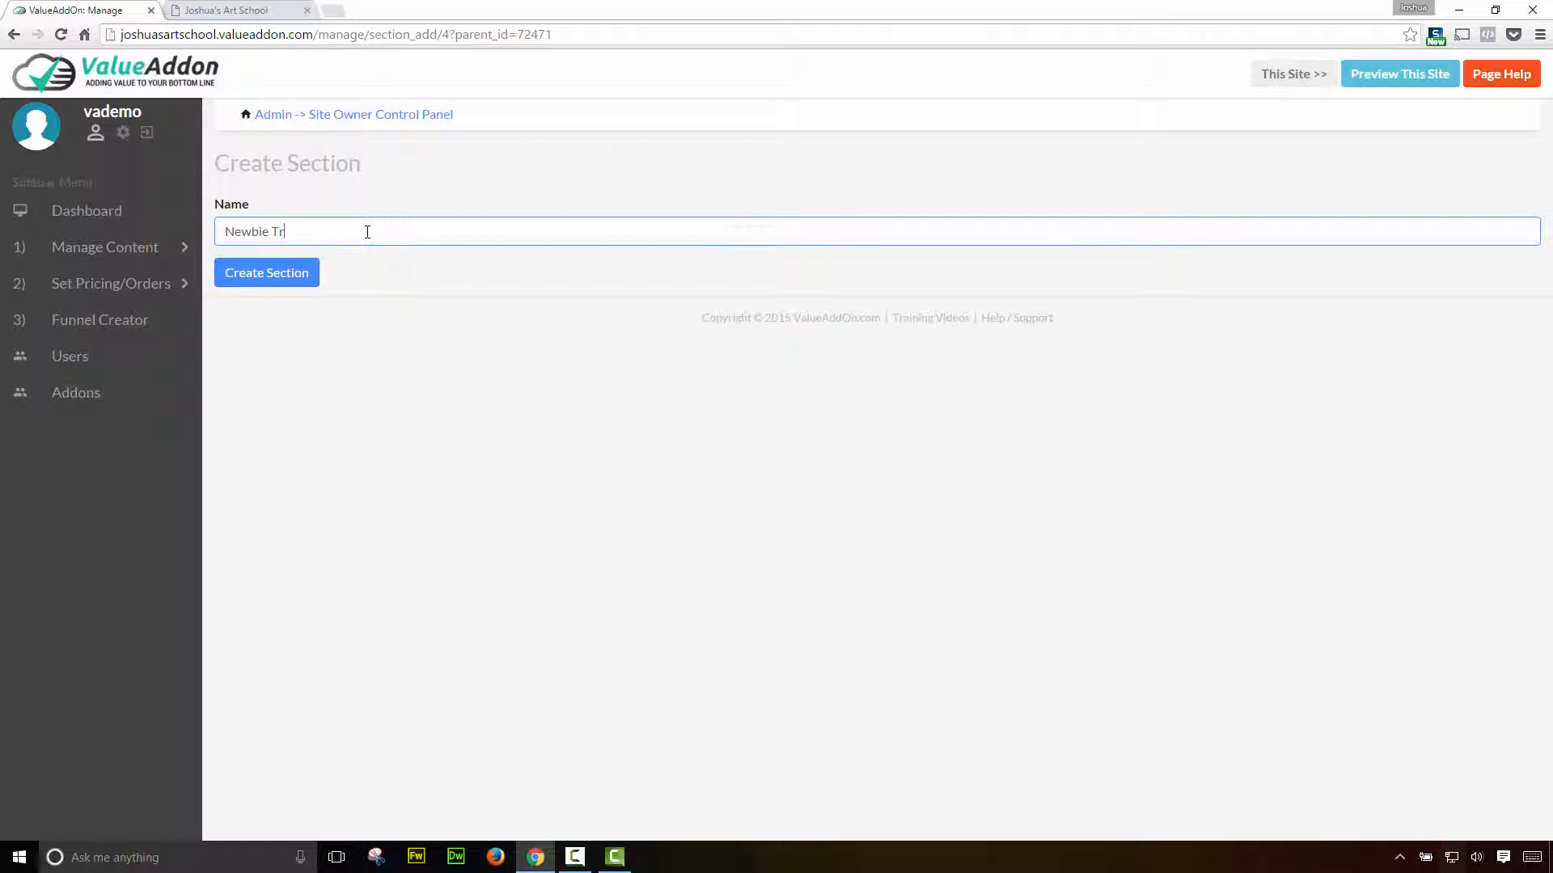
text(icks)
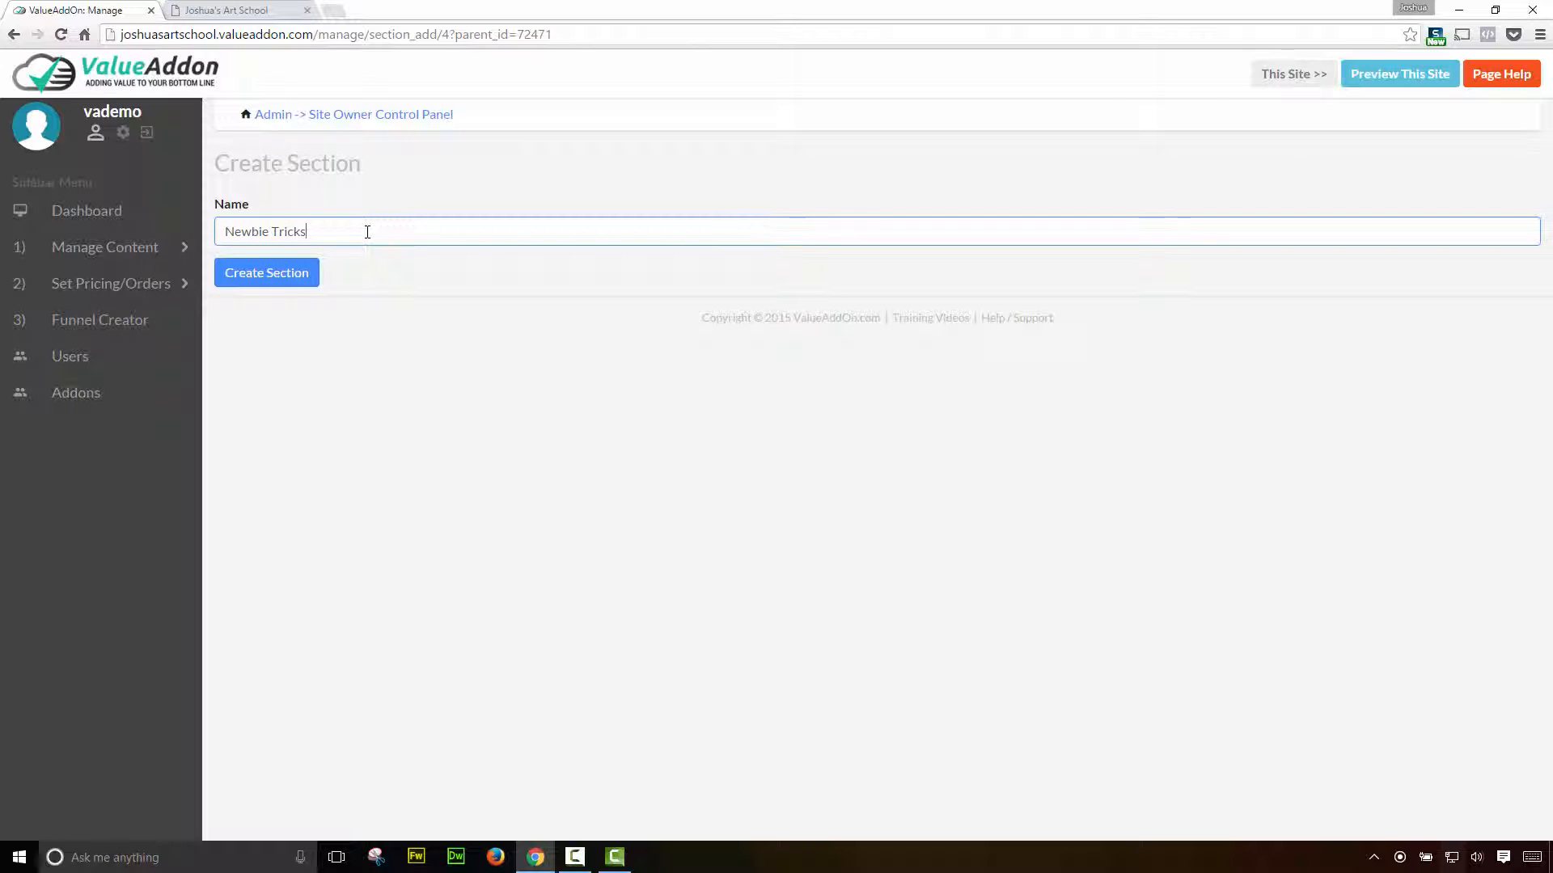
click(265, 272)
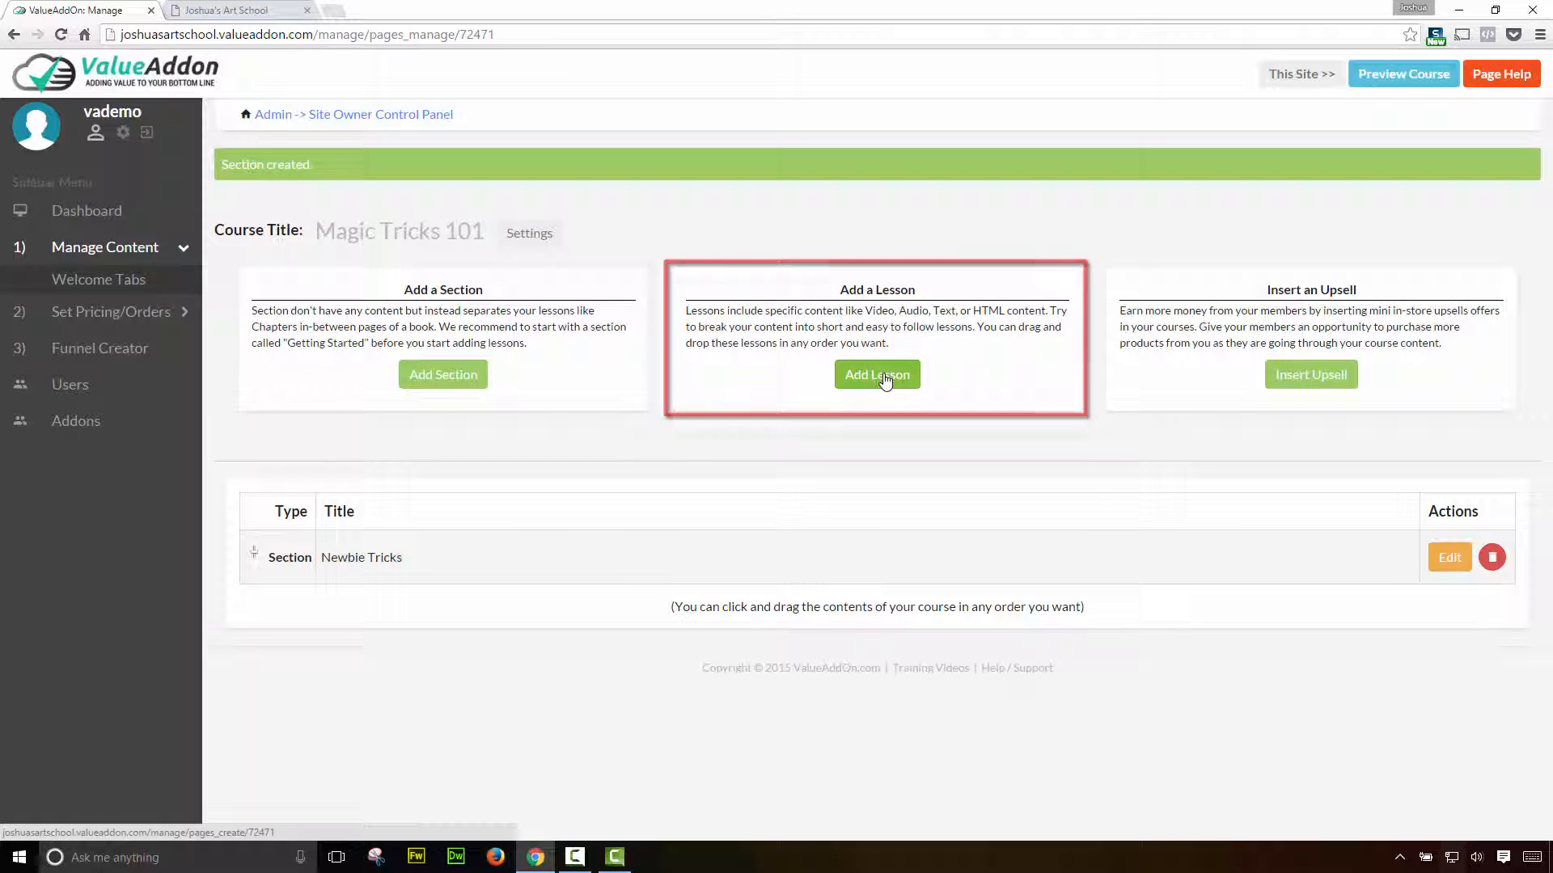
- Start a new lesson, choose its type and begin the lesson title
click(877, 373)
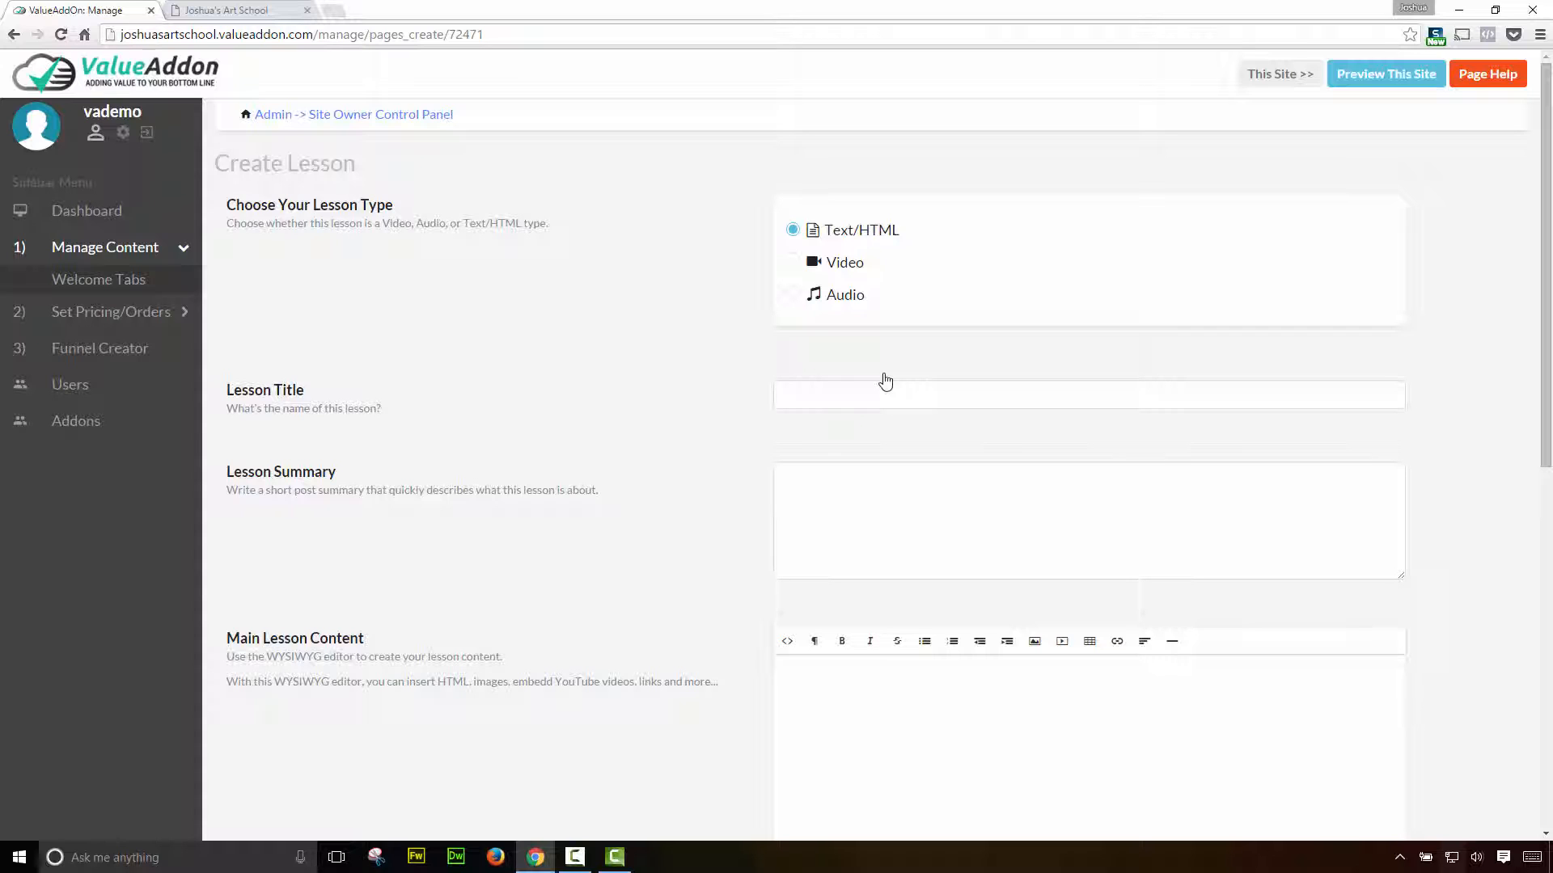
mouse_move(868, 243)
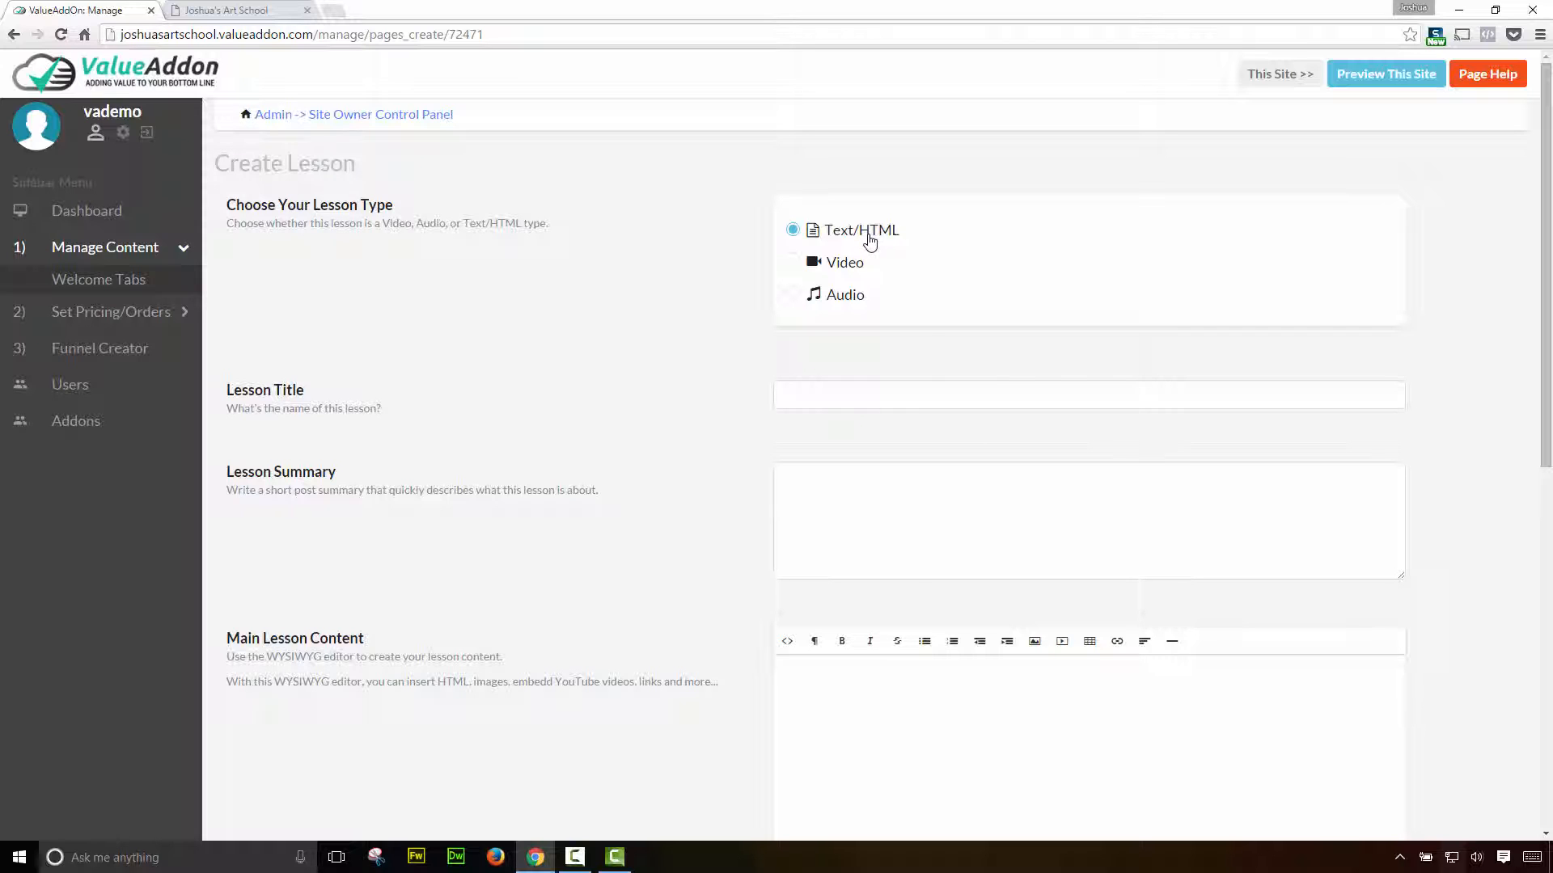
mouse_move(833, 269)
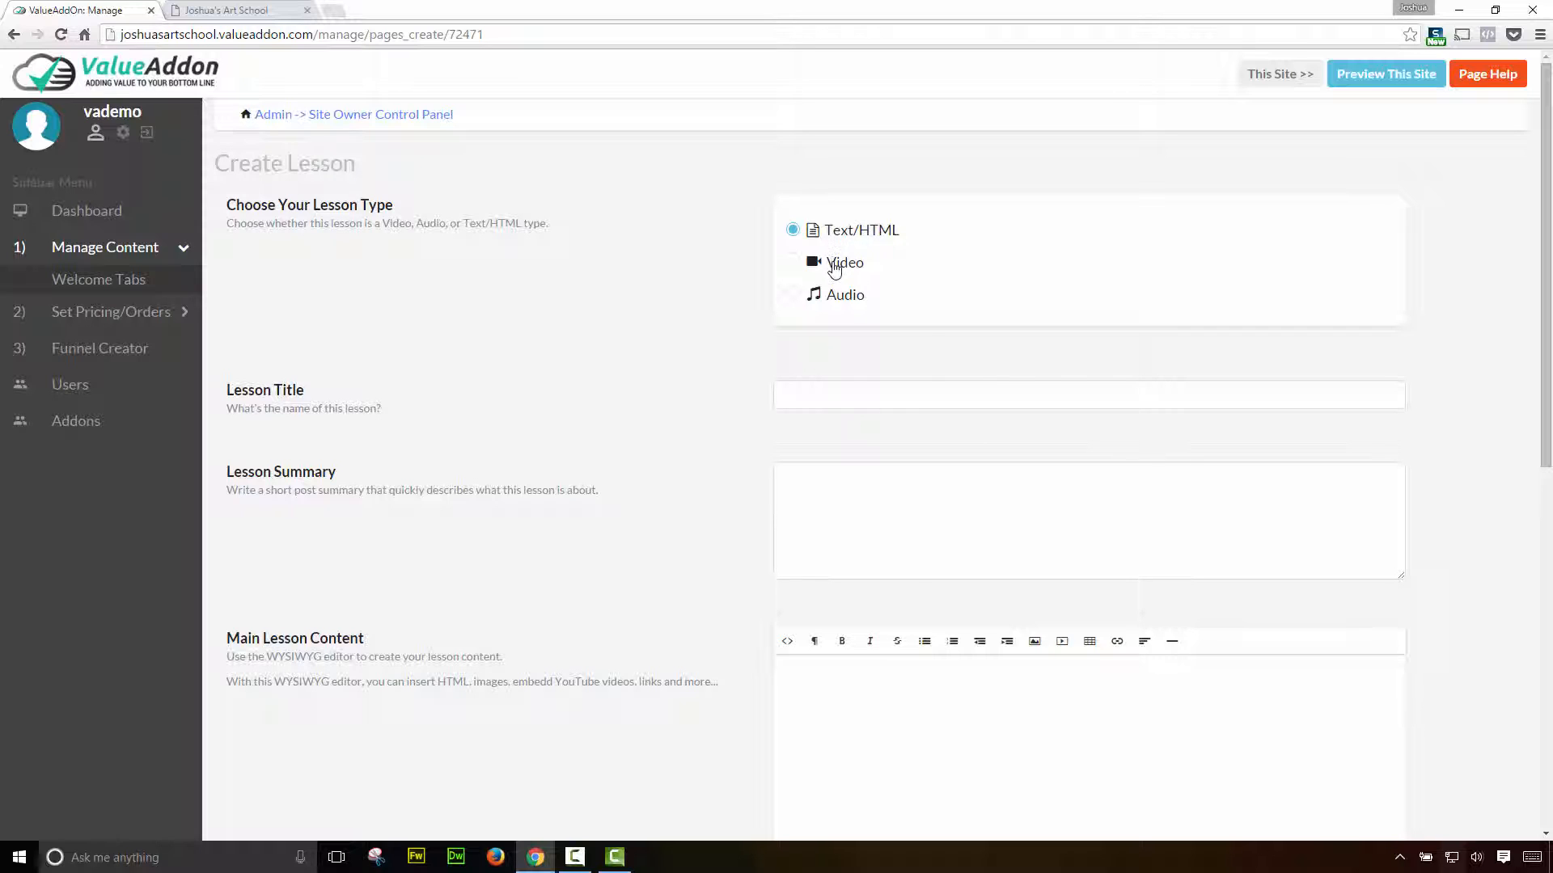
click(792, 294)
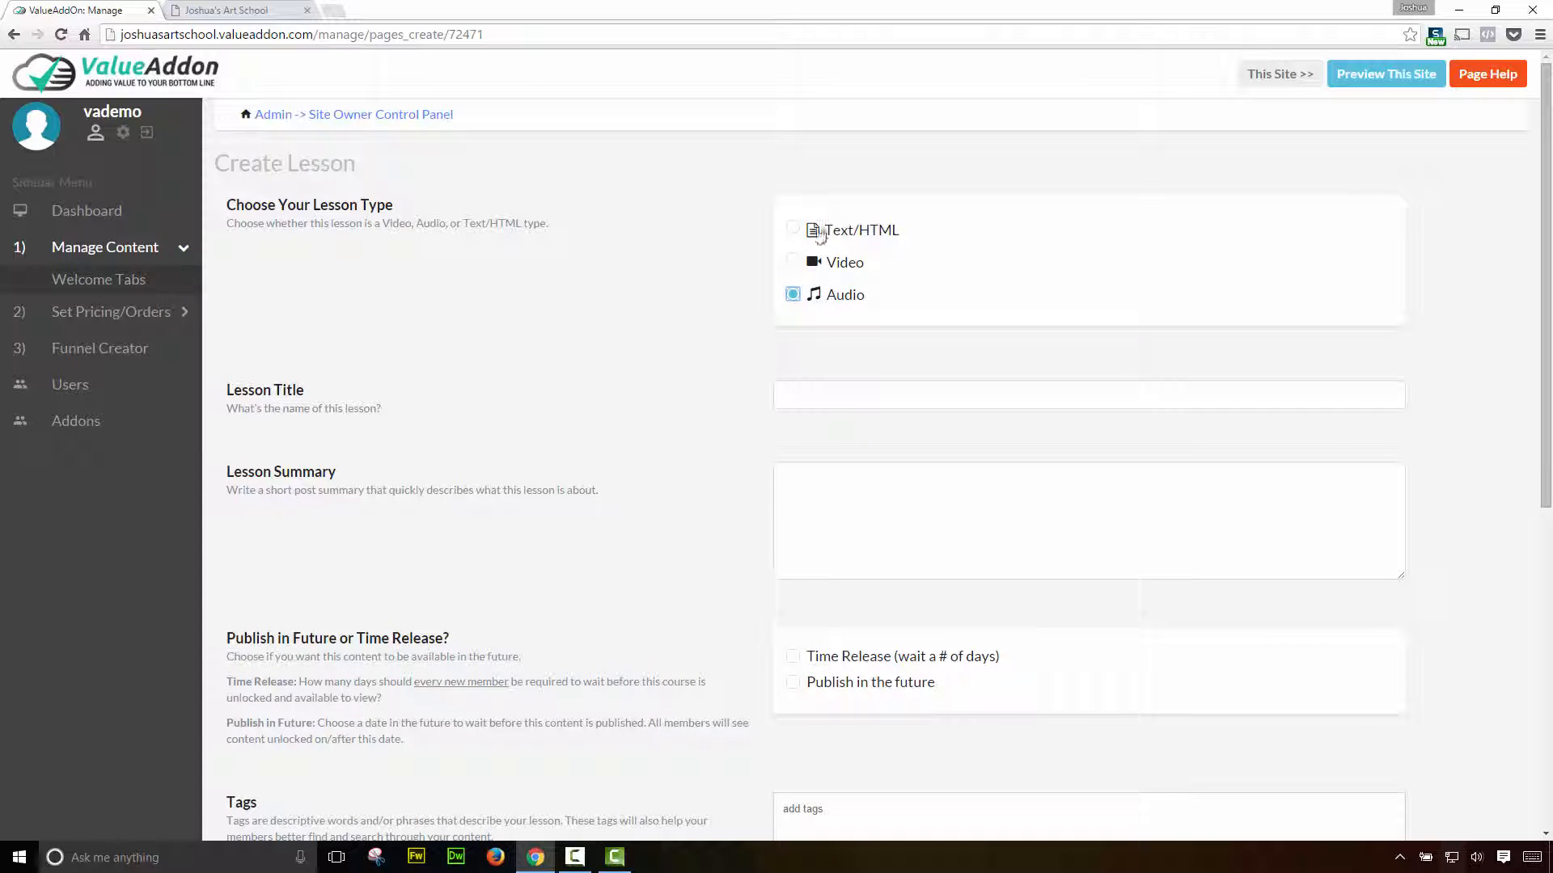
mouse_move(820, 284)
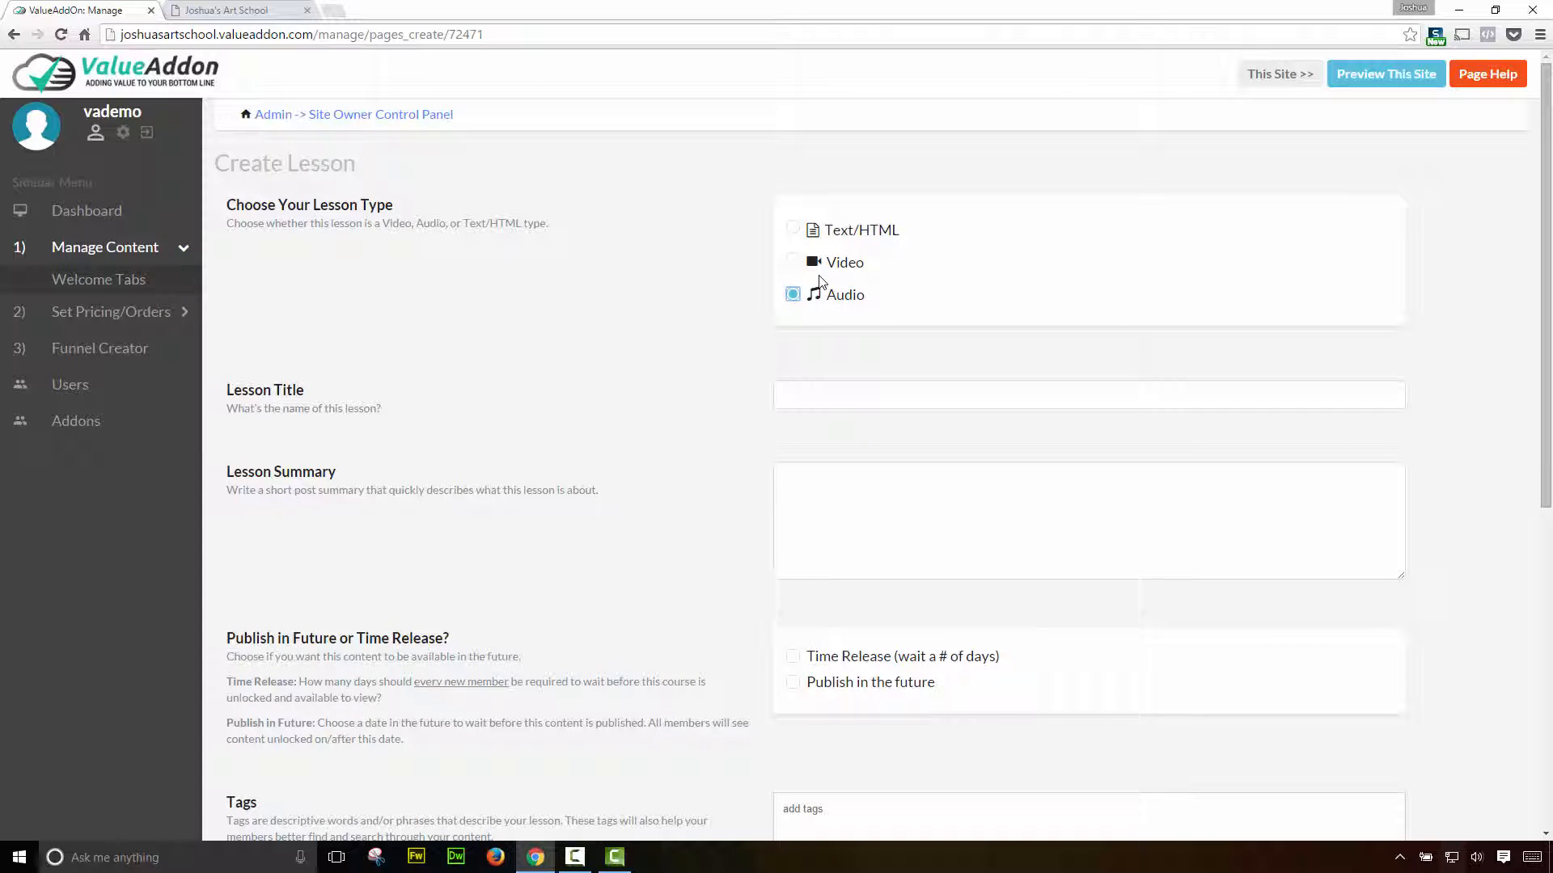
click(793, 262)
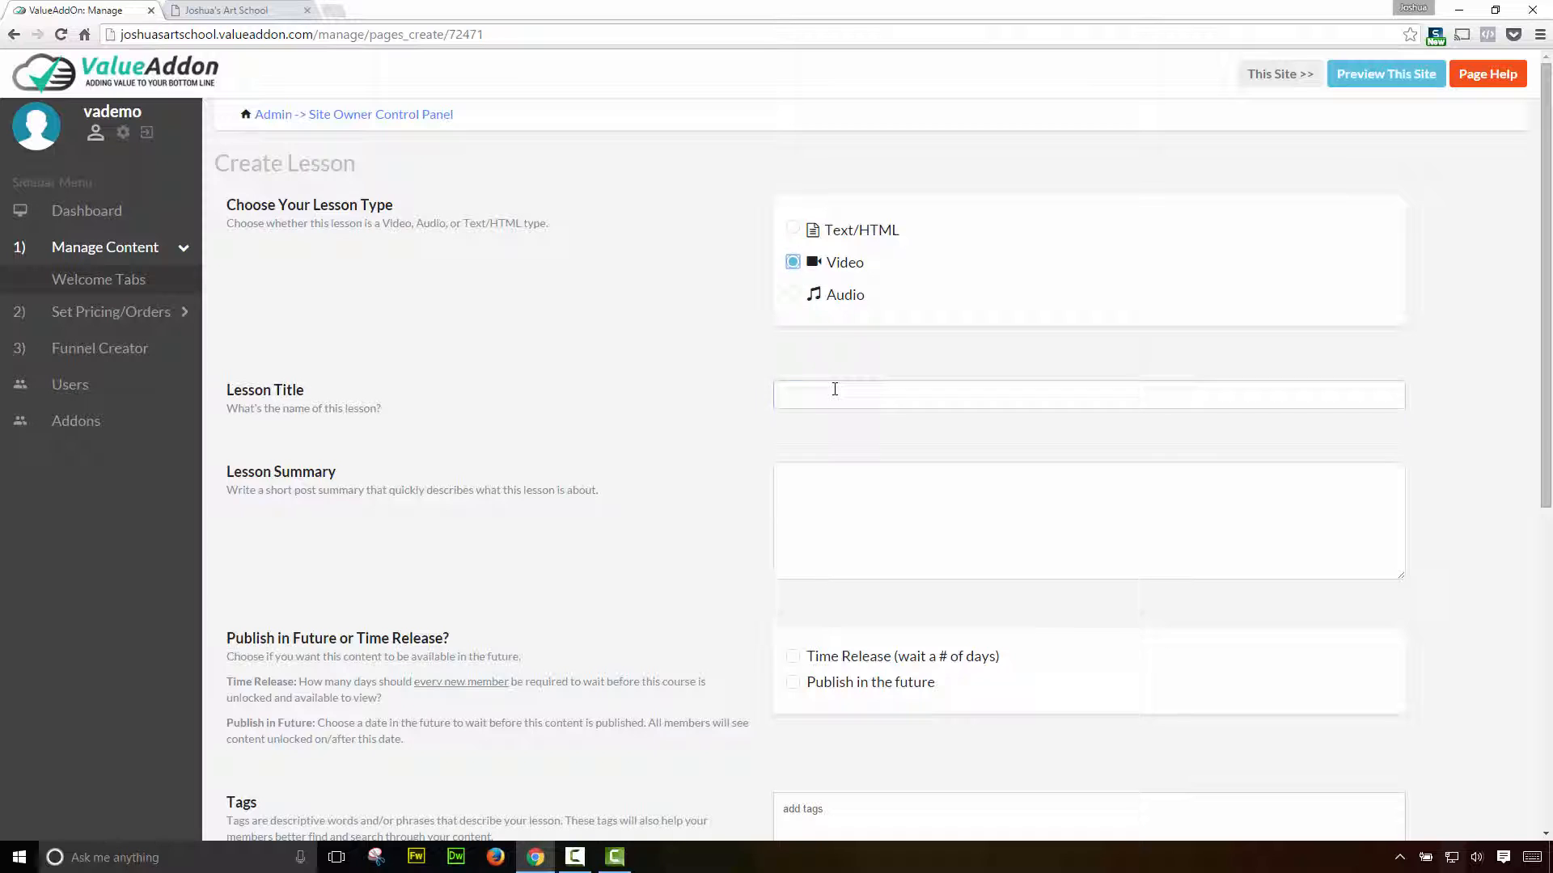
text(Card Tricks)
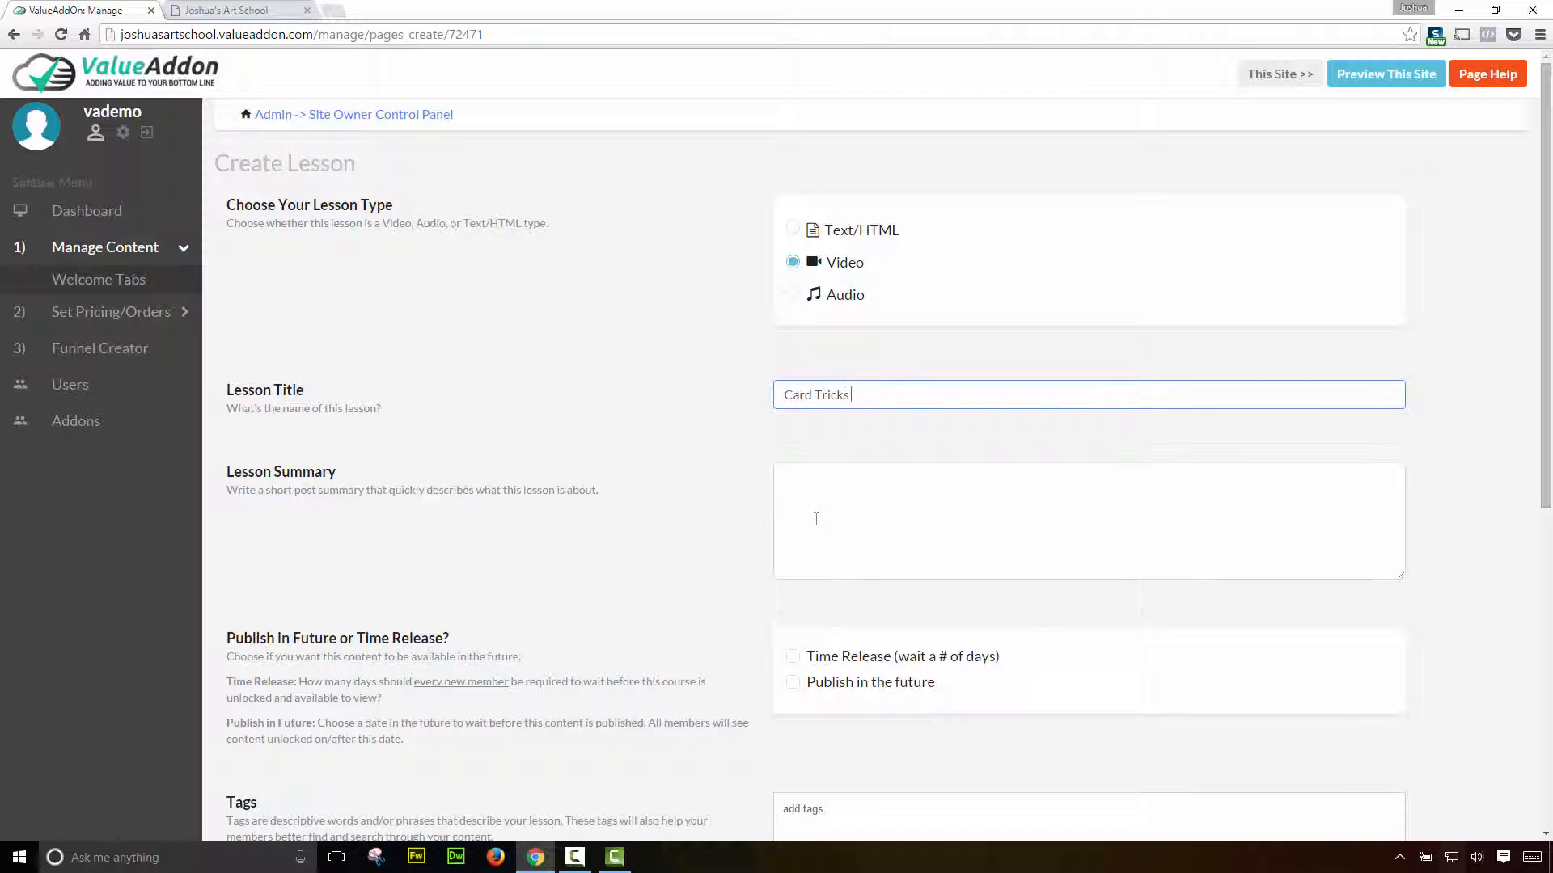
- Write the summary 'Learn how to do dollar bill trick!' and set the title to 'Dollar Bill Trick'
click(1087, 519)
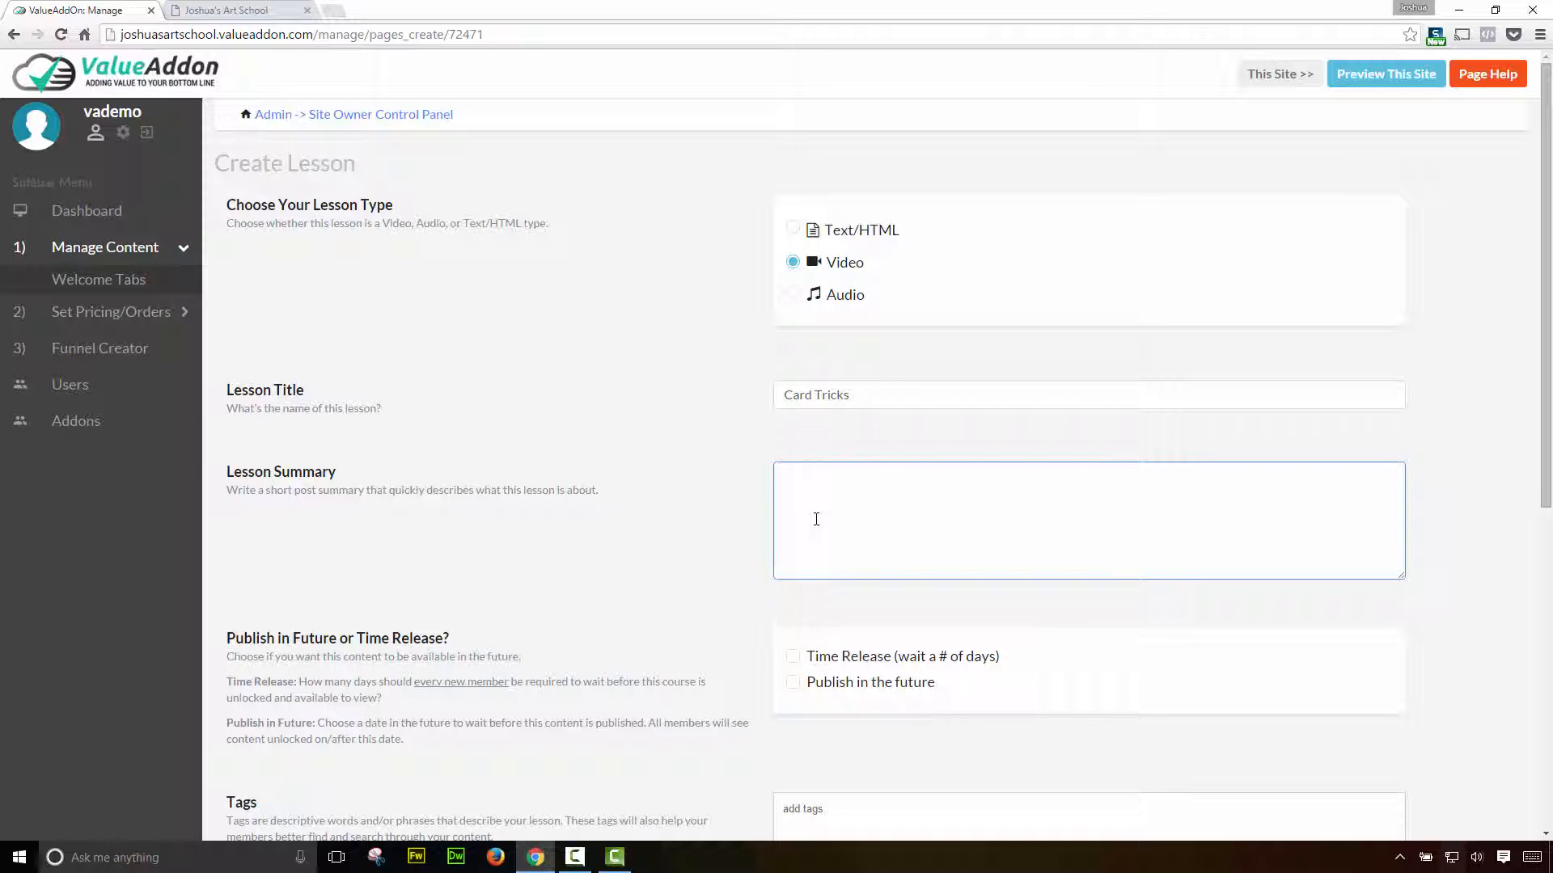
text(Learn ho)
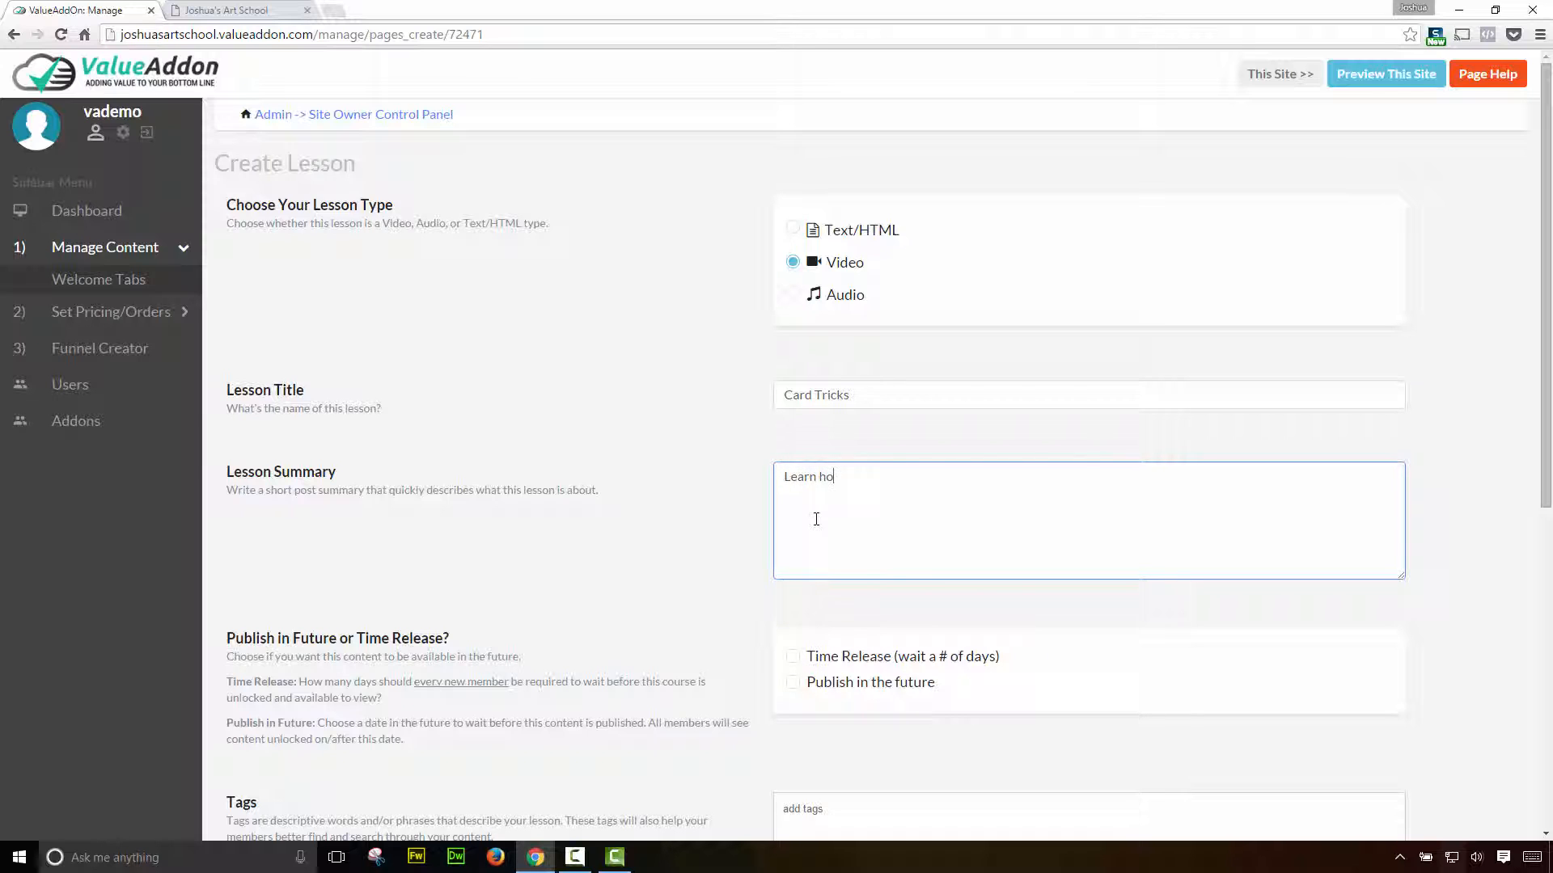
text(w to do)
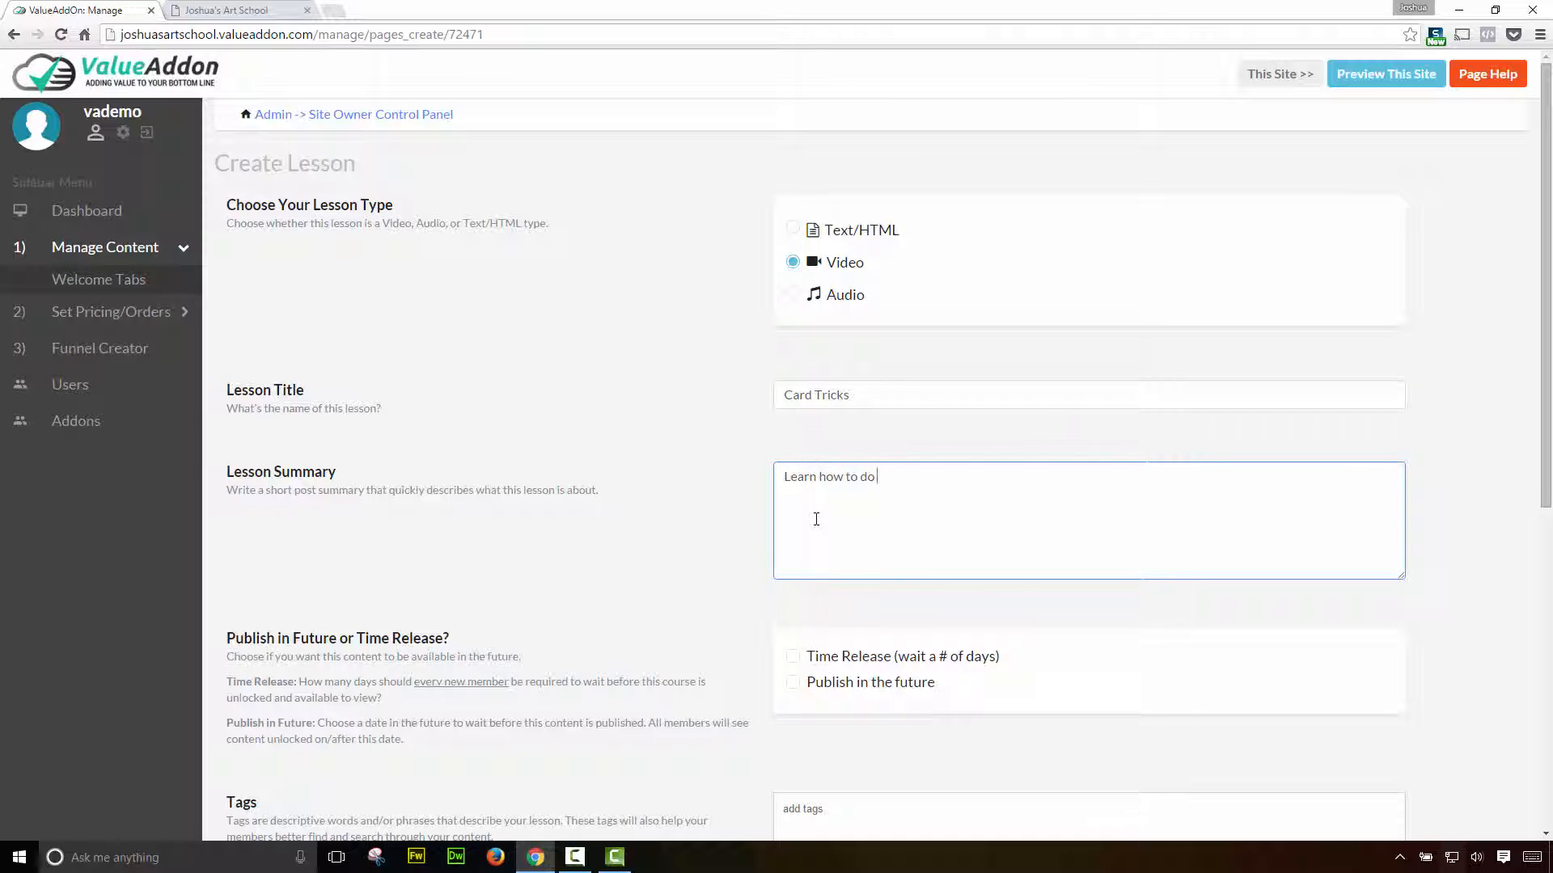
text(dollar bill trick!)
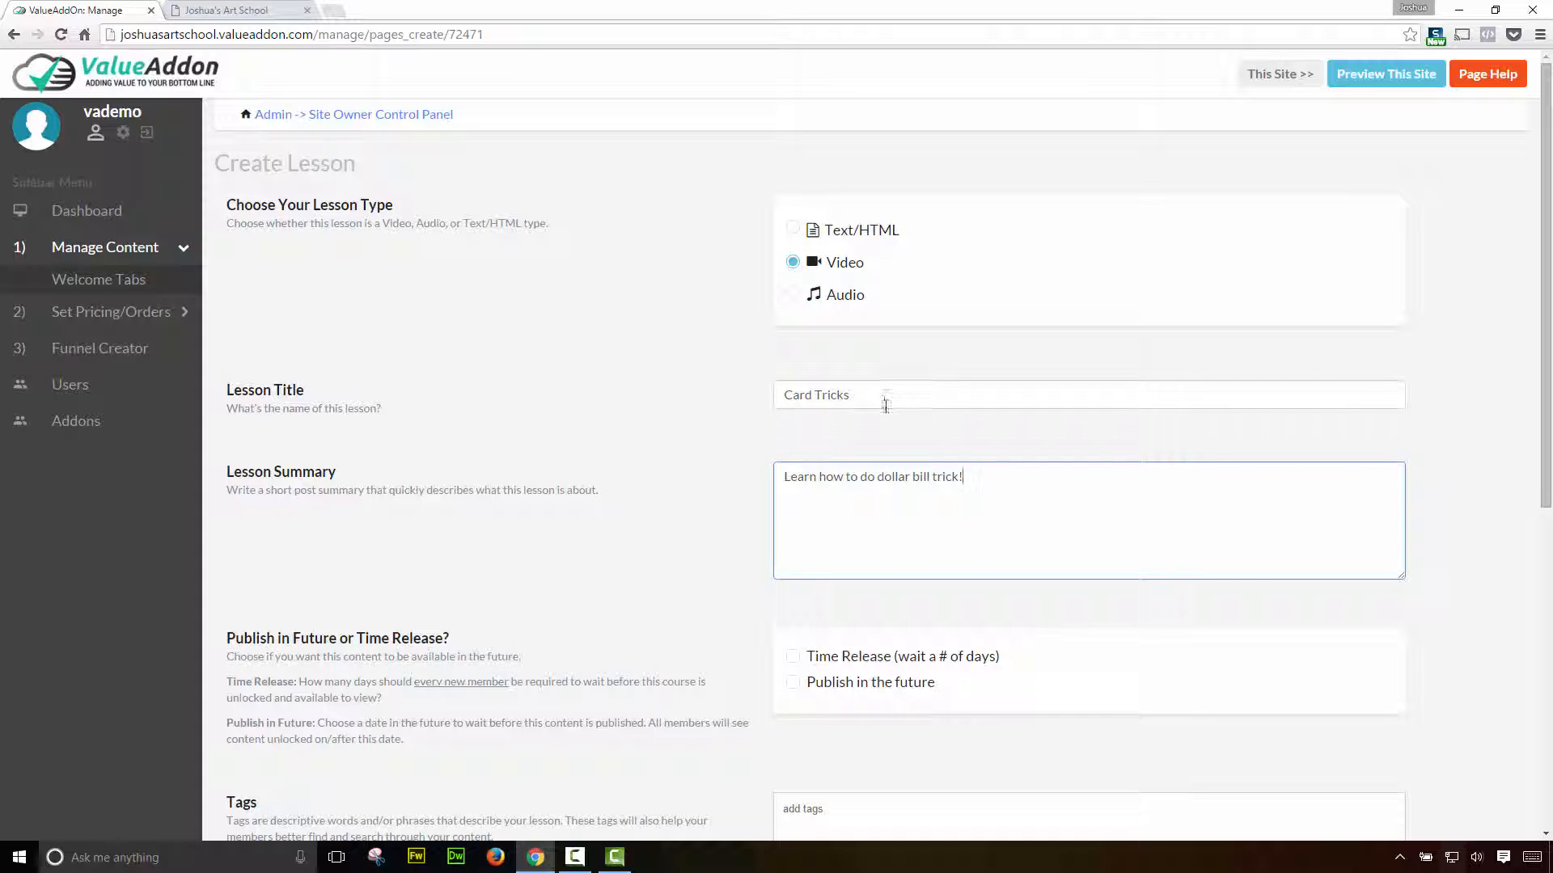
text(Dollar Bill)
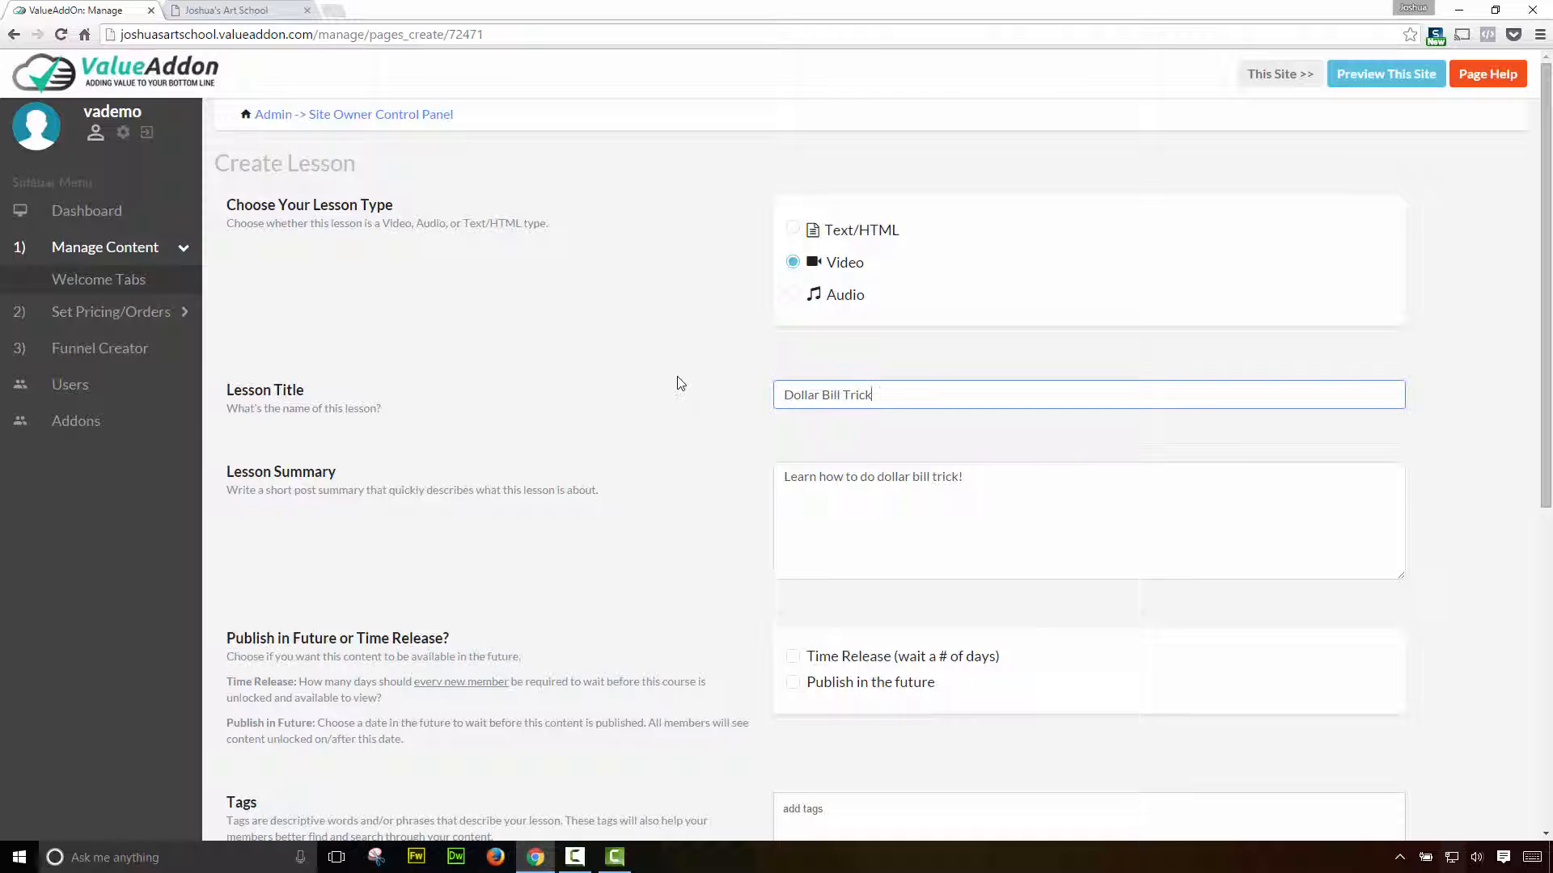
scroll(down, 3)
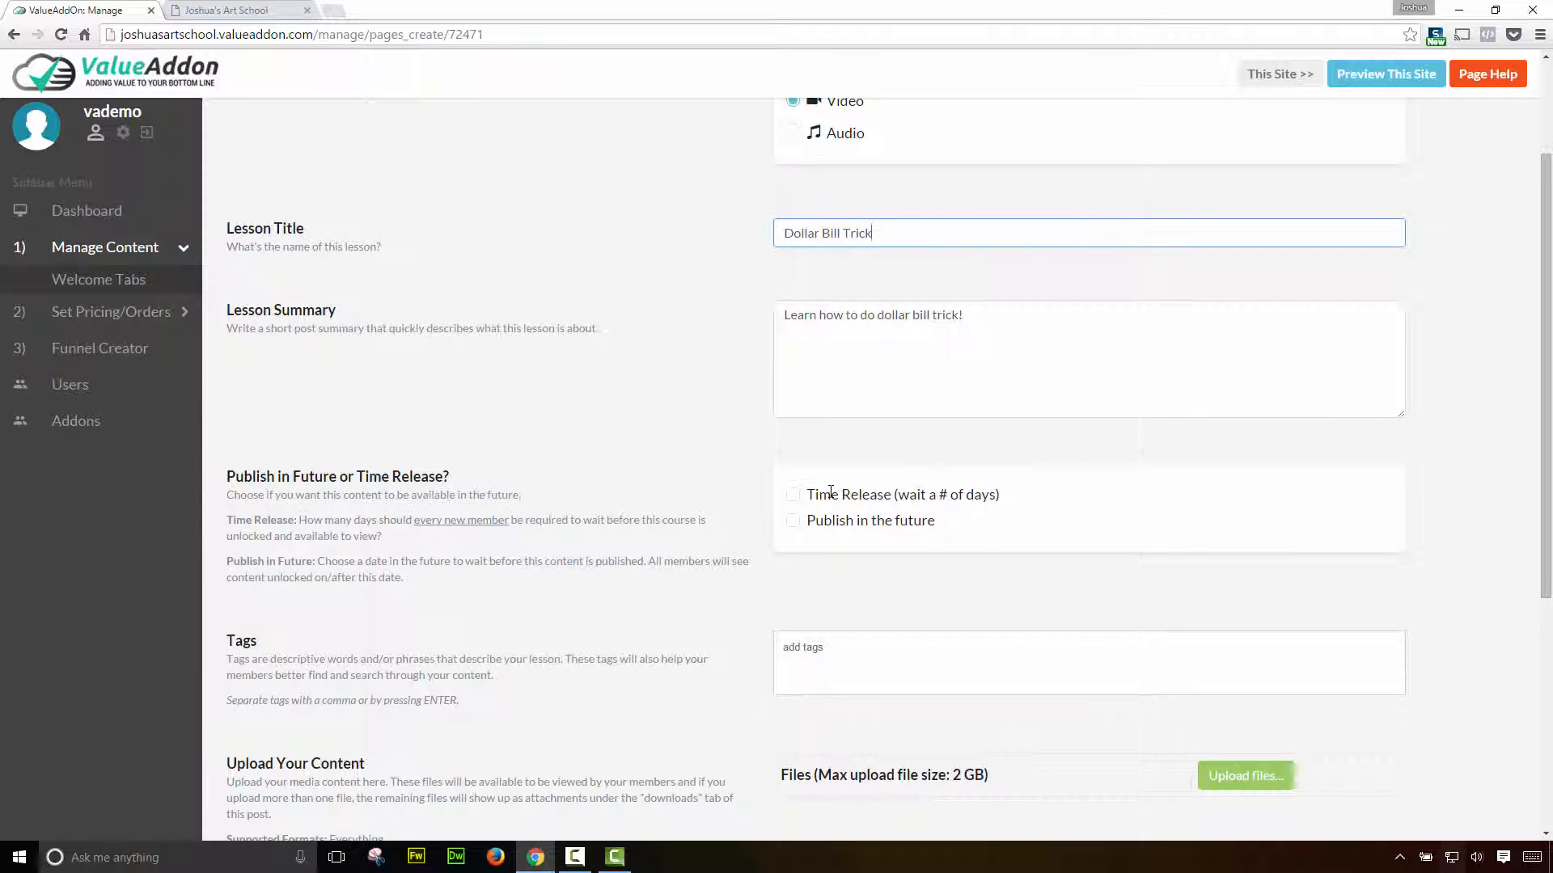
- Toggle time release and future publishing on and off, leaving no release schedule
click(792, 495)
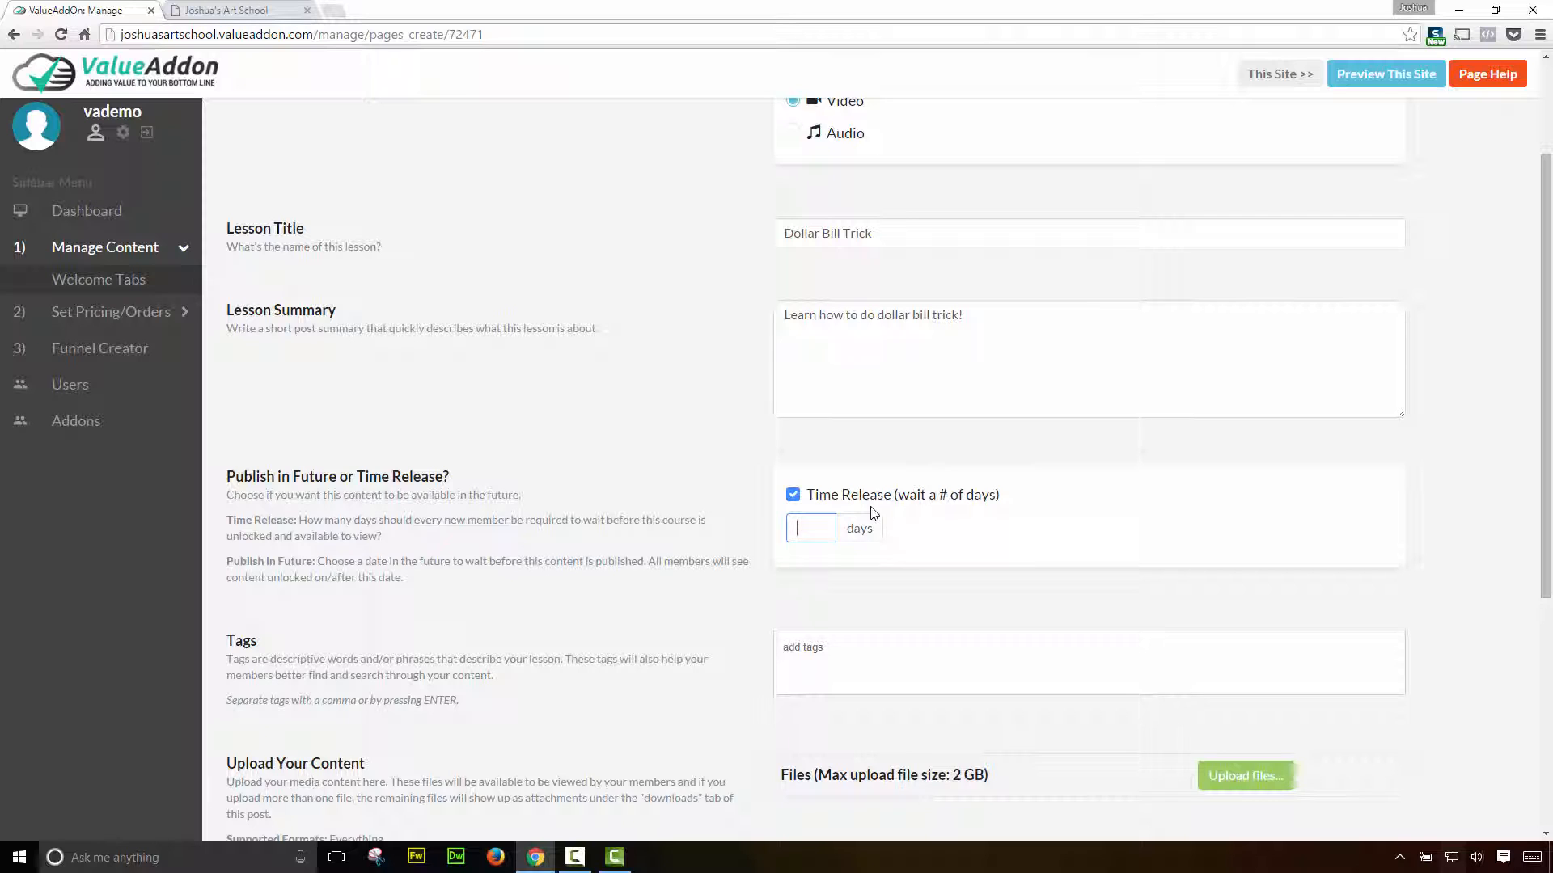
click(792, 495)
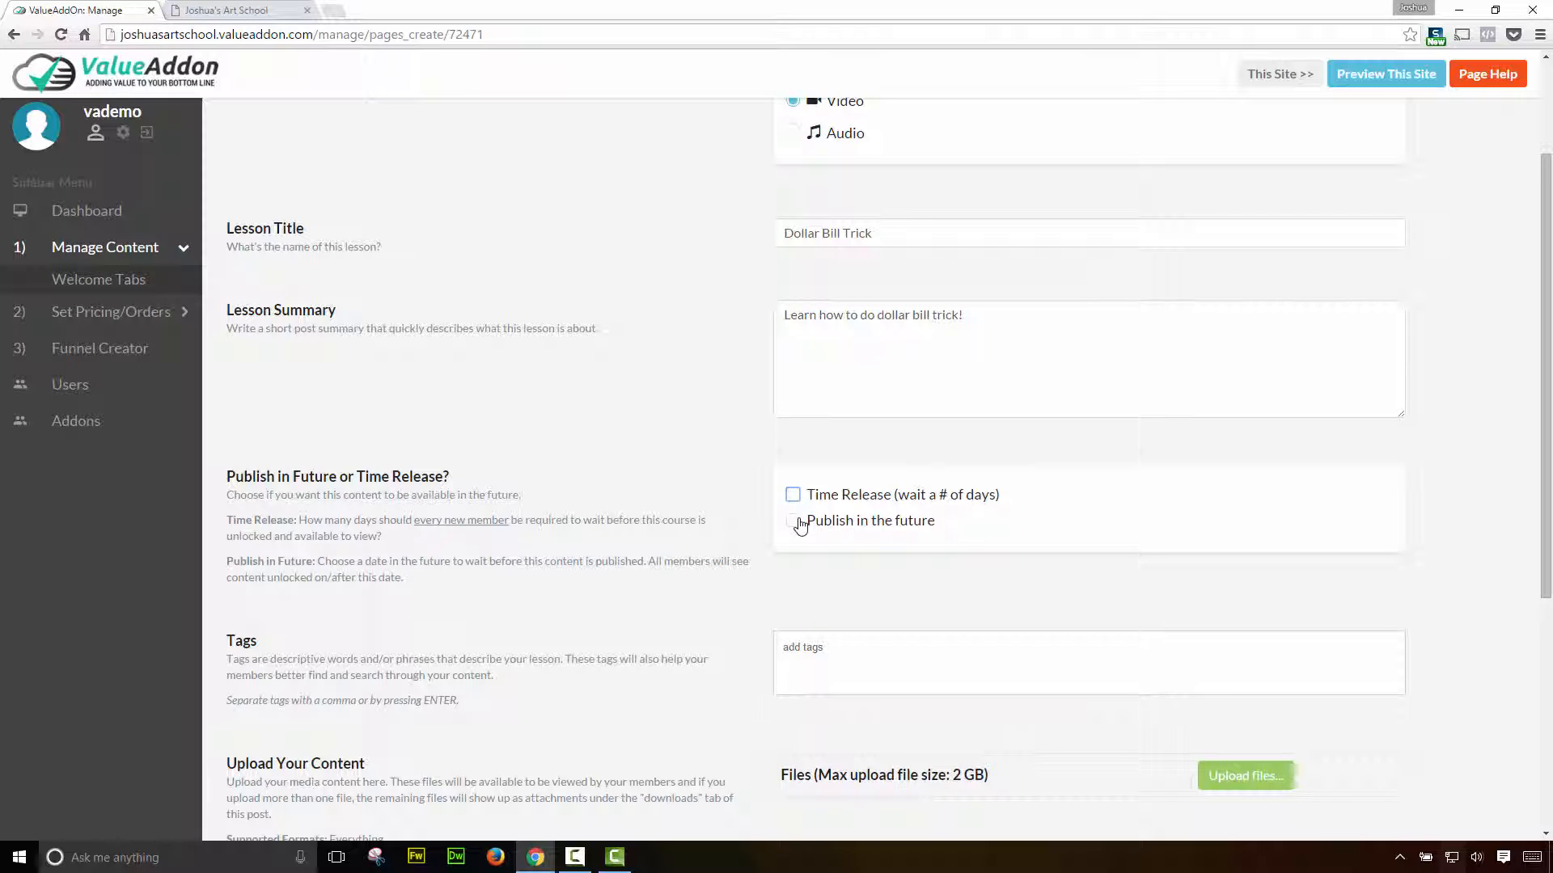
click(793, 521)
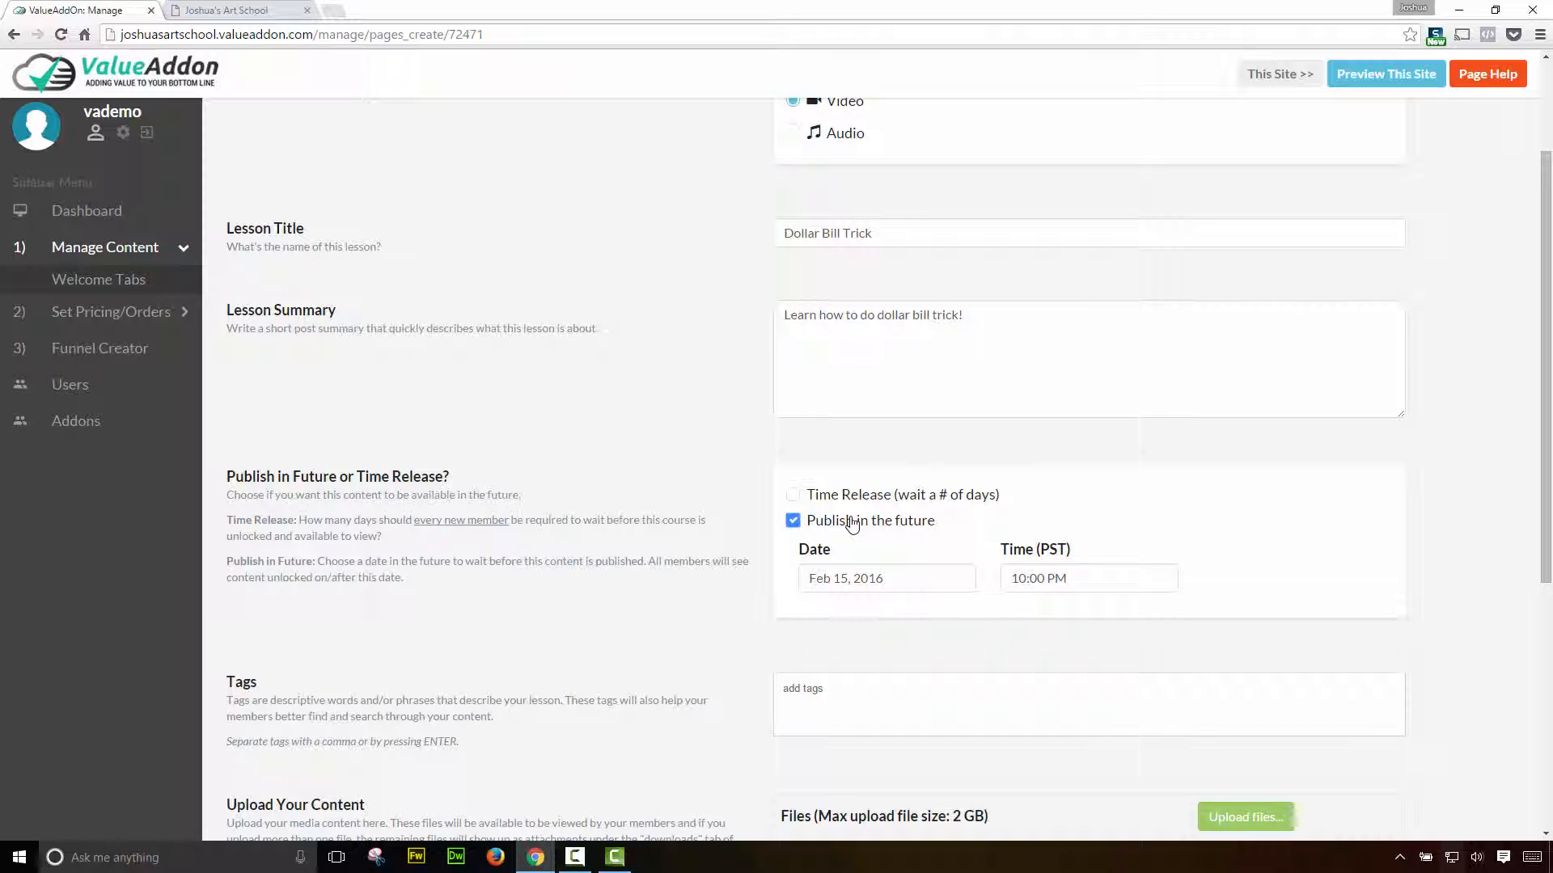
click(792, 520)
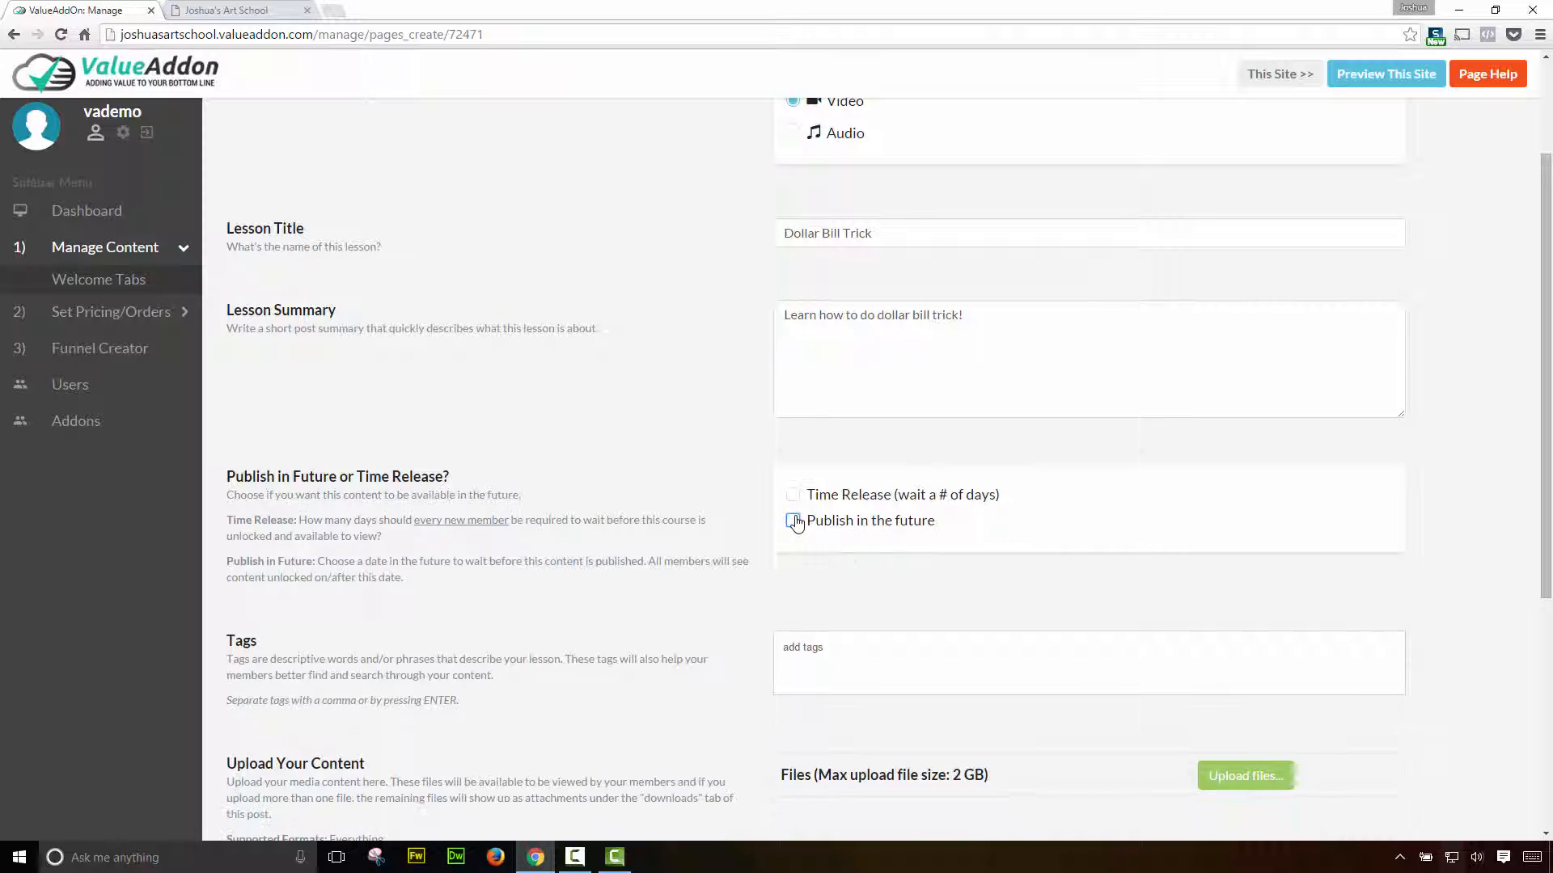
scroll(down, 3)
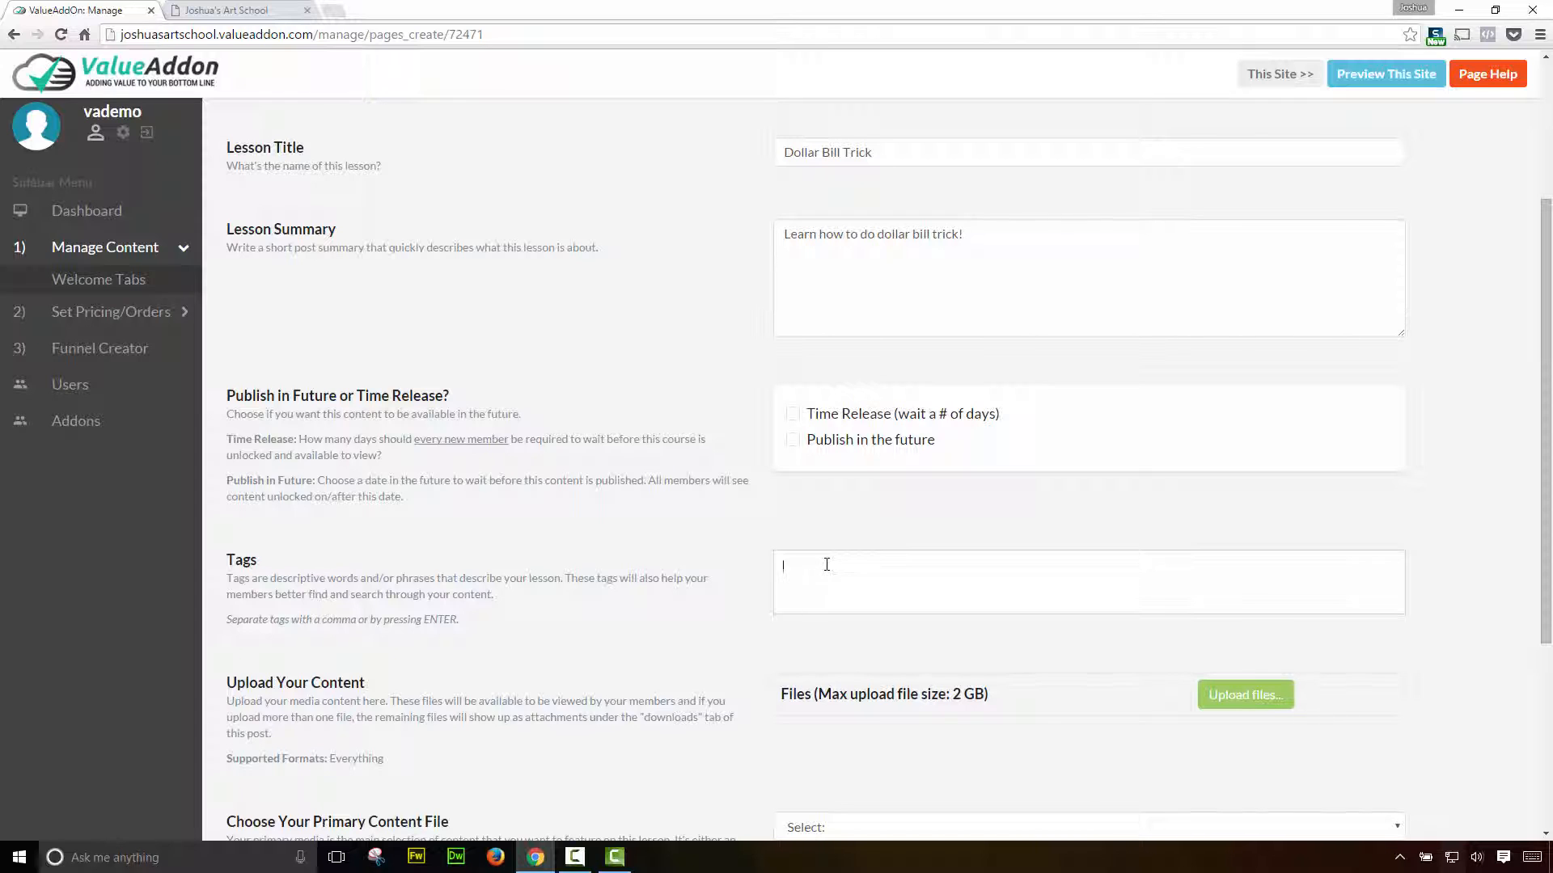
- Tag the lesson with 'magic tricks', 'dollar bill' and 'vanishing'
text(magic tricks)
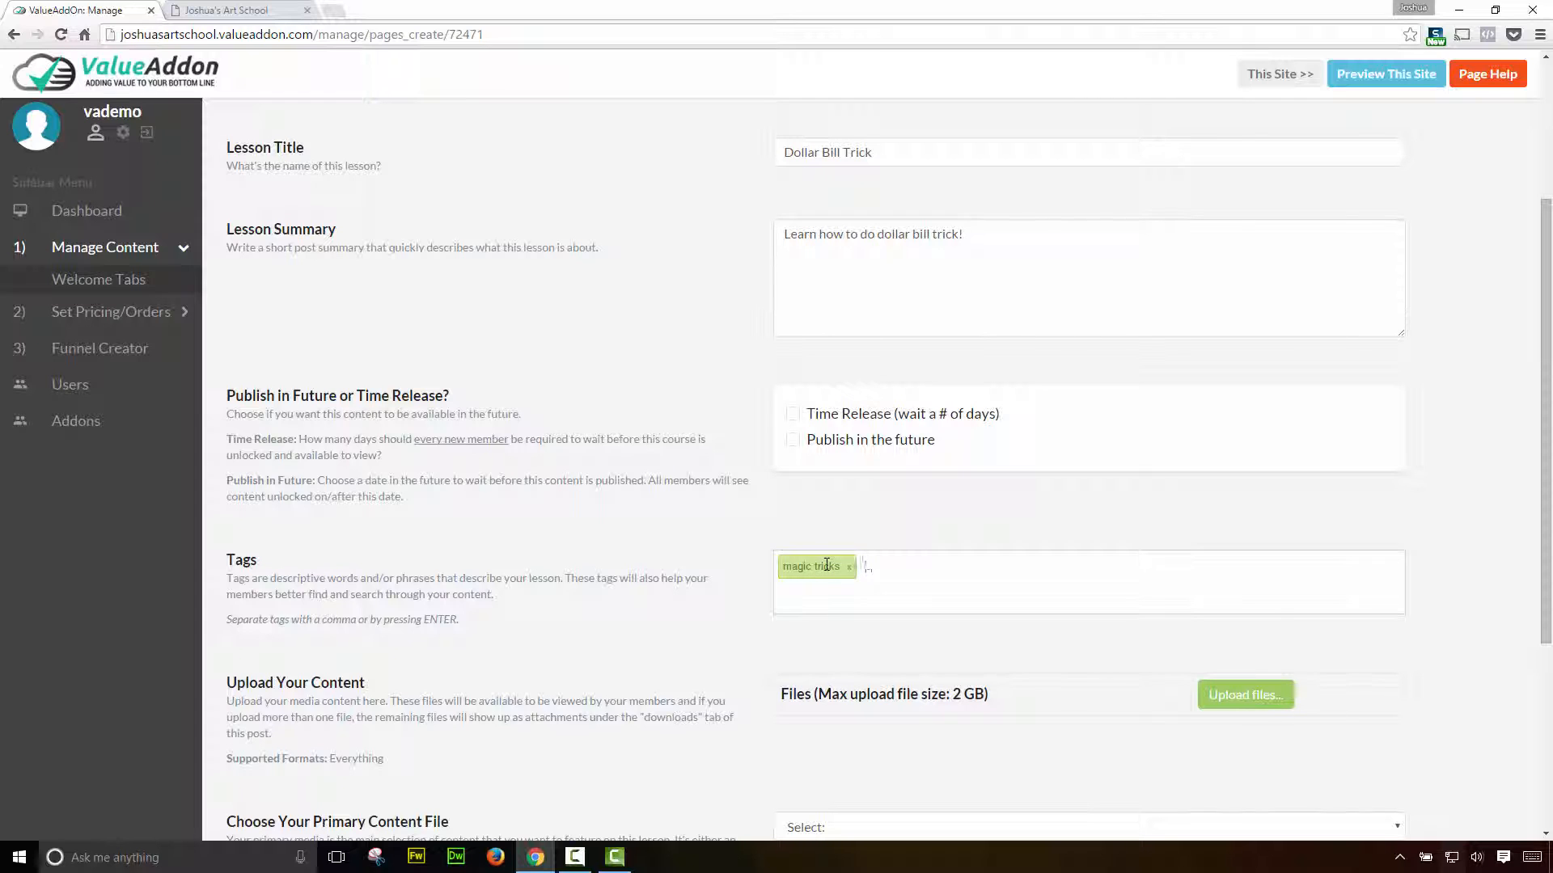
text(dollar bill)
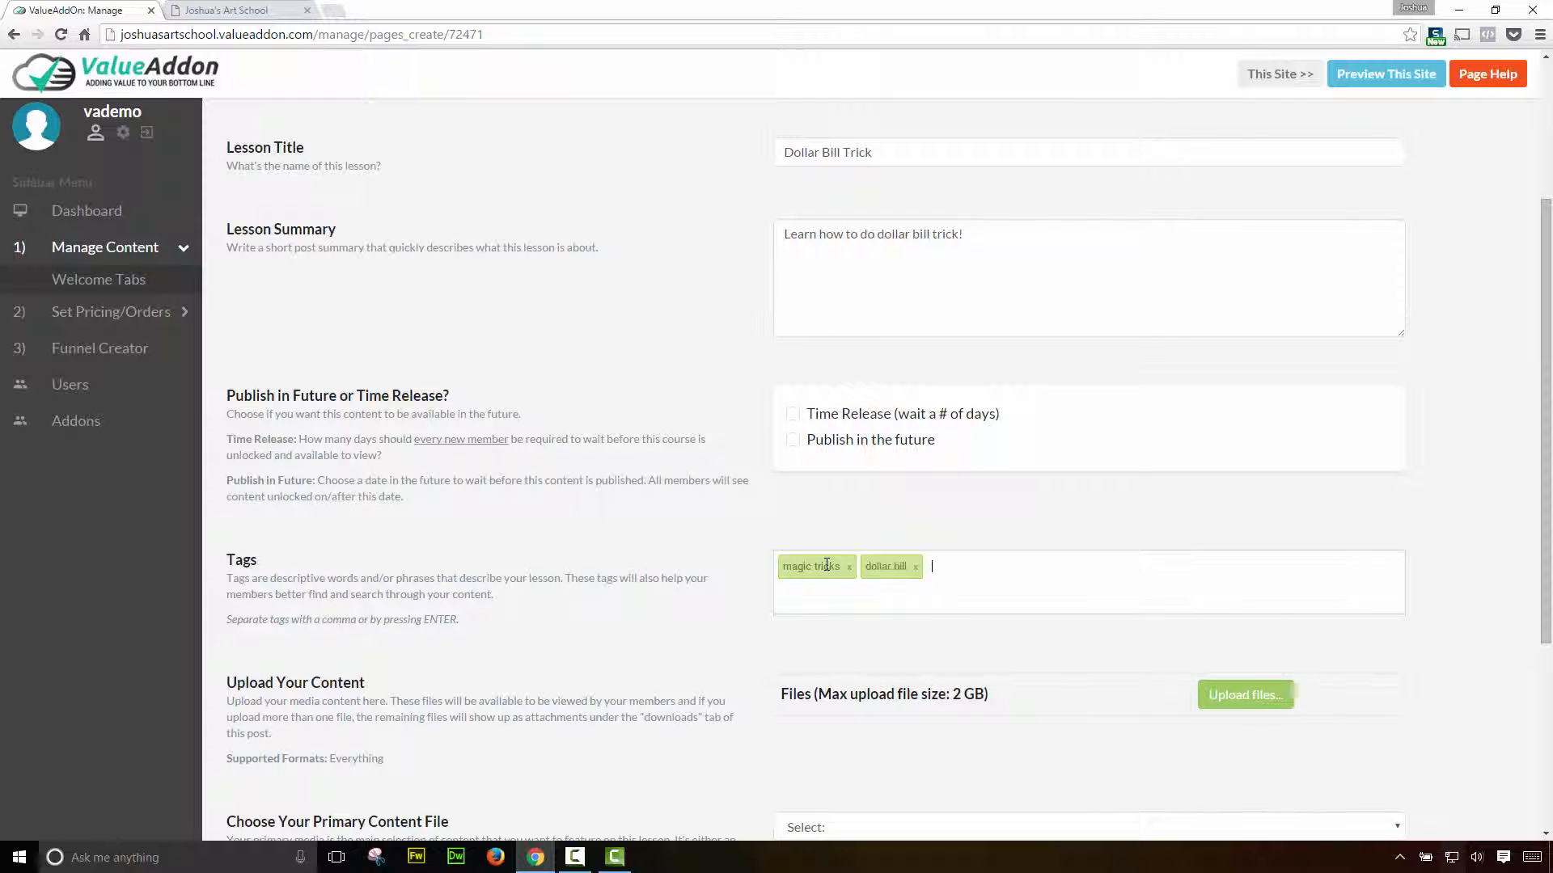
text(vanishing)
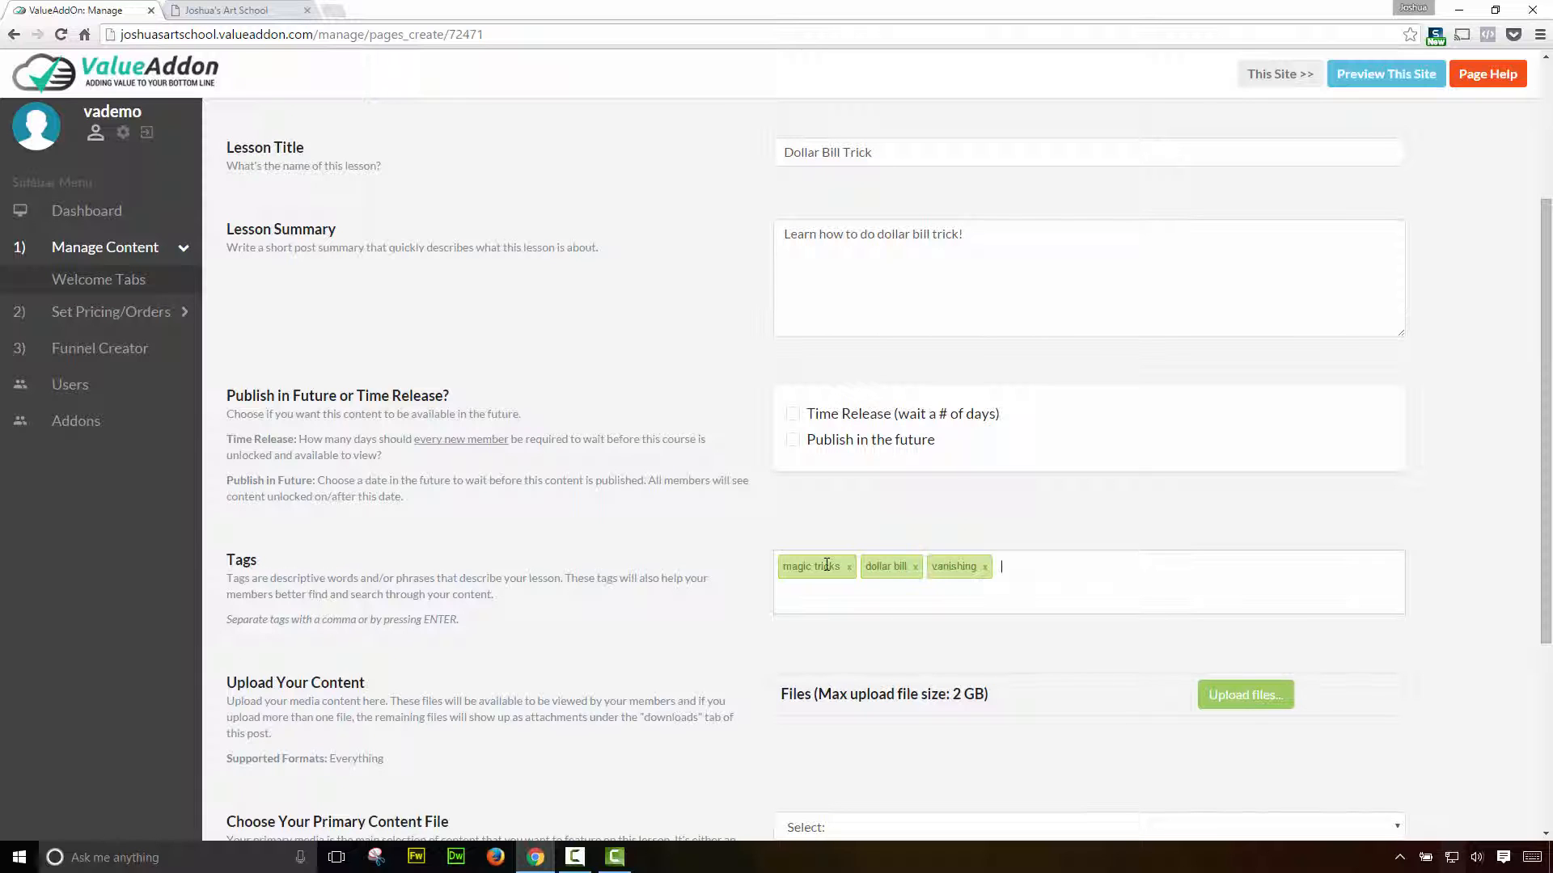
scroll(down, 3)
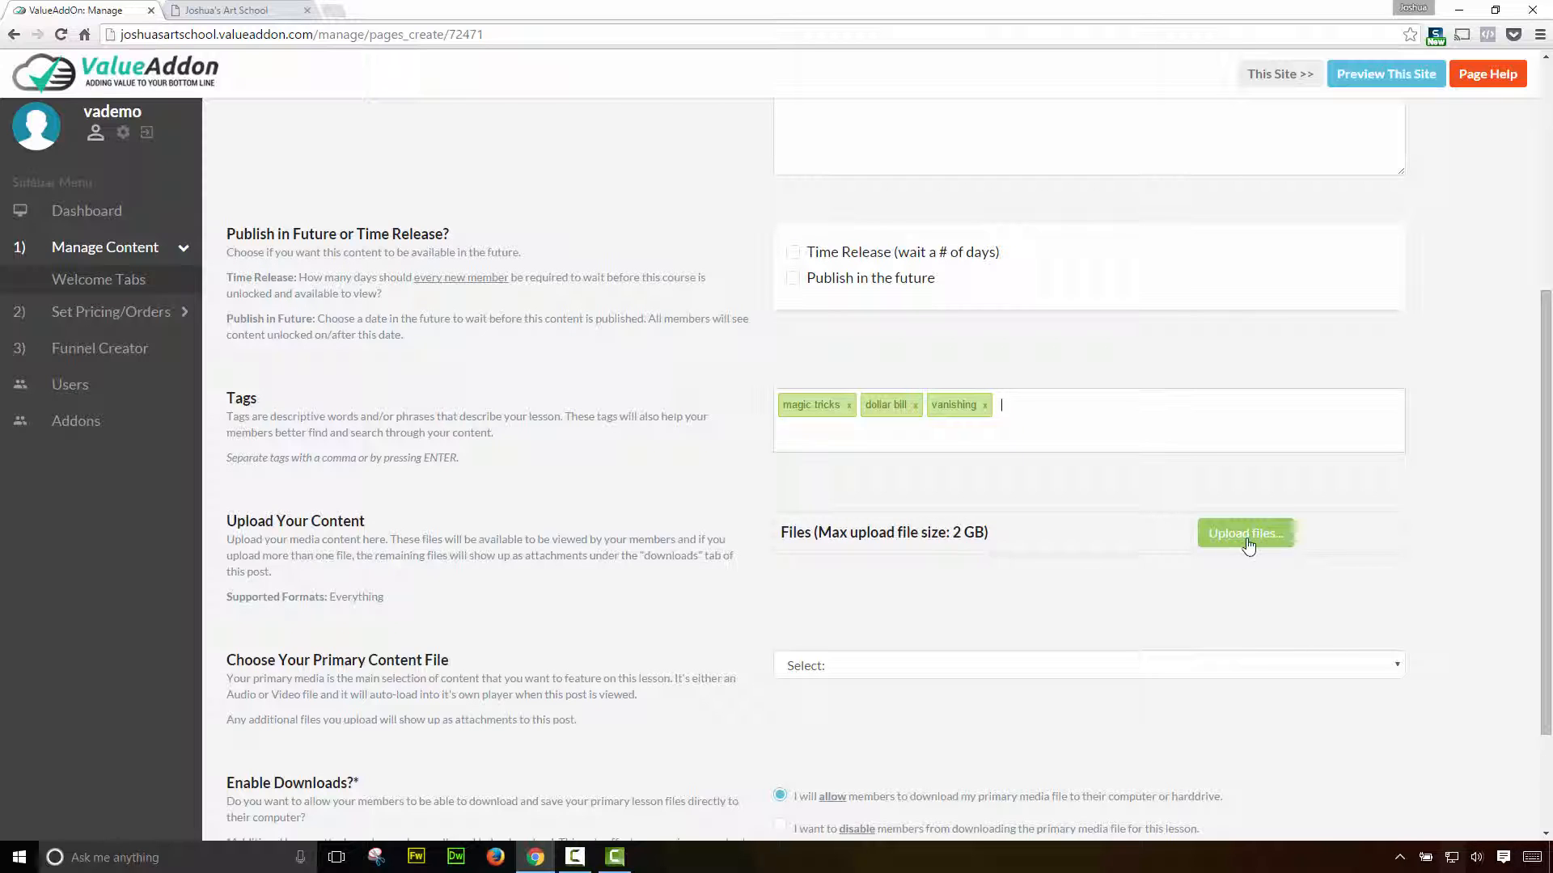
- Upload UserManual.pdf, cover_art-1.jpg, copy_text.txt and 3magic_dollar.mp4 to the Dollar Bill Trick lesson
click(1244, 532)
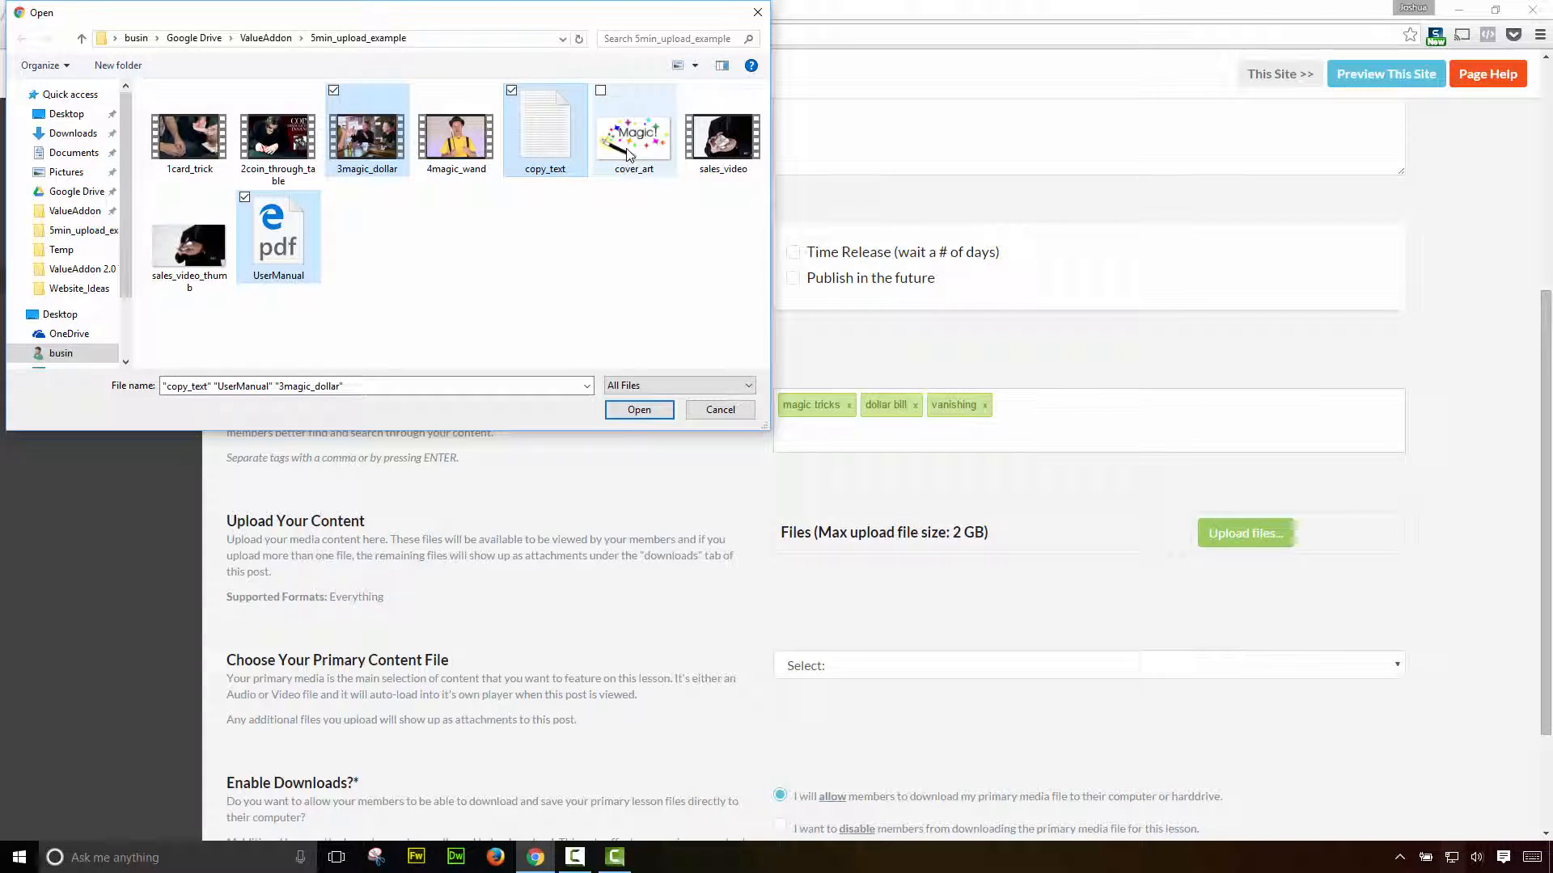
click(639, 409)
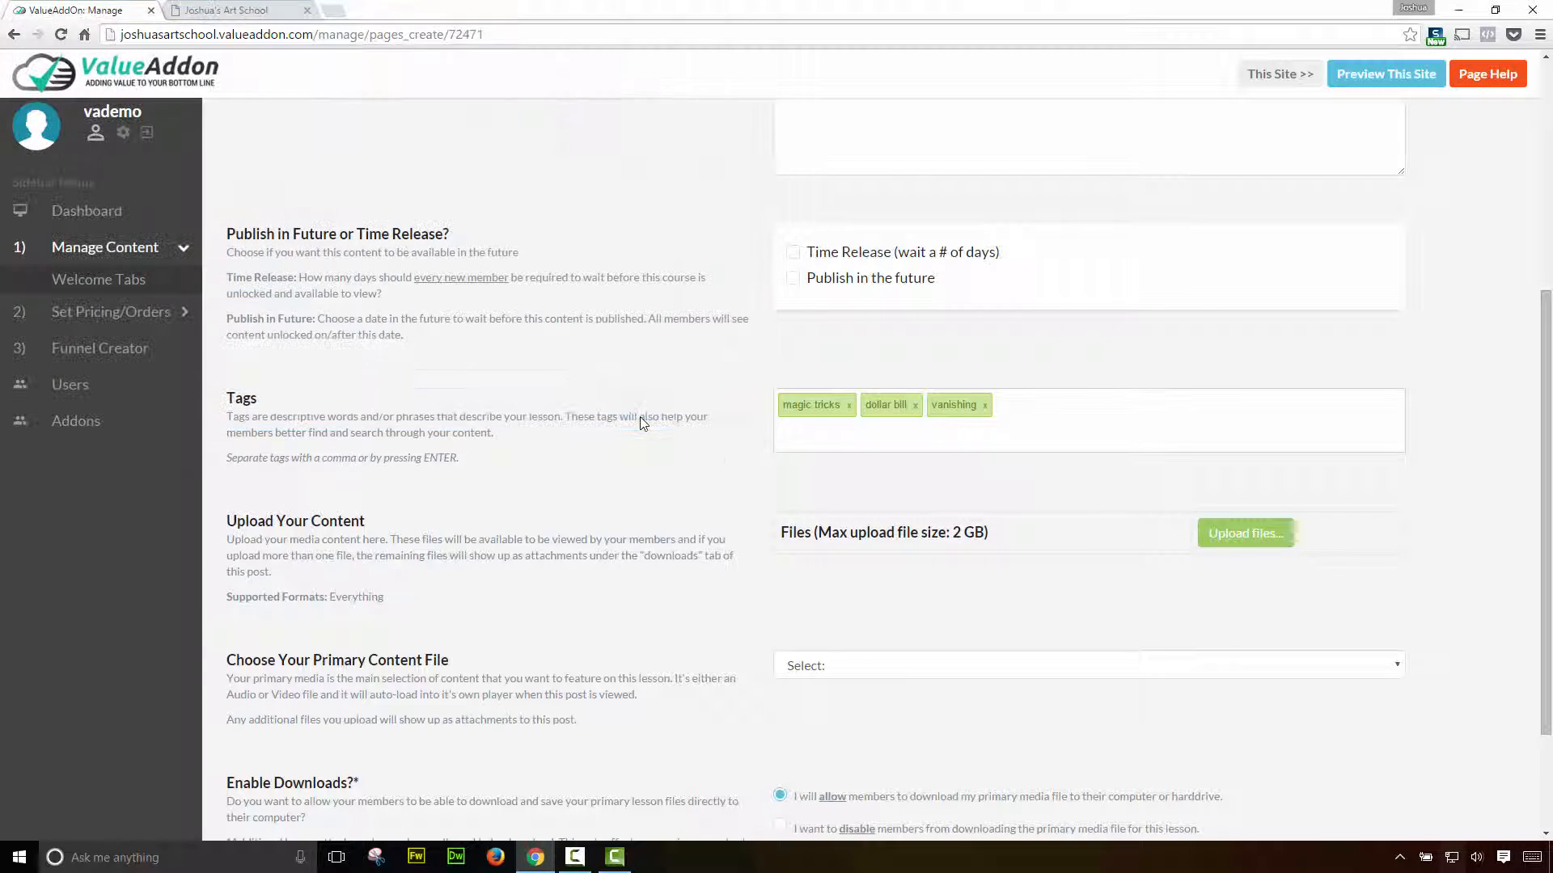
click(1244, 532)
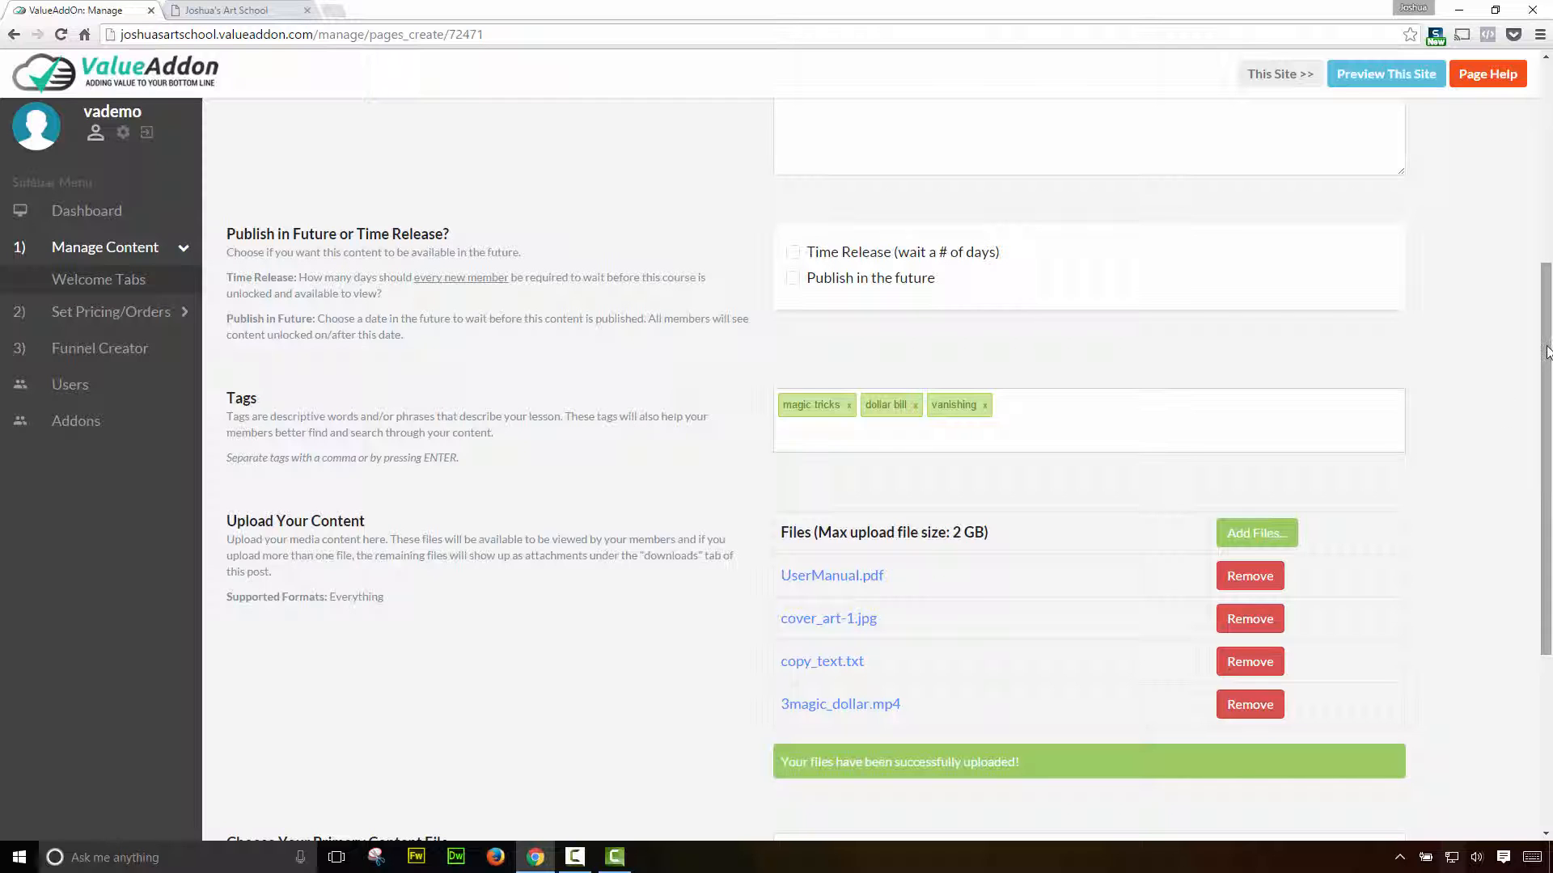
- Publish the Dollar Bill Trick lesson with 3magic_dollar.mp4 as Primary Content File and member downloads allowed
scroll(down, 3)
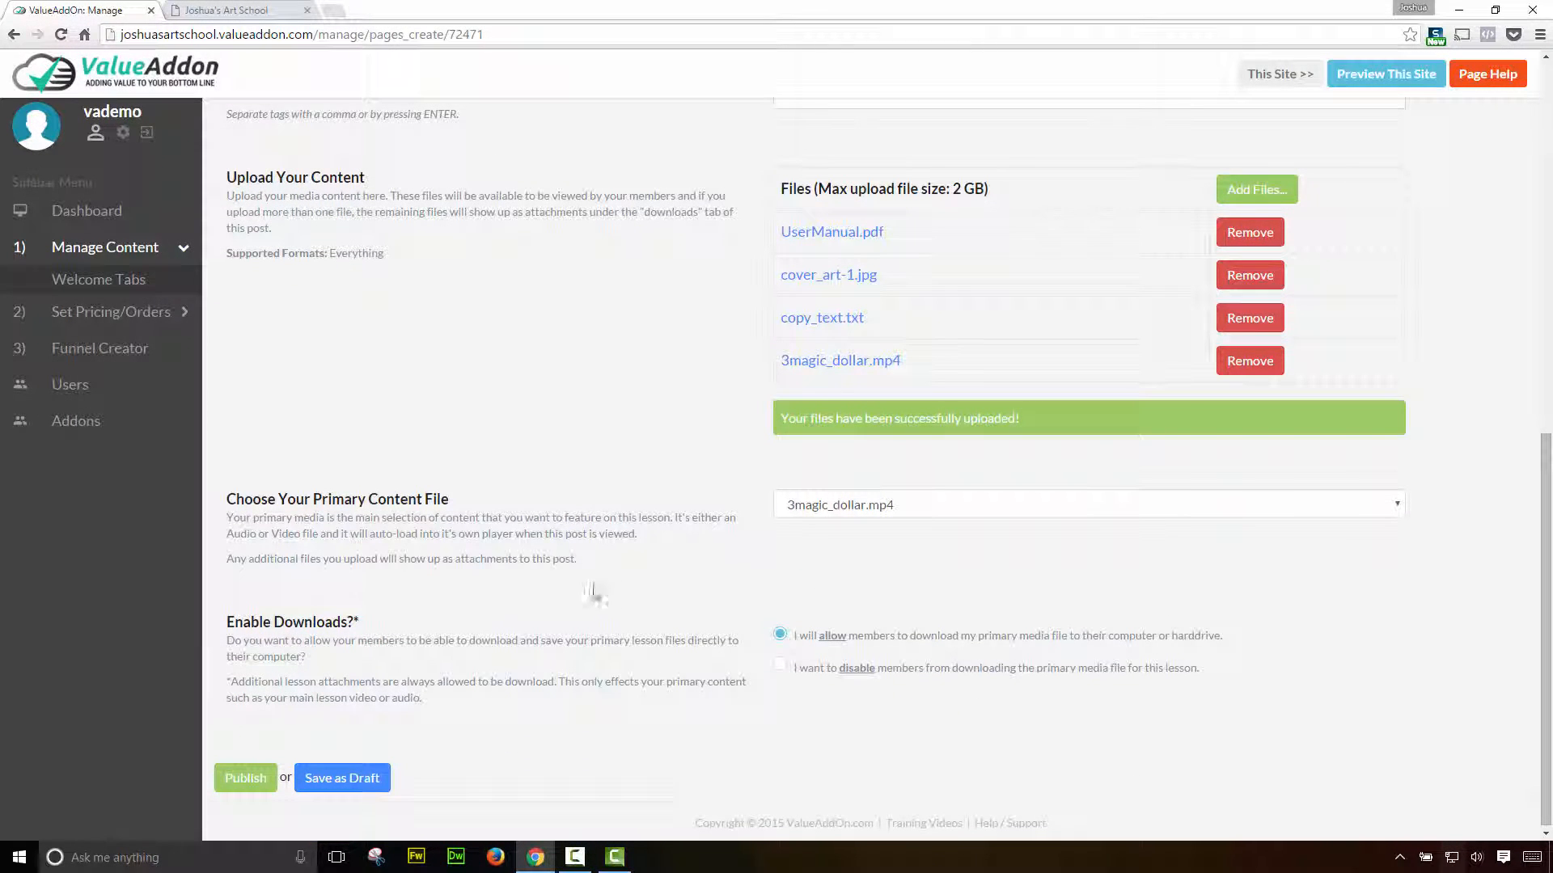
mouse_move(583, 594)
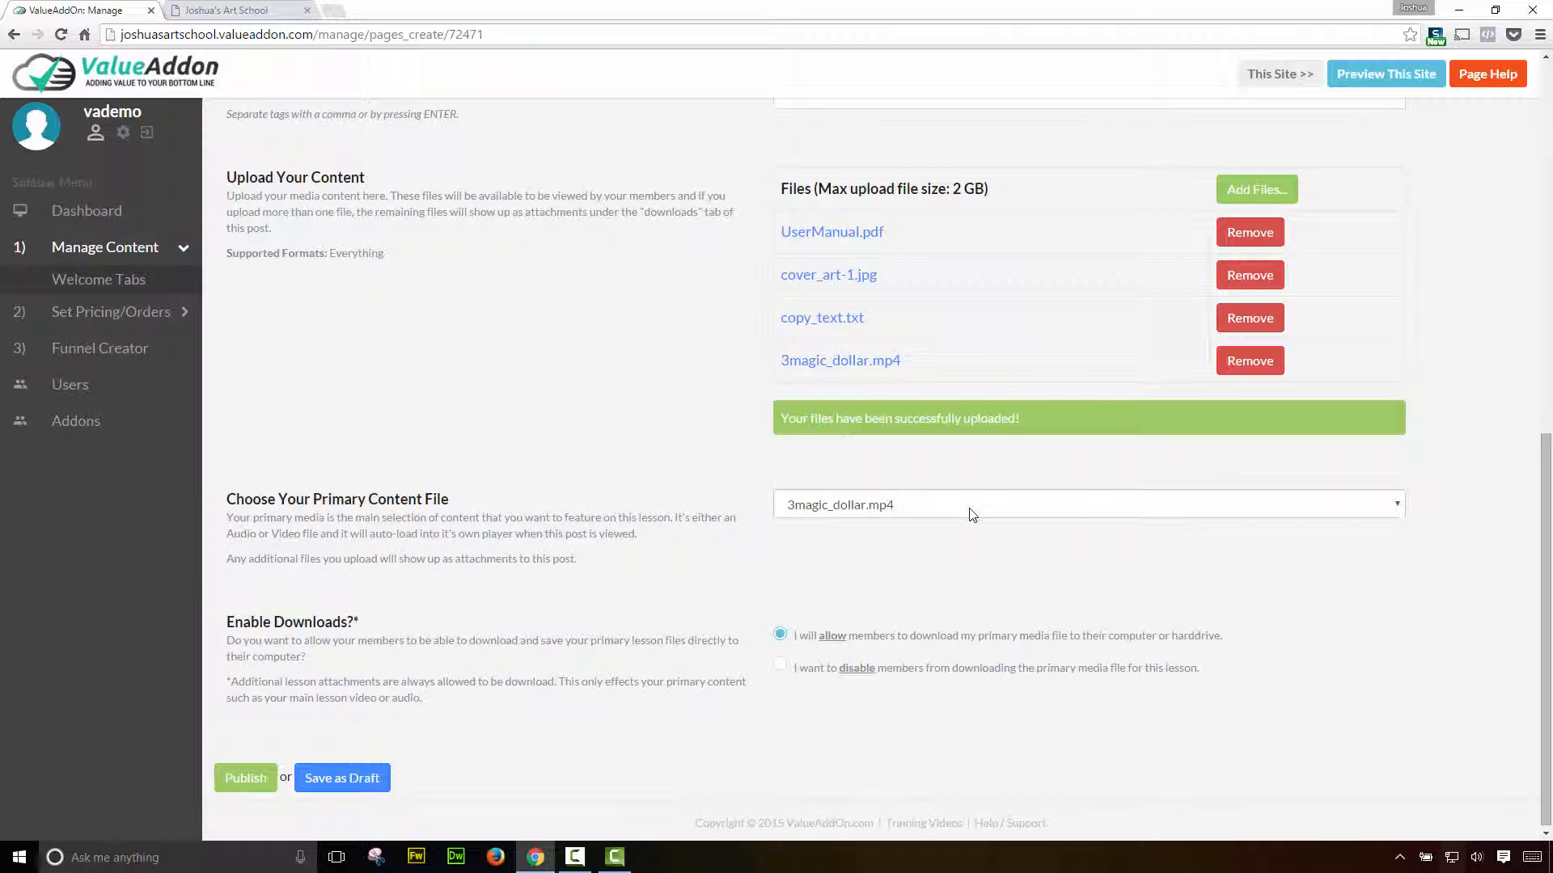
click(1086, 505)
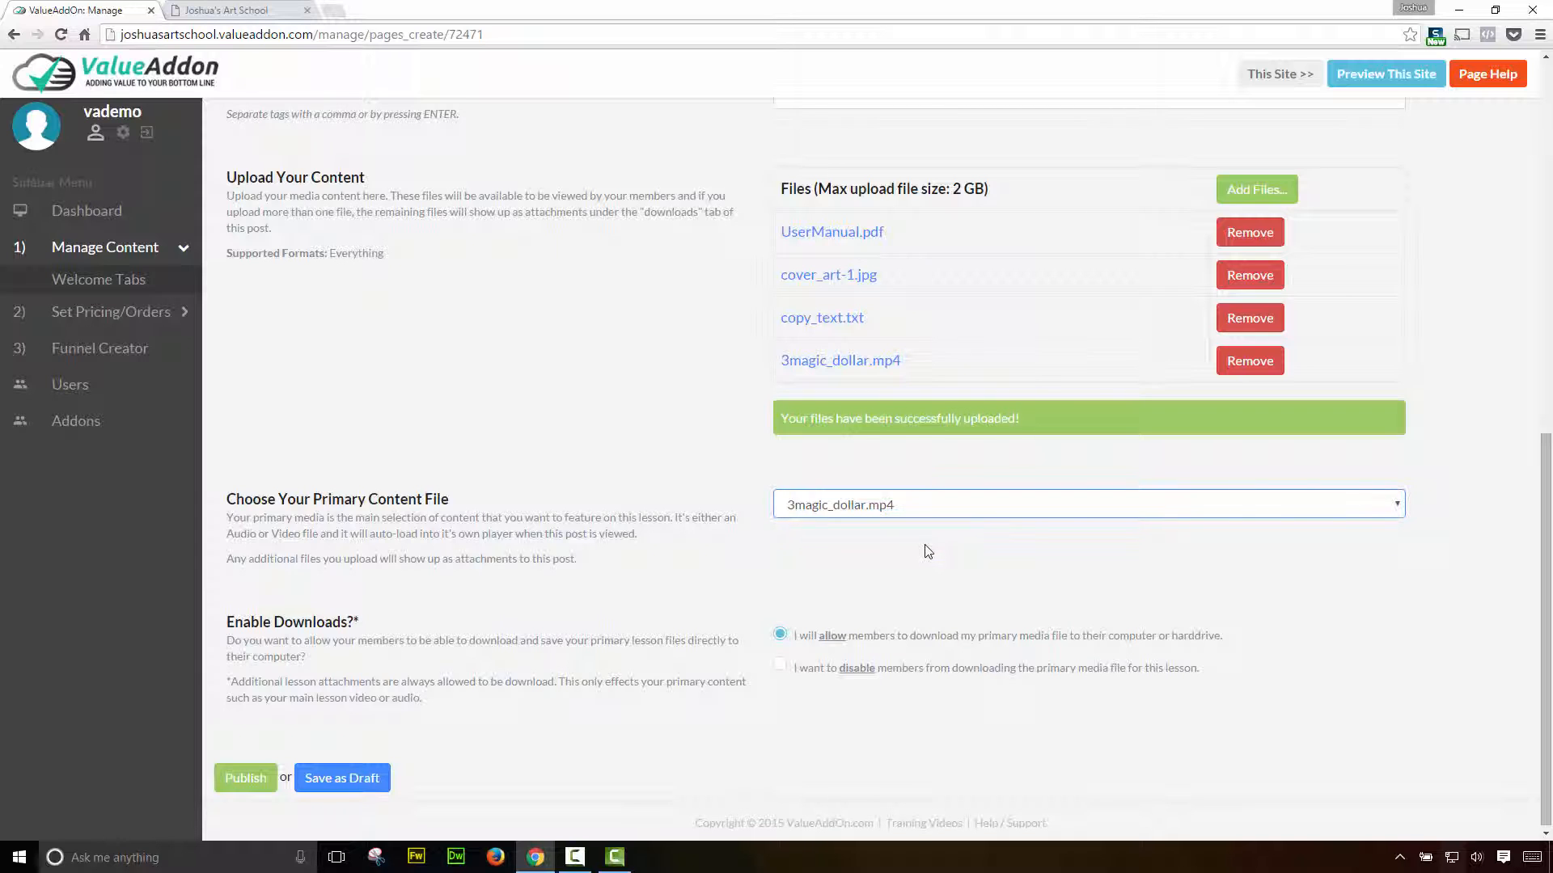
mouse_move(916, 510)
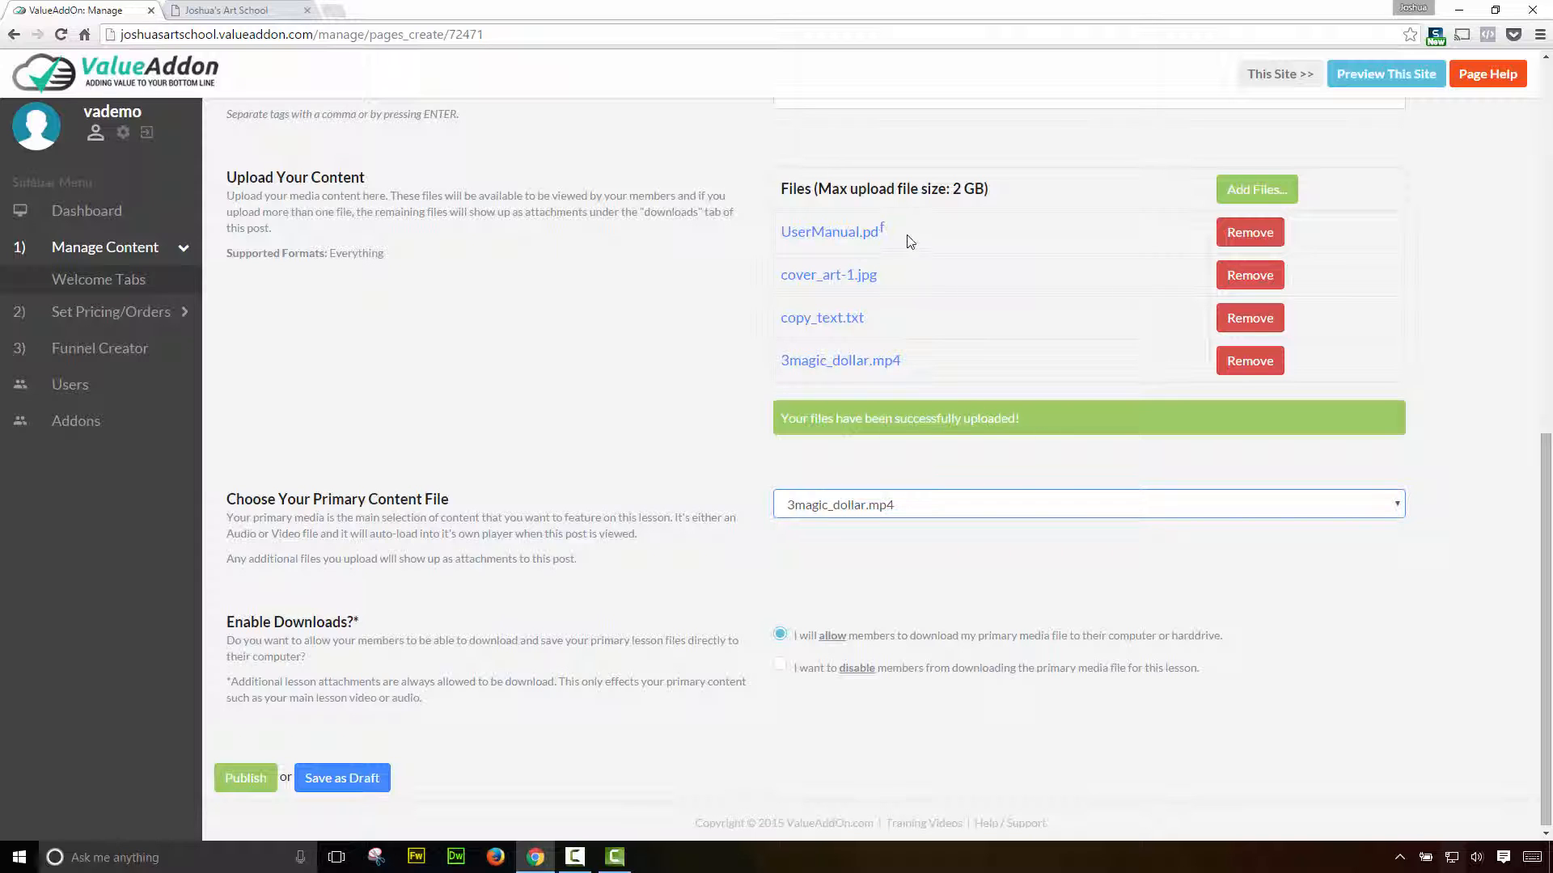
mouse_move(901, 327)
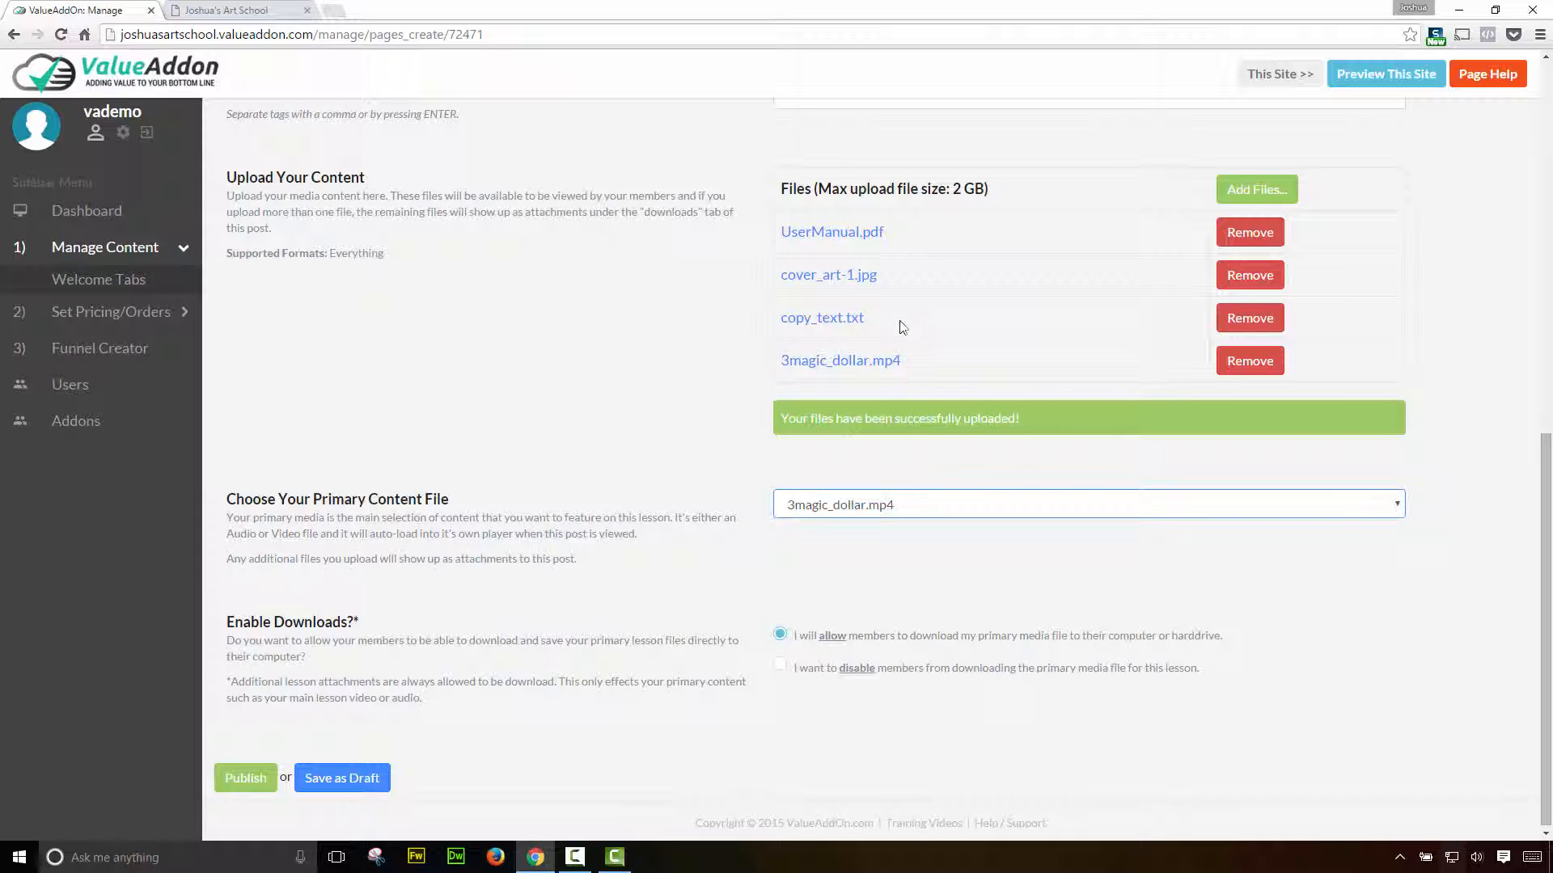
mouse_move(872, 508)
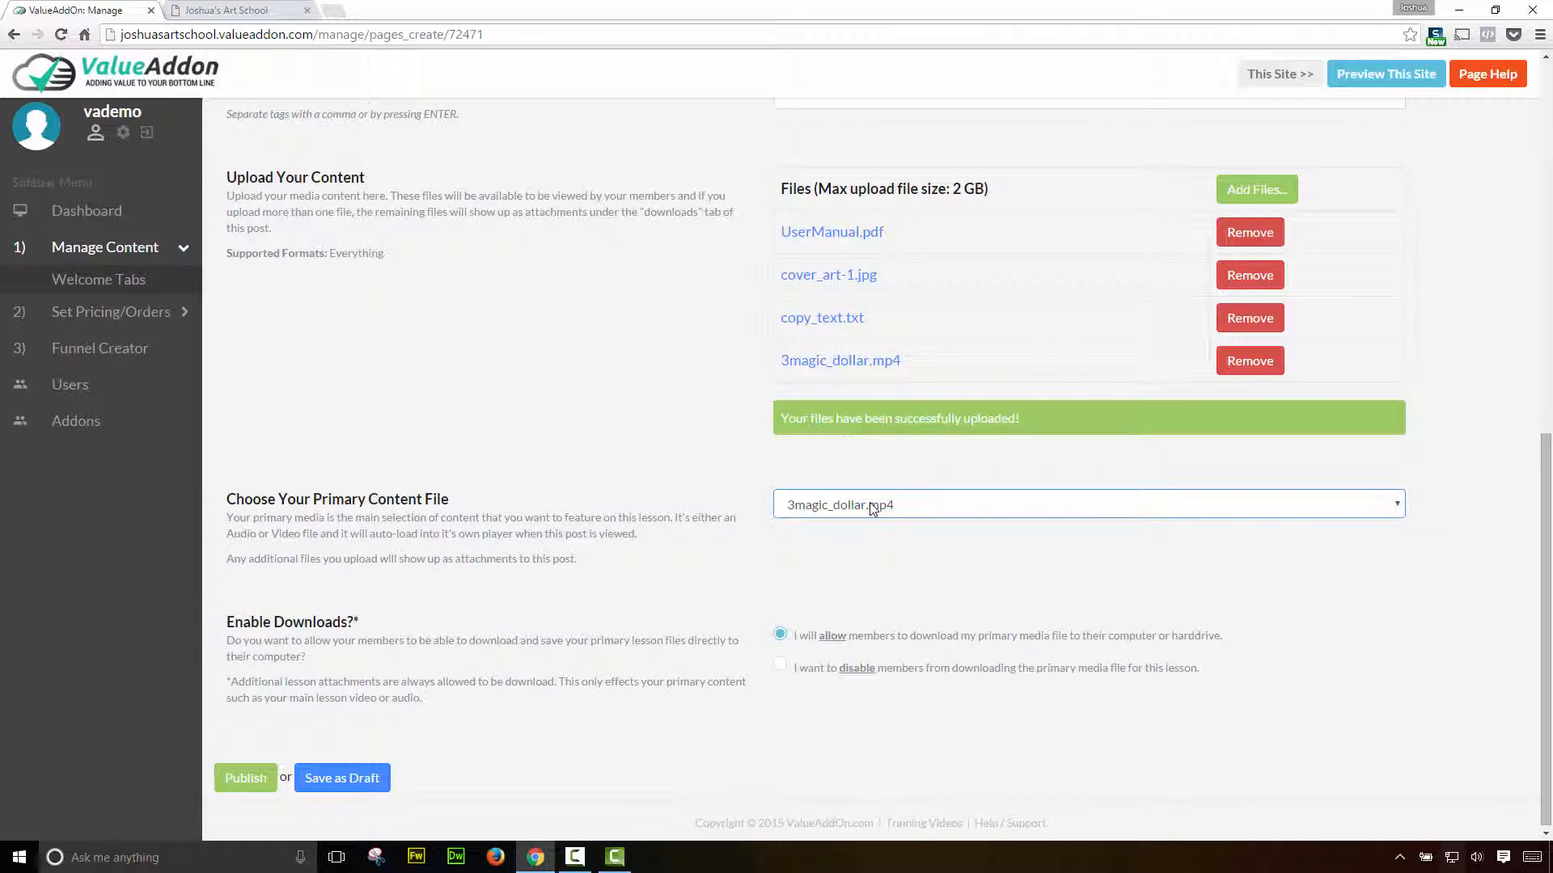
mouse_move(896, 509)
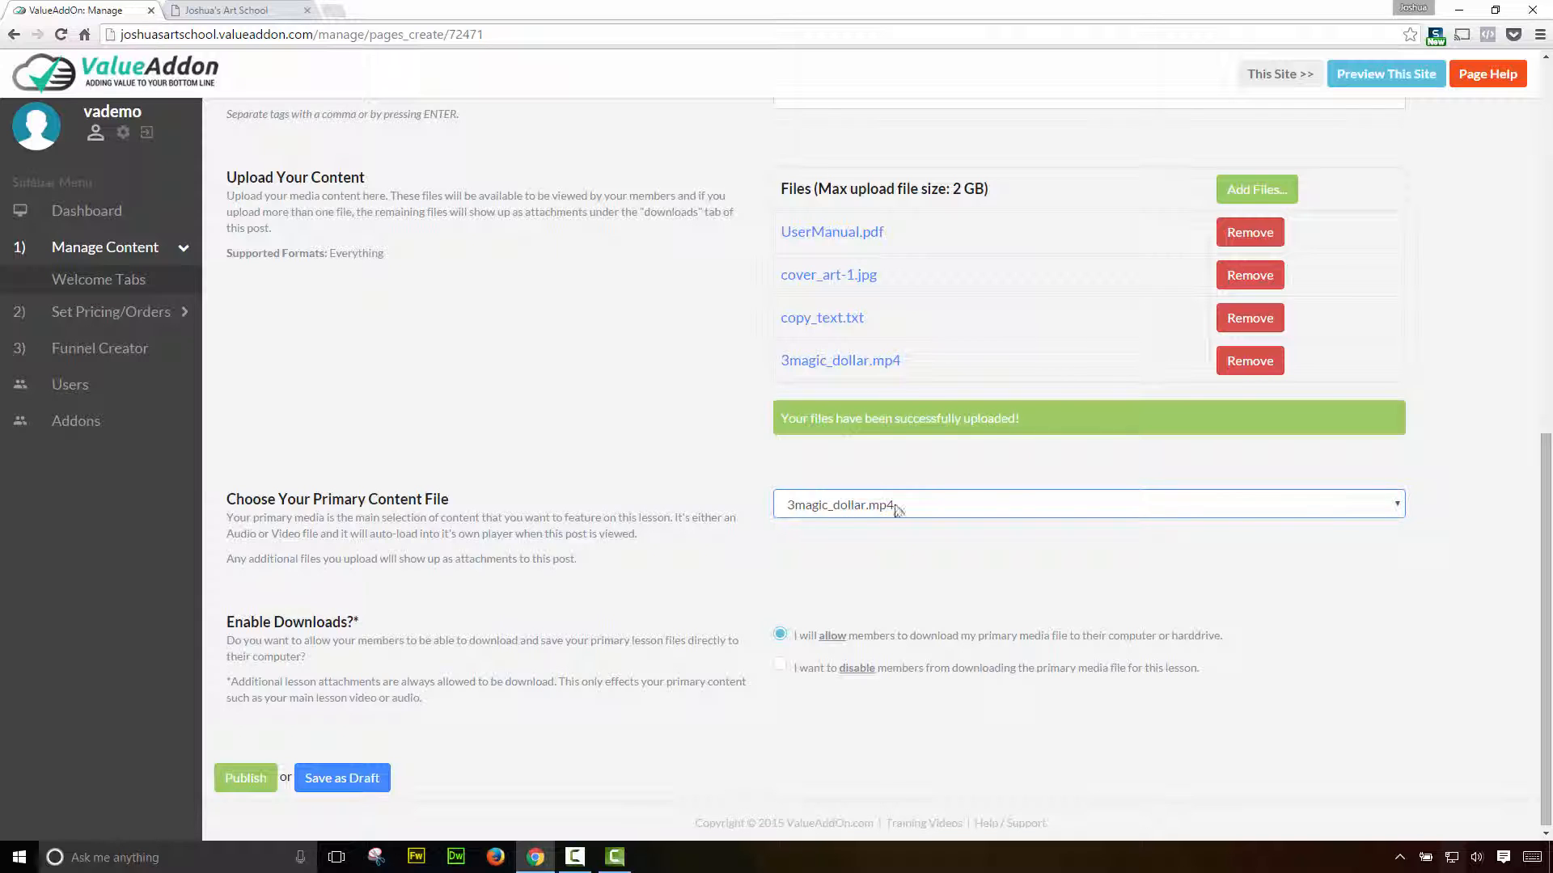
scroll(down, 3)
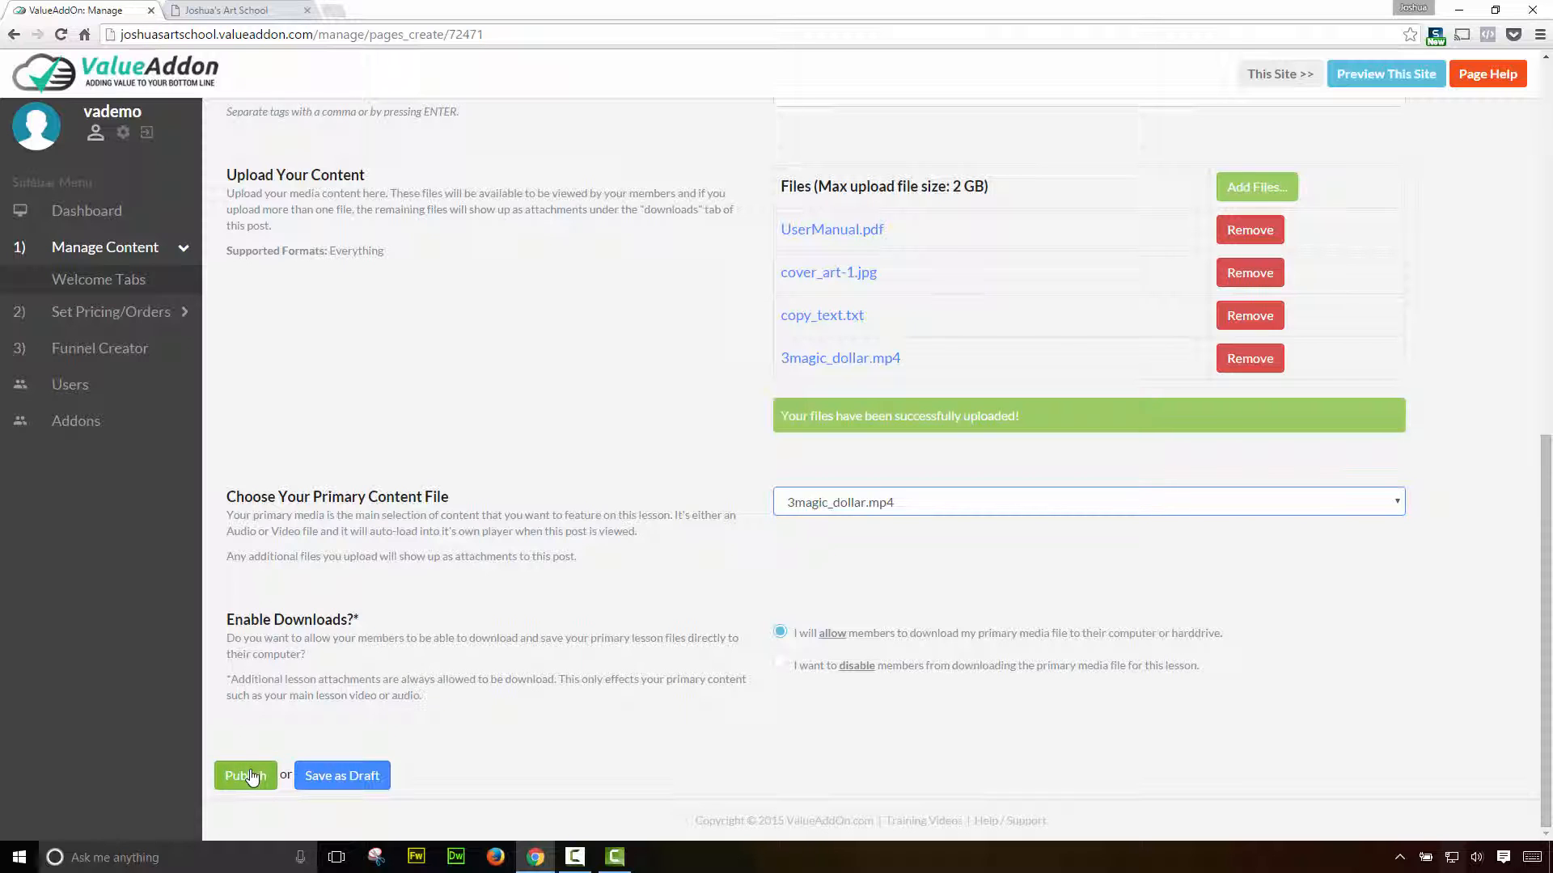
click(244, 775)
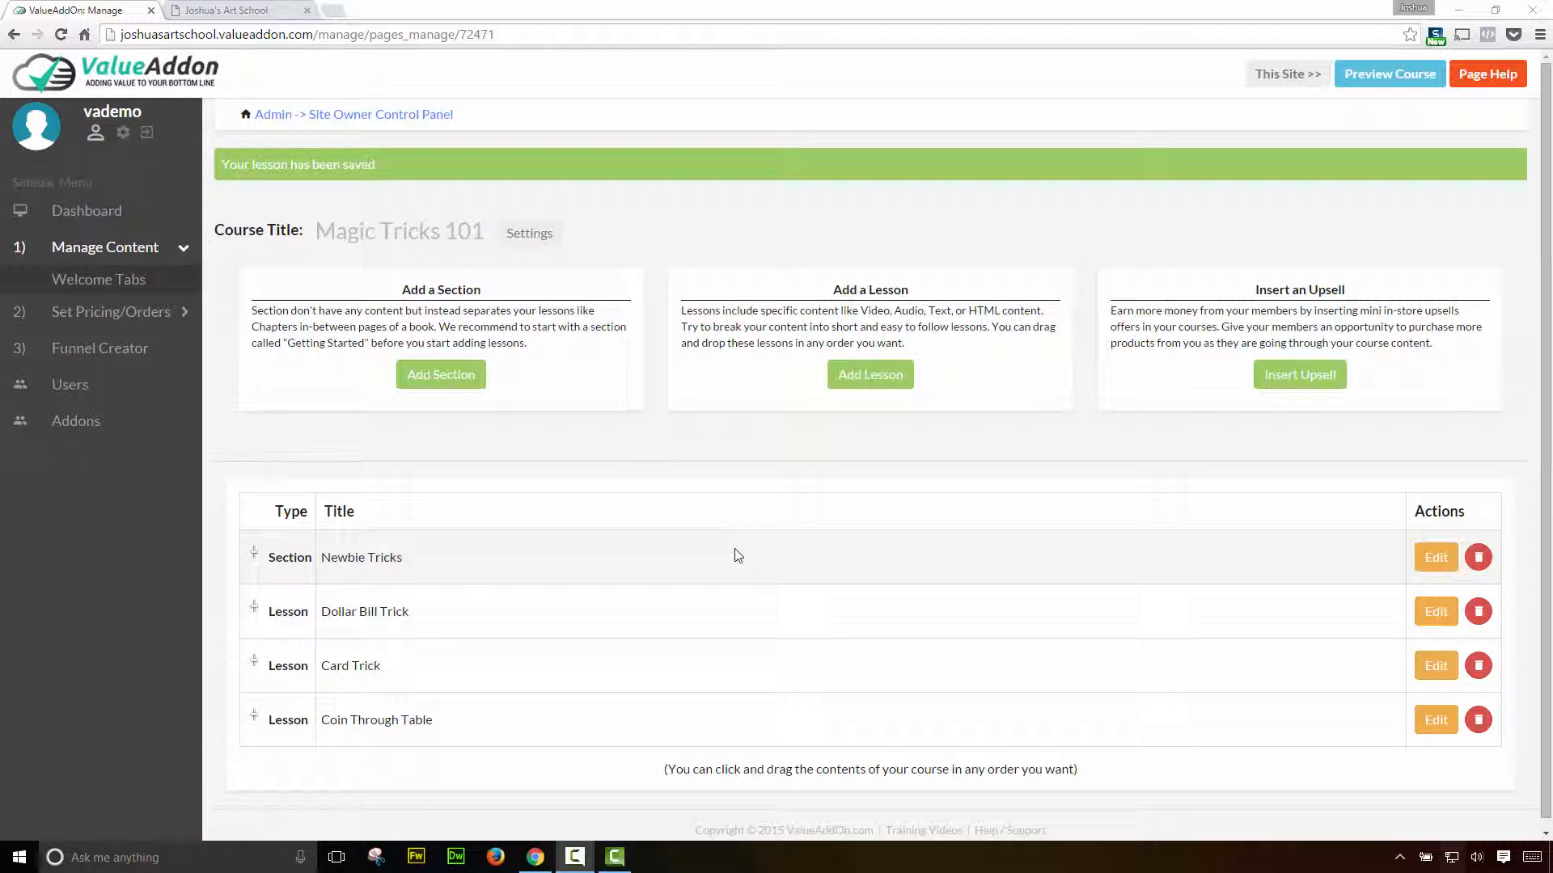
mouse_move(430, 574)
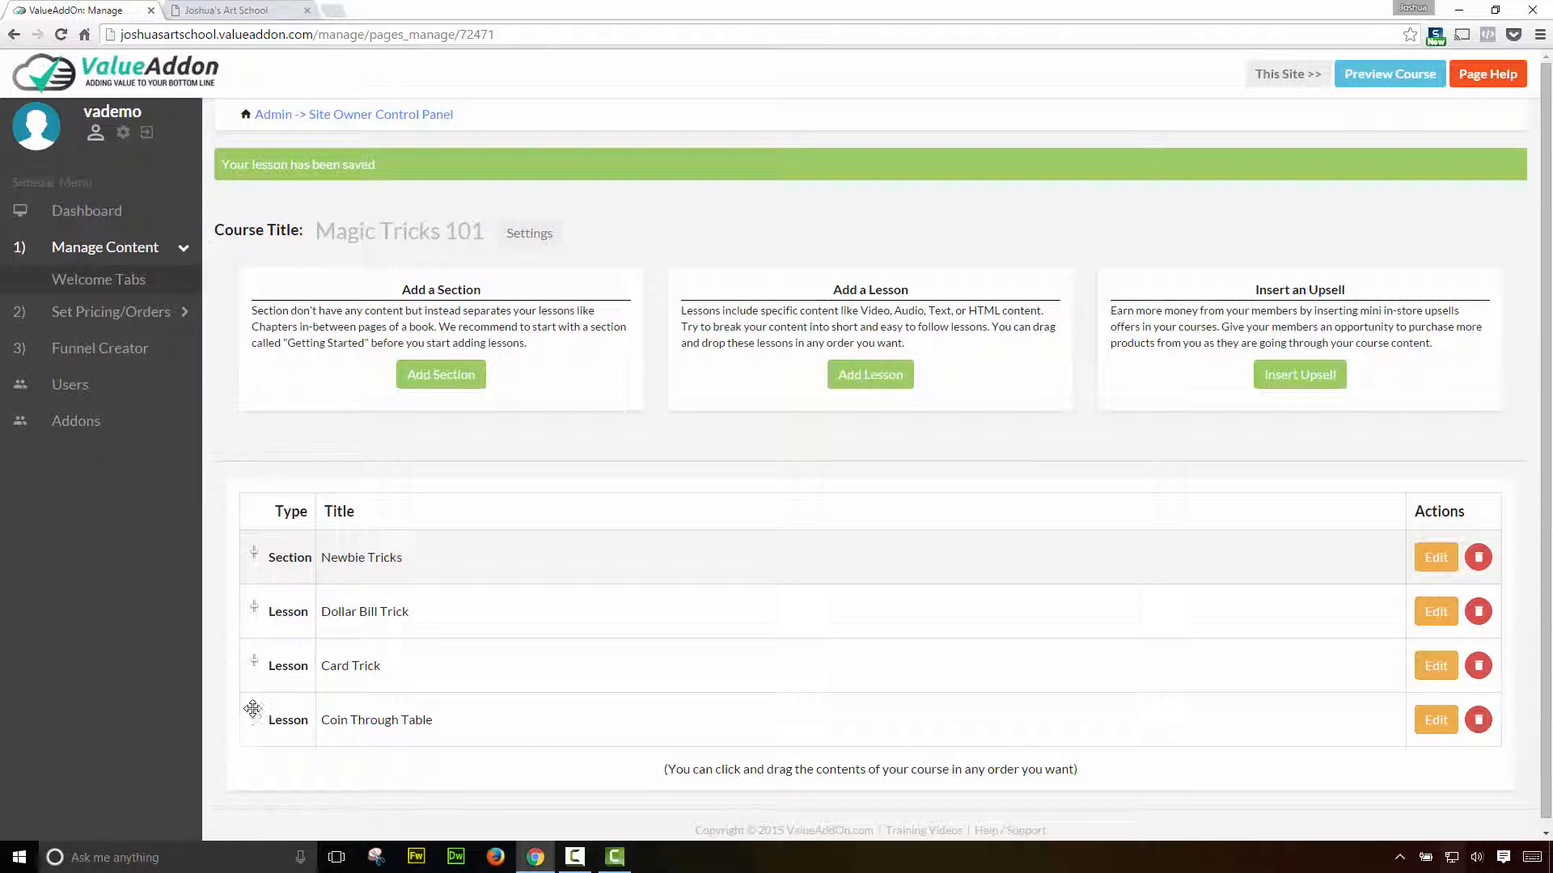
- Drag the Coin Through Table row above Dollar Bill Trick so it is first under Newbie Tricks
drag(254, 719, 258, 691)
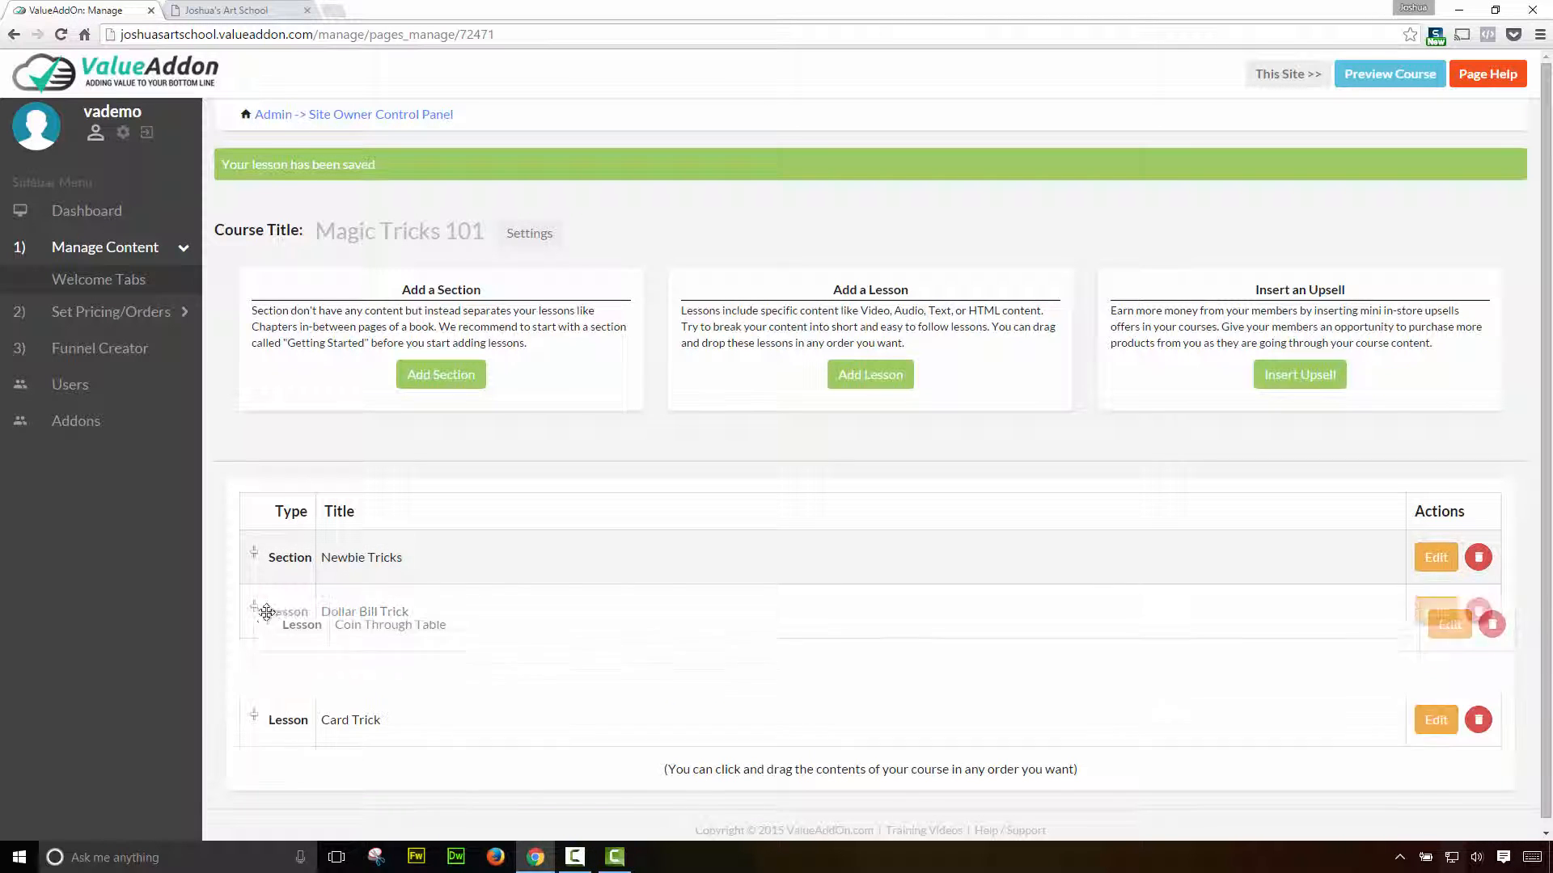
drag(264, 624, 263, 611)
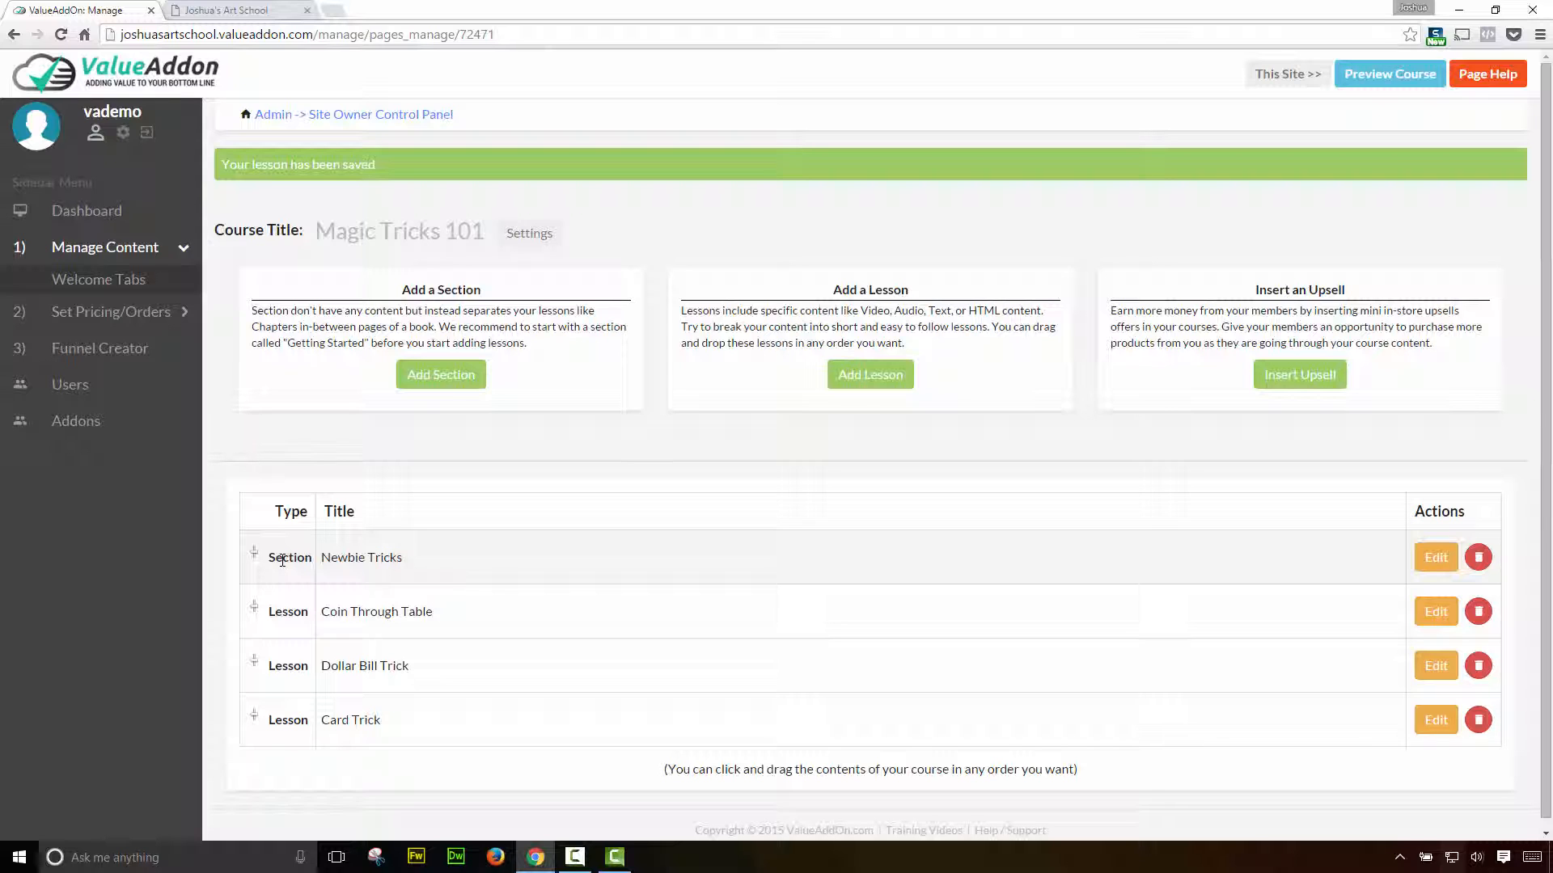
- Reload the Joshua's Art School member site and start Magic Tricks 101, showing Coin Through Table as Lesson 1
click(237, 11)
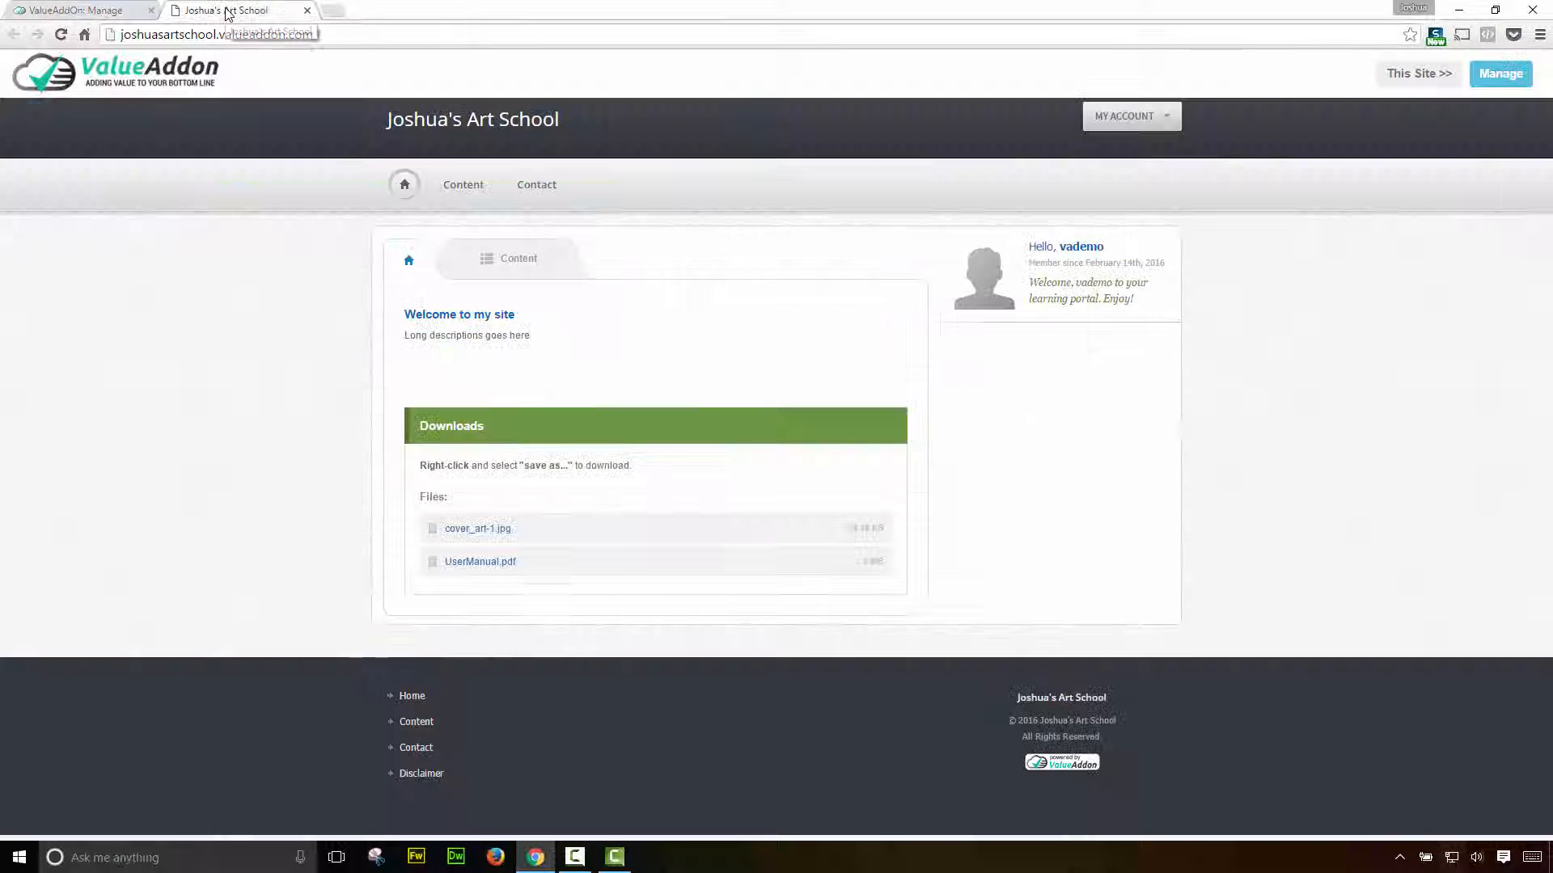
click(60, 34)
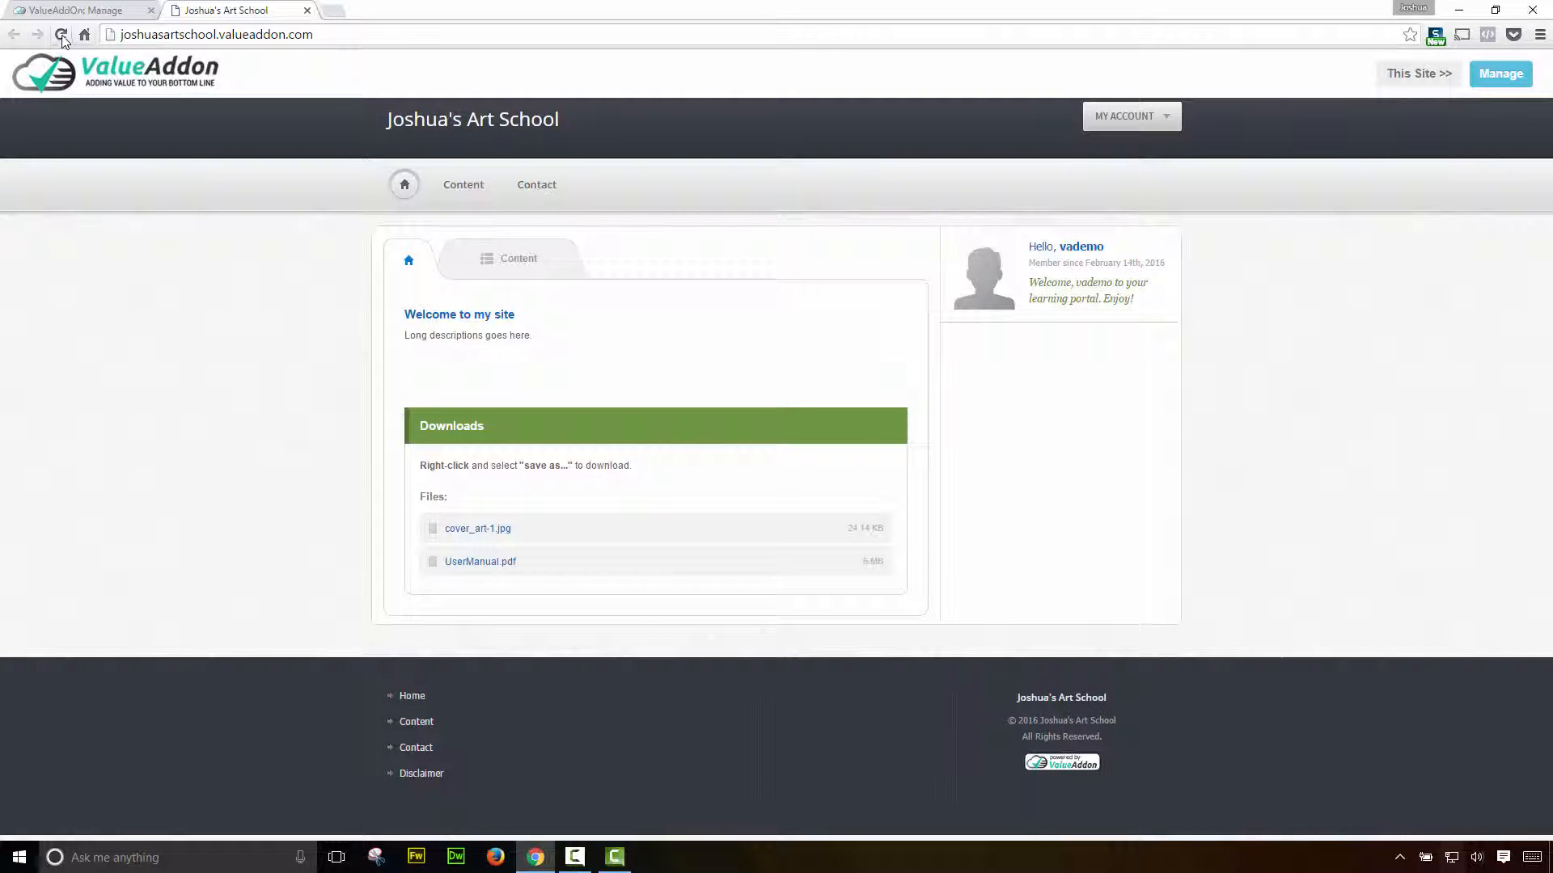
click(62, 34)
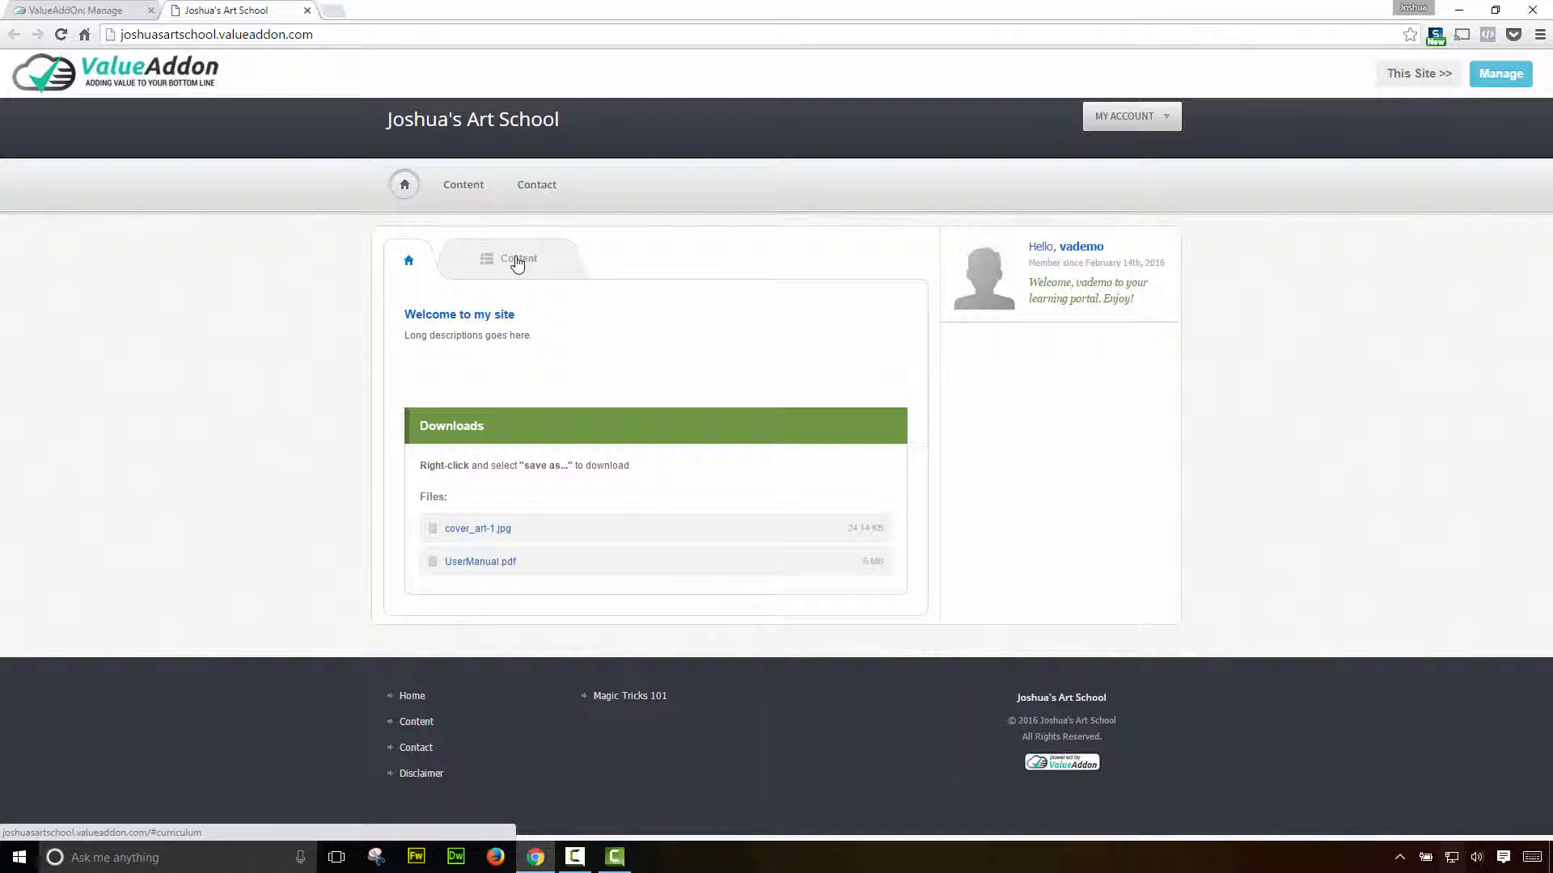
click(514, 258)
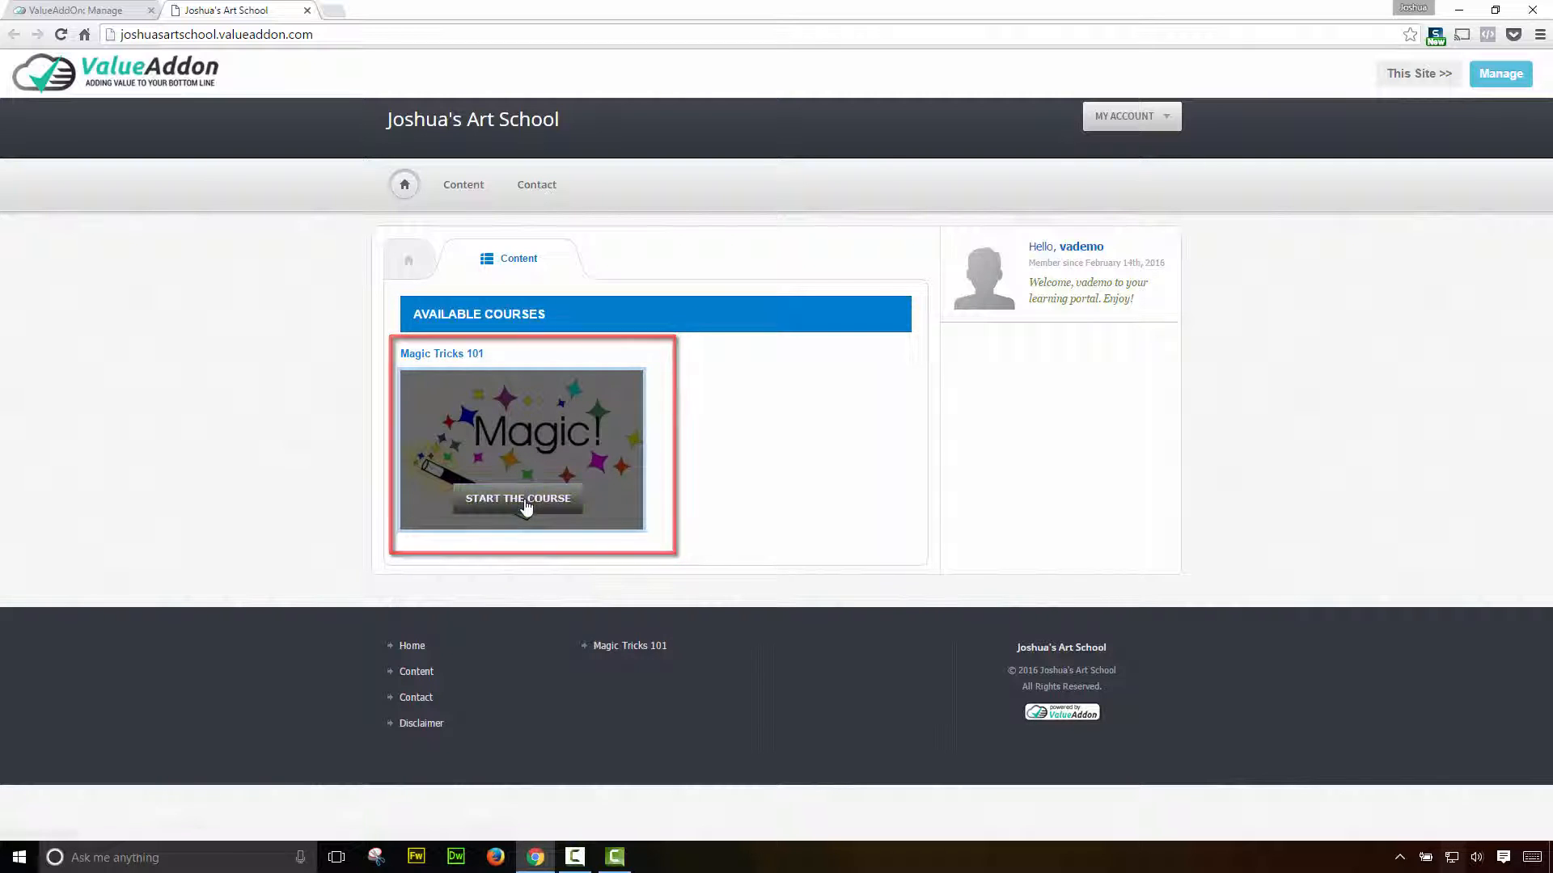
click(518, 498)
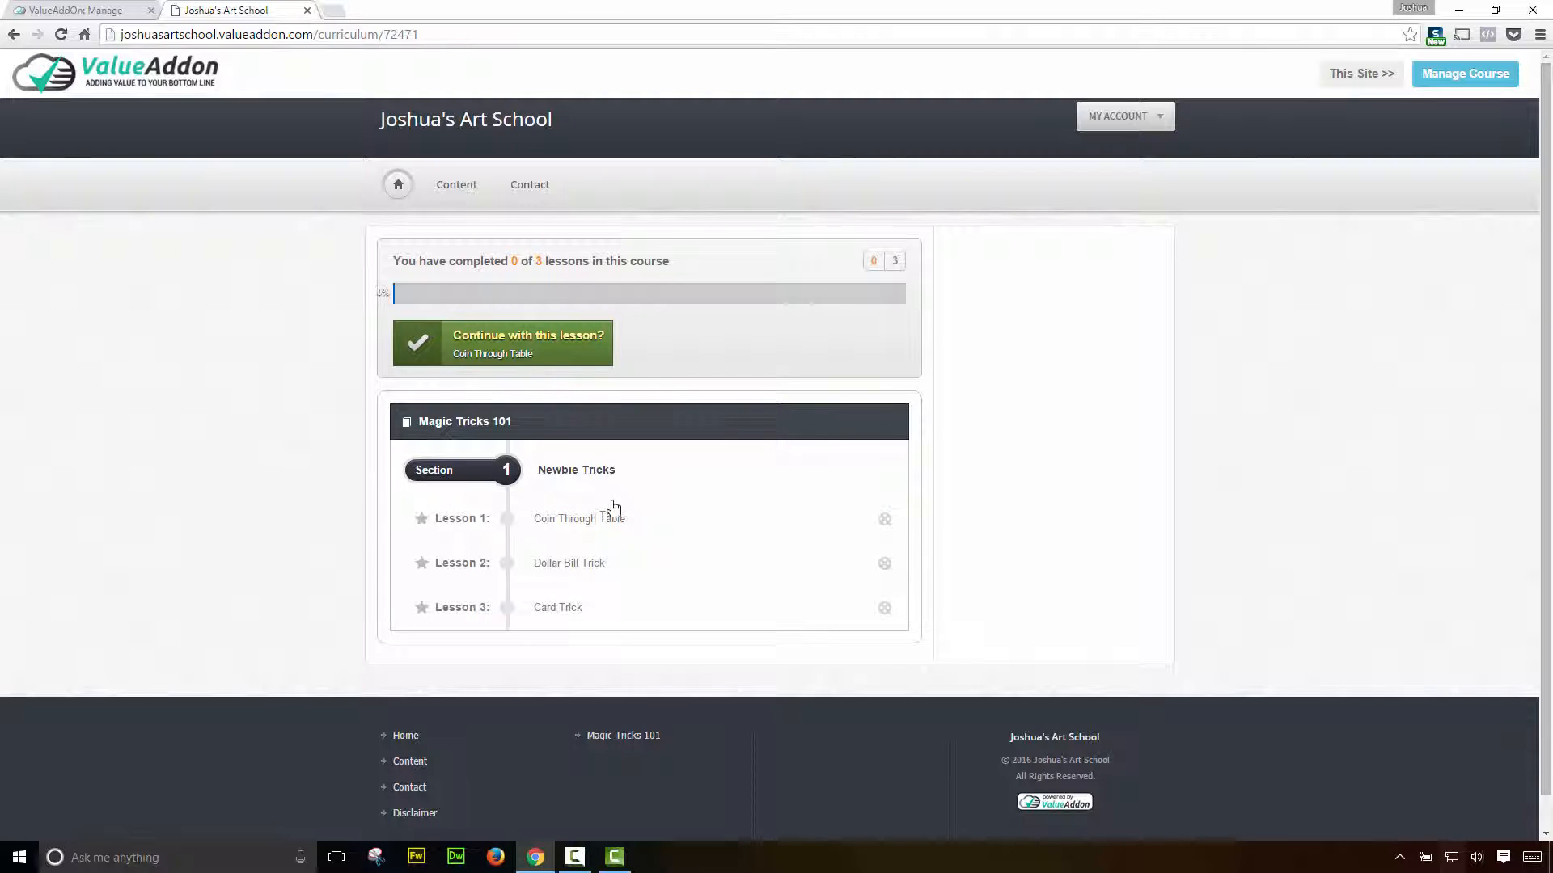
mouse_move(579, 563)
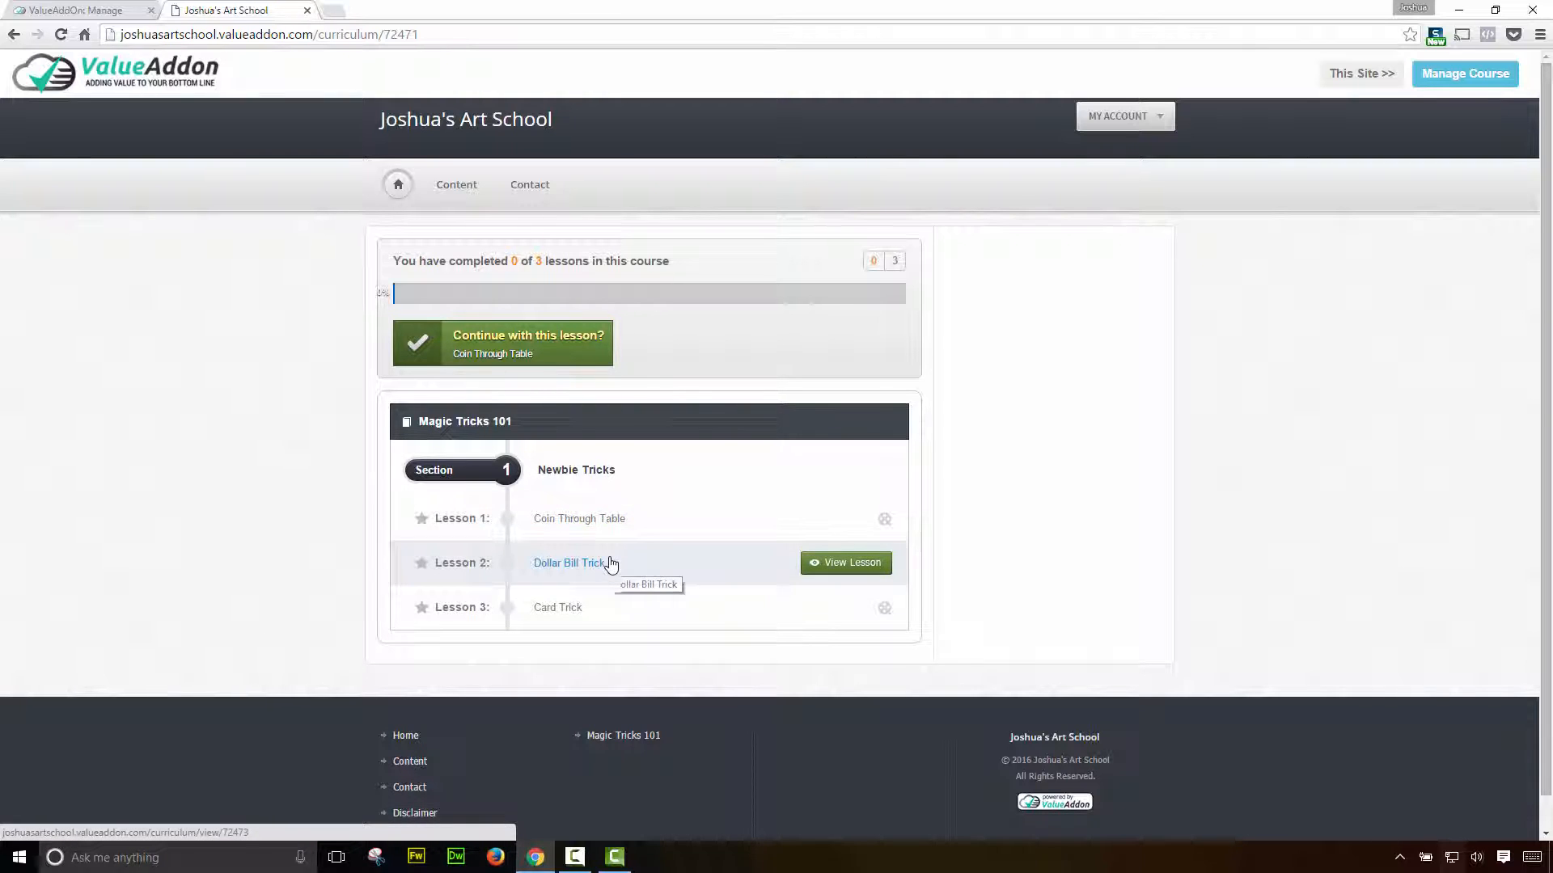
mouse_move(609, 620)
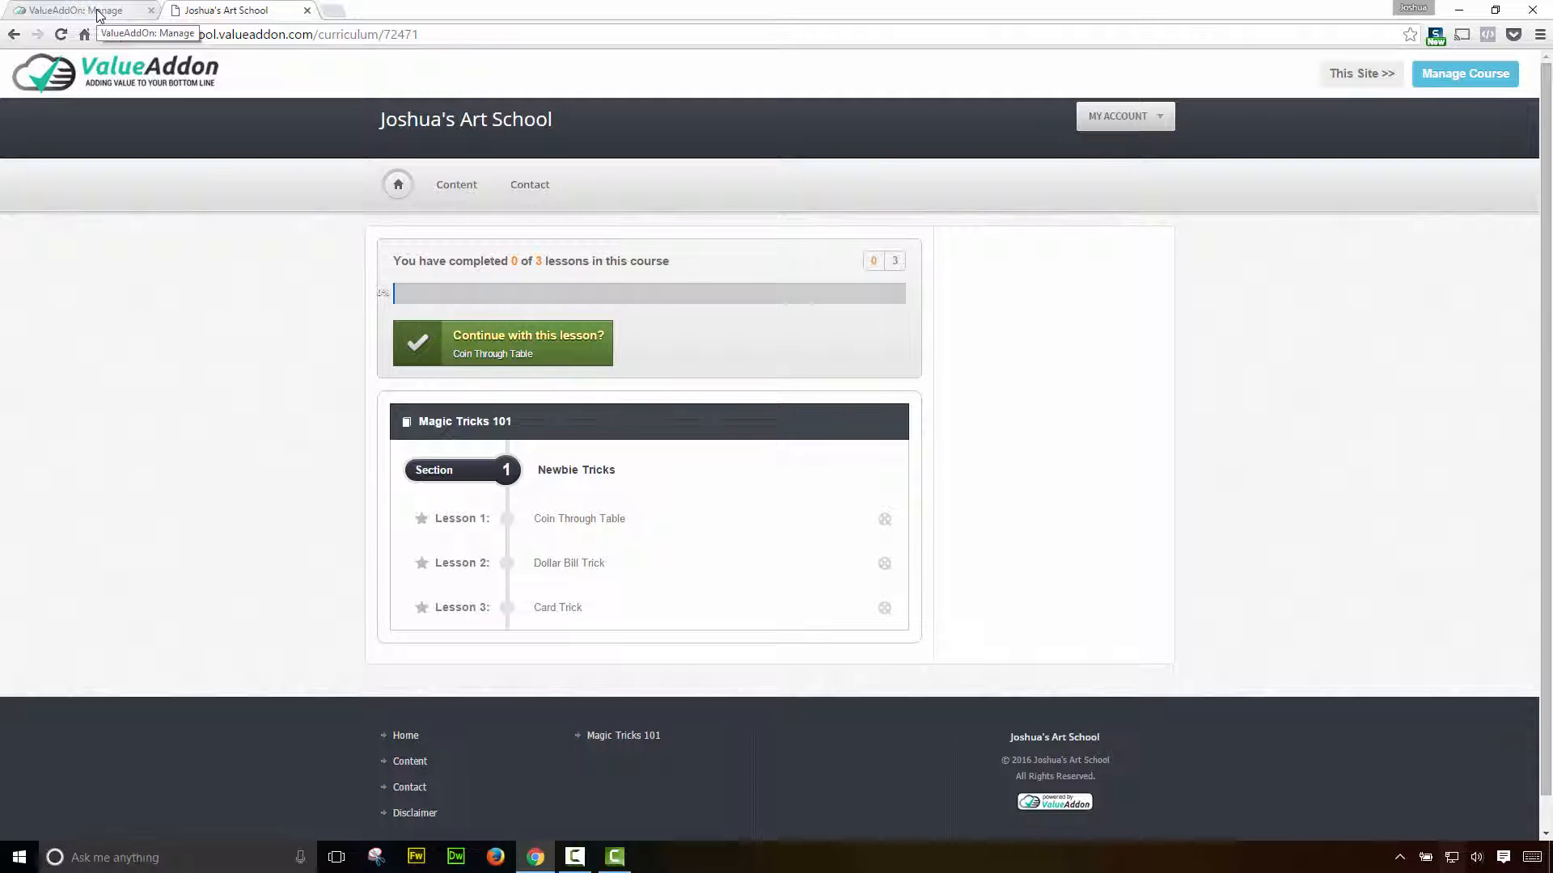
- From Manage Content > Add Post, create a post category named Downloads and return to the Content page
click(75, 10)
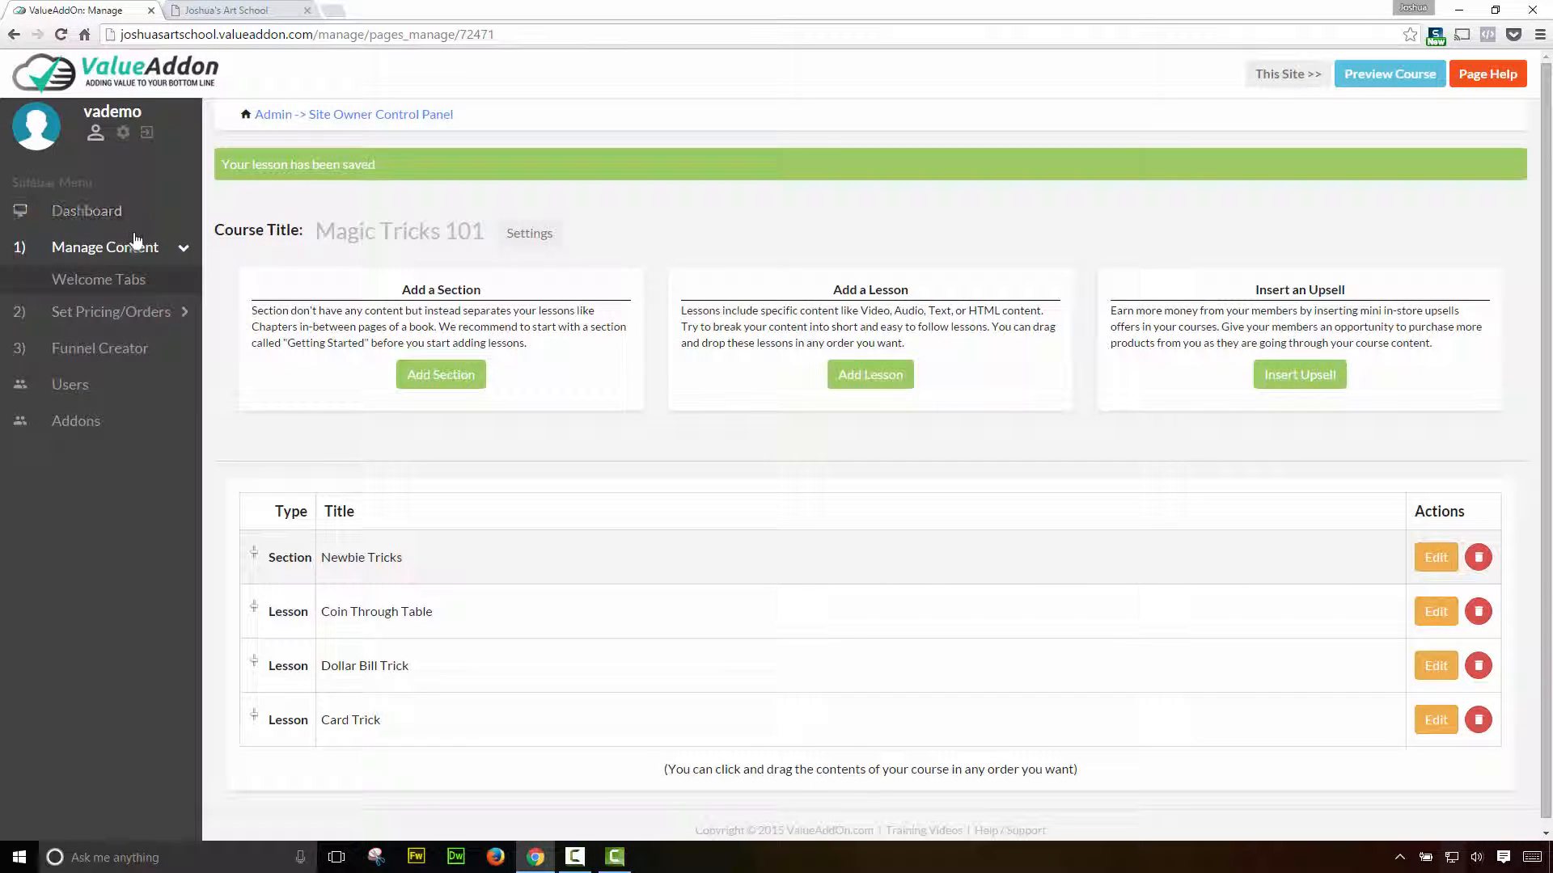
click(104, 246)
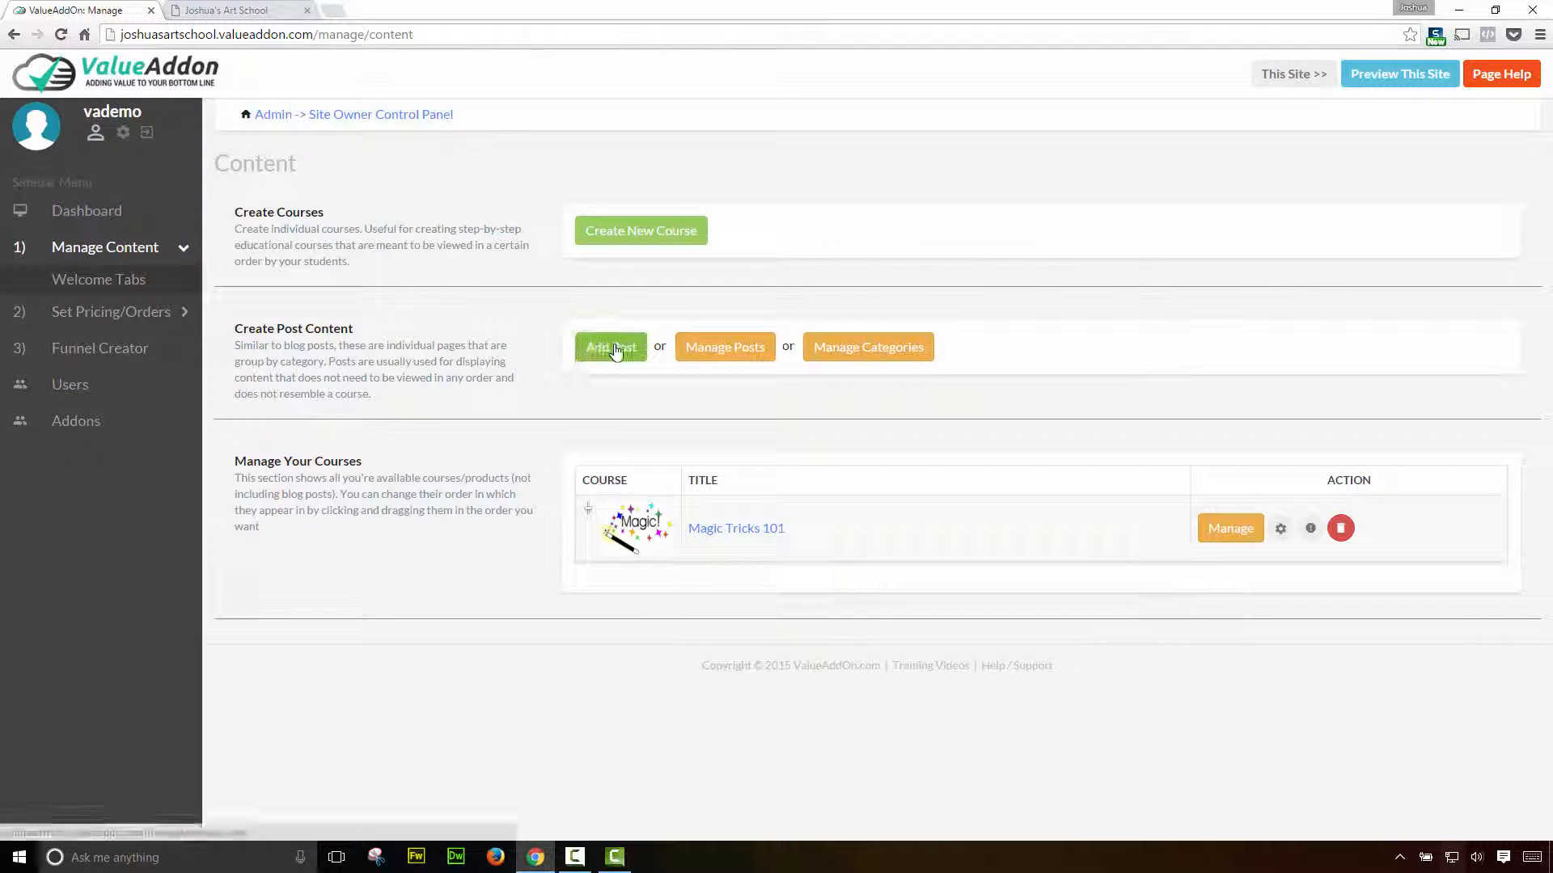
click(609, 346)
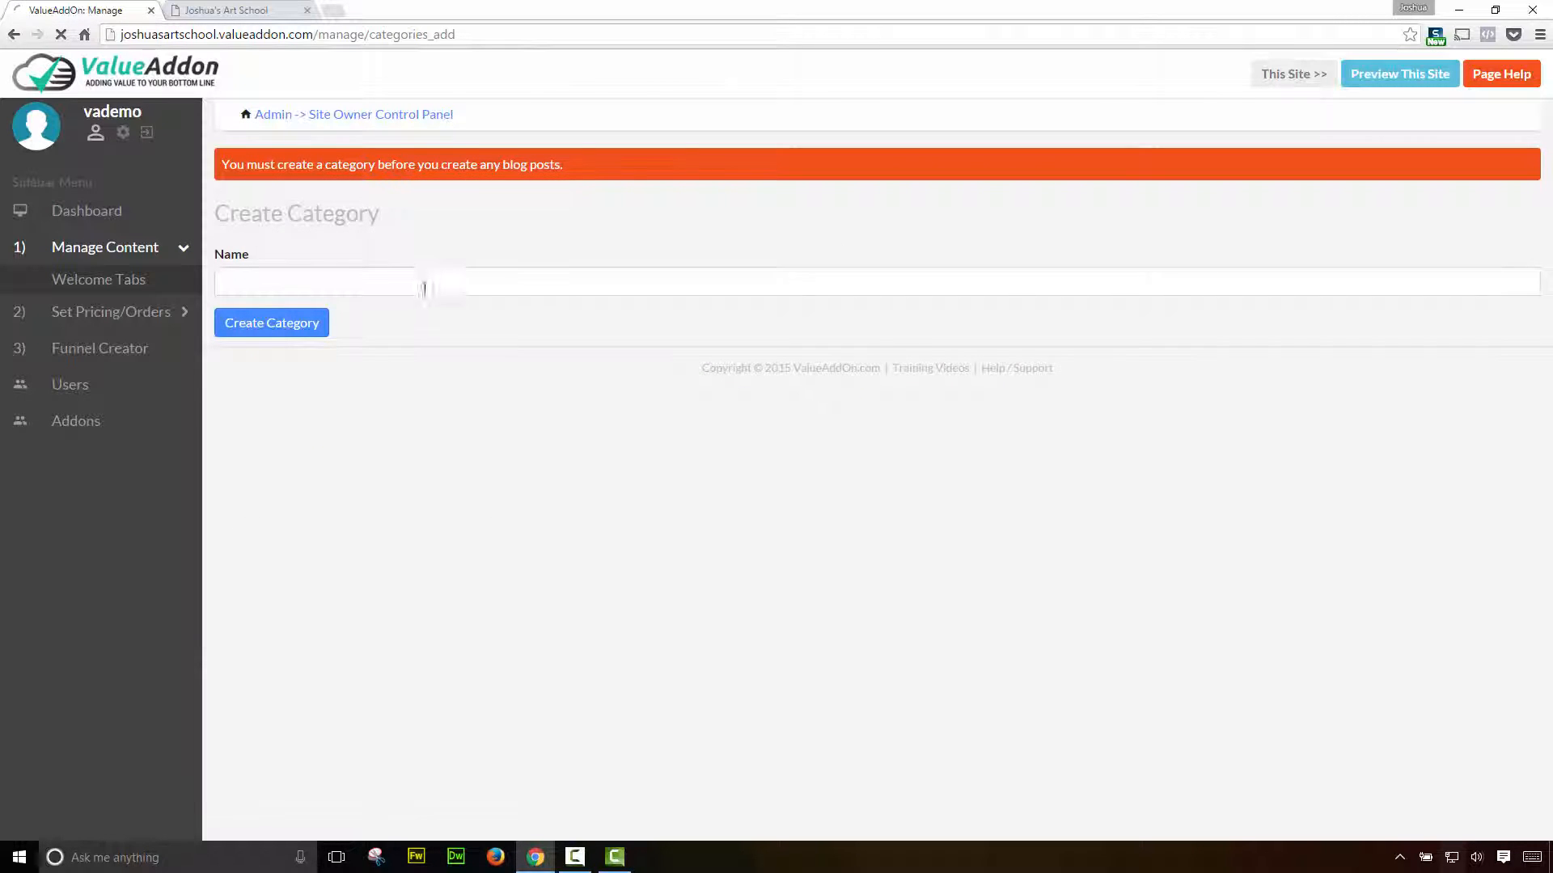
click(272, 322)
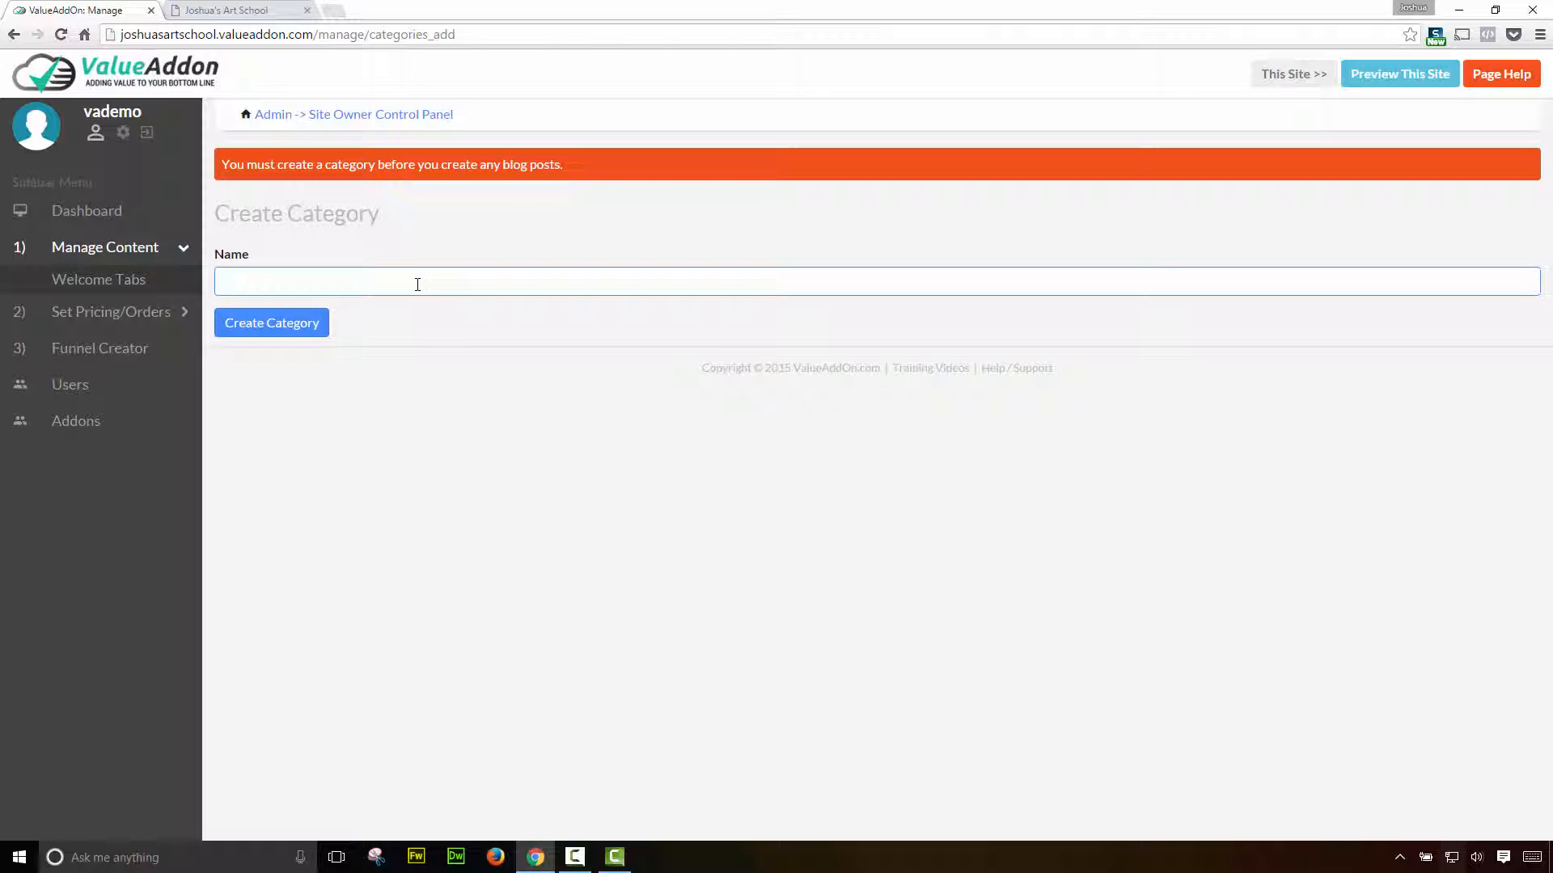
click(416, 281)
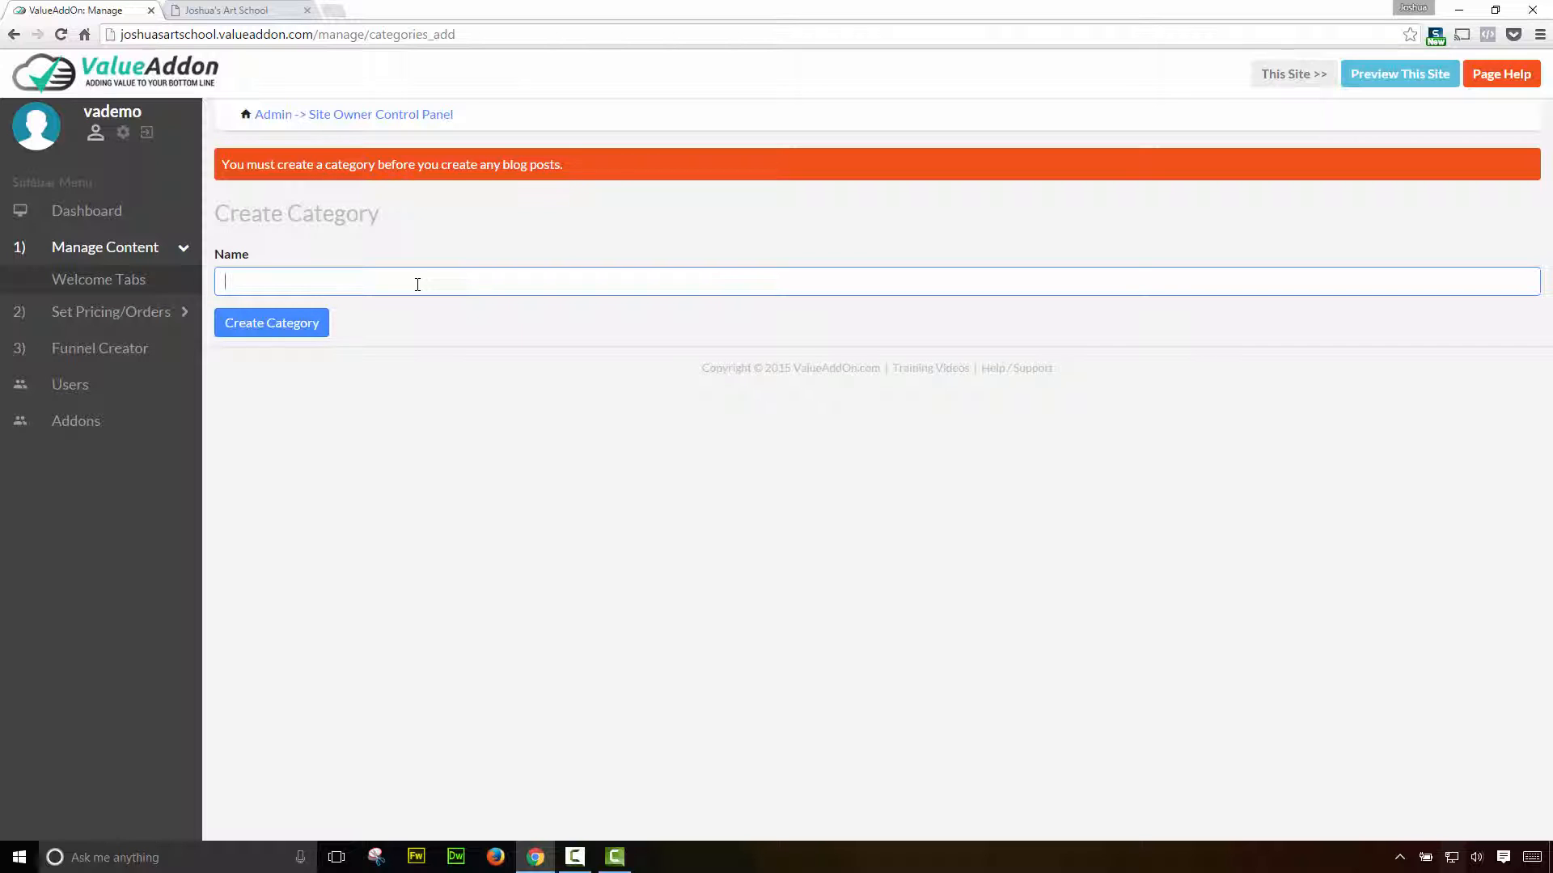
text(Downloads)
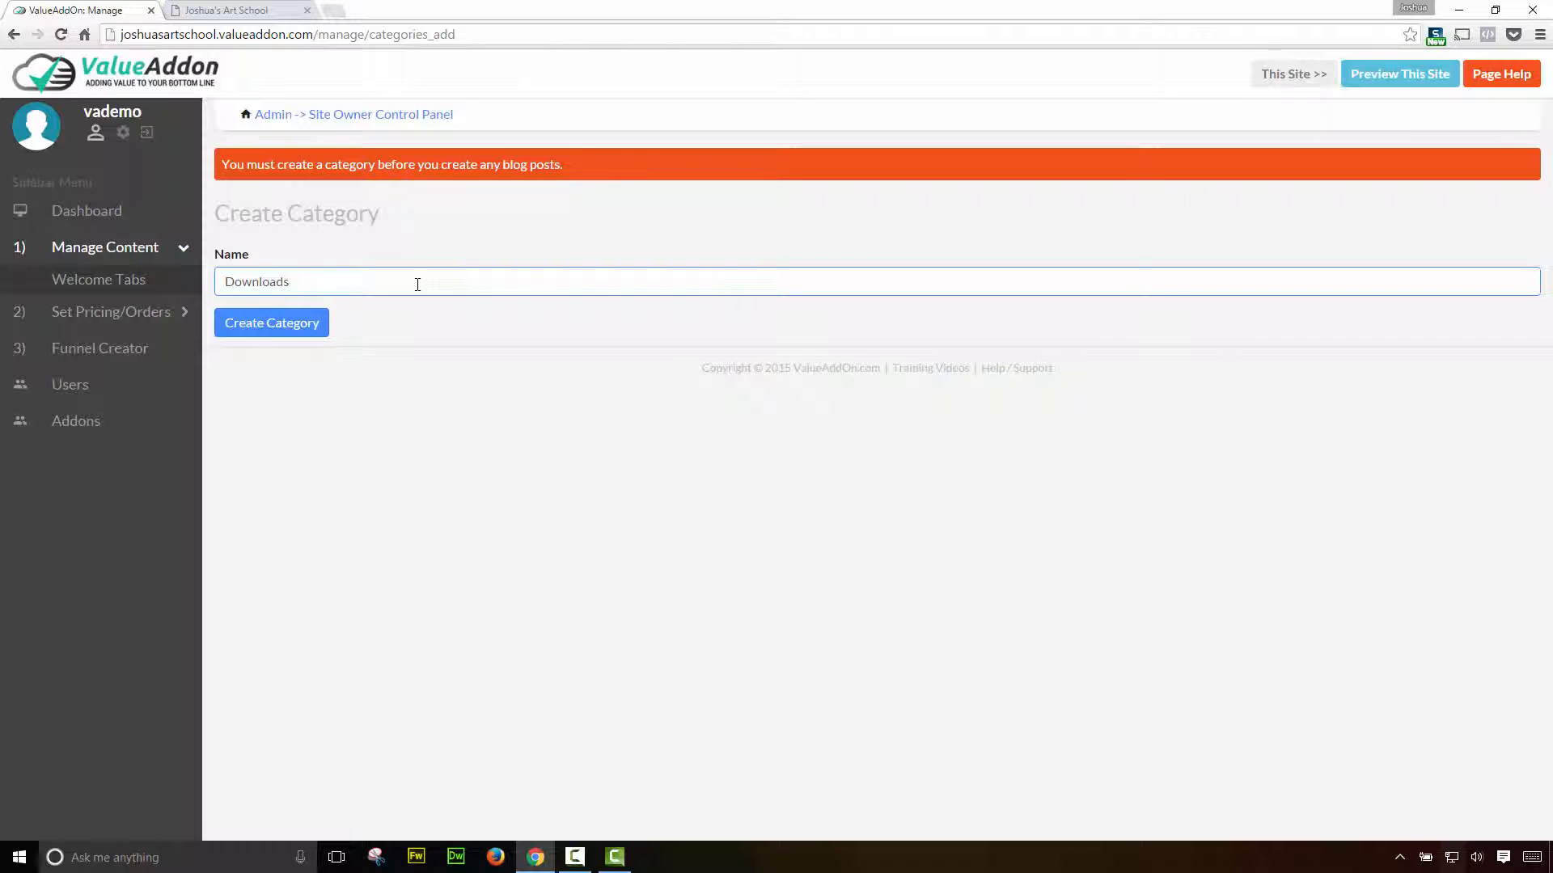
click(272, 322)
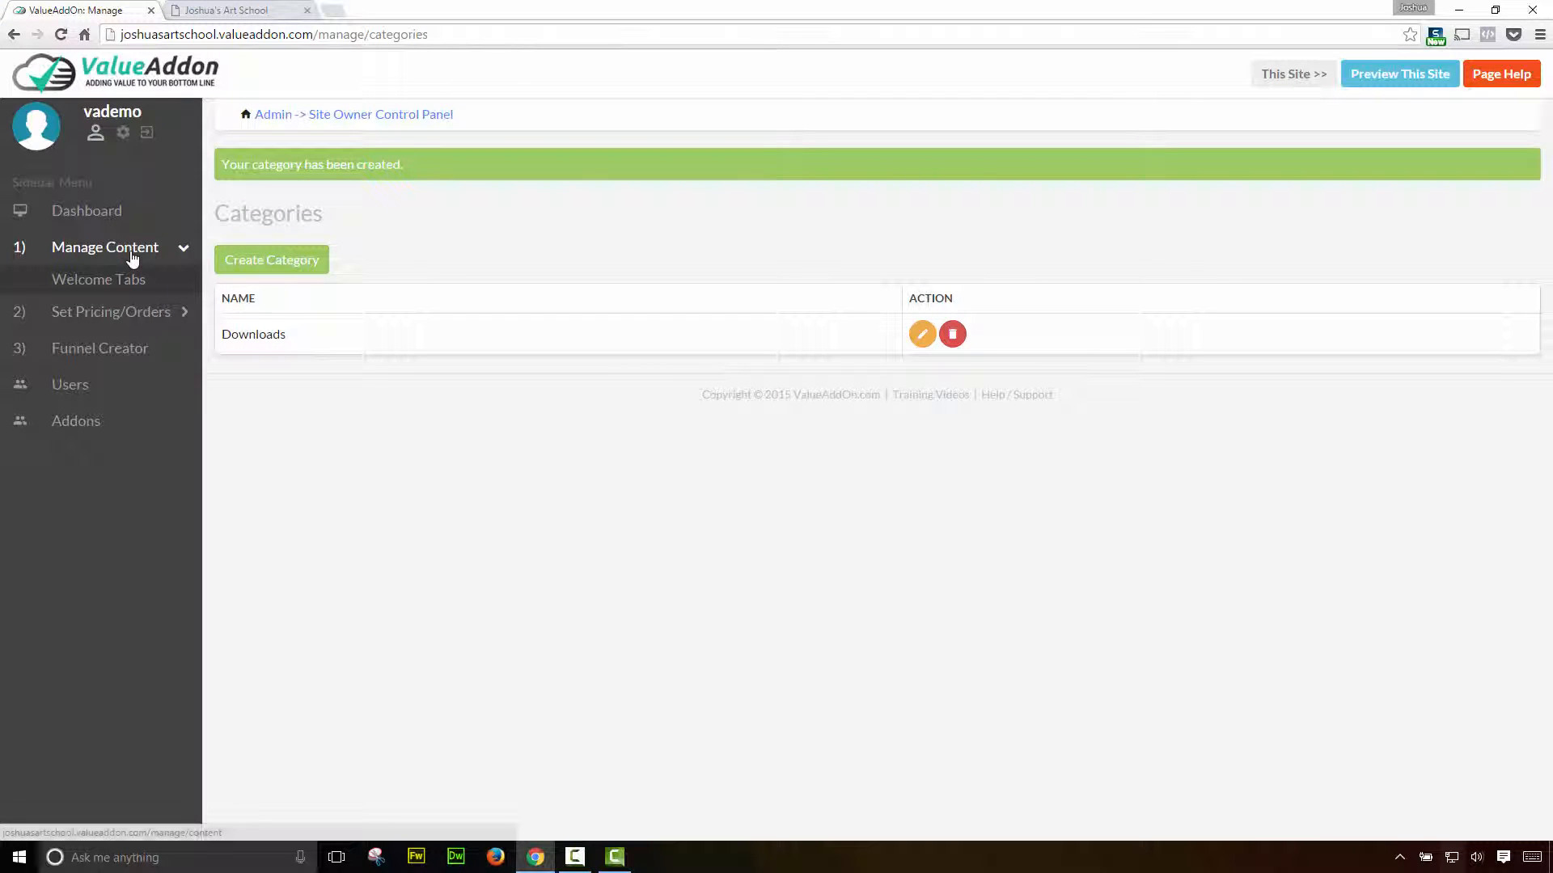
click(104, 246)
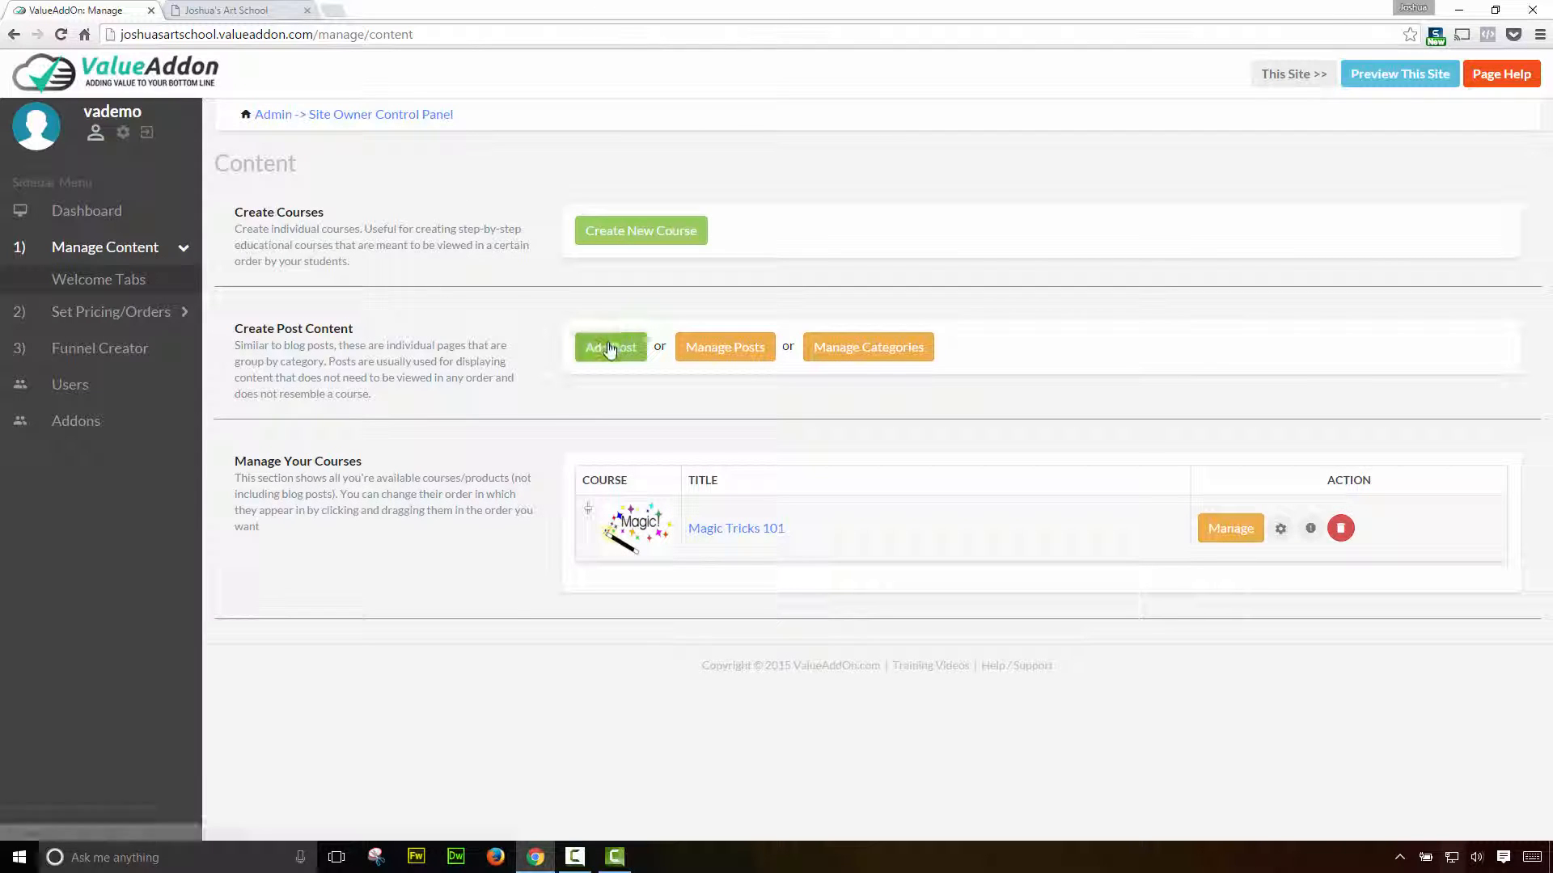
- Start a new post filed under the Downloads category
click(610, 346)
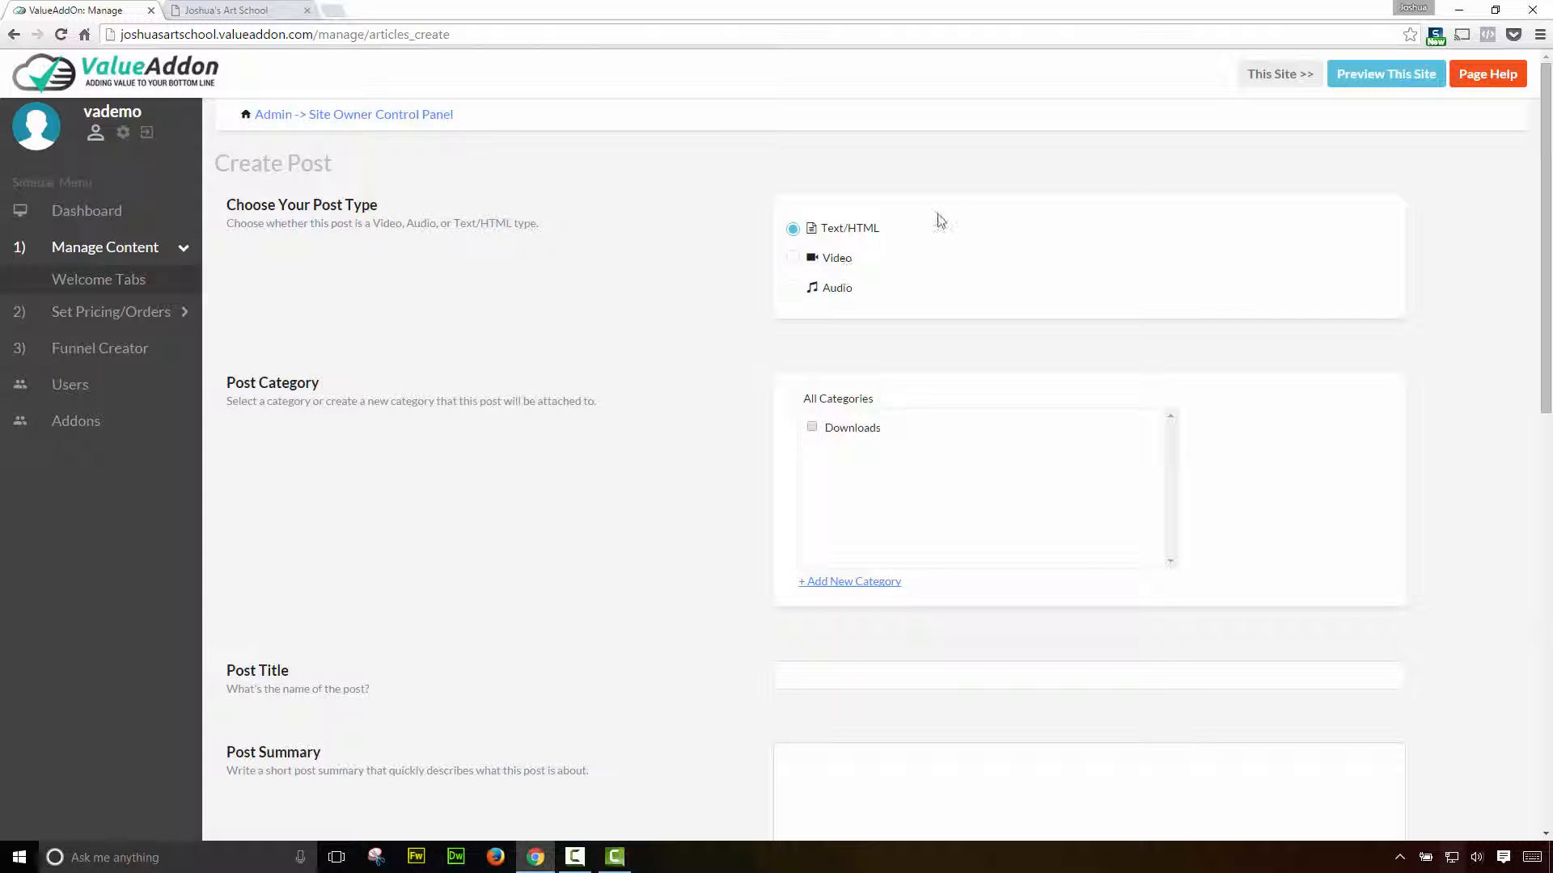
mouse_move(848, 241)
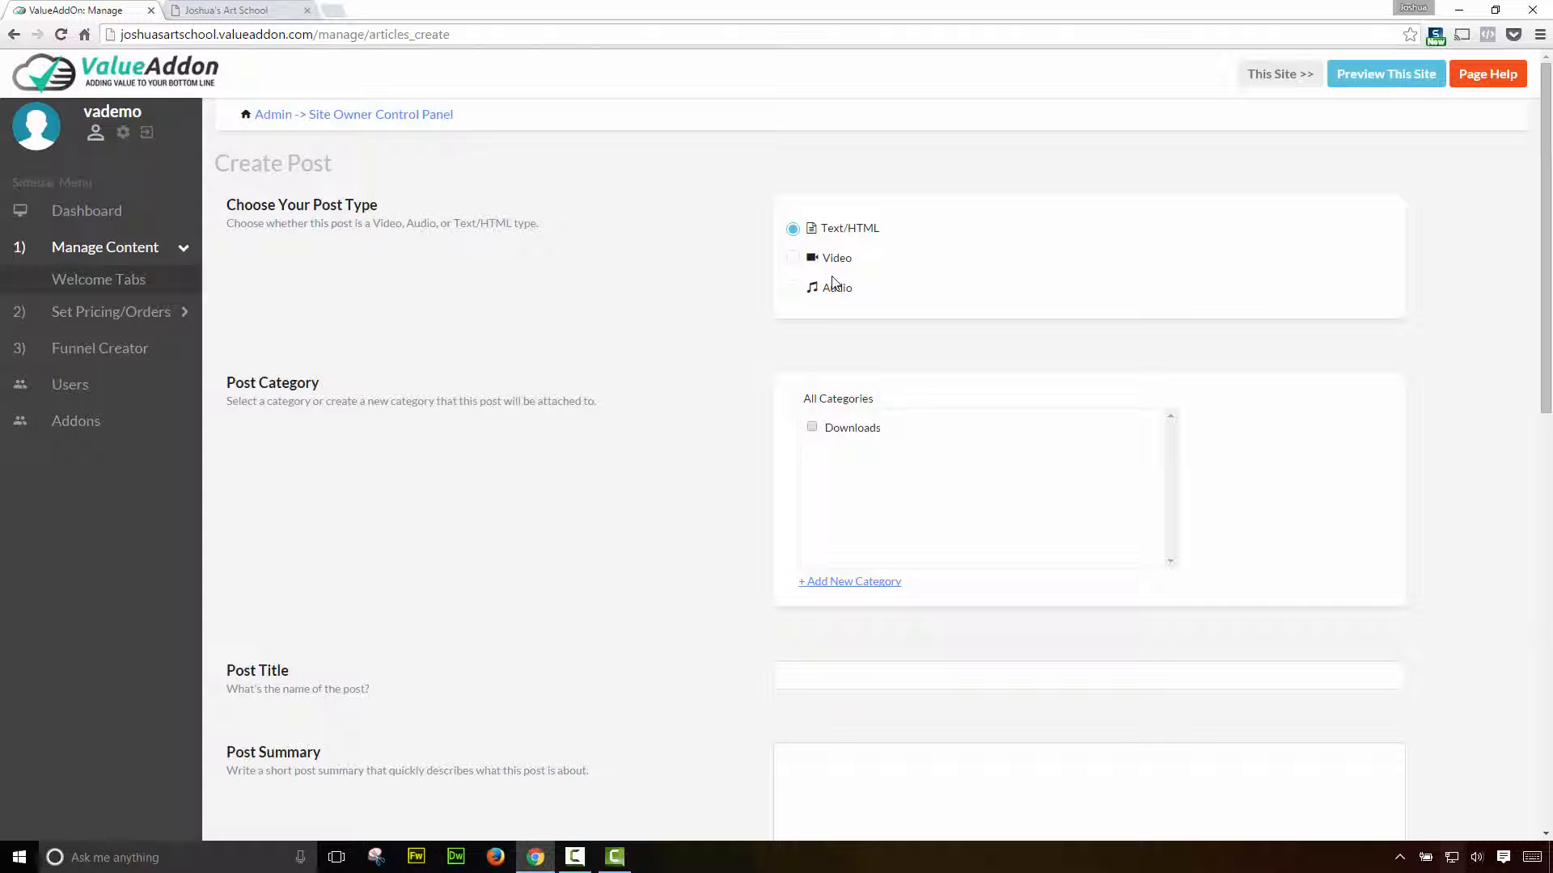
mouse_move(841, 244)
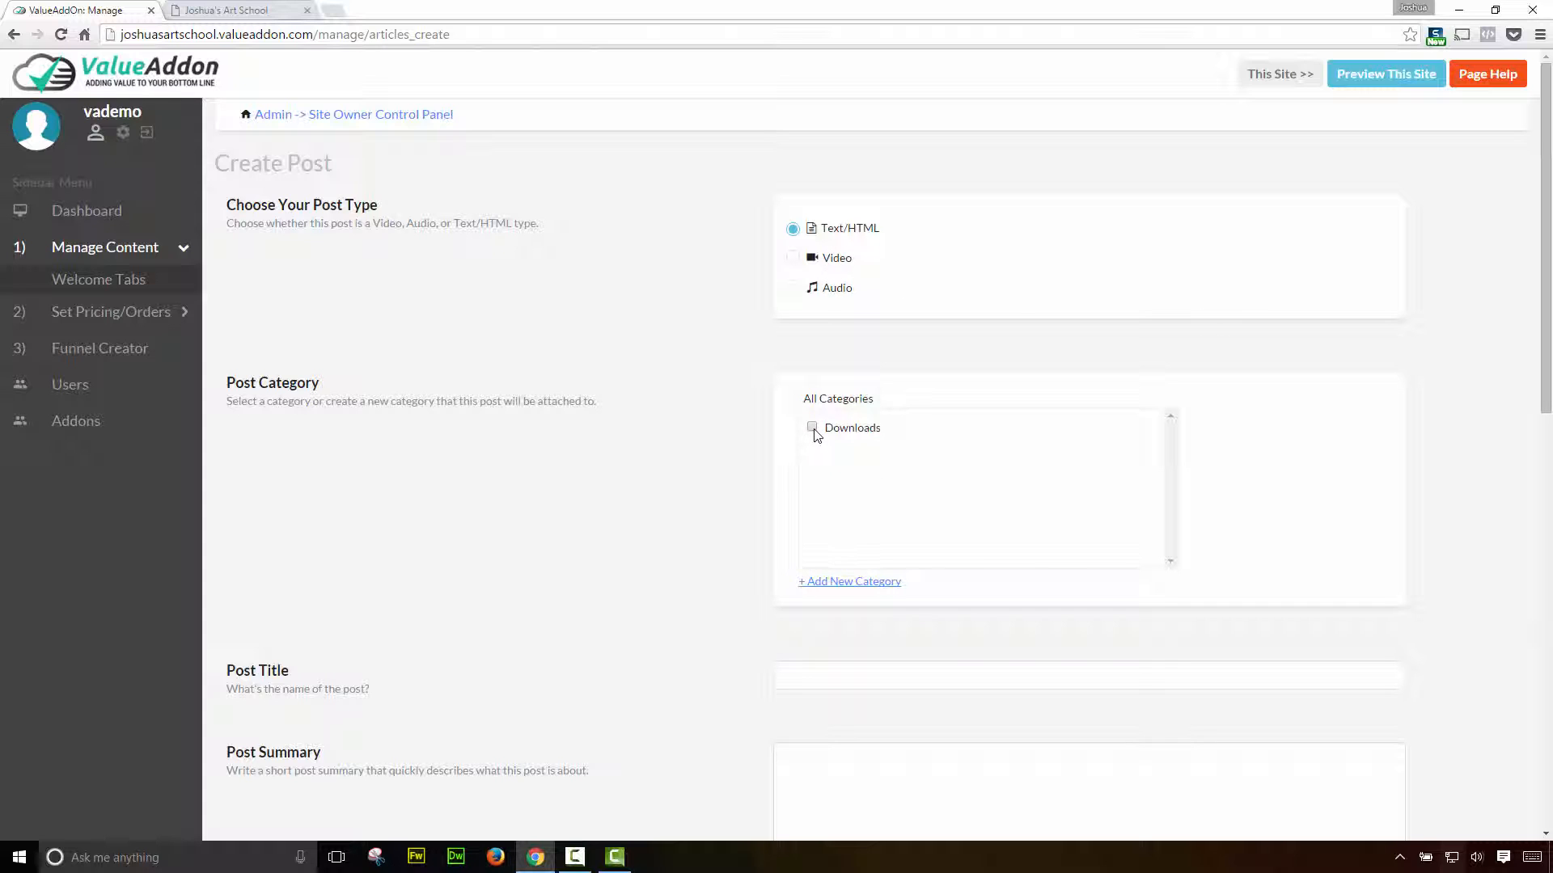
click(812, 427)
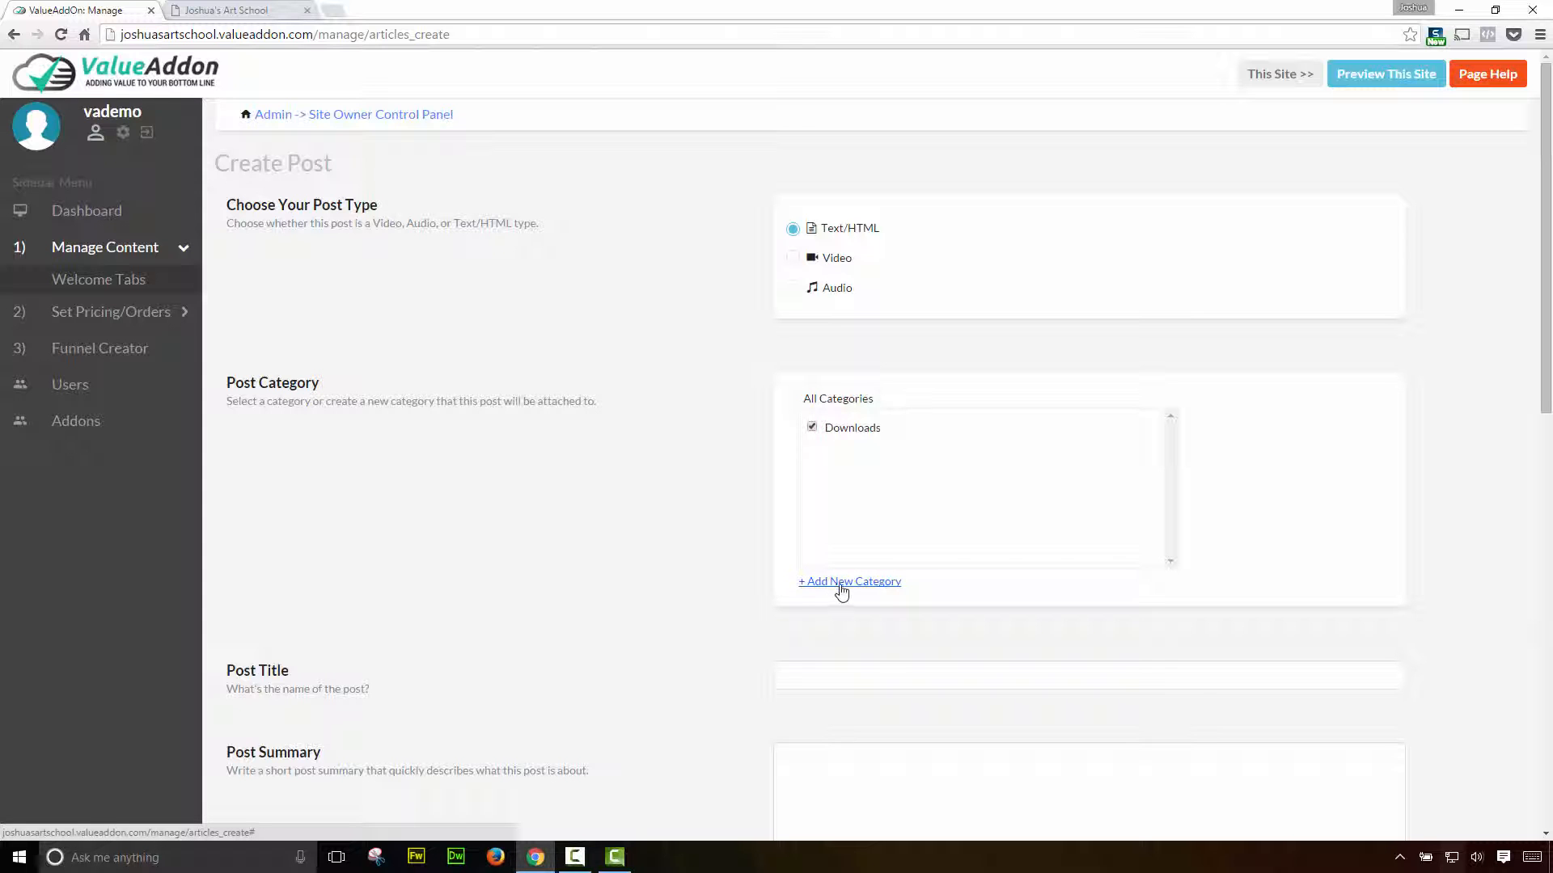
scroll(down, 3)
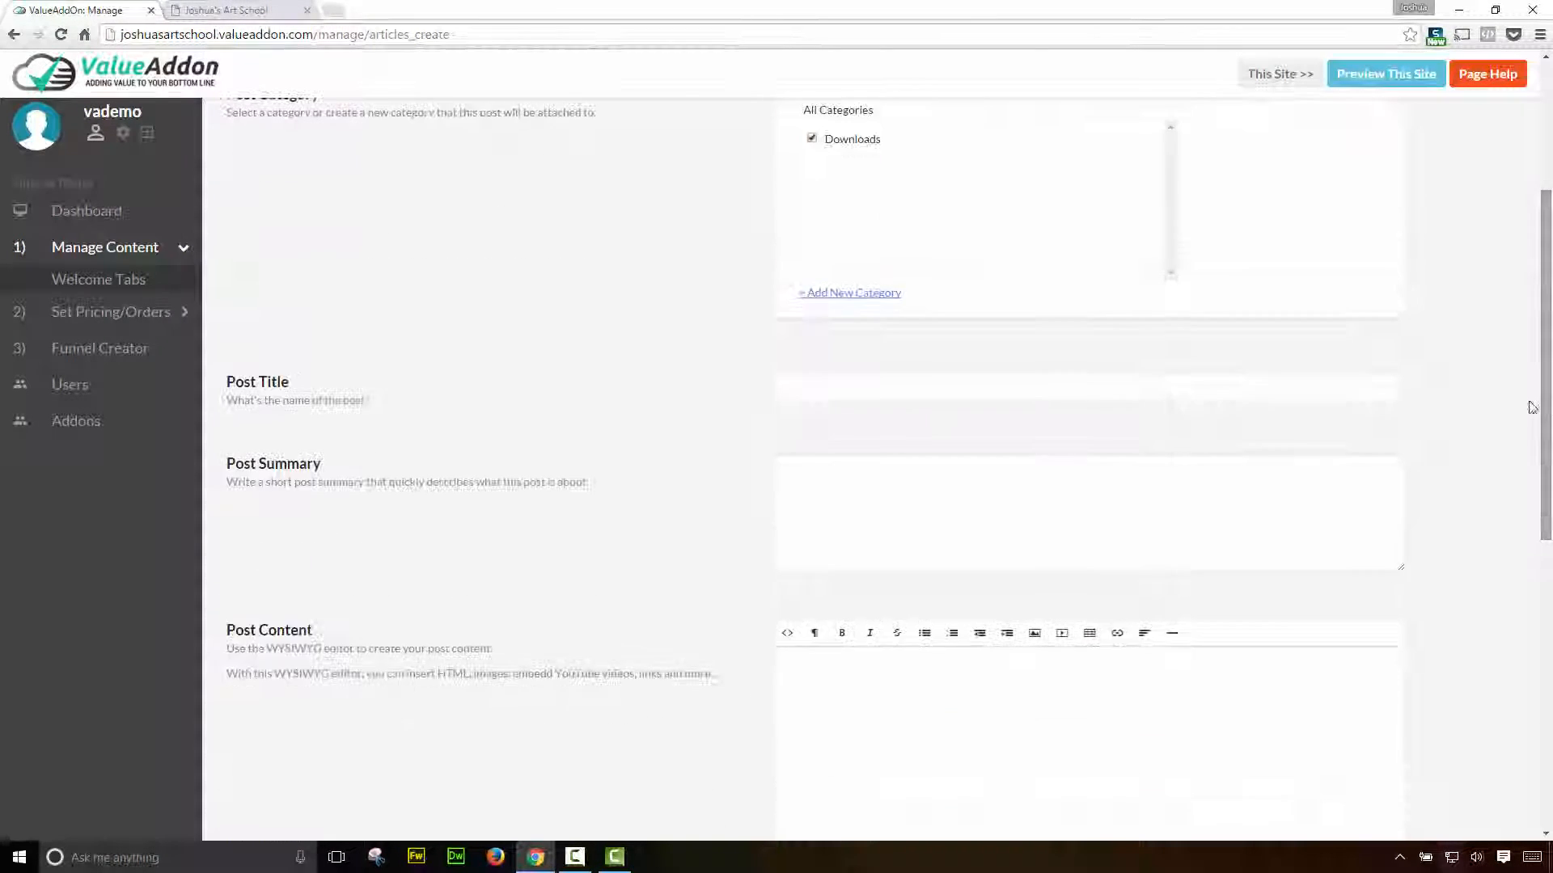
- Enter title 'Download Files 101', a summary about magic trick files, and body 'This is where you can find your downloads!'
click(1087, 387)
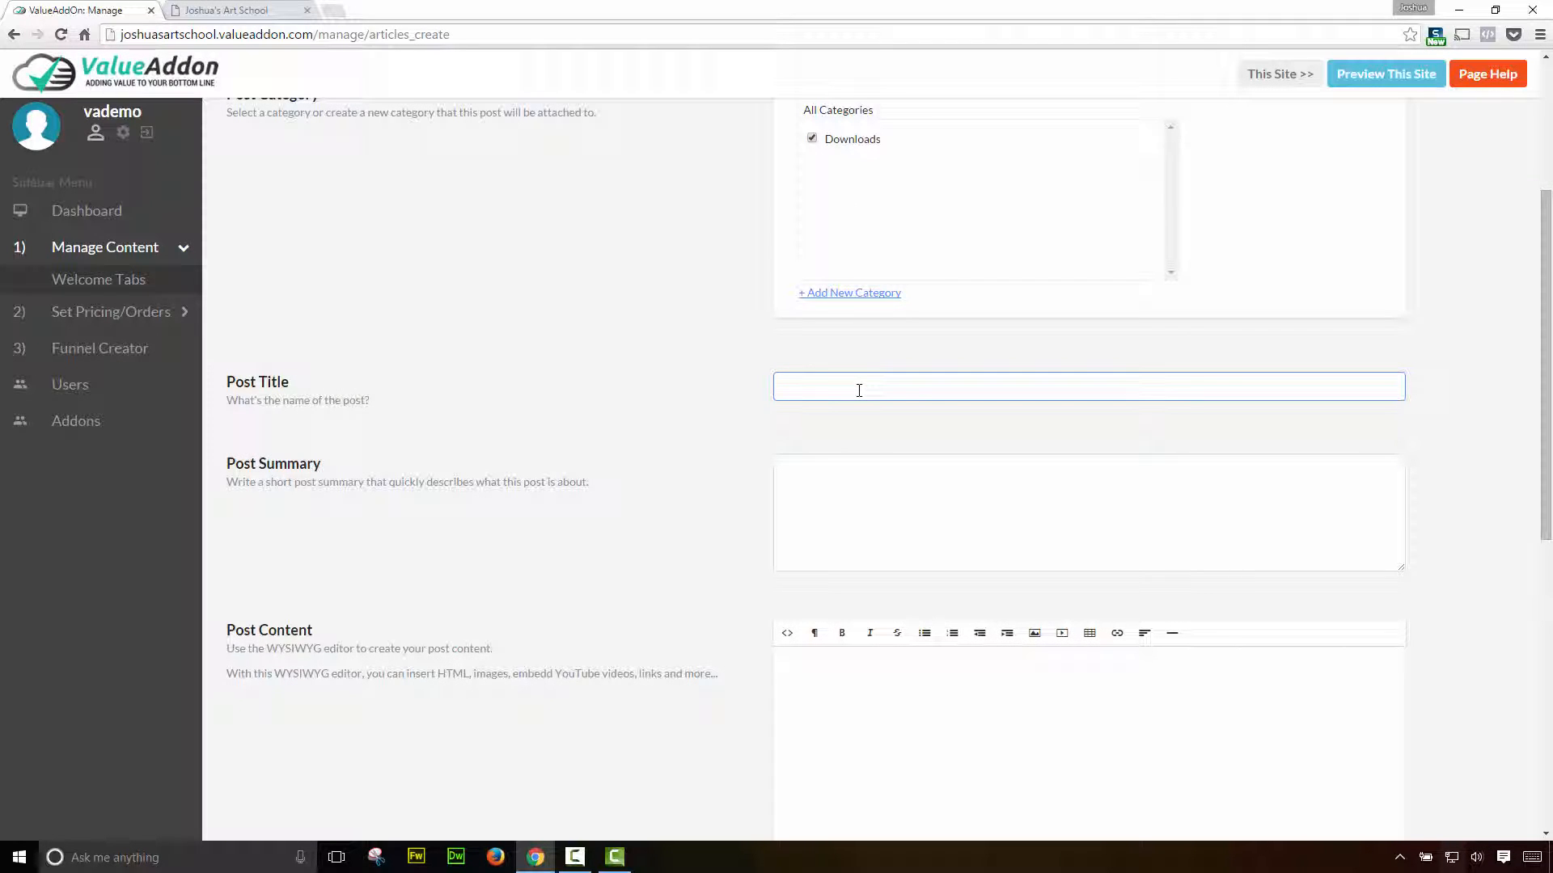
text(Download Files 101)
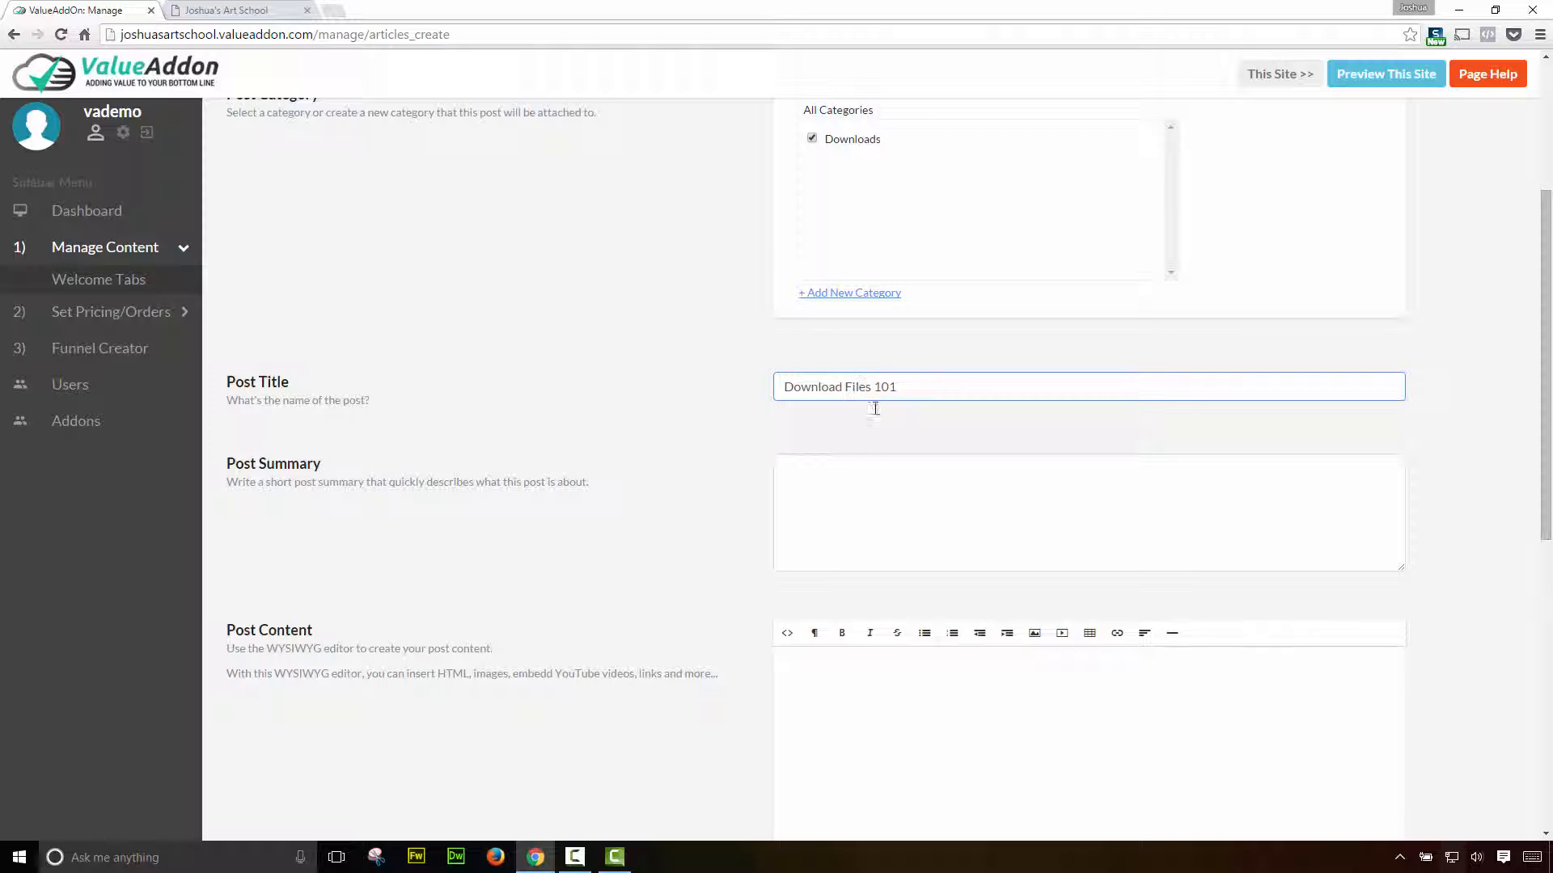
text(Download your m)
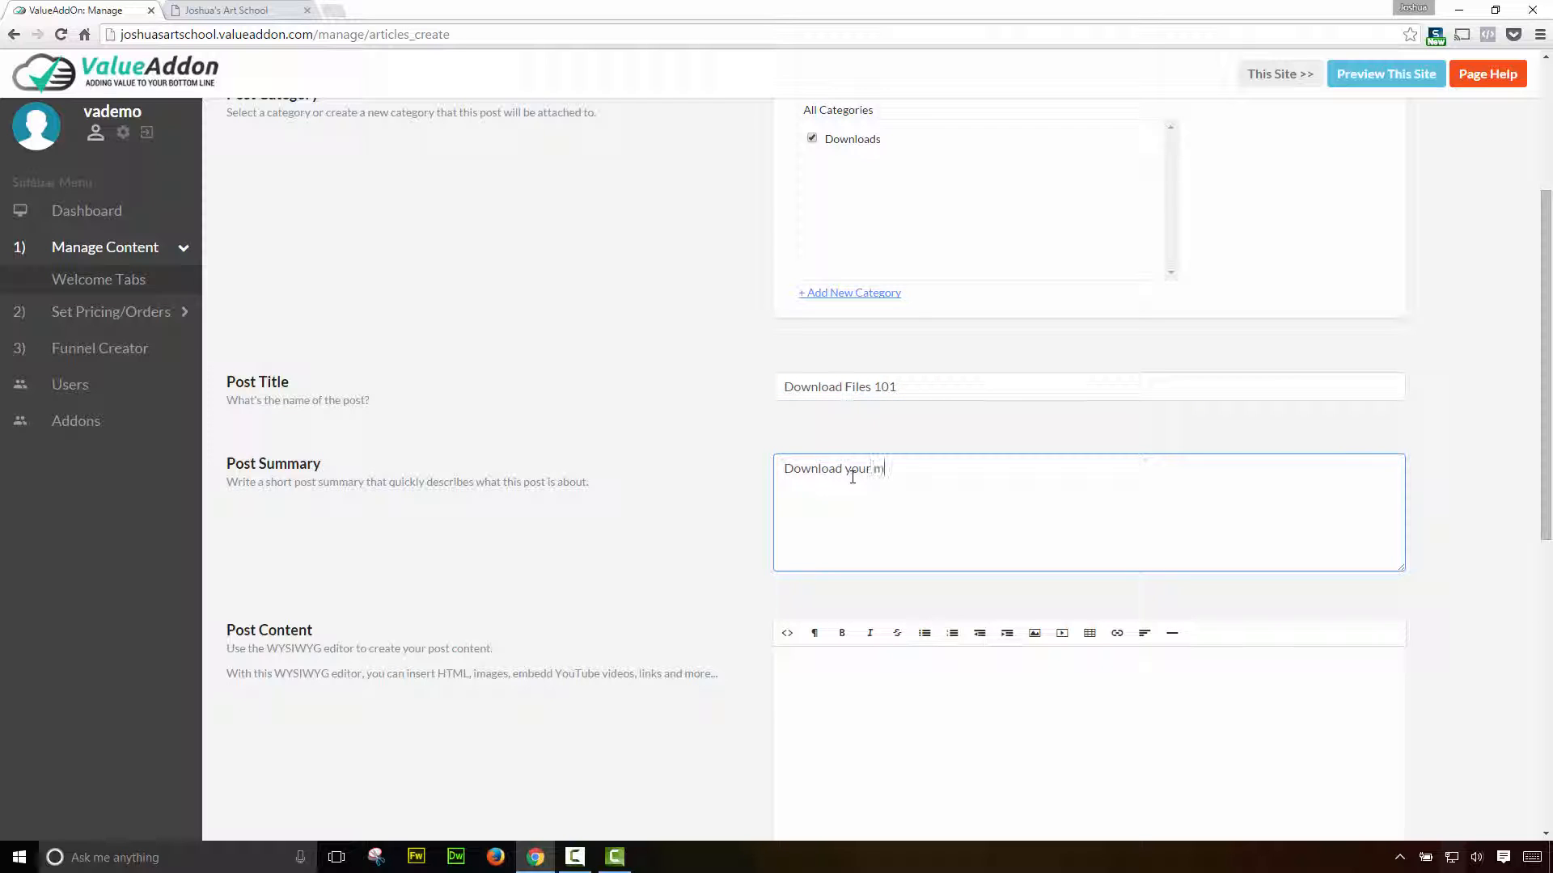
text(agic trick)
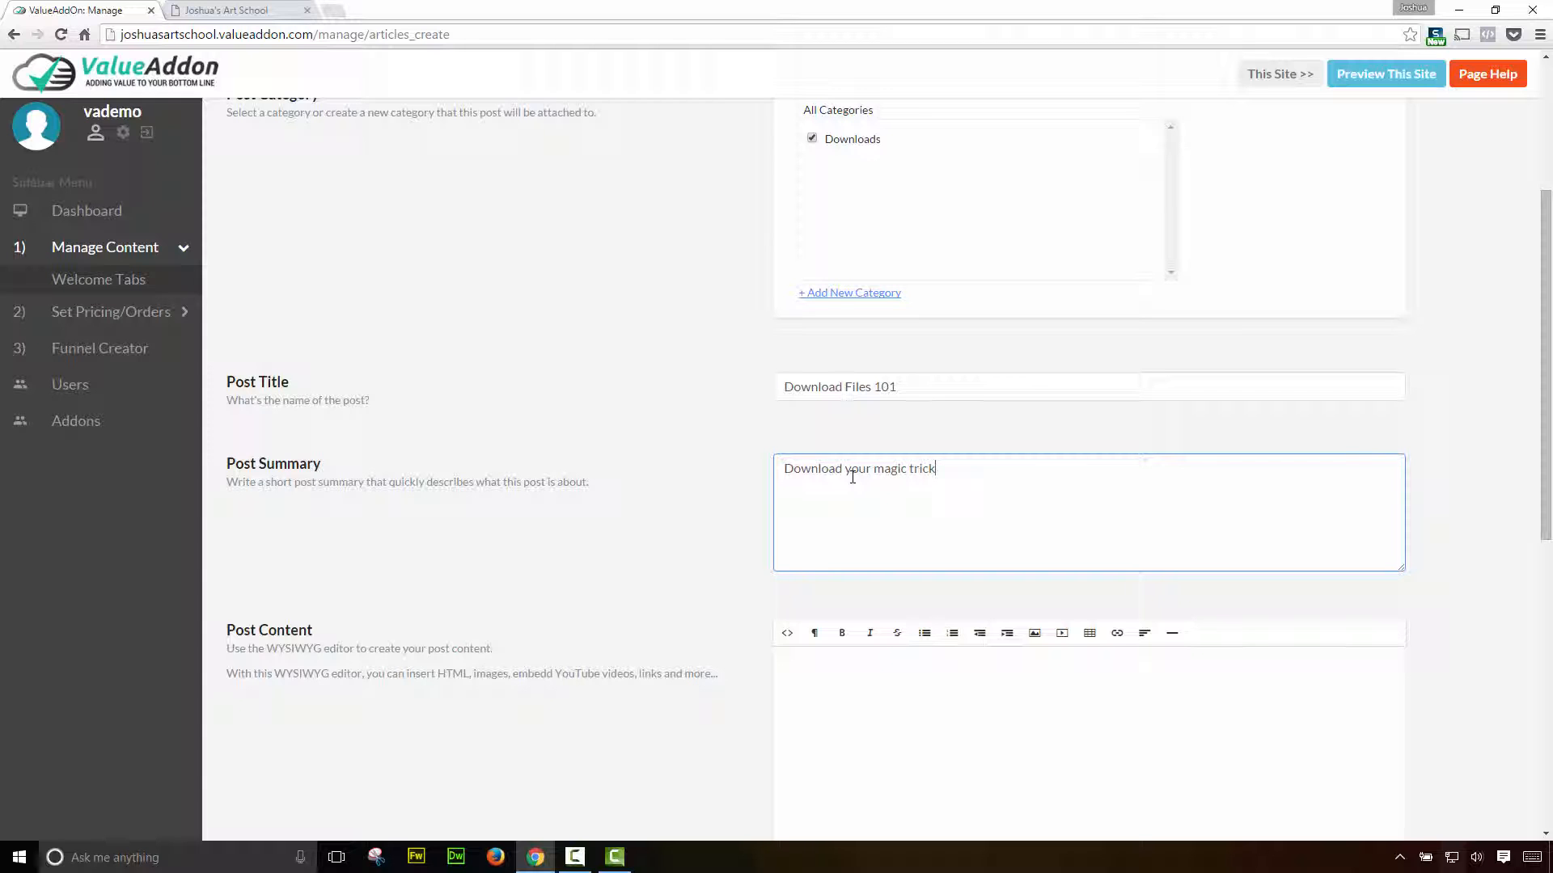
text(files here.)
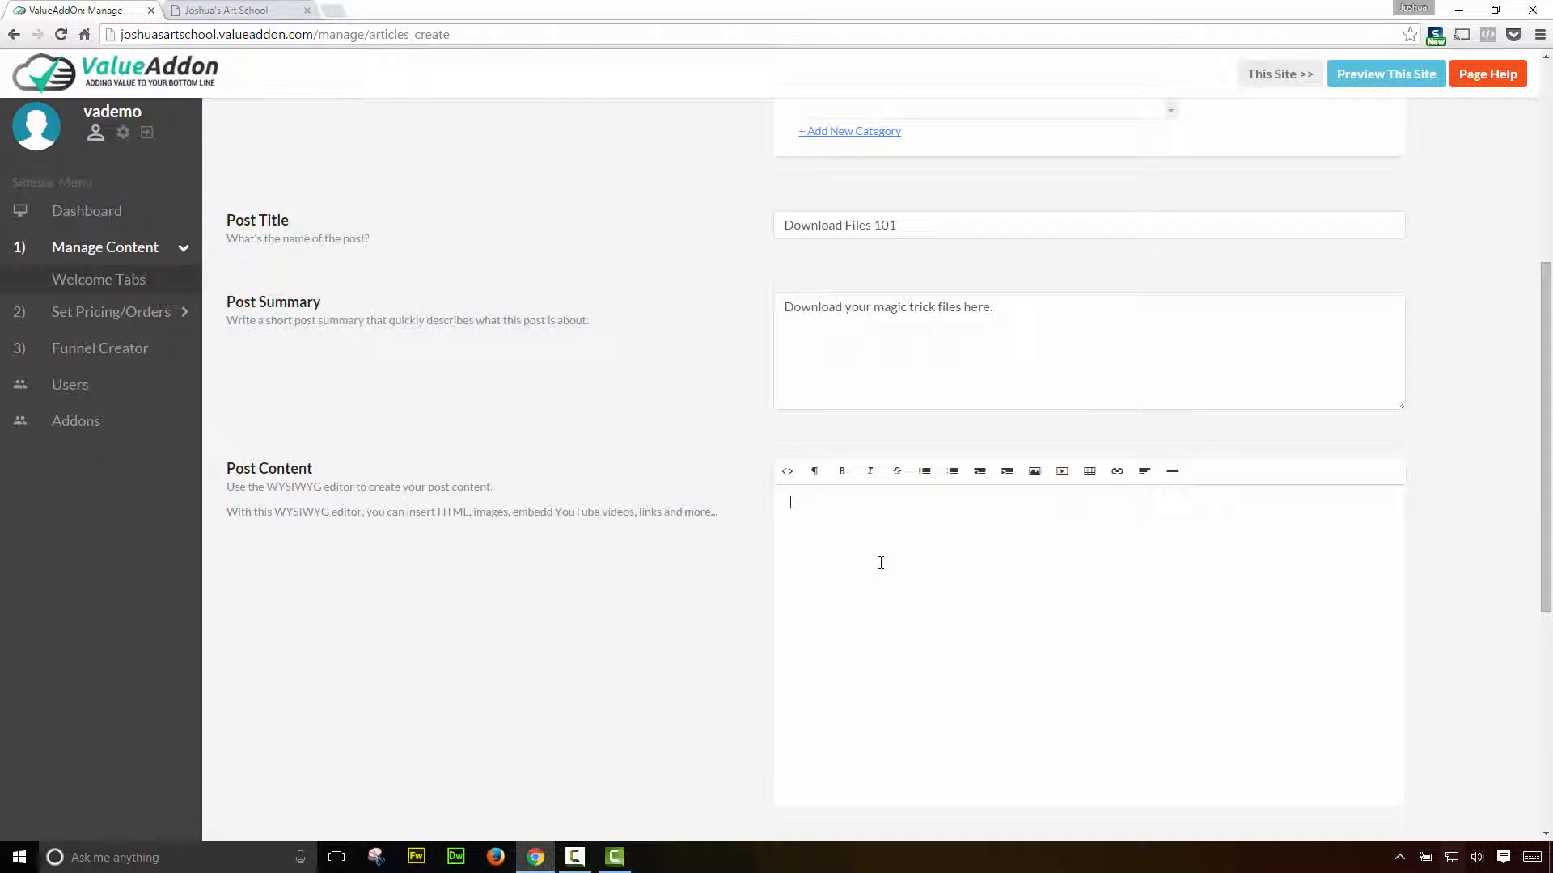
text(T)
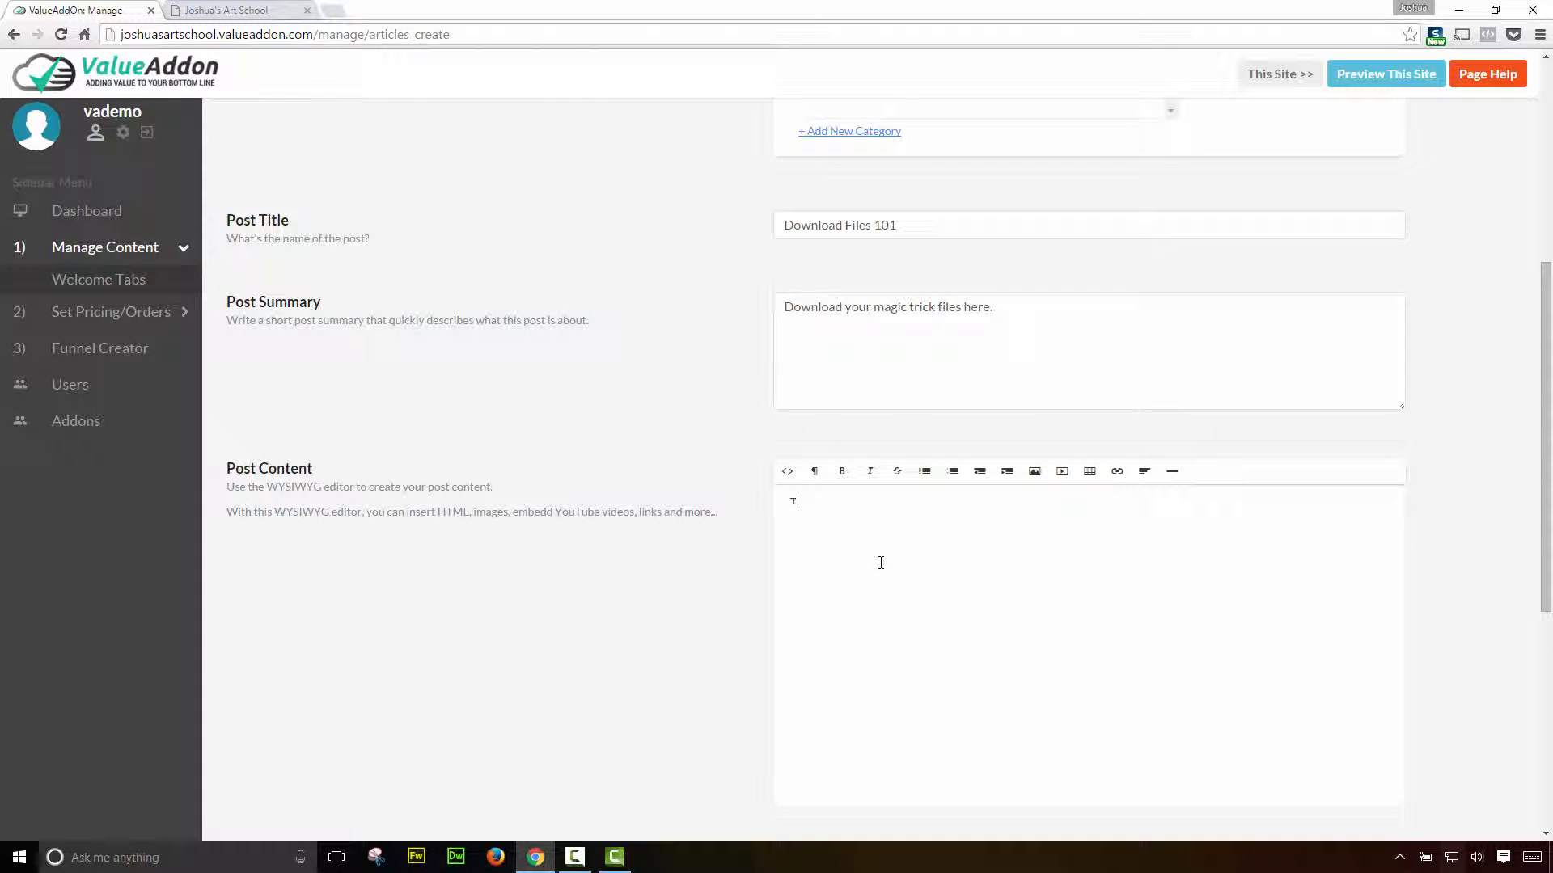
text(This is where you can find your down)
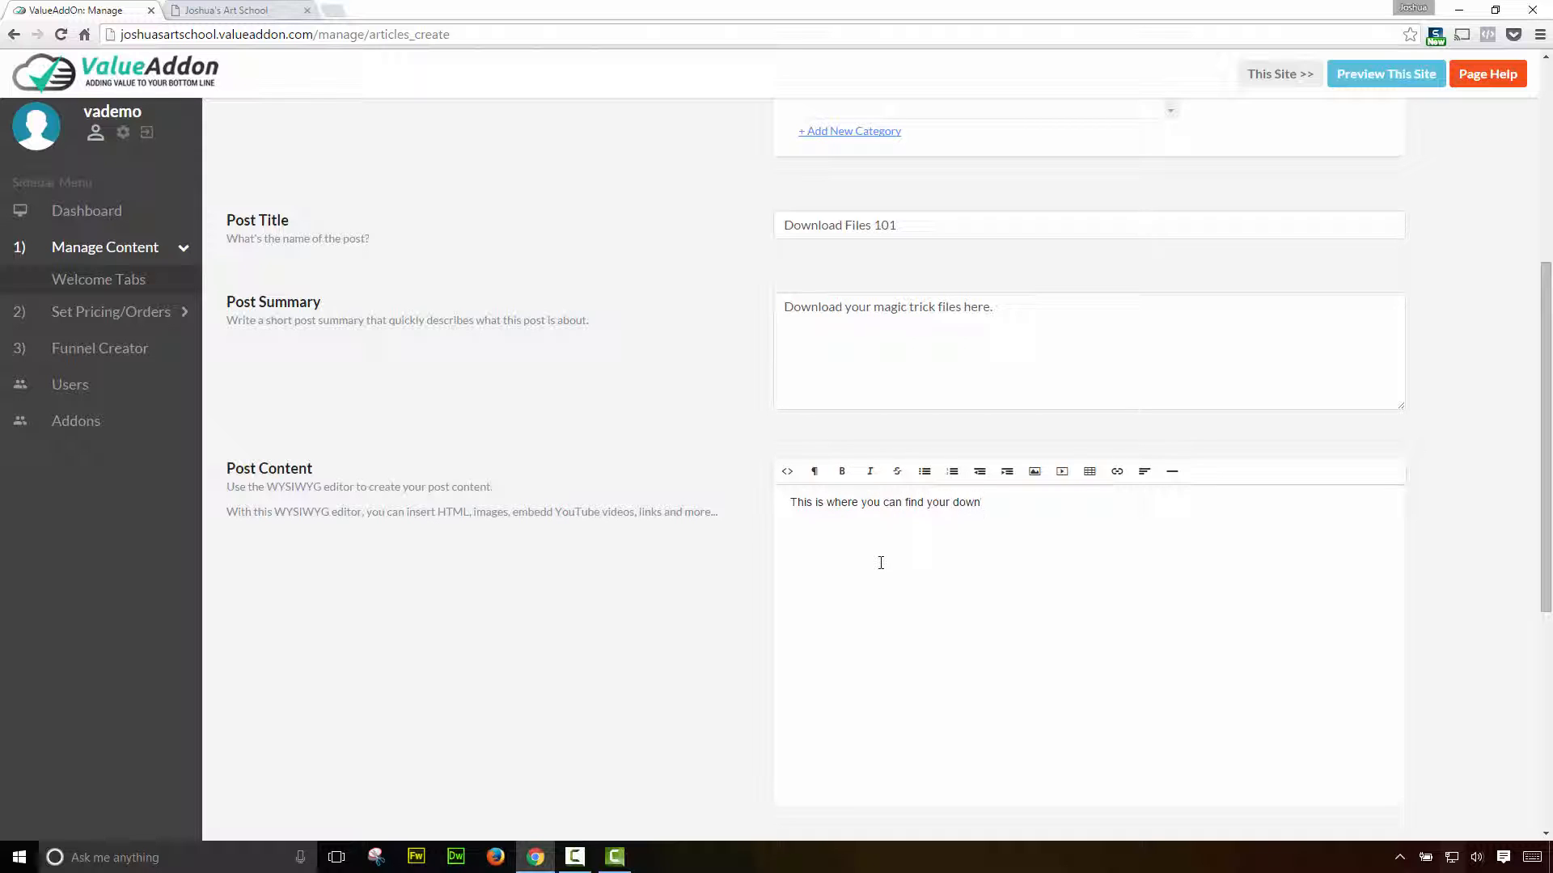
text(loads!)
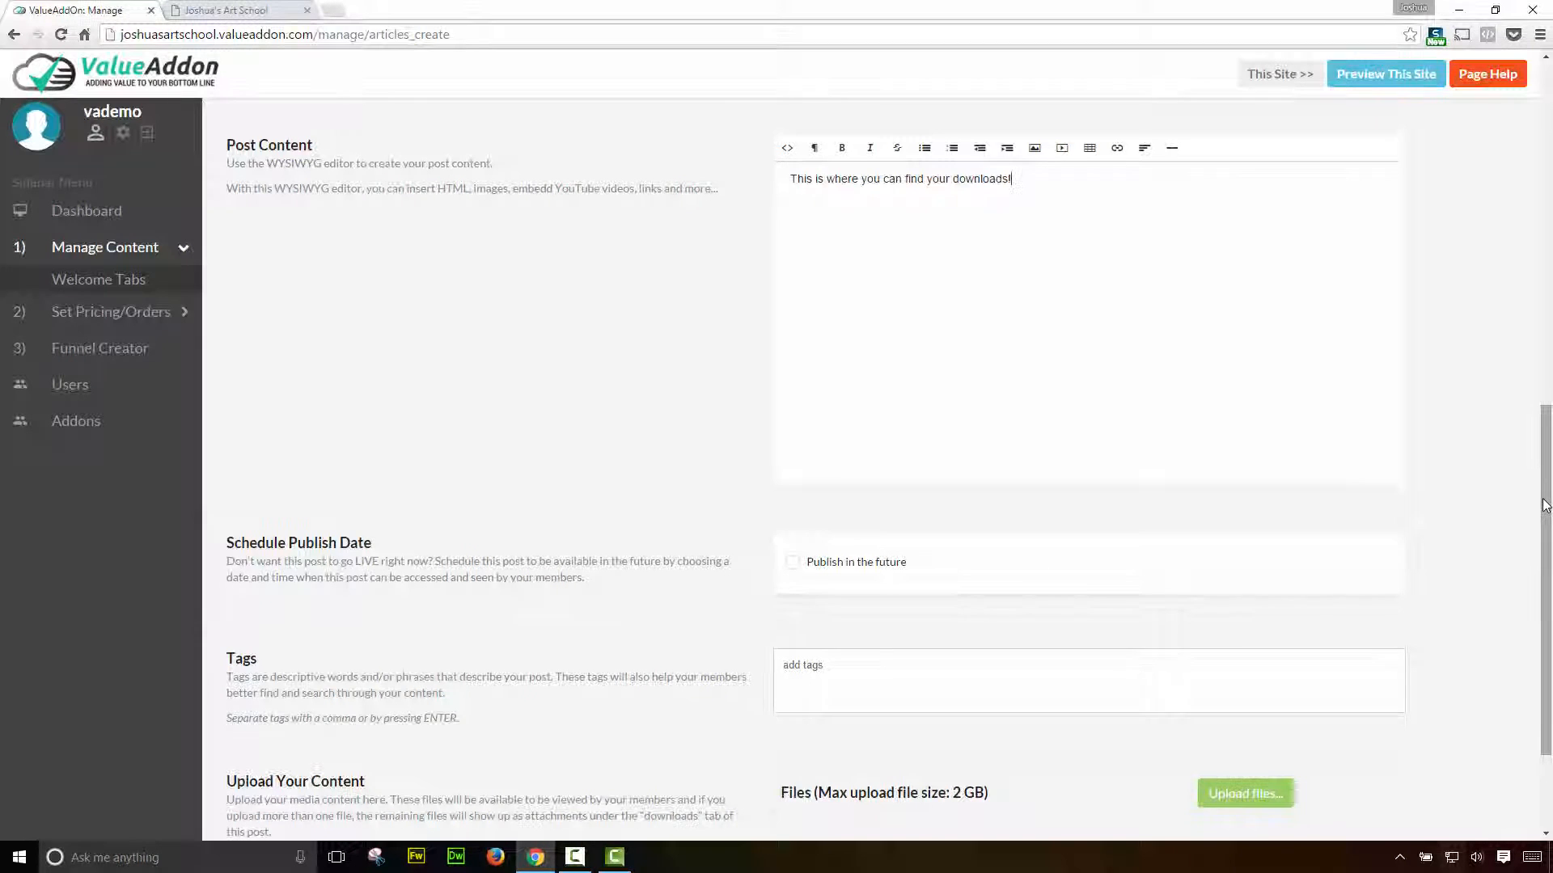
- Upload the five magic trick files to the Download Files 101 post and publish it
scroll(down, 3)
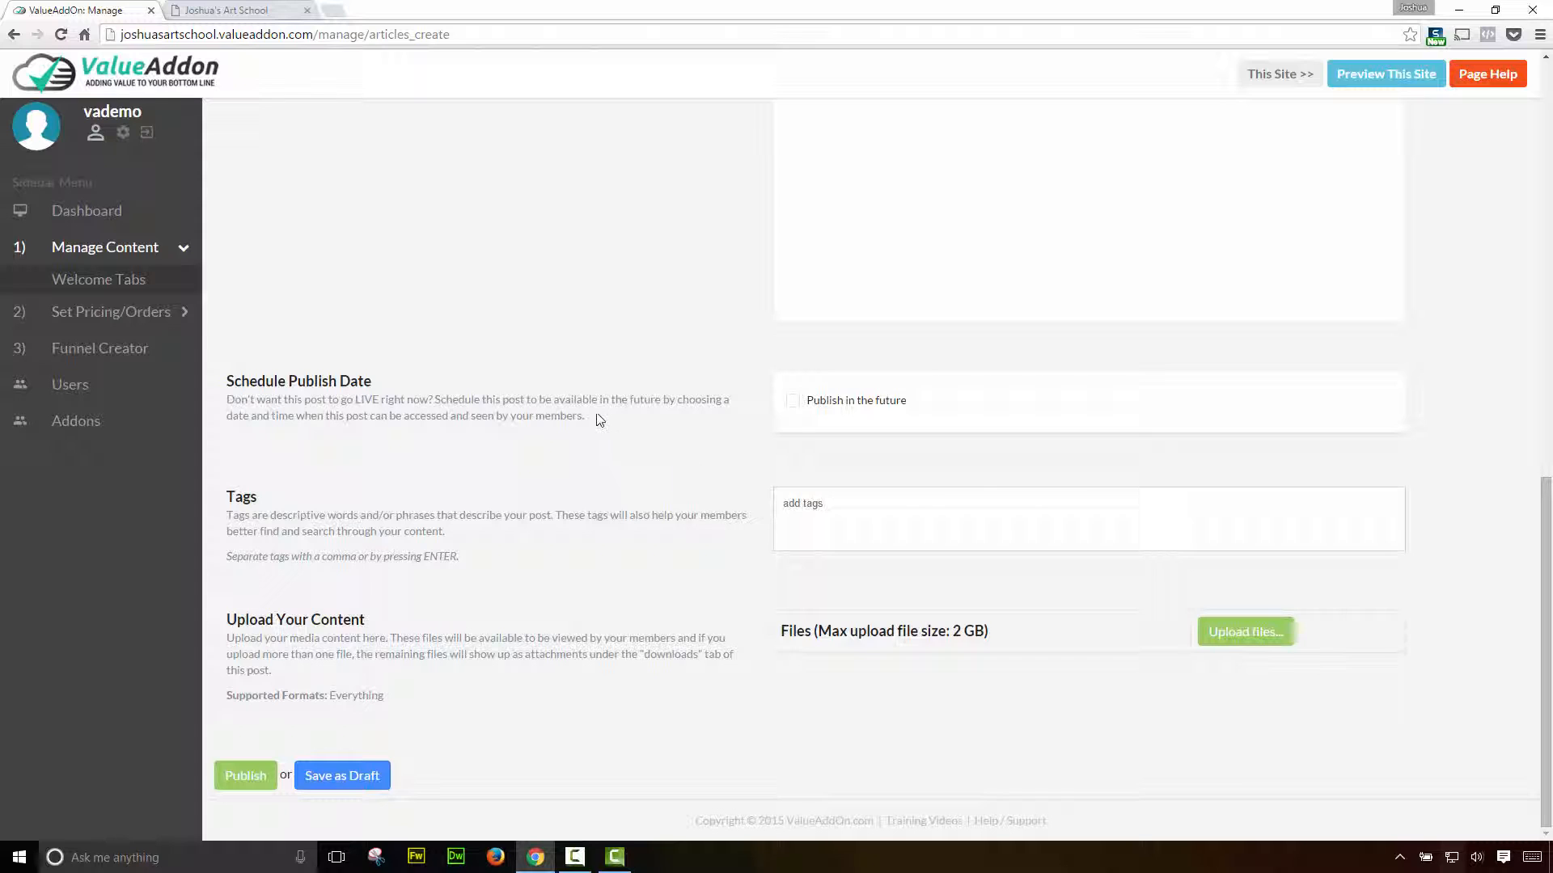
mouse_move(870, 522)
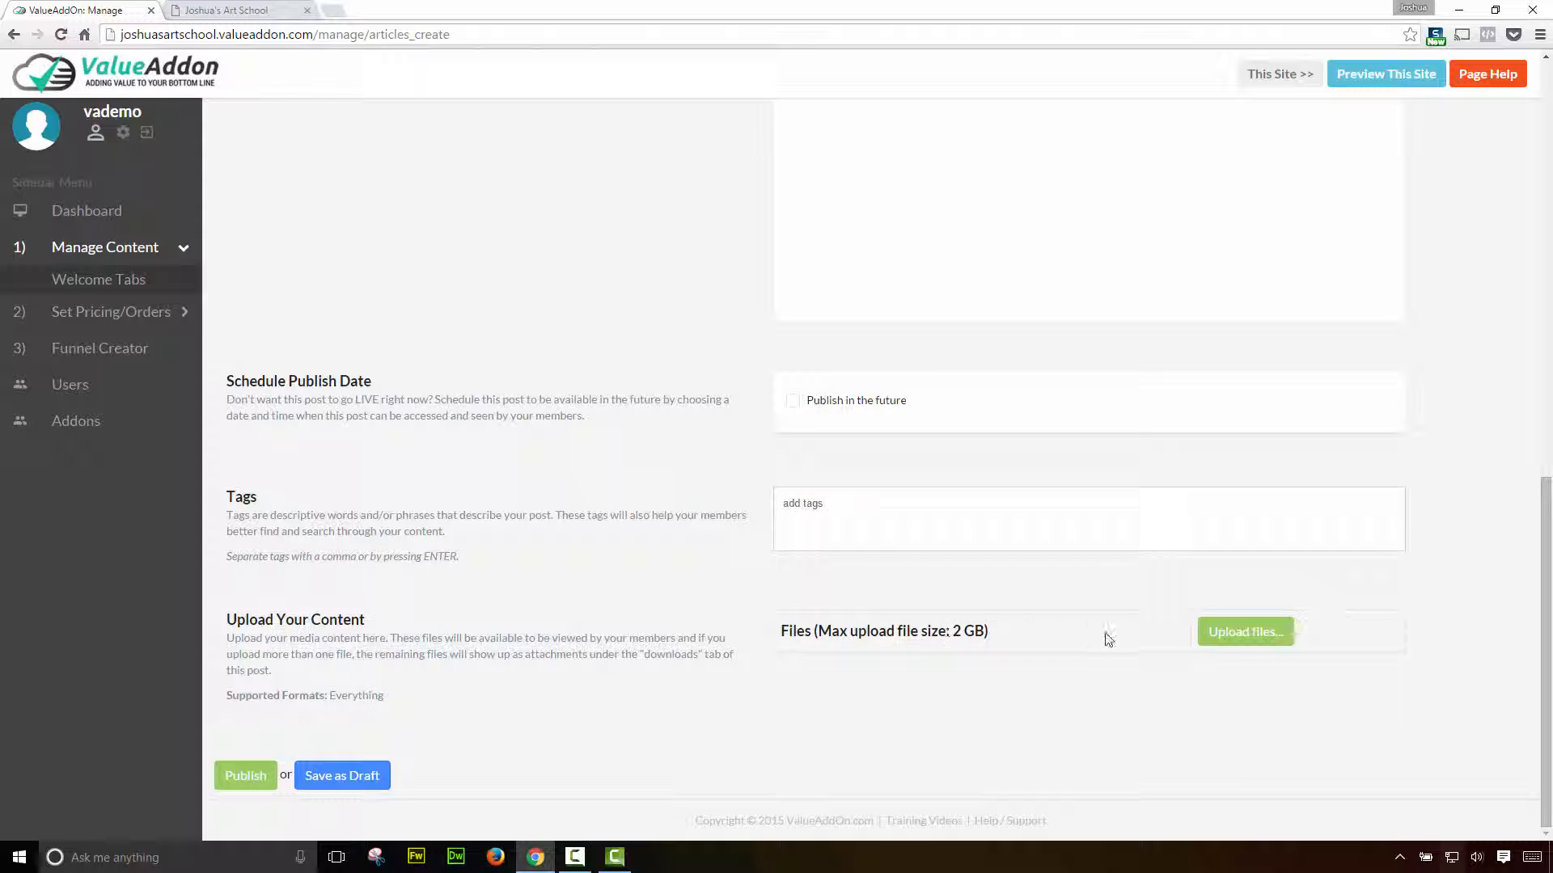
click(1243, 633)
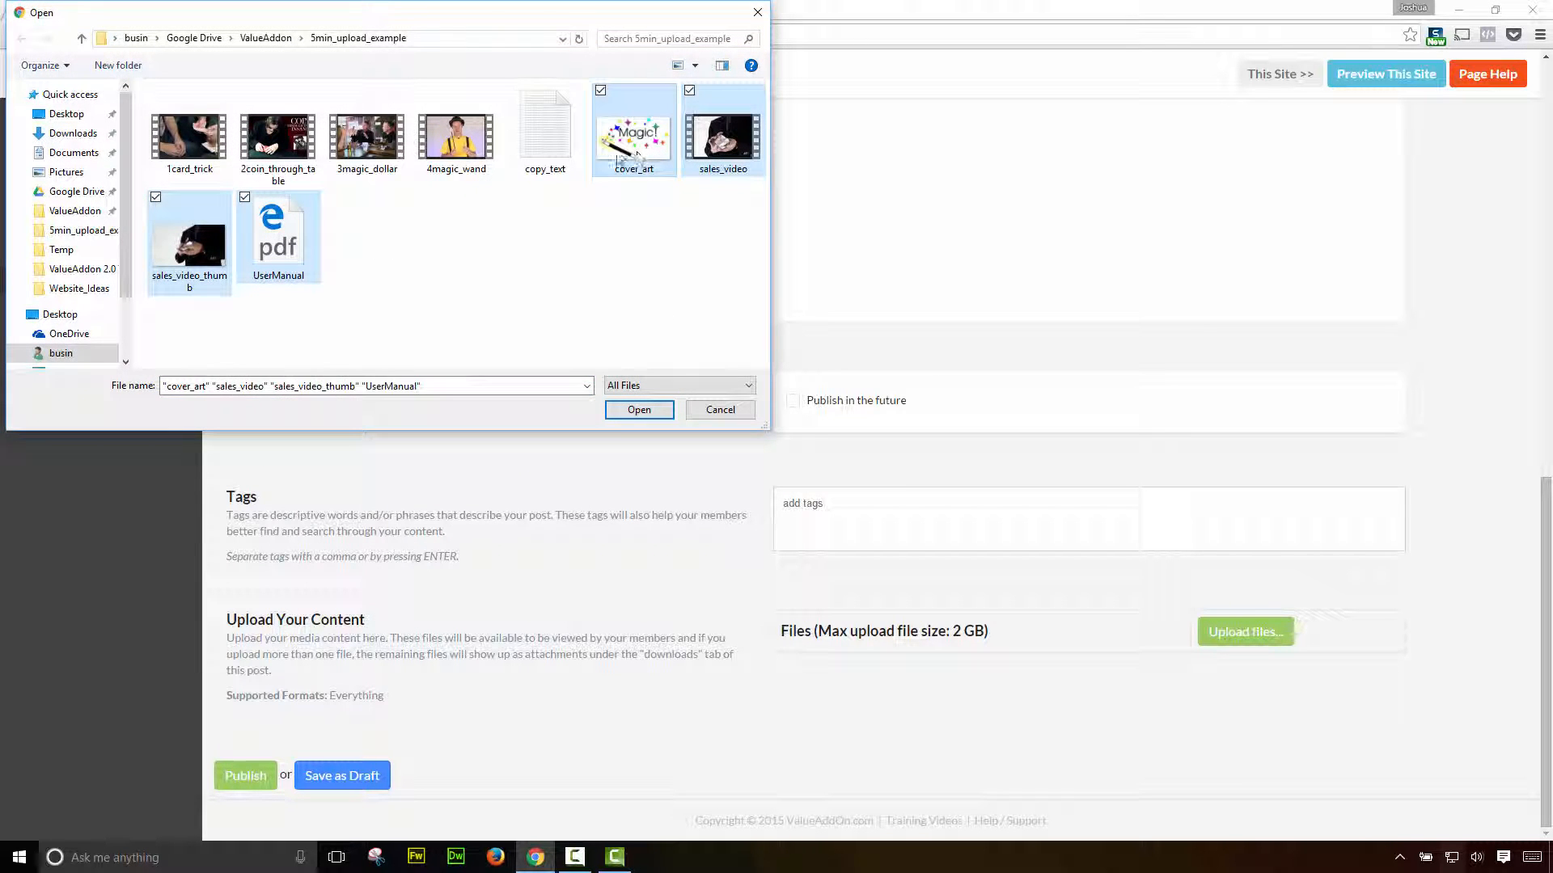
click(639, 409)
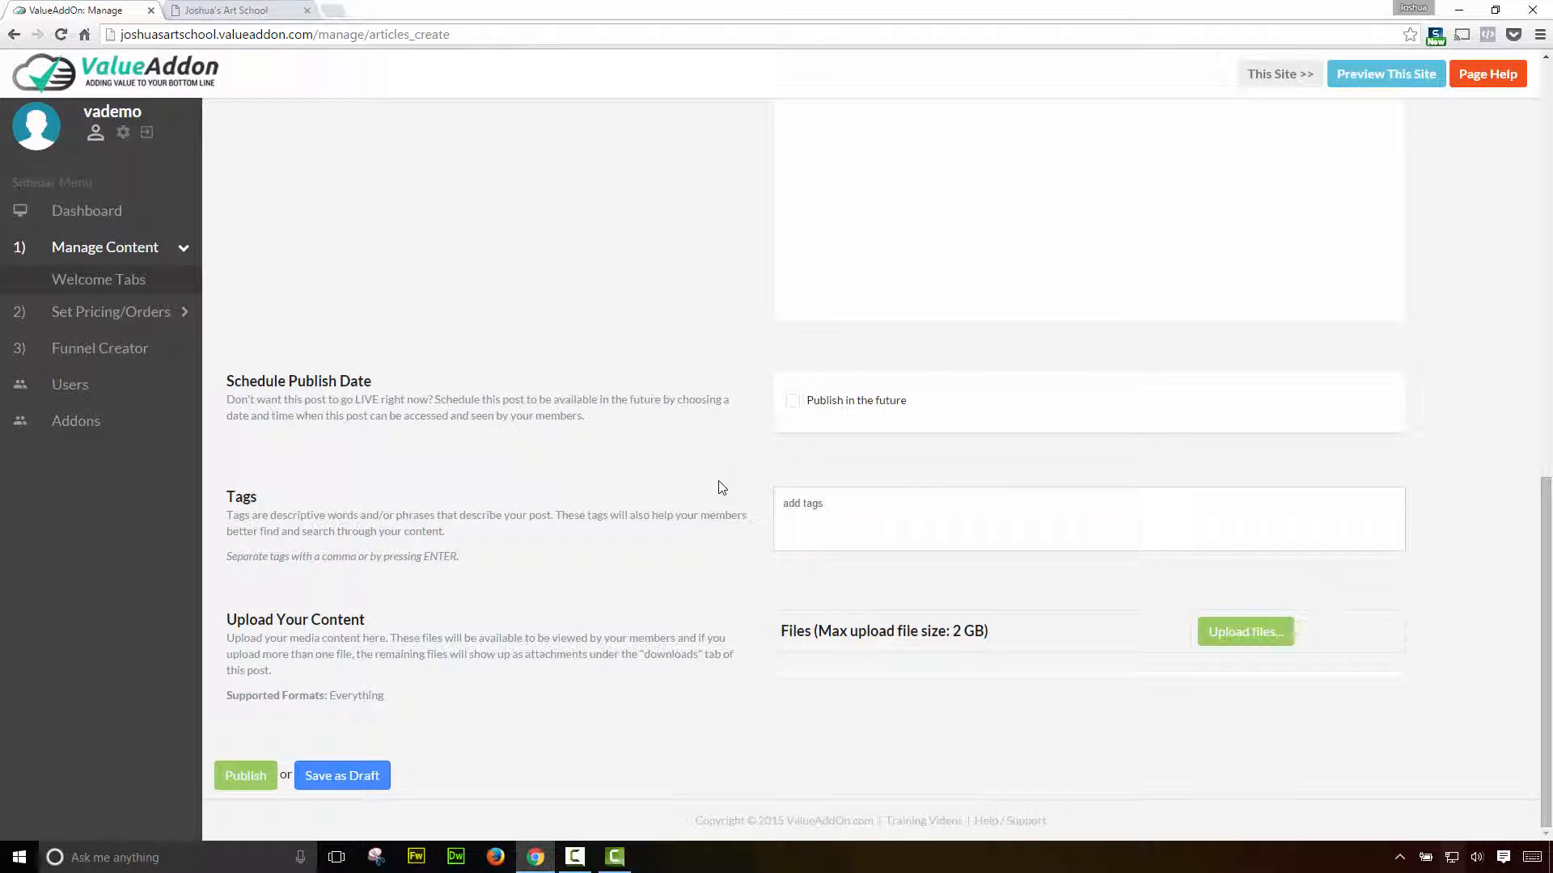
click(1244, 633)
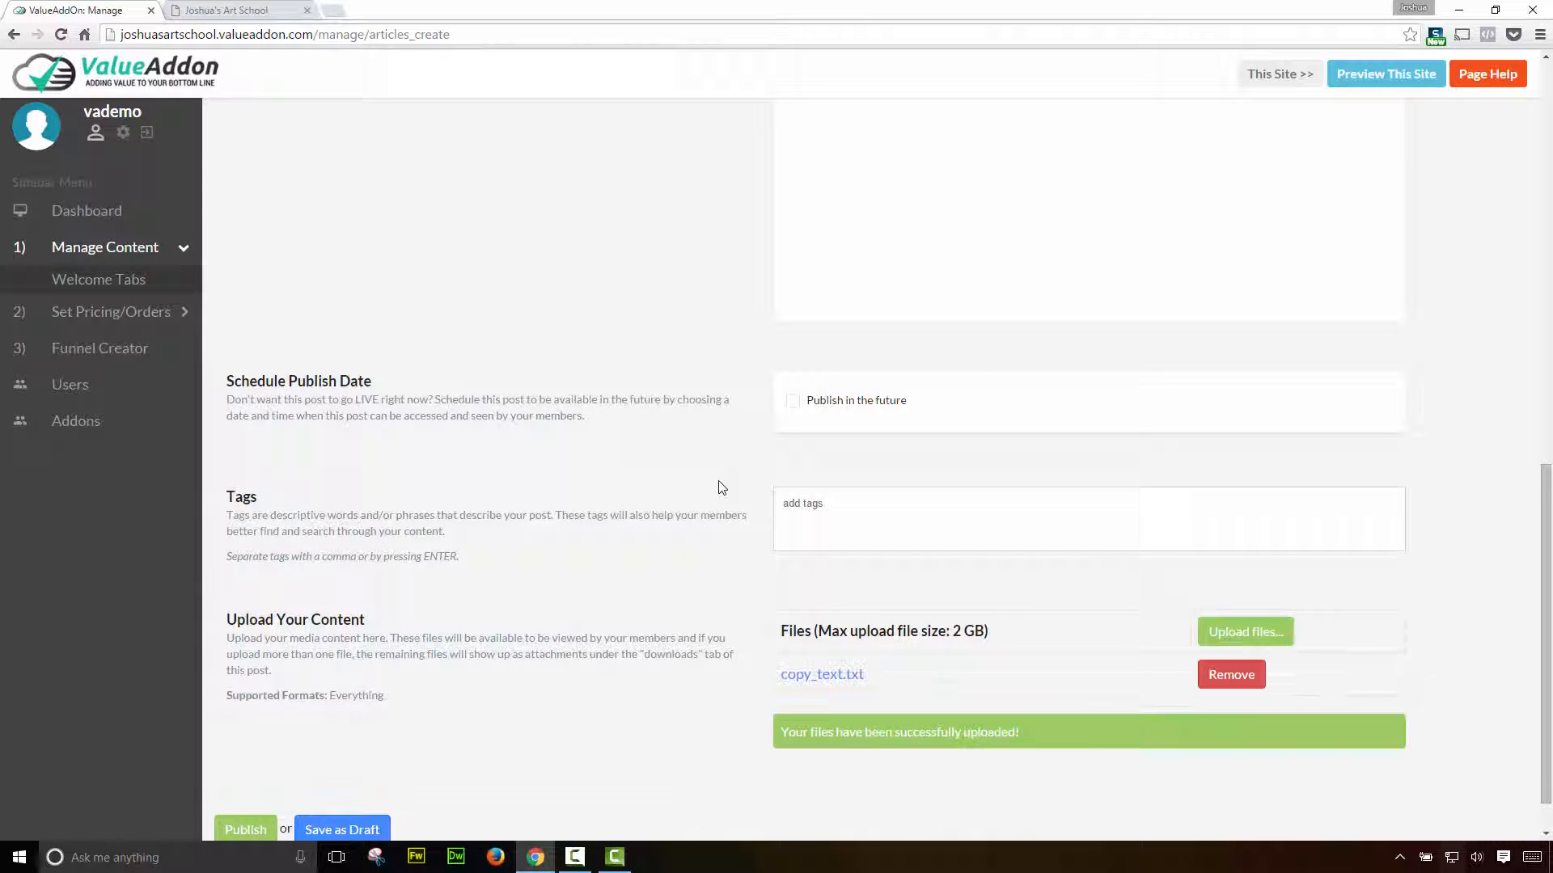
scroll(down, 3)
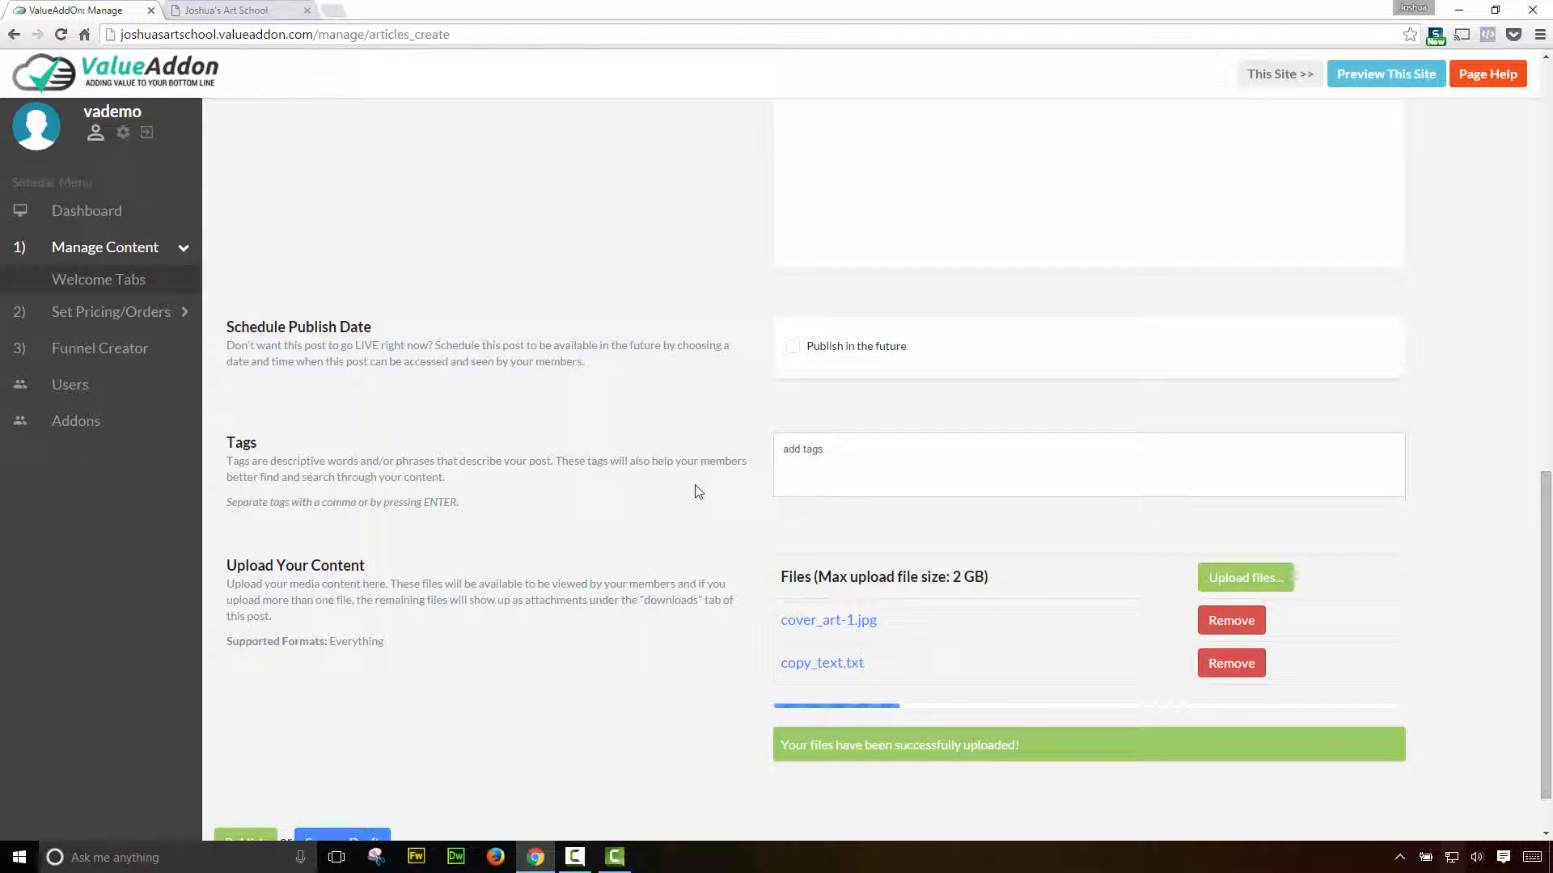
click(1245, 577)
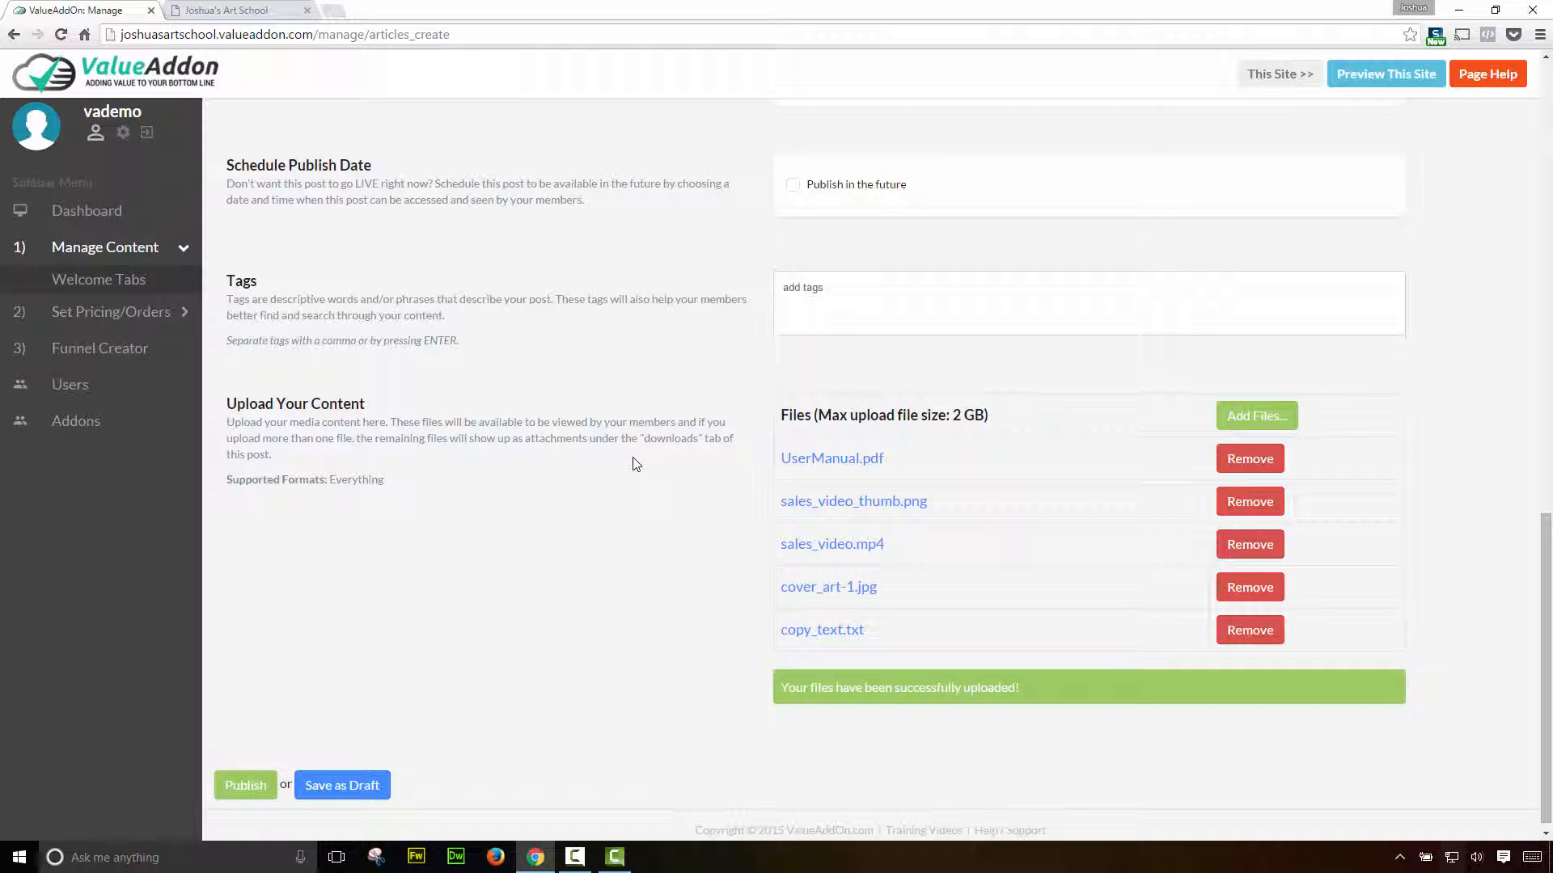
click(244, 786)
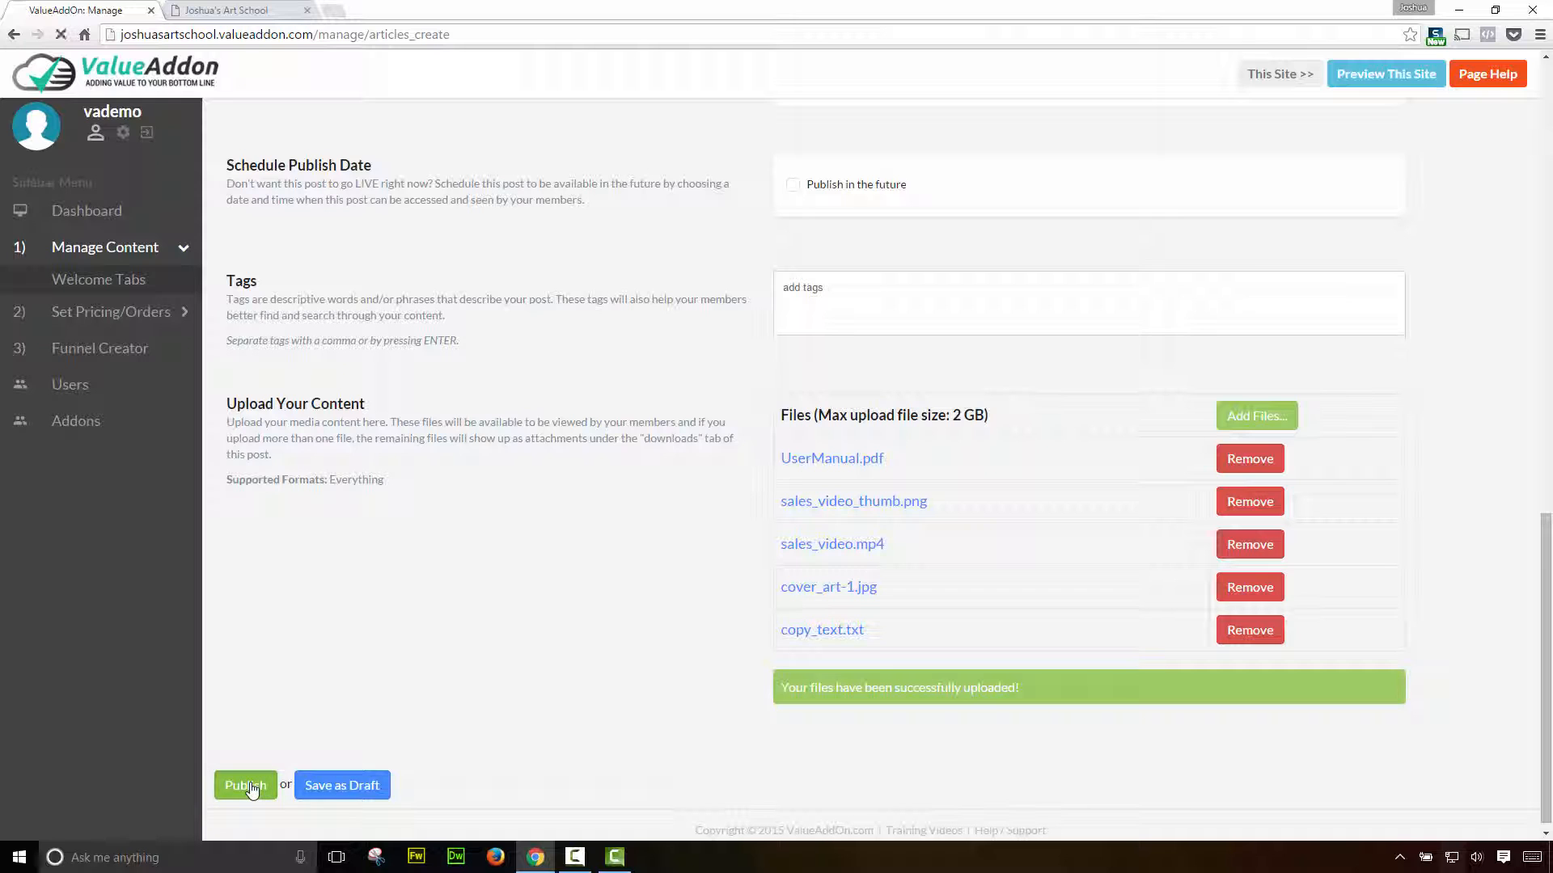
click(244, 786)
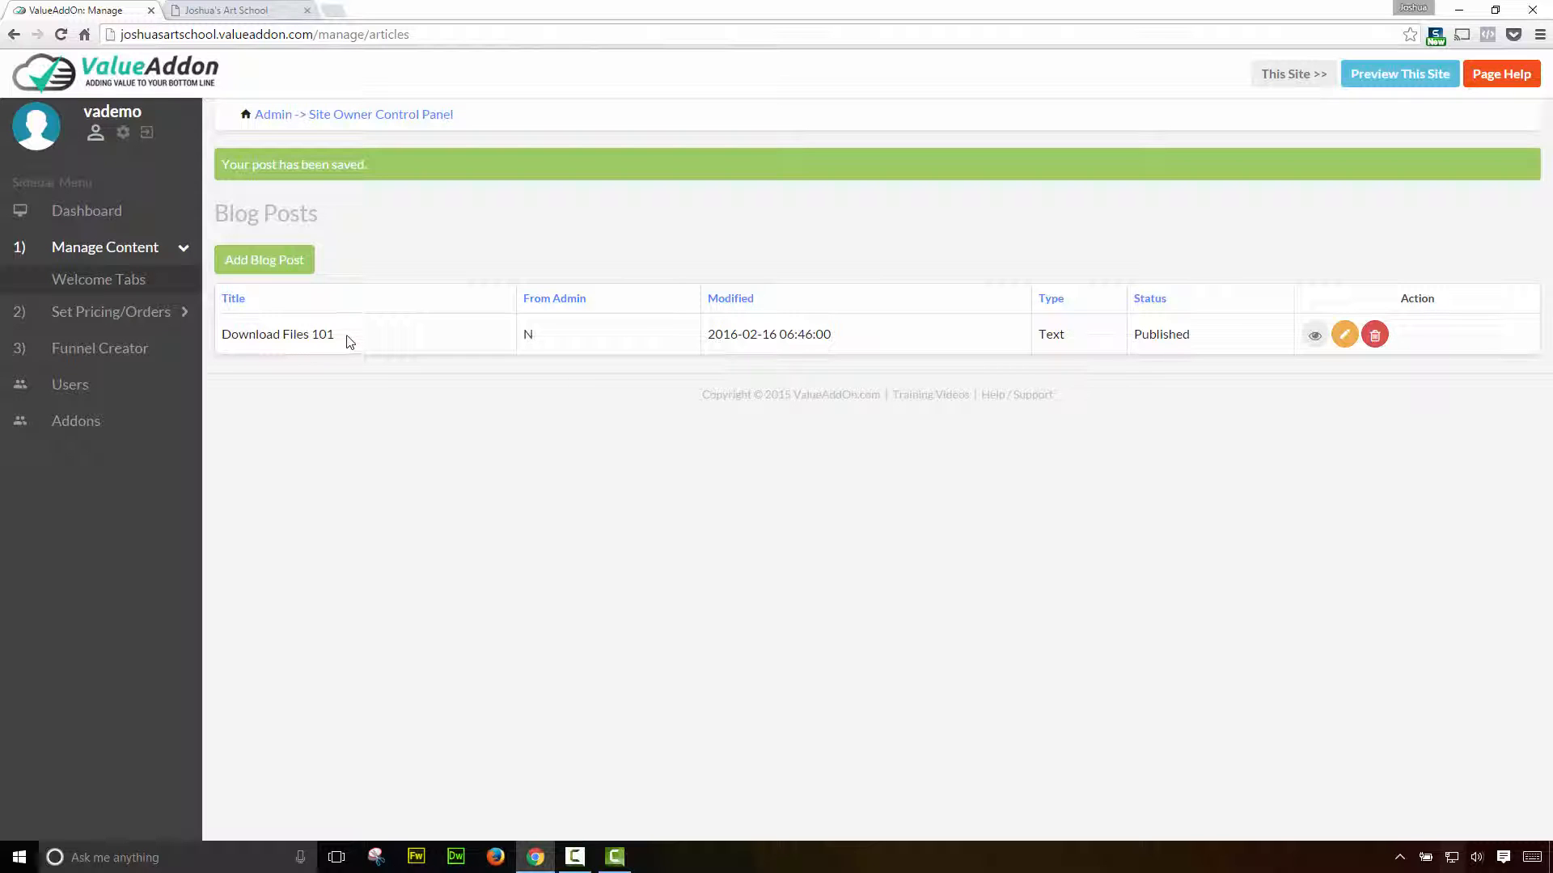
- Reload the member site and choose Downloads from the Content menu, listing the Download Files 101 post
click(237, 10)
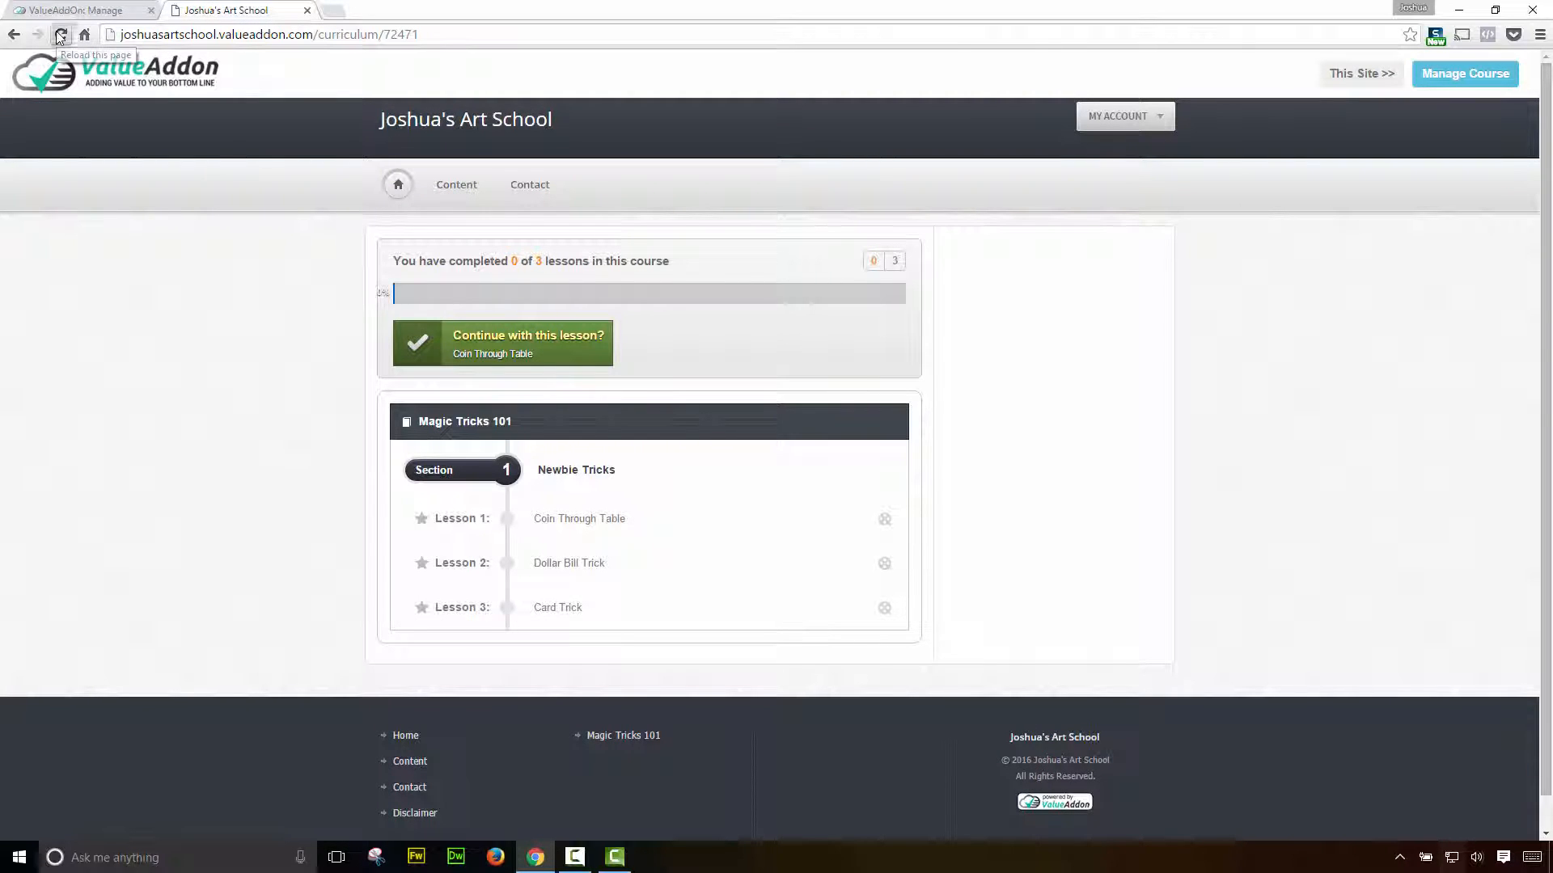
click(60, 34)
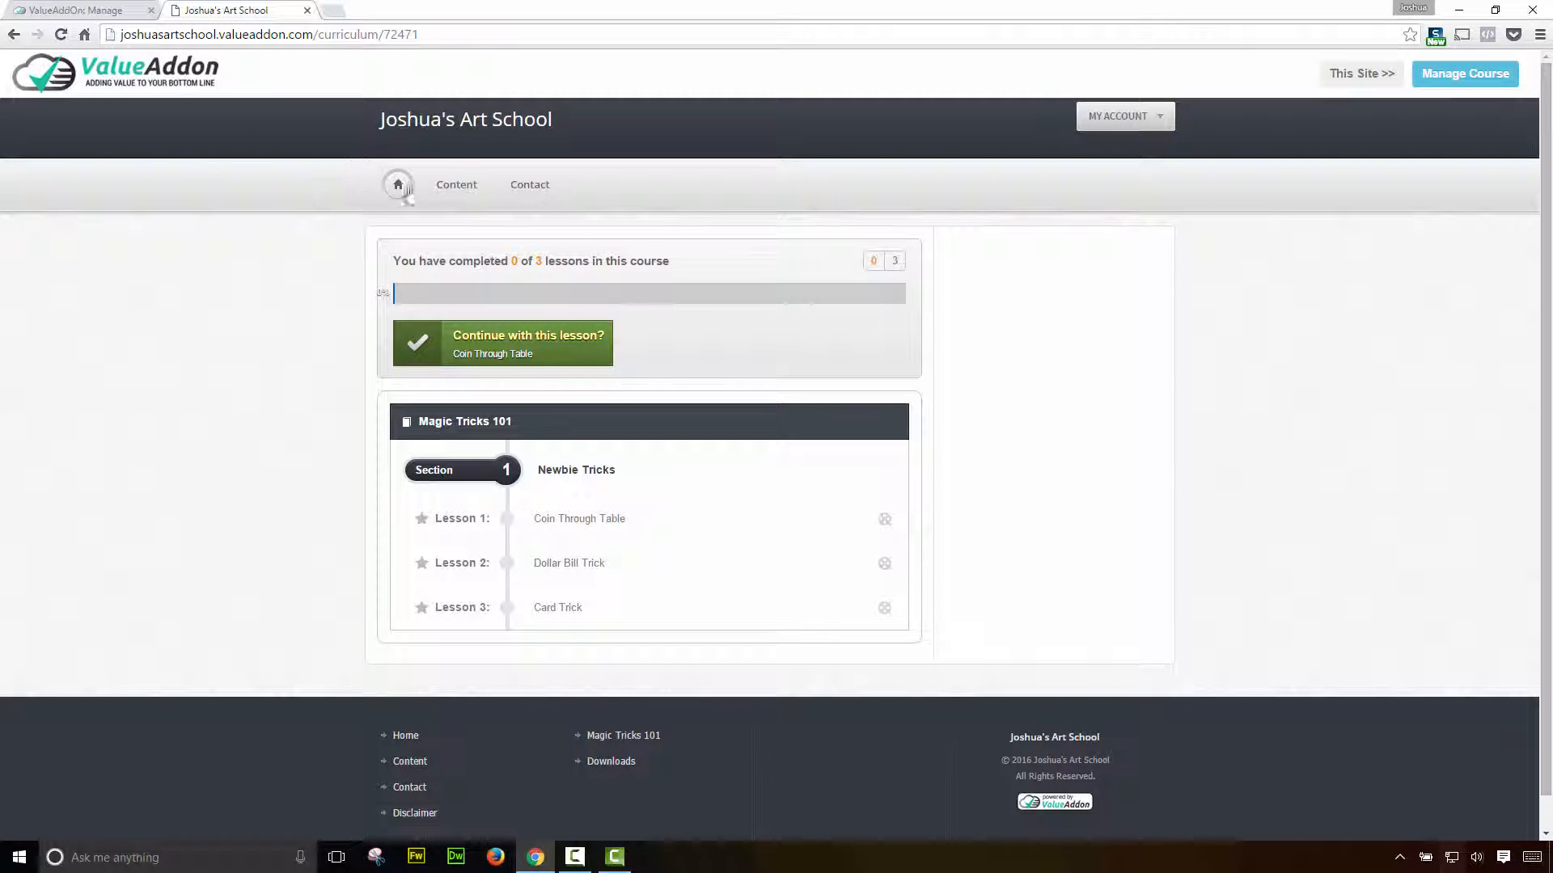
click(456, 184)
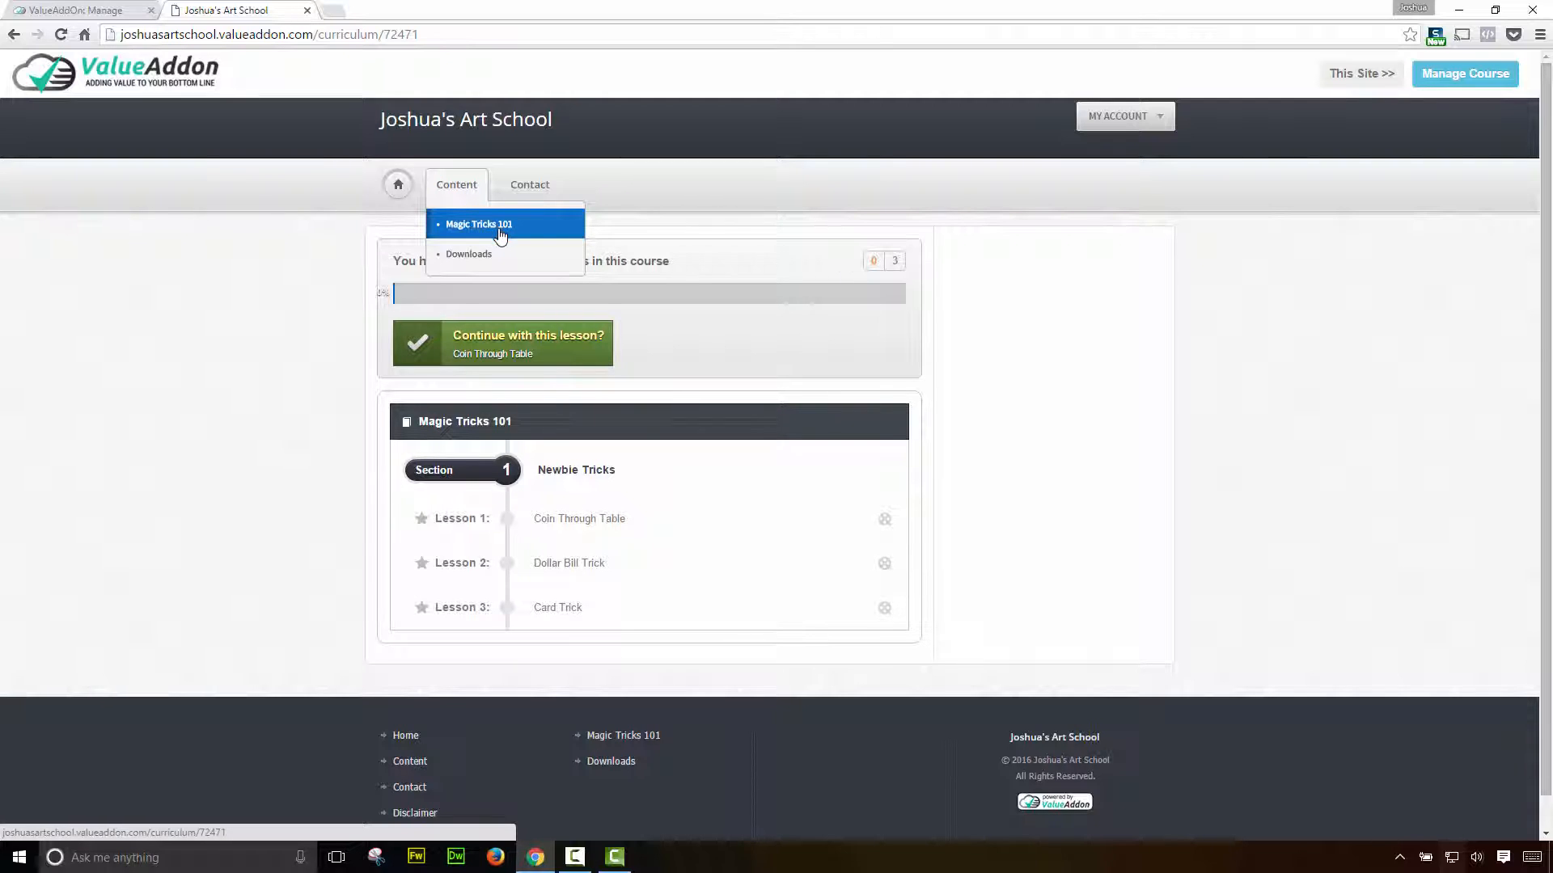
mouse_move(469, 254)
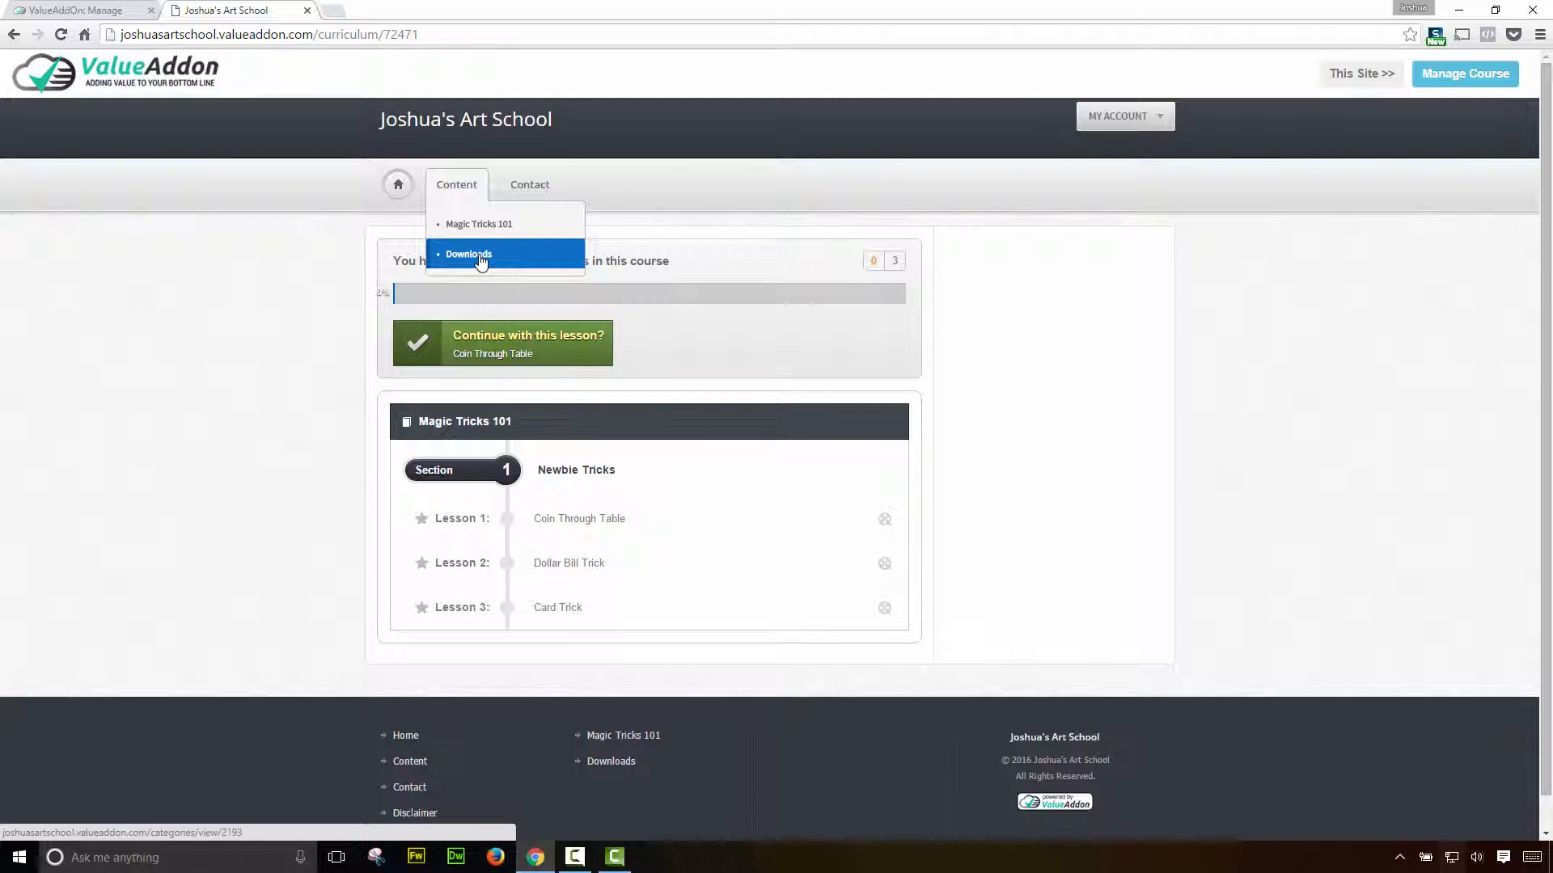
click(467, 254)
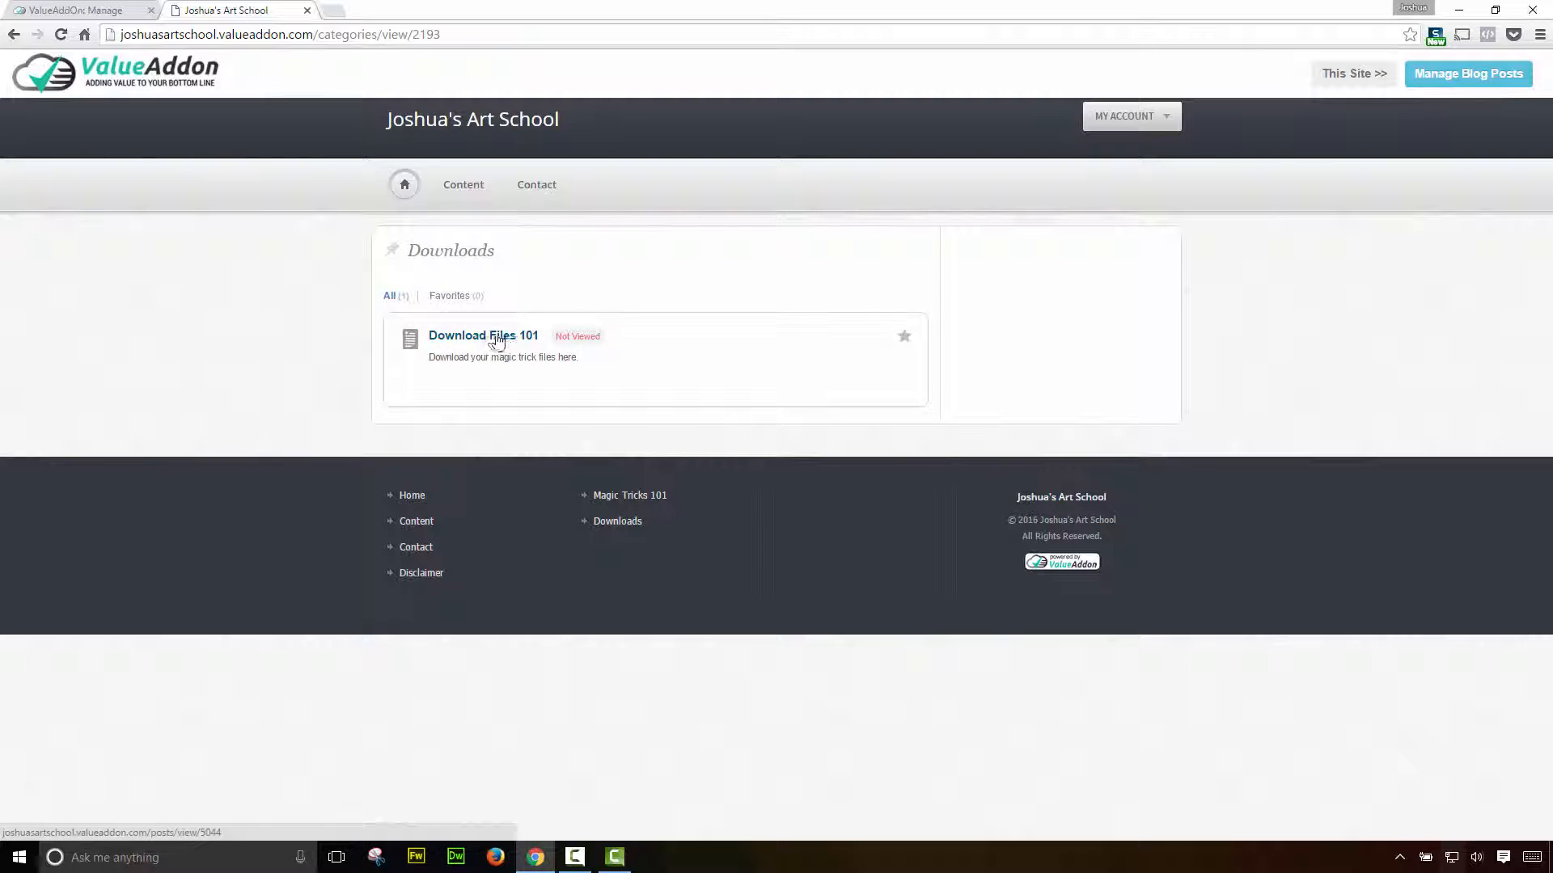
mouse_move(485, 342)
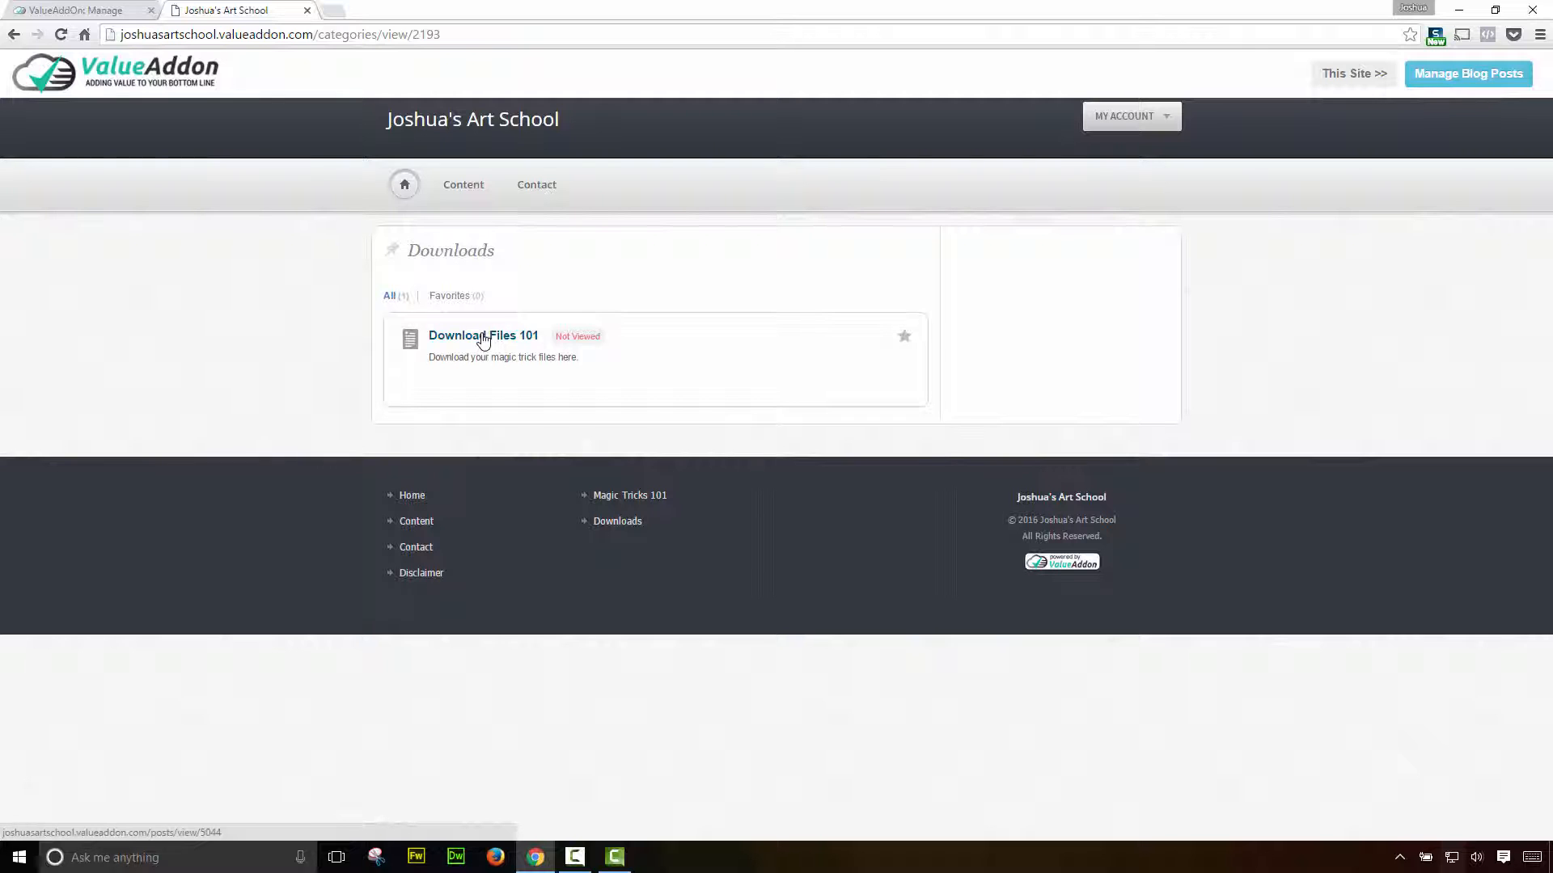
- View the Download Files 101 post's Downloads and Notes tabs, then the home page's Content list of courses and blog posts
click(482, 335)
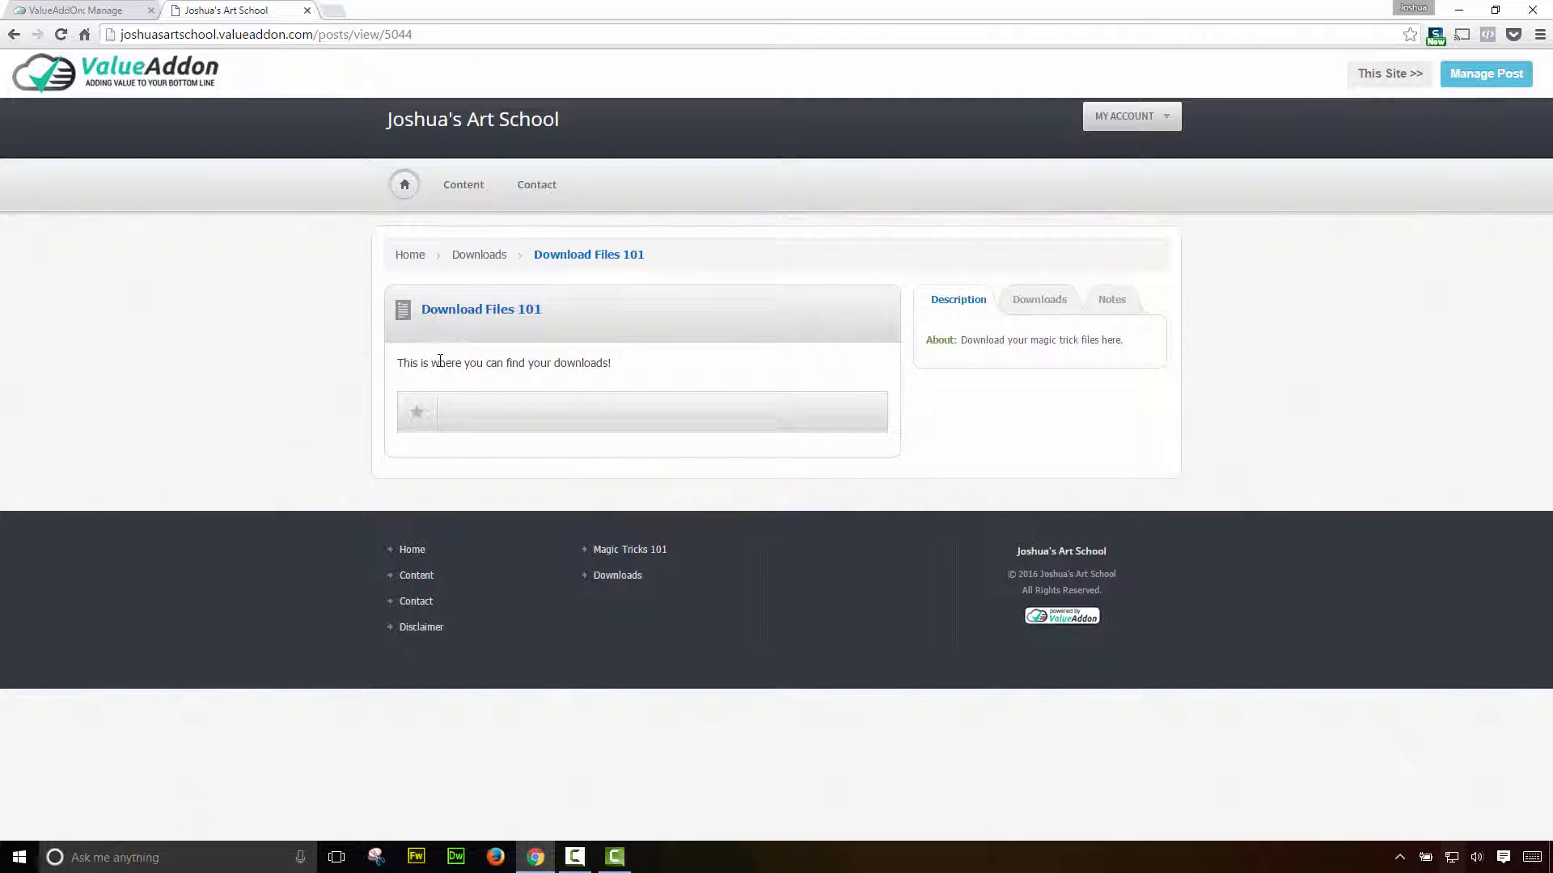
click(1038, 299)
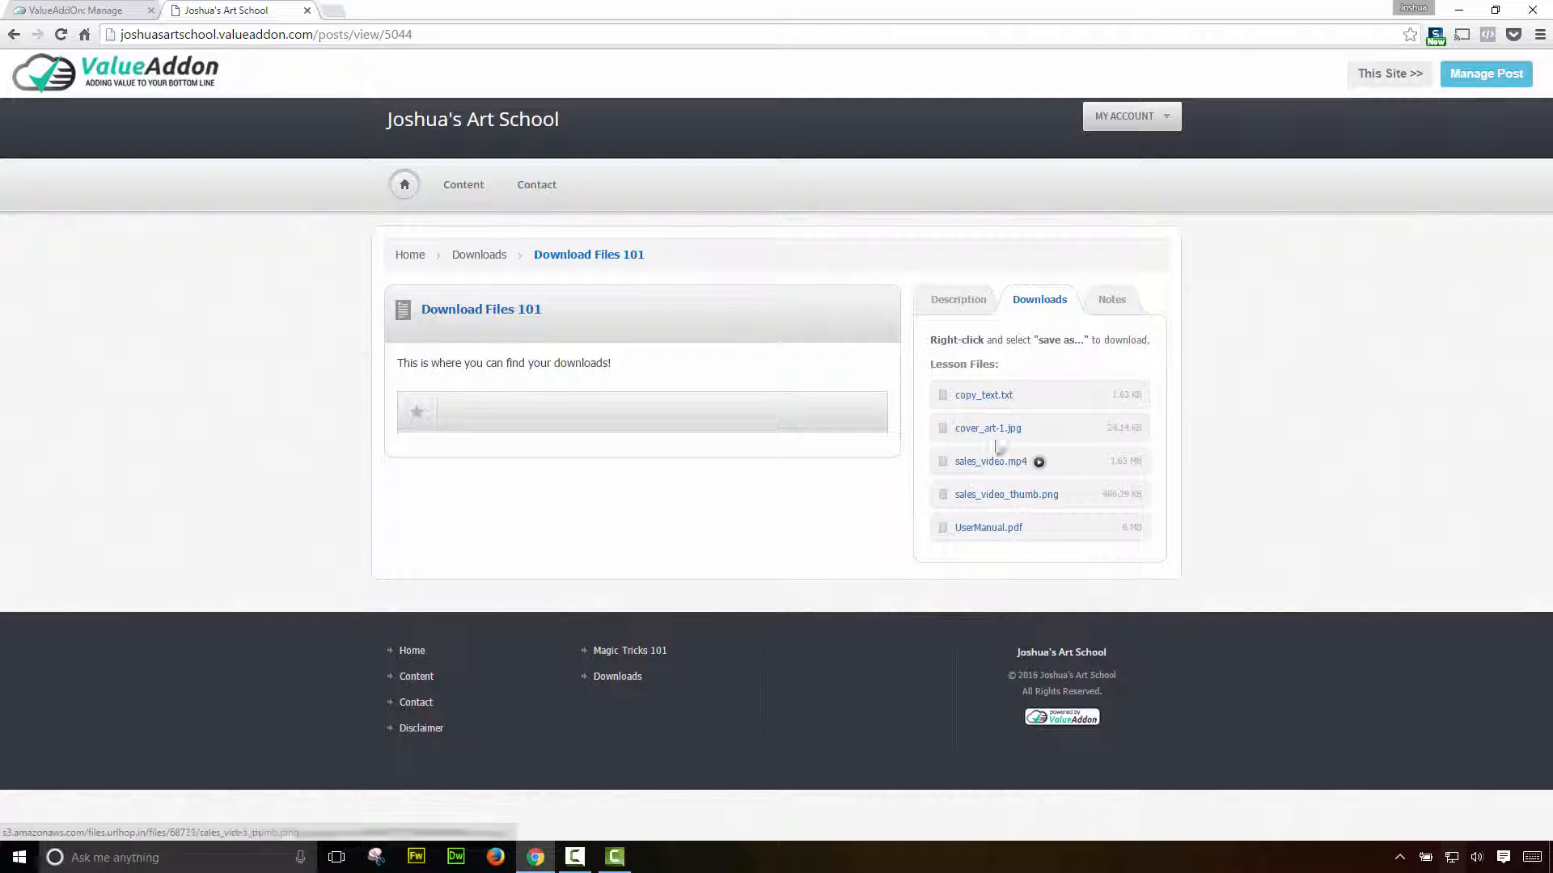
click(1111, 300)
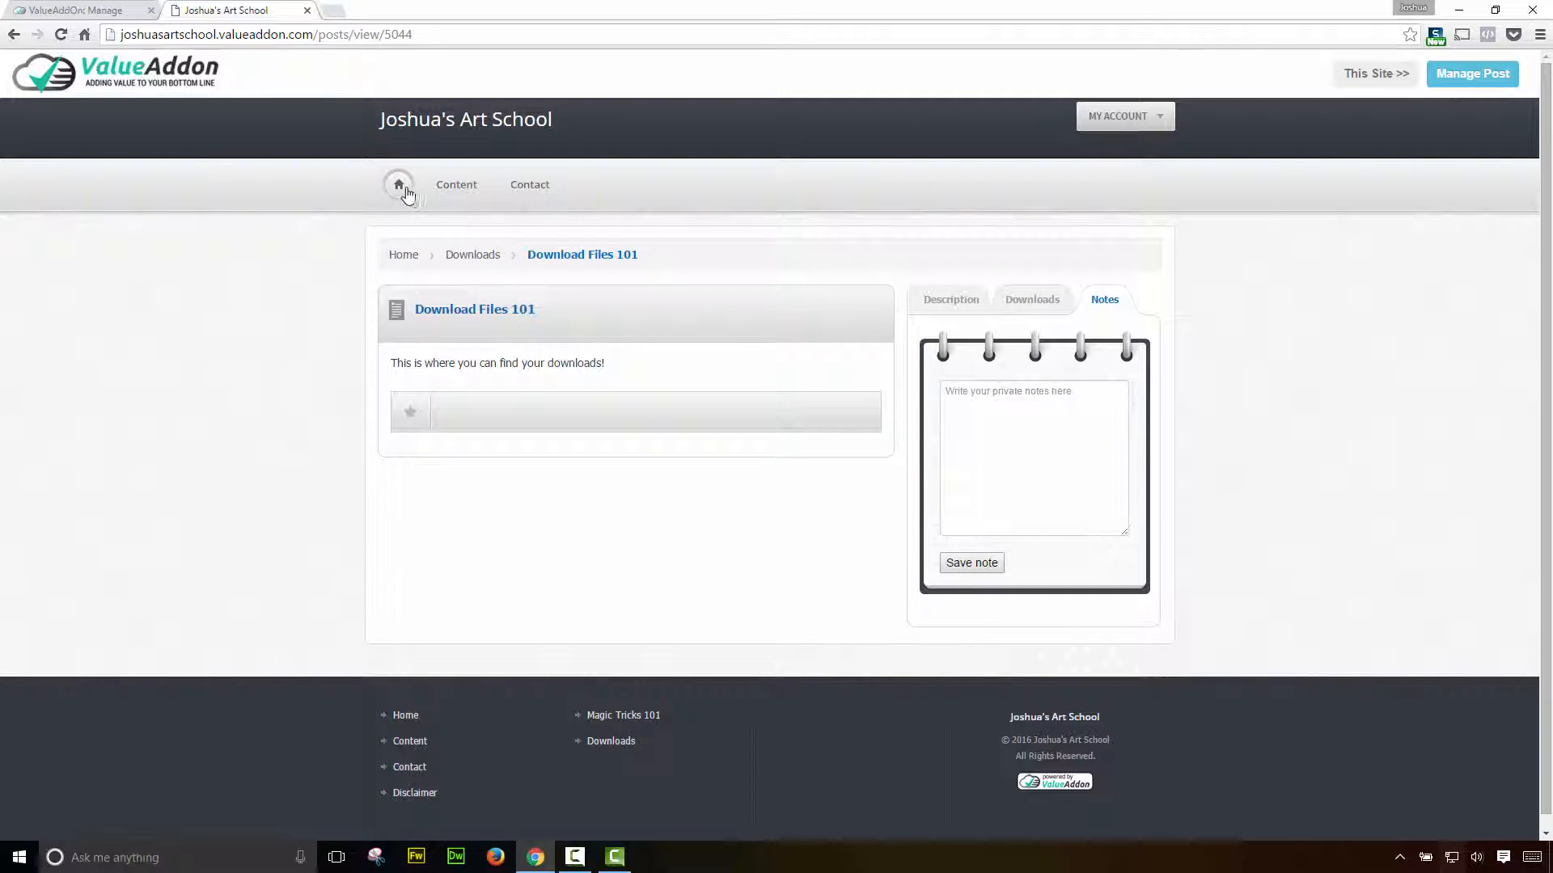
click(398, 185)
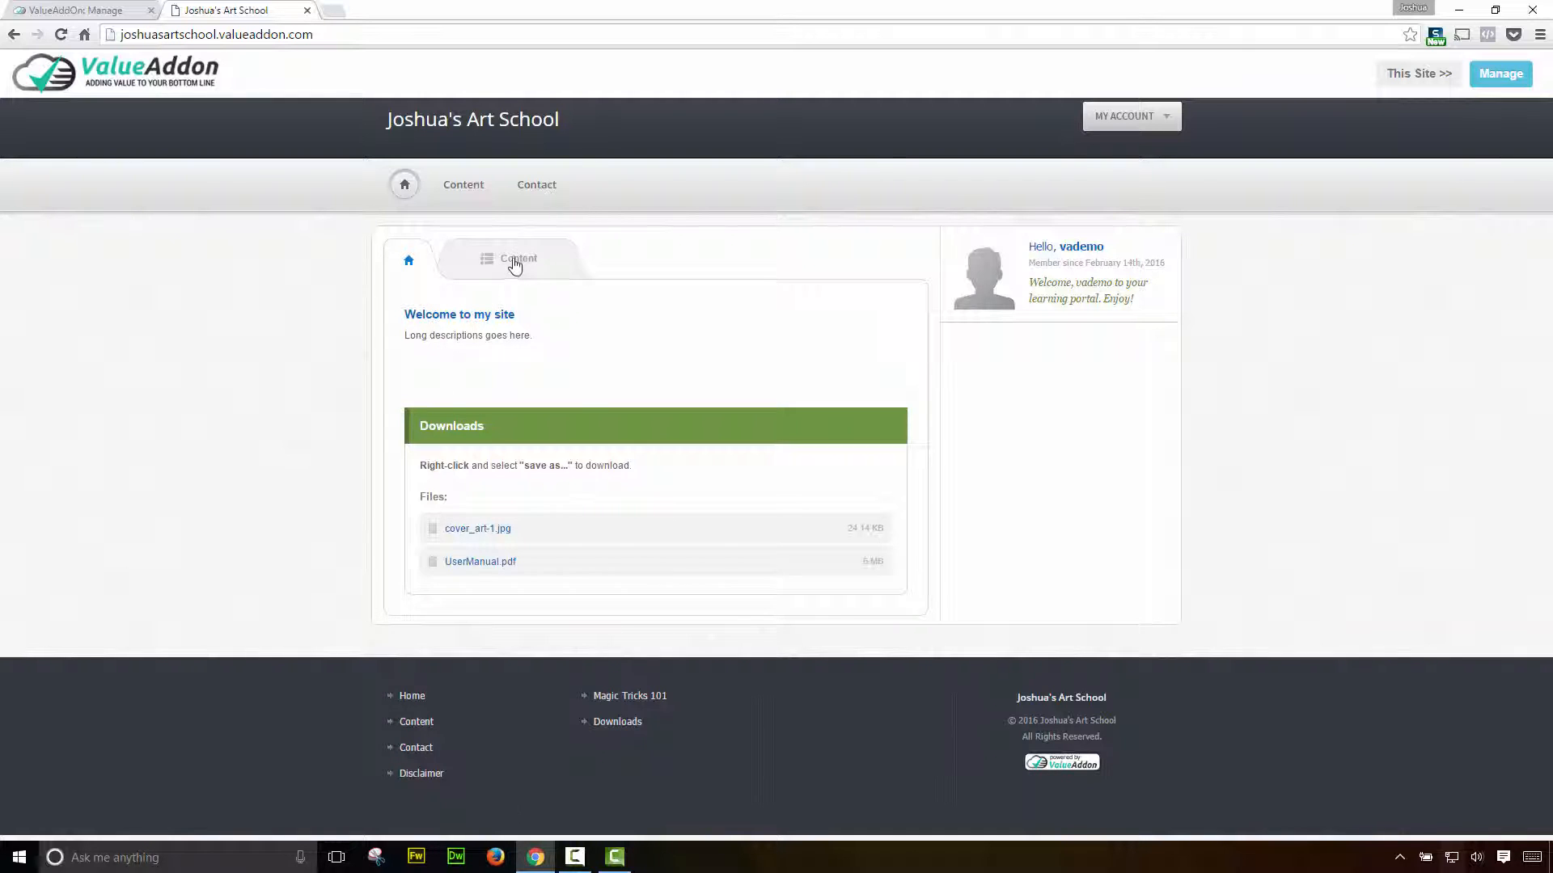
click(517, 259)
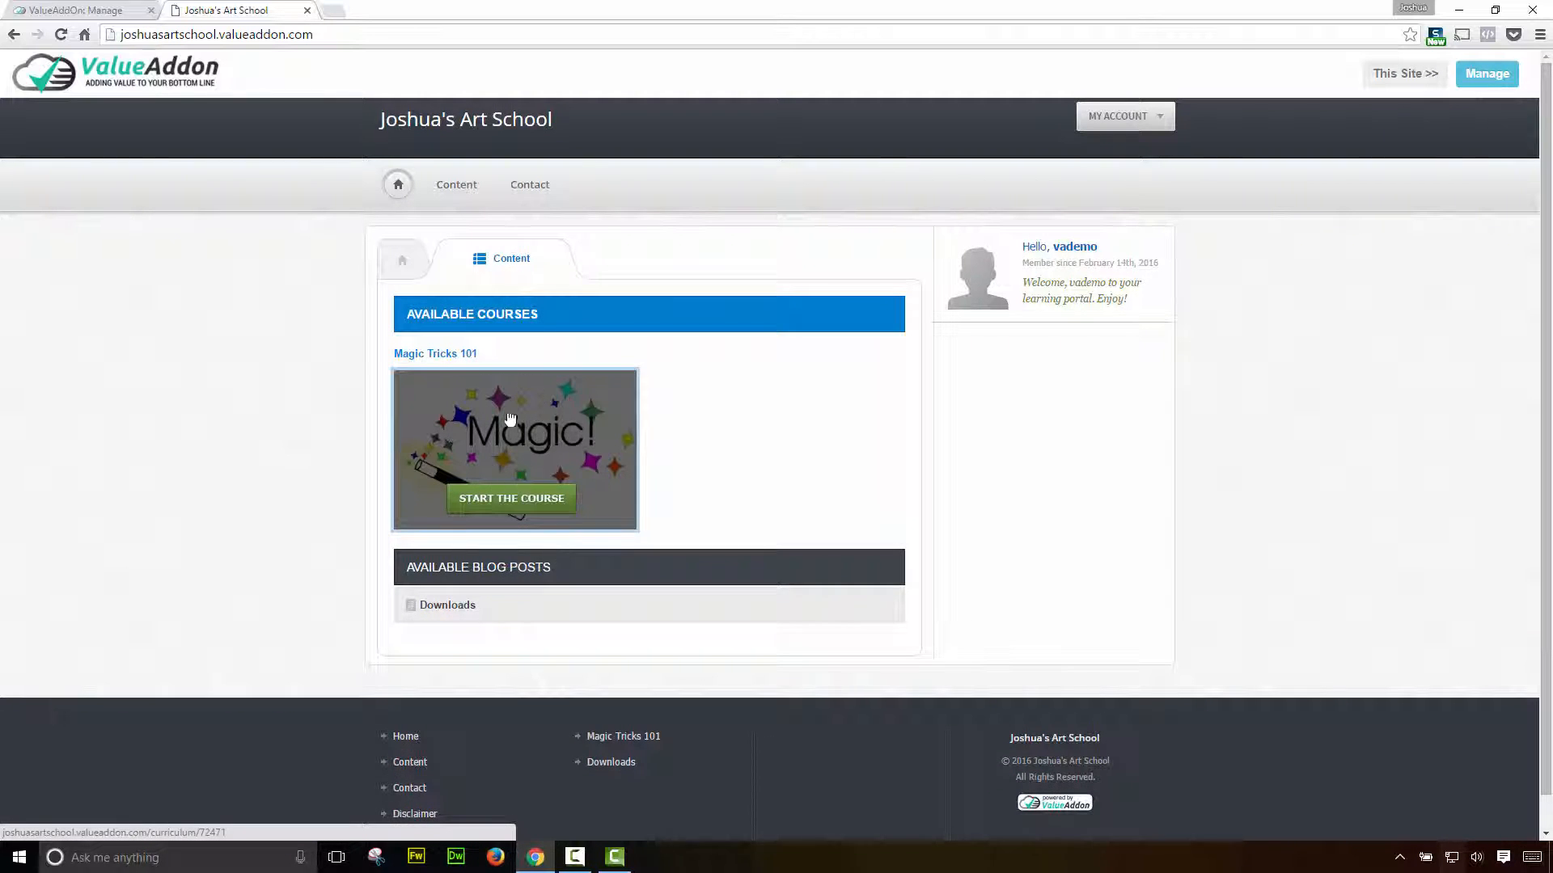